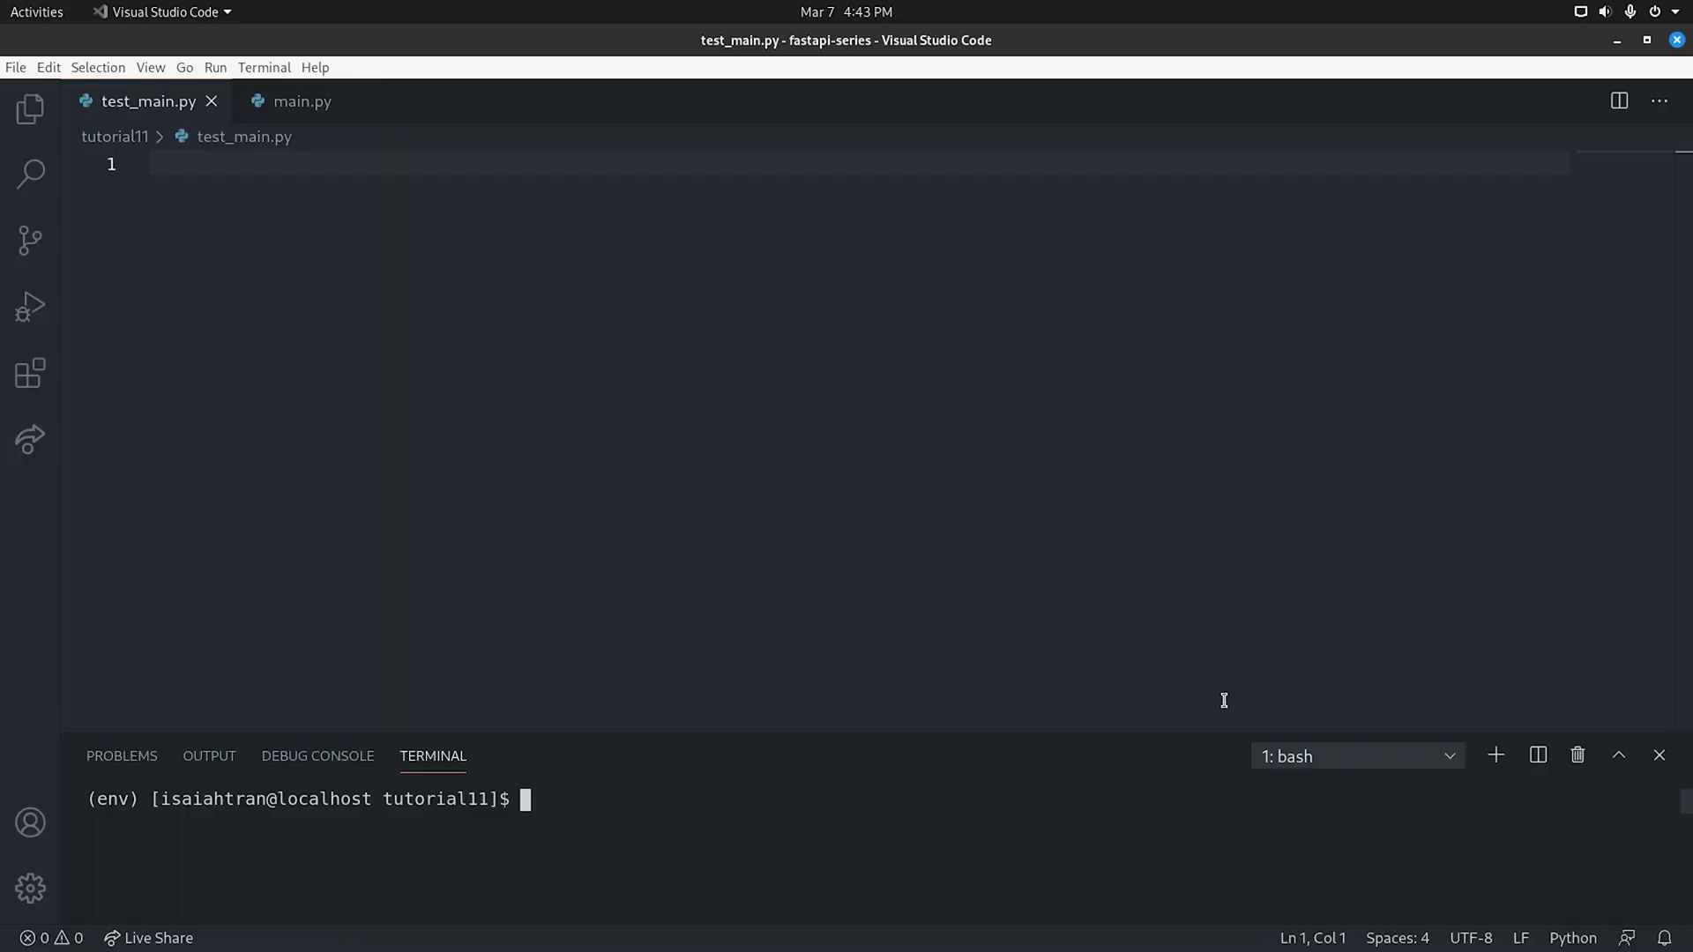
mouse_move(302, 100)
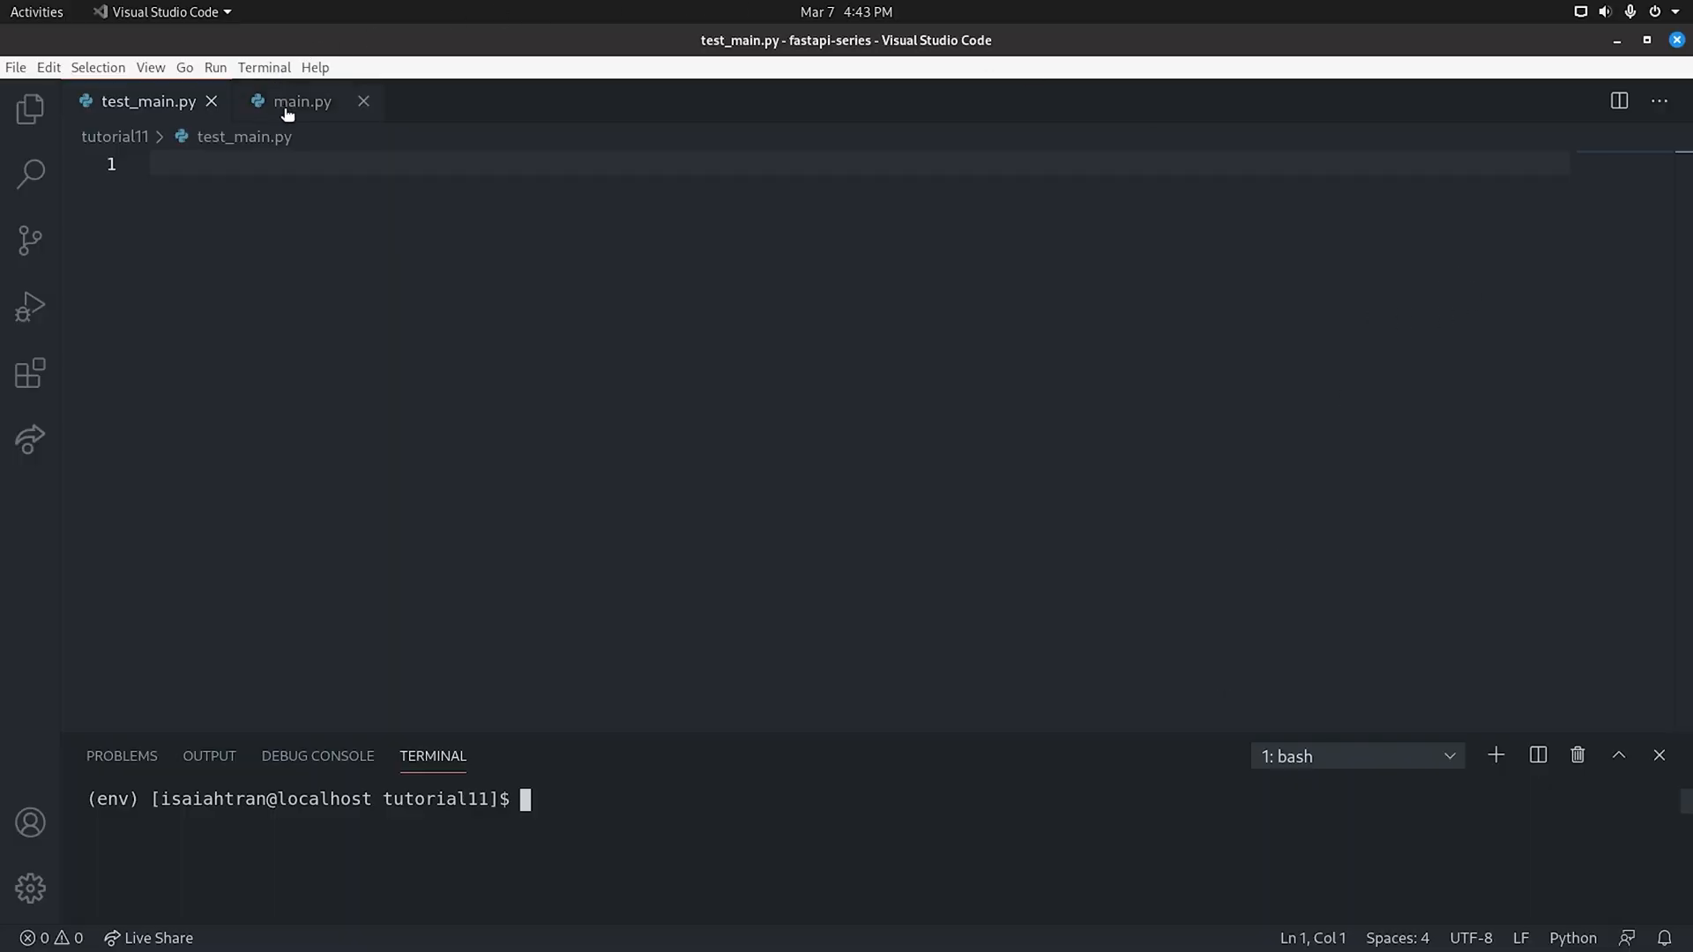
Review the application code in main.py before writing the tests
left_click(302, 100)
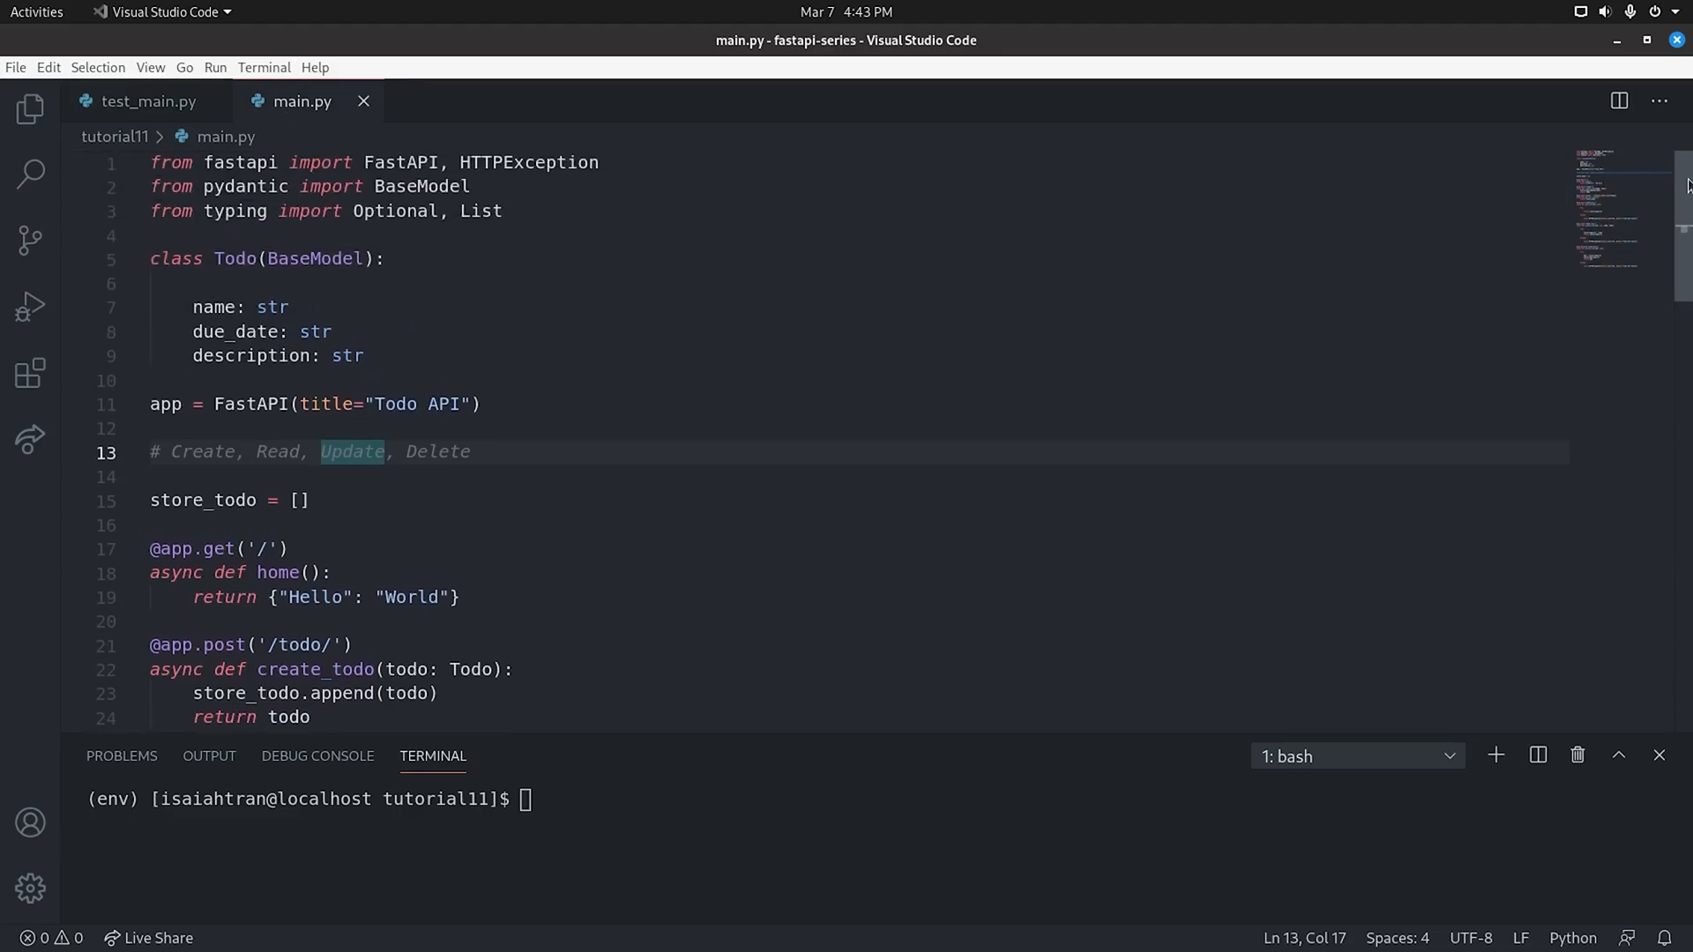
scroll("down", 3)
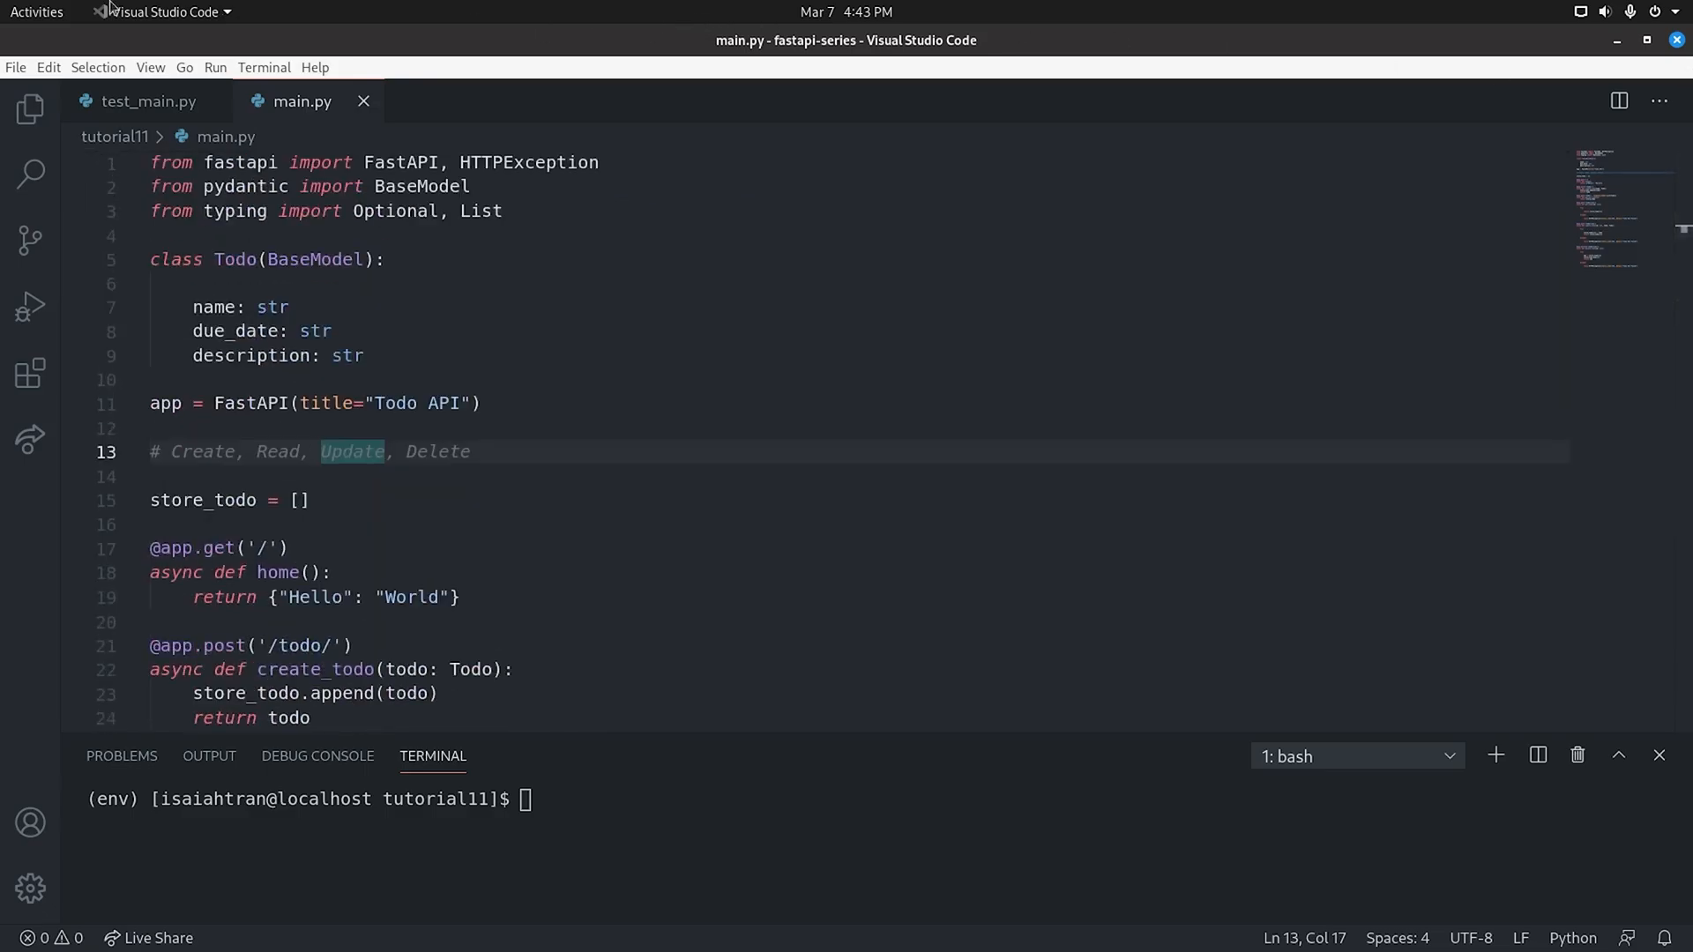
mouse_move(137, 101)
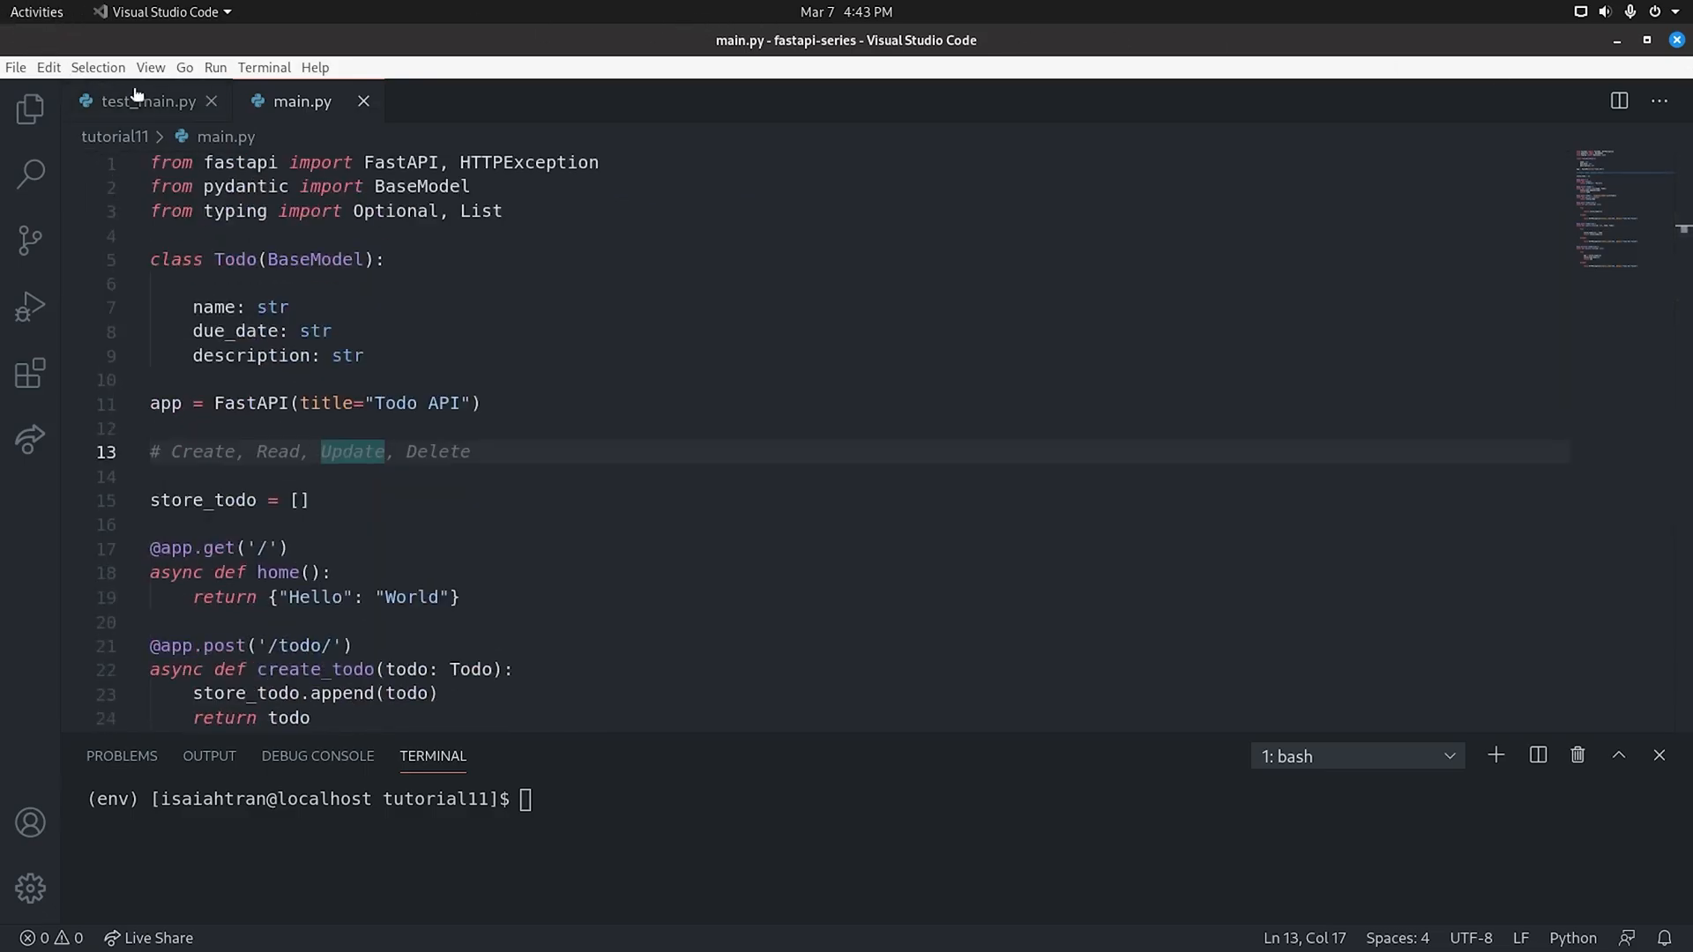
left_click(141, 101)
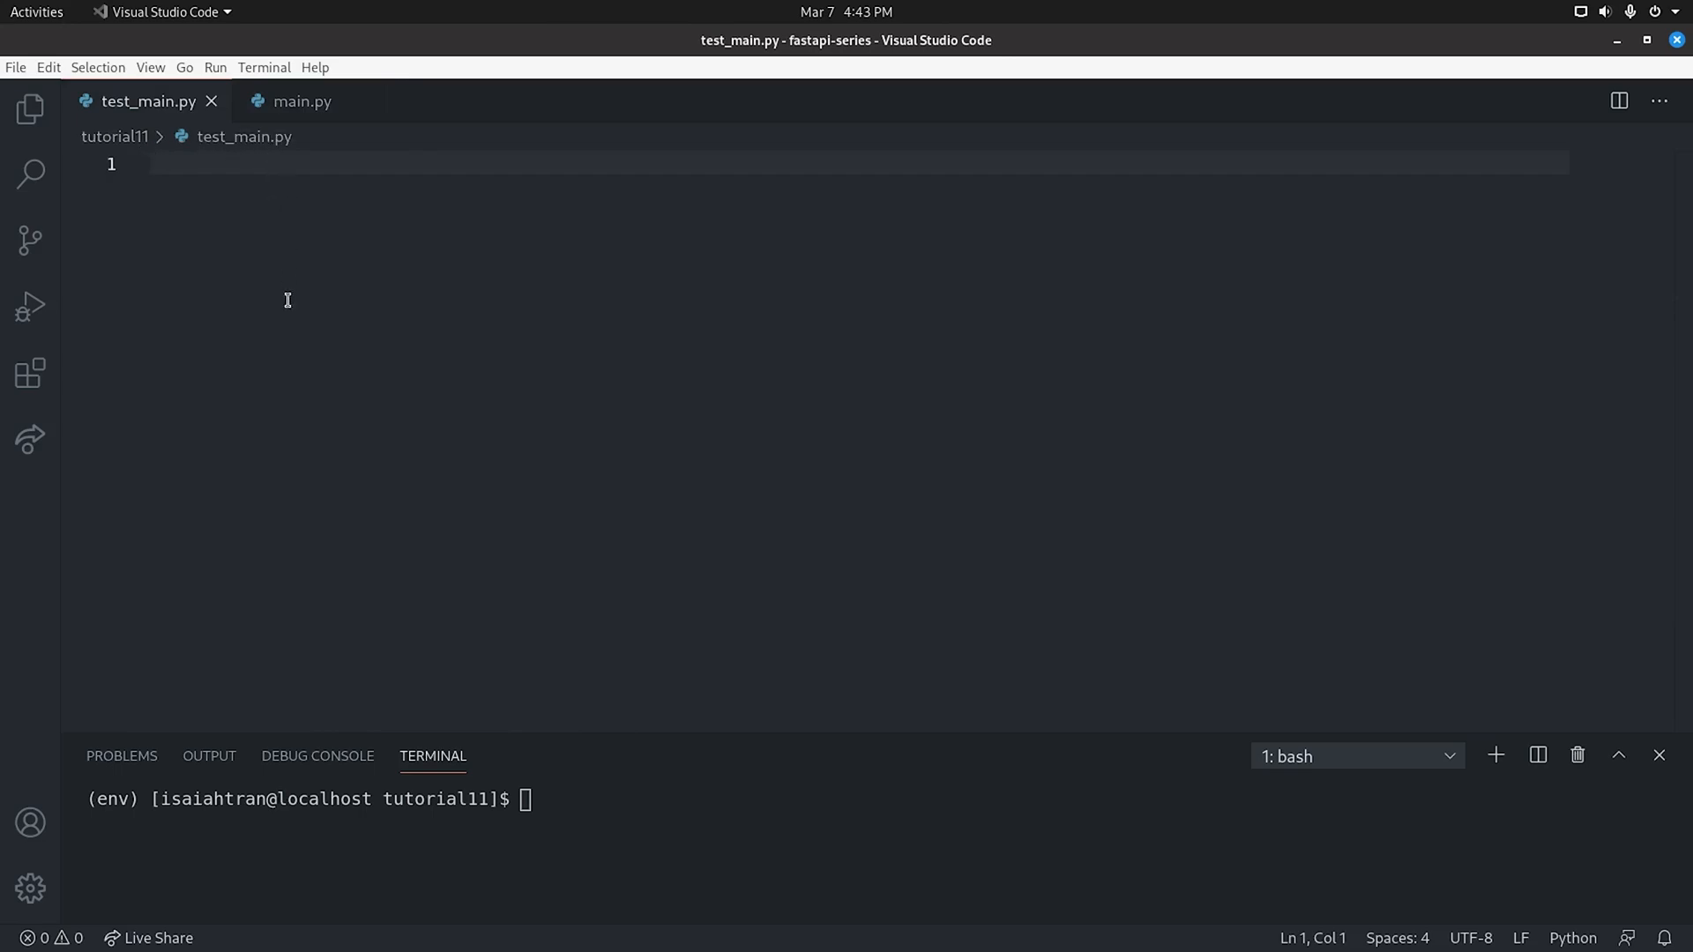
mouse_move(277, 305)
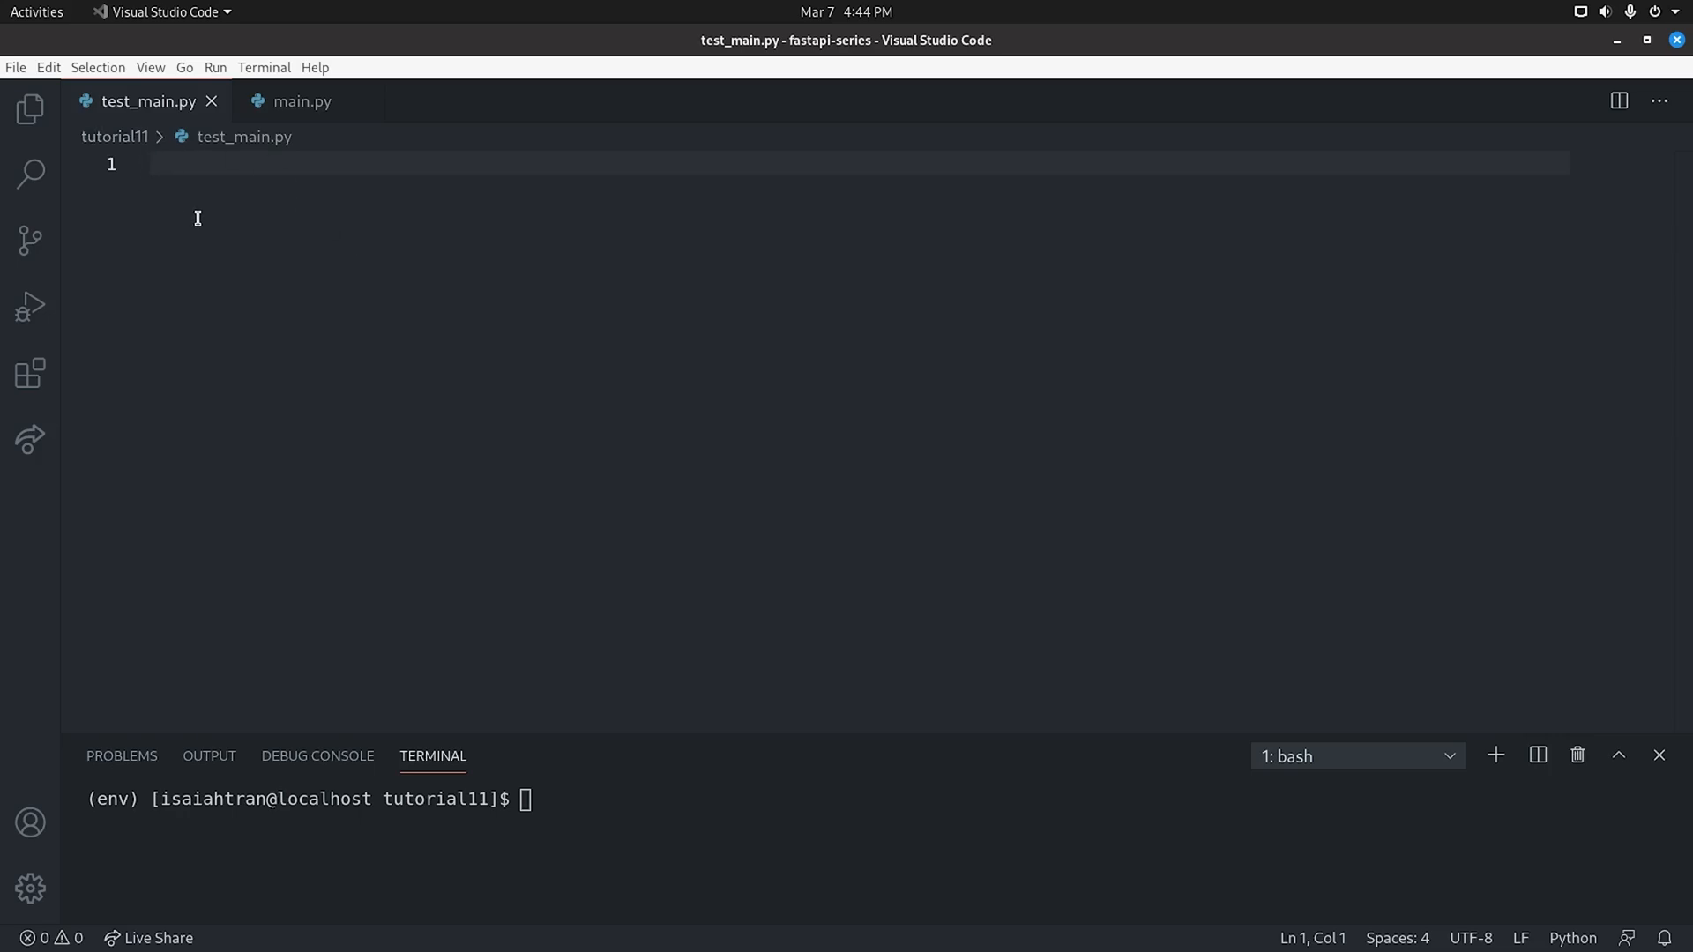
left_click(303, 100)
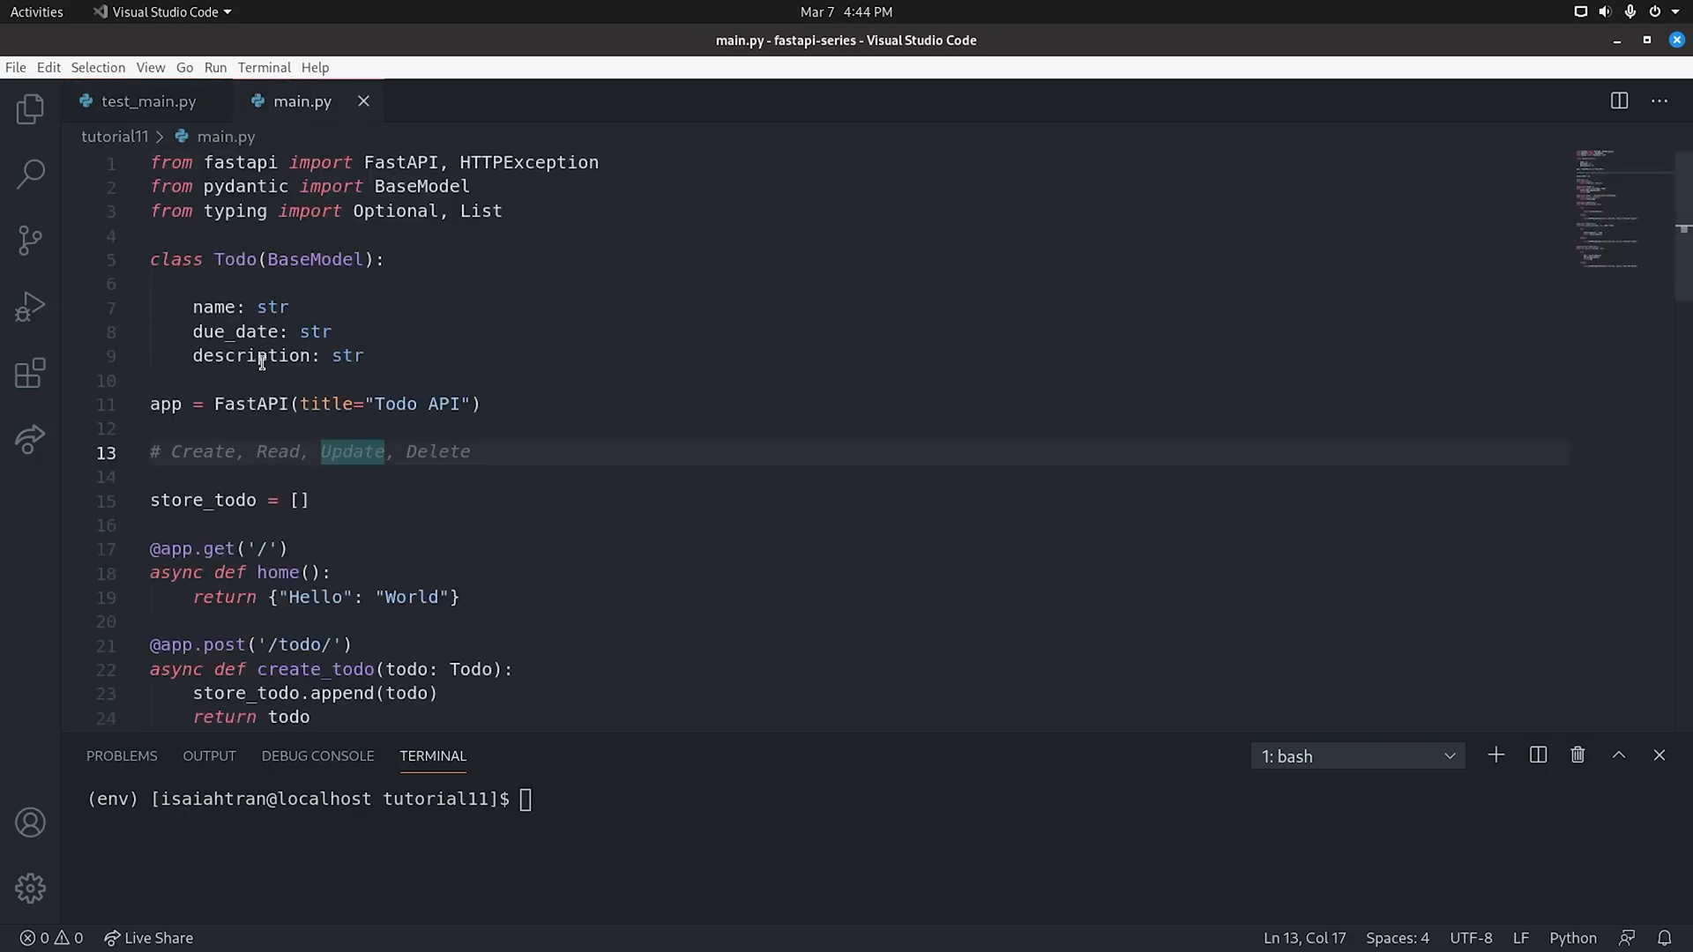
mouse_move(146, 100)
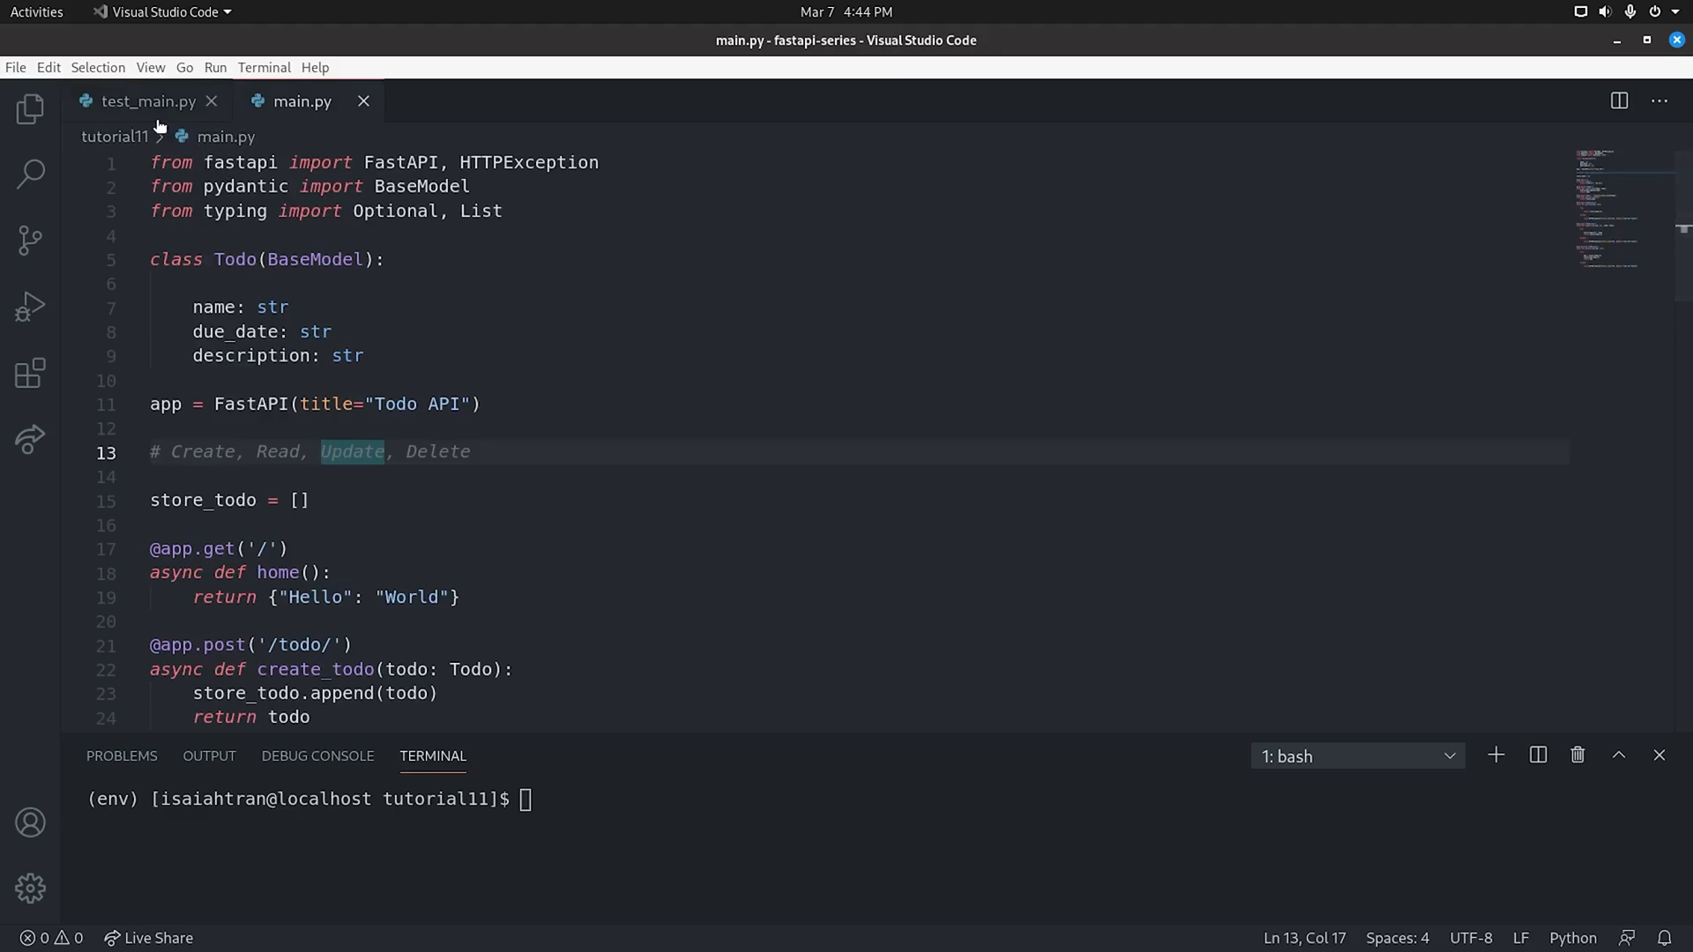
left_click(148, 100)
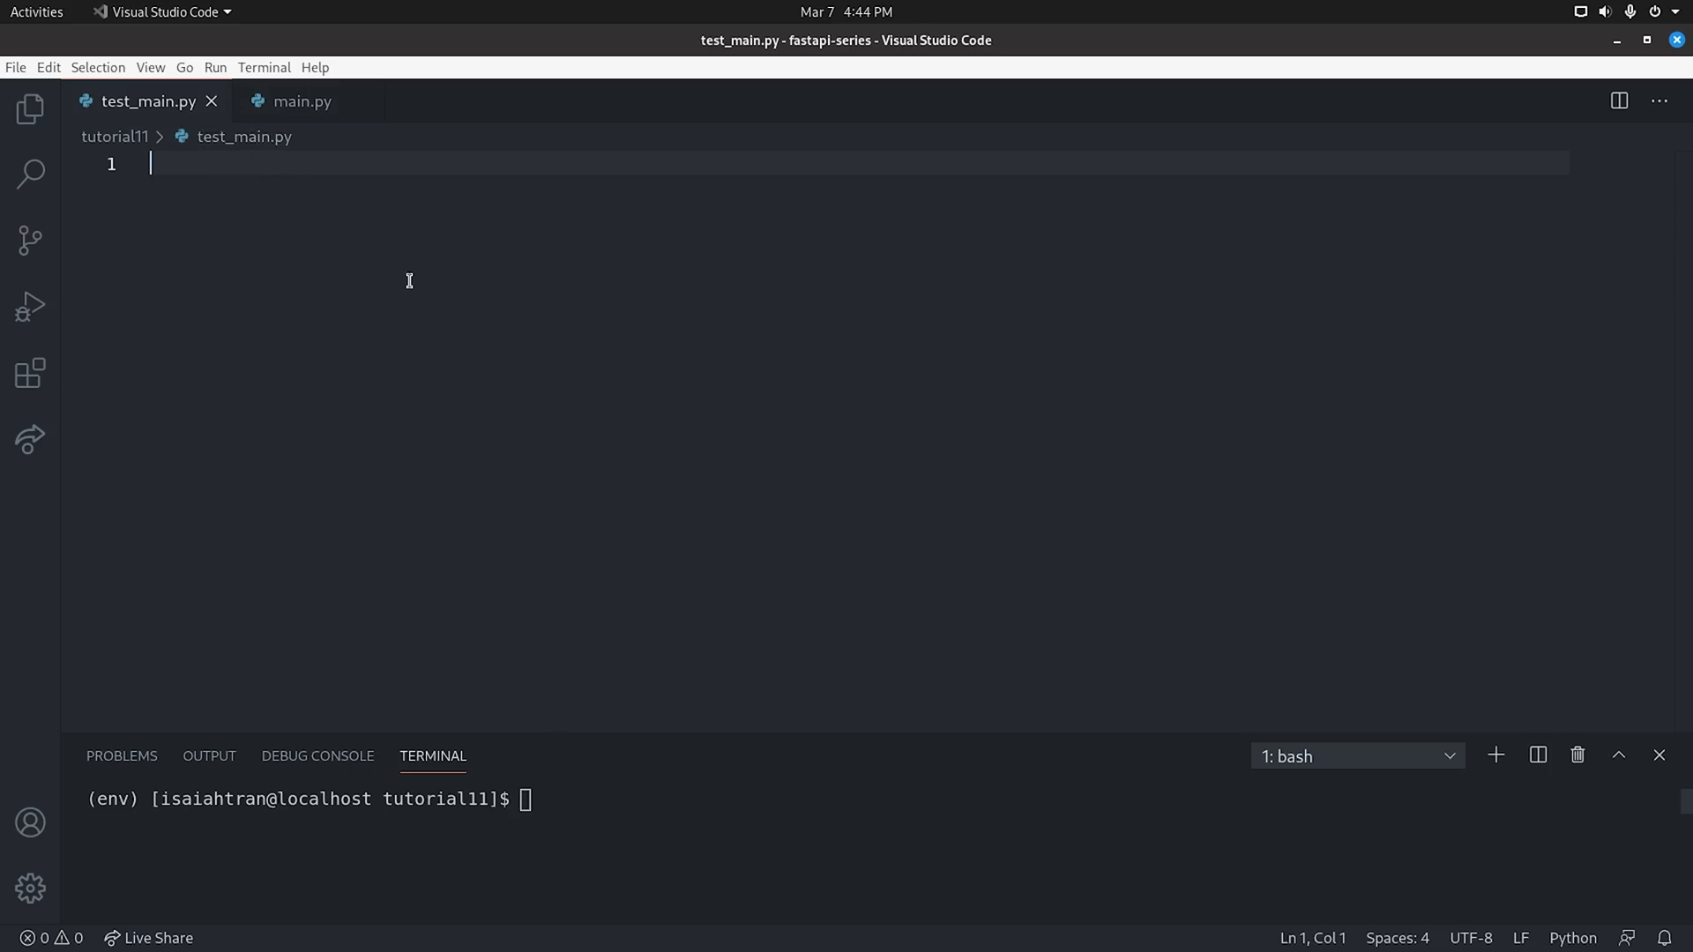
mouse_move(420, 284)
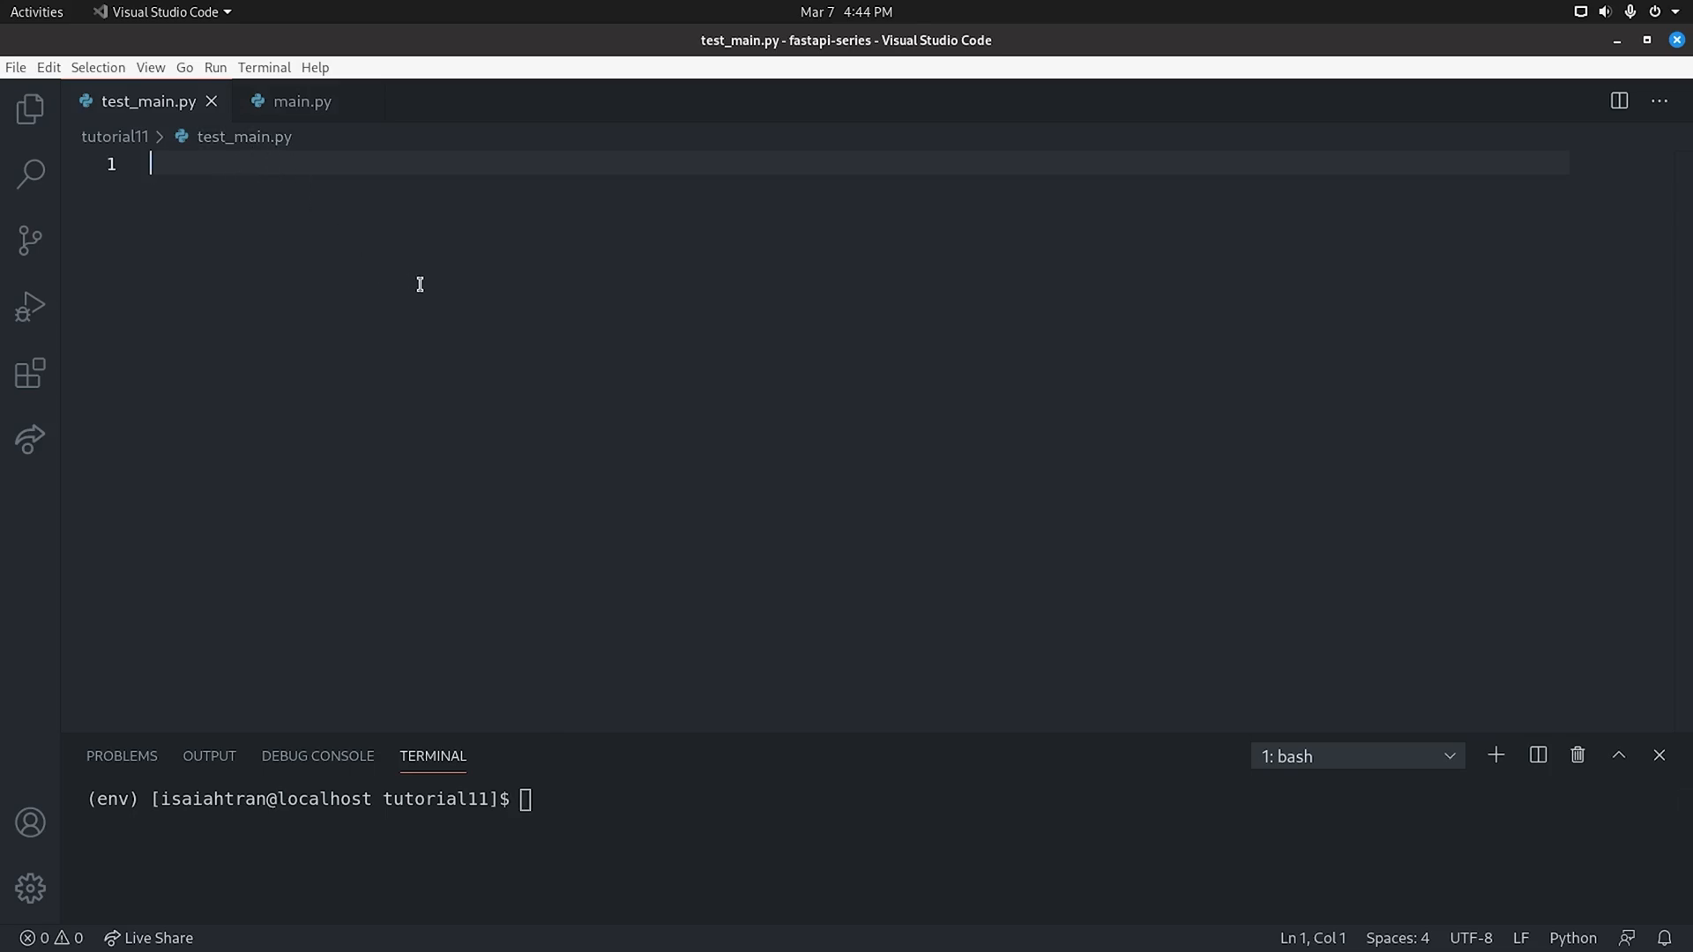
Import TestClient and app from main and create client = TestClient(app)
type("from fastapi.t")
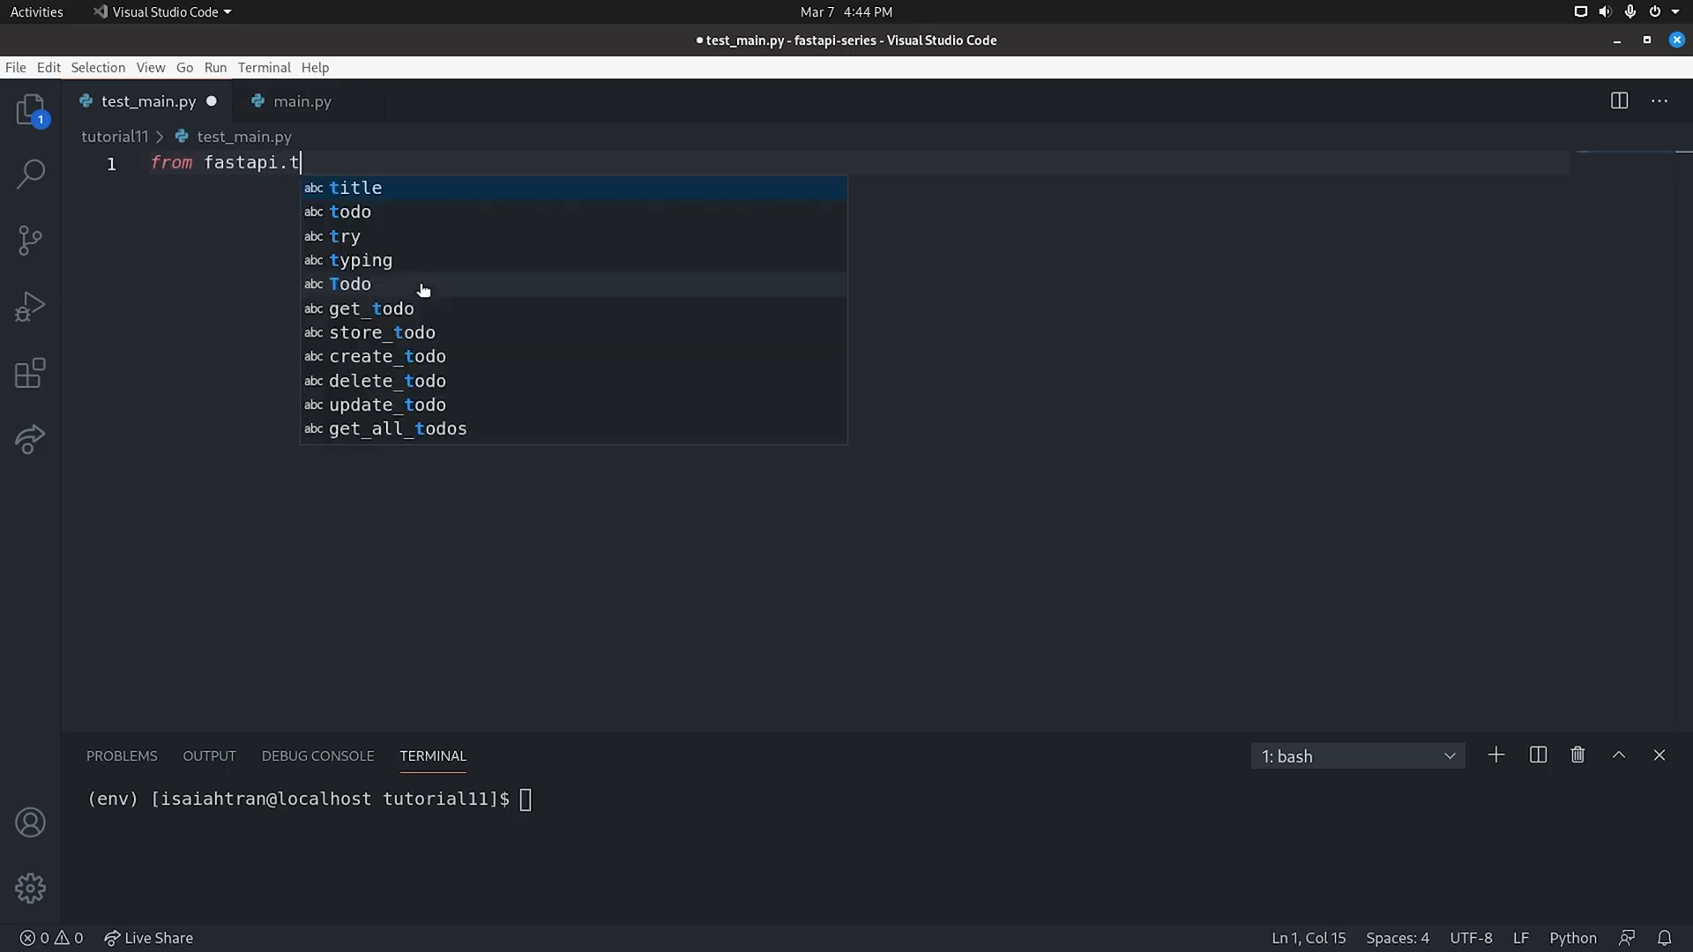
type("estclient im")
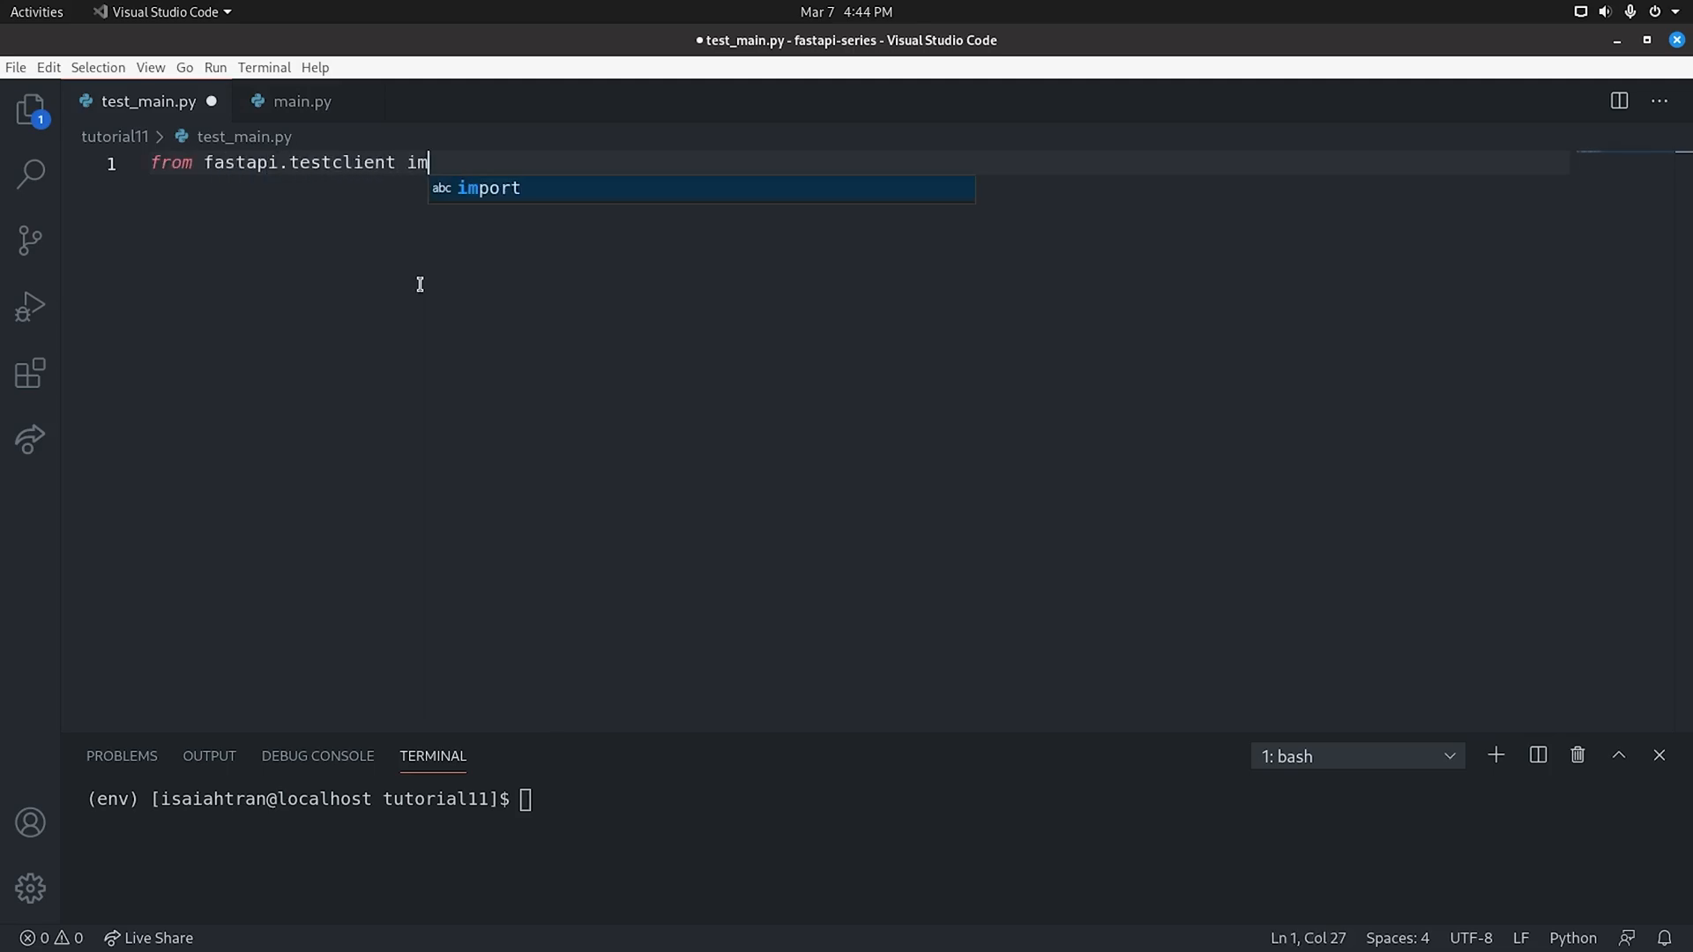
type("port TestClient")
type("from main")
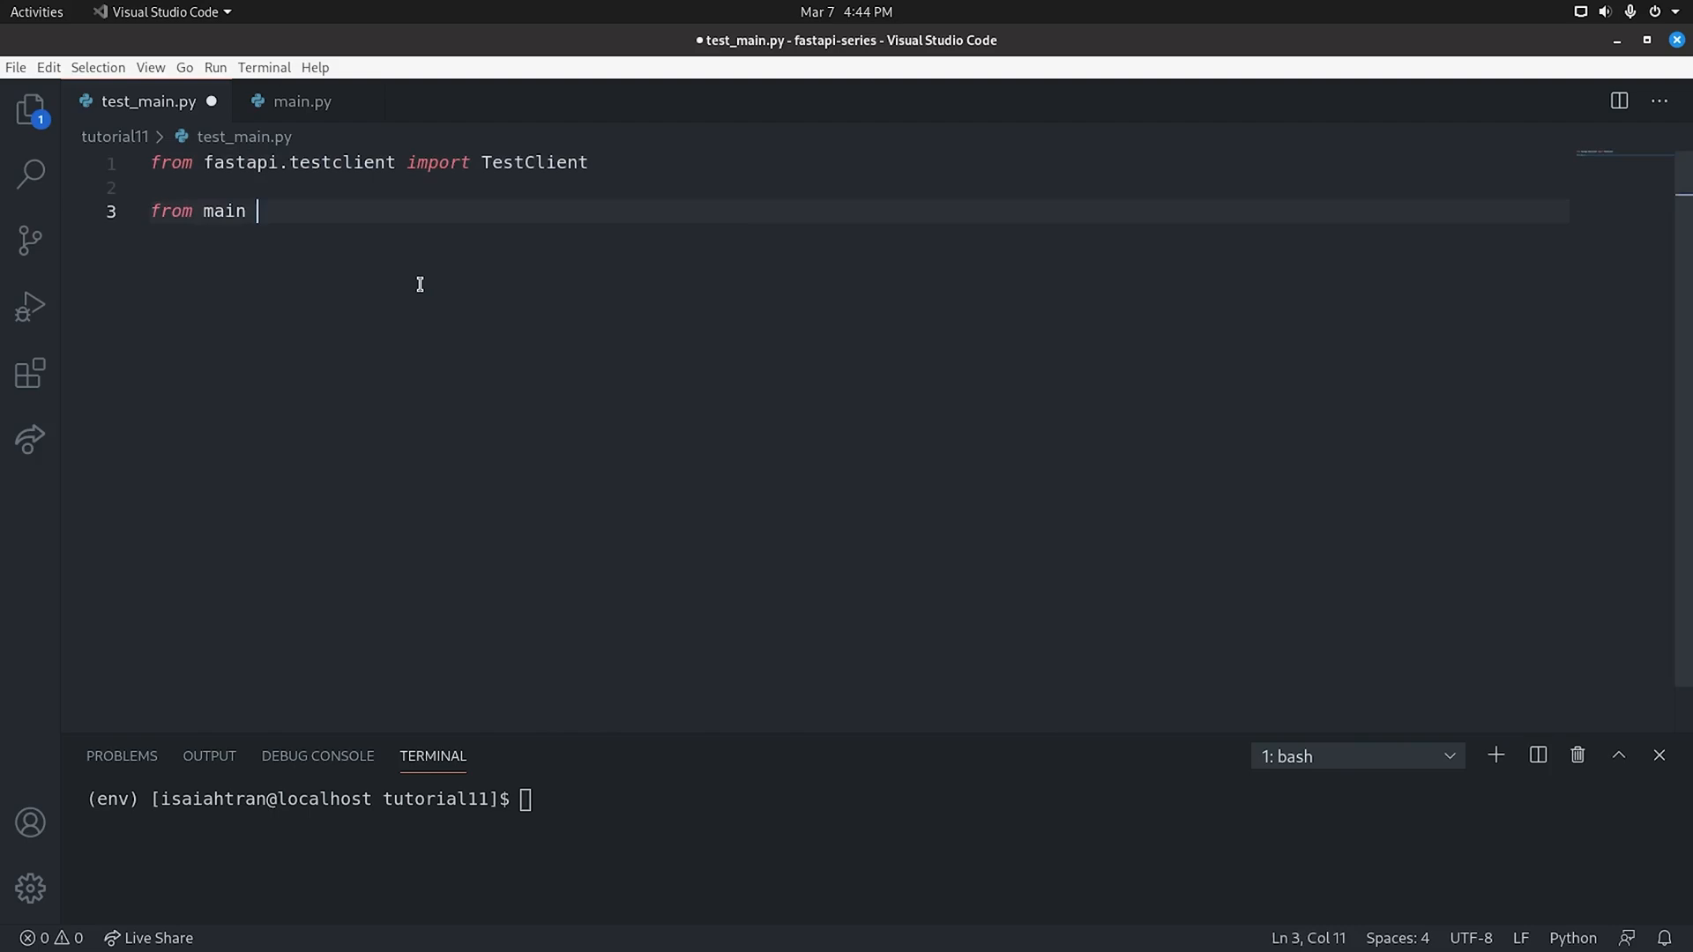
type("import app")
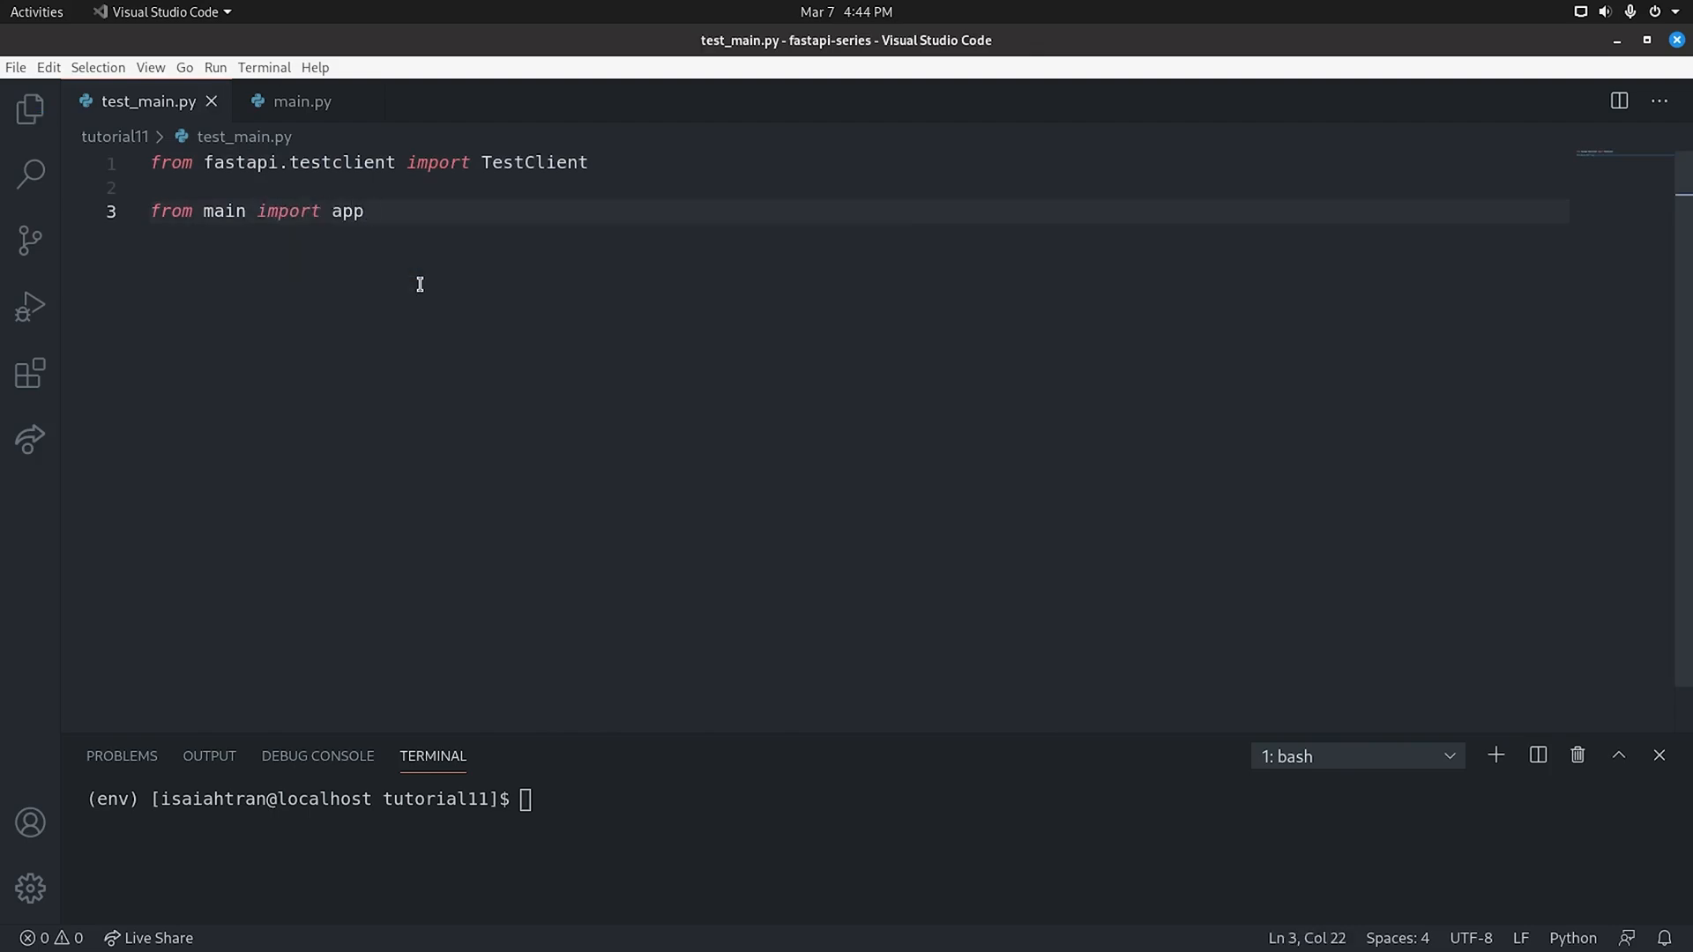
type("cl")
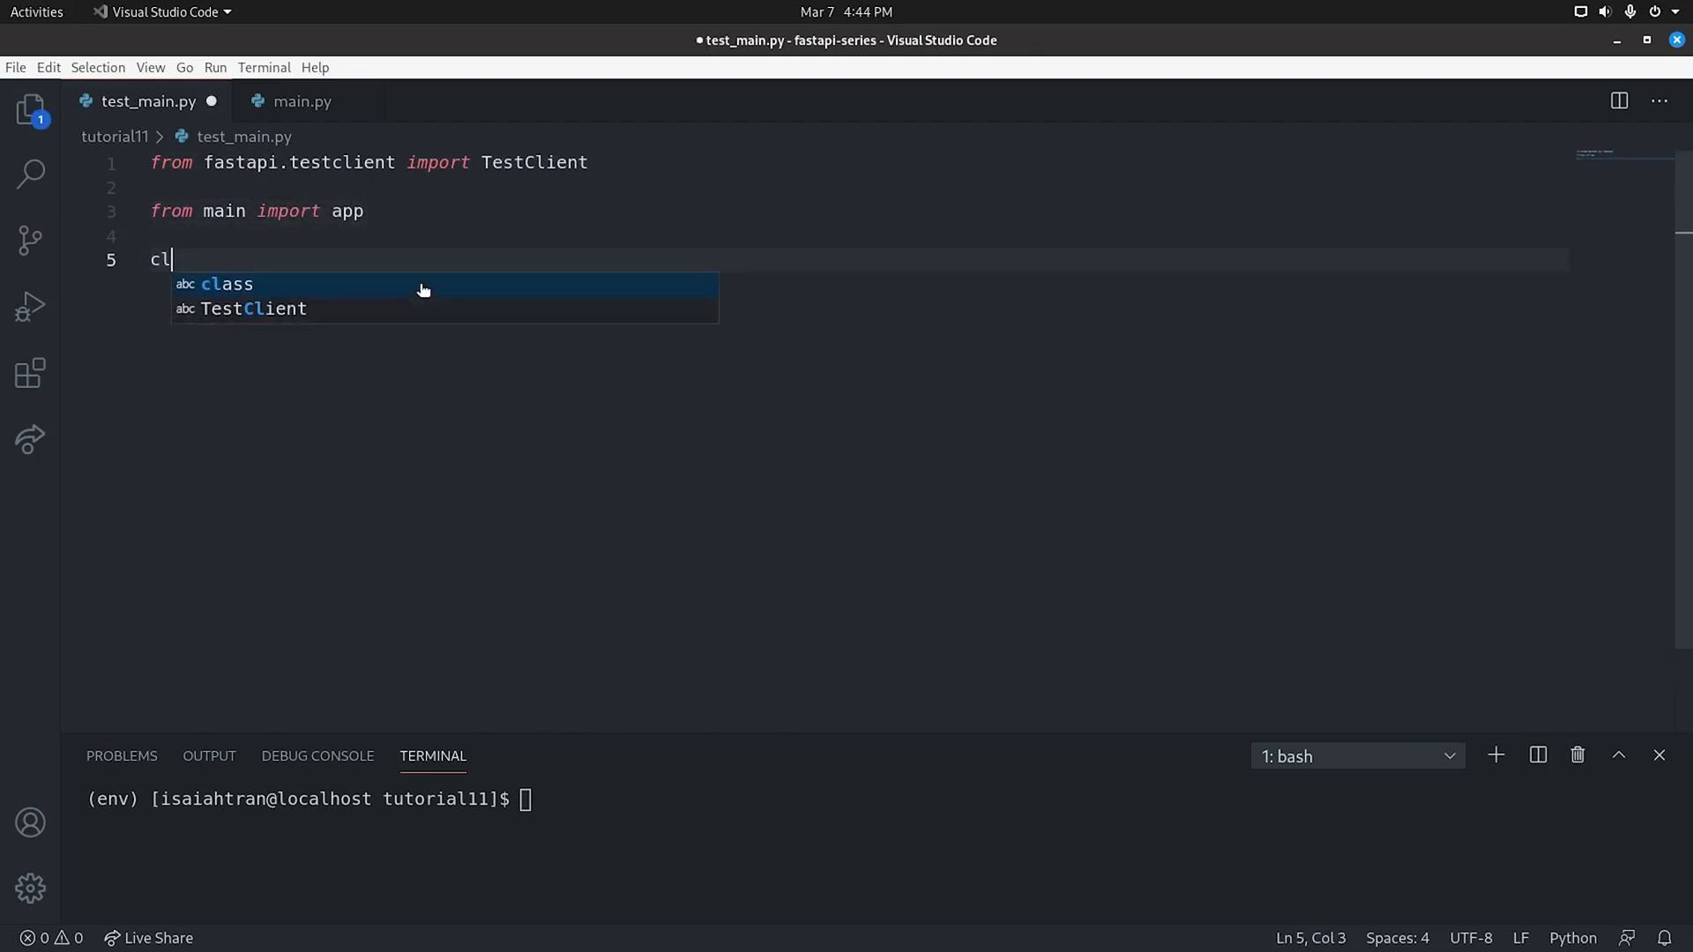
type("ient = Test")
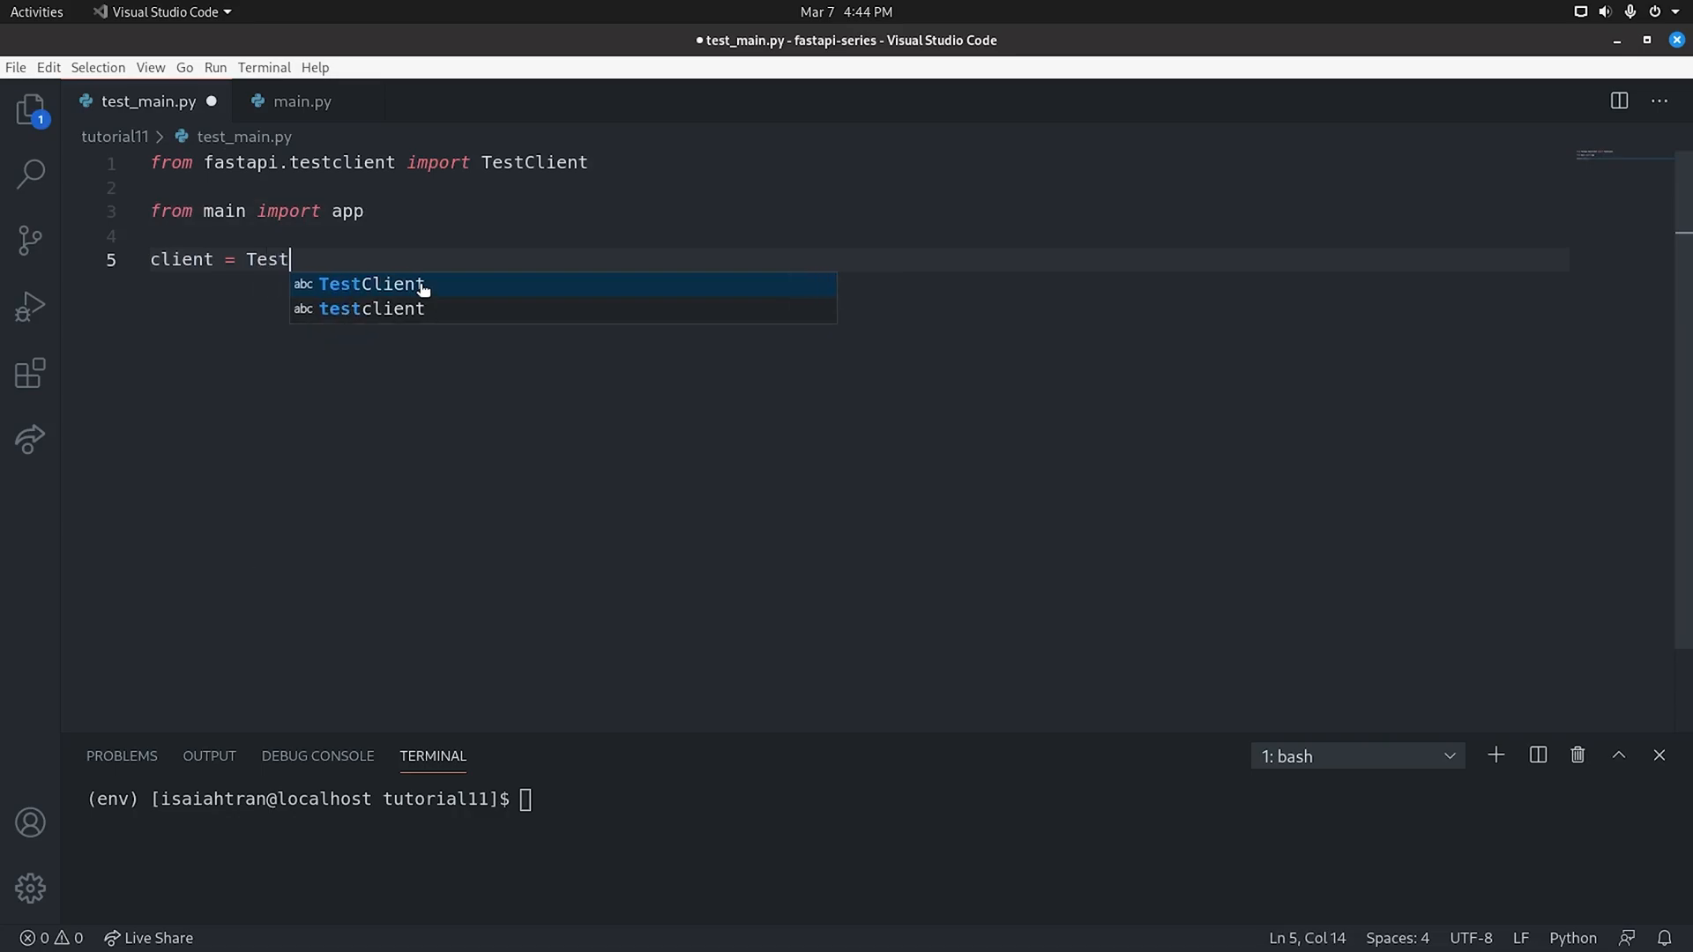
type("Clie")
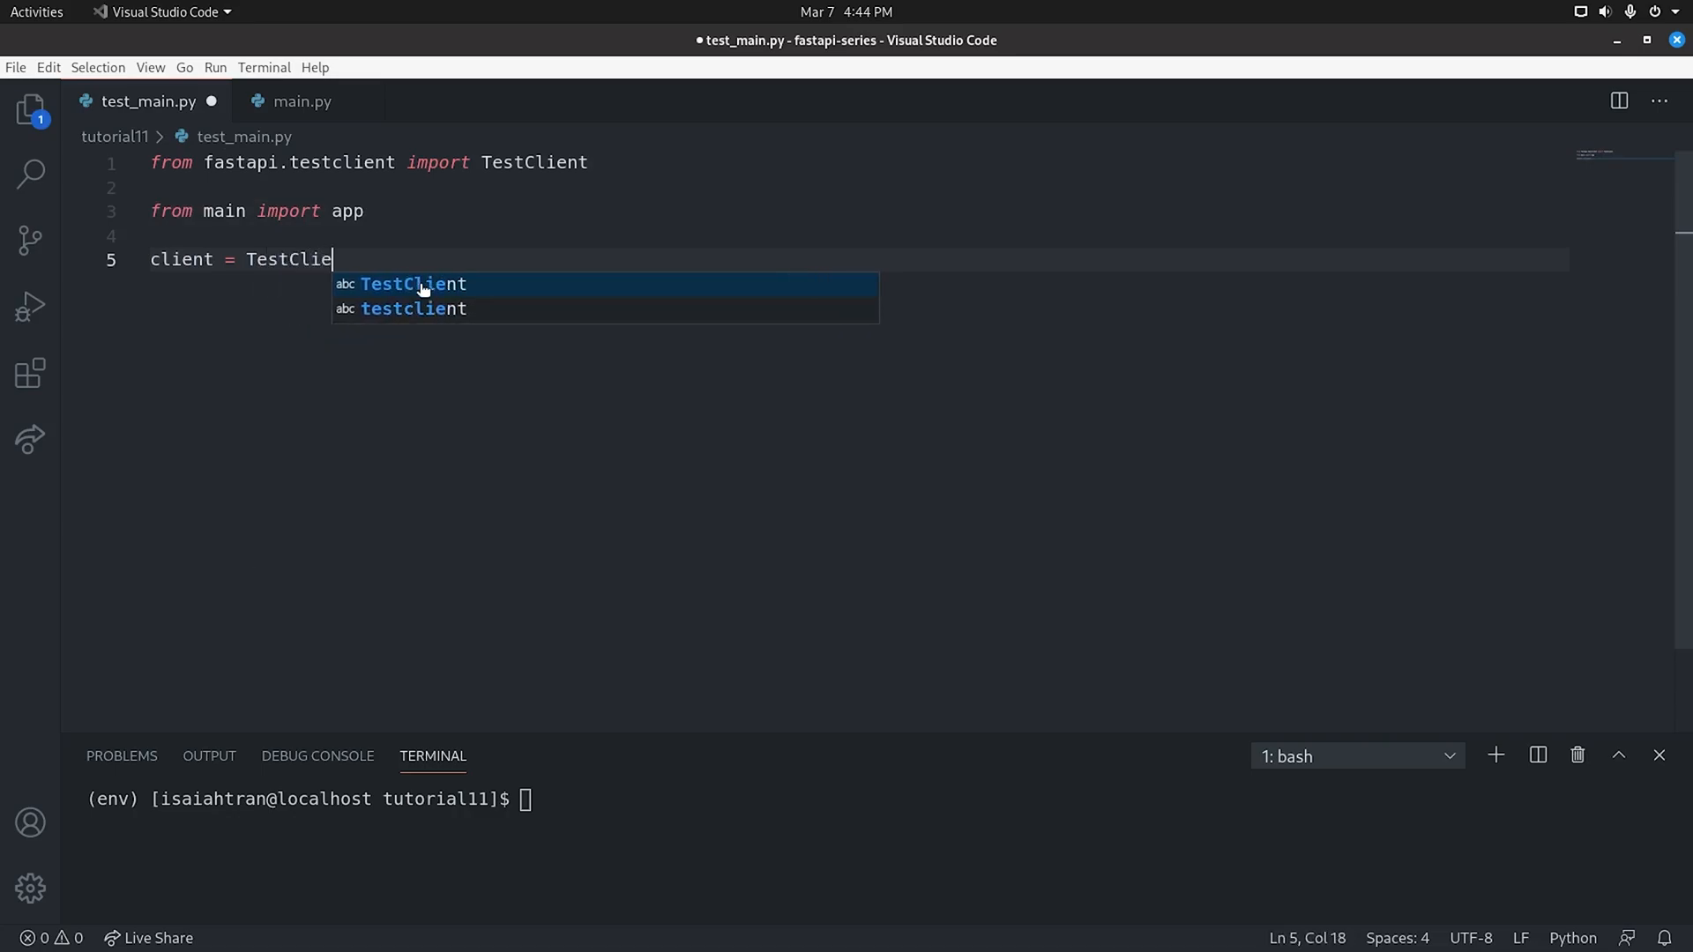
type("nt(a")
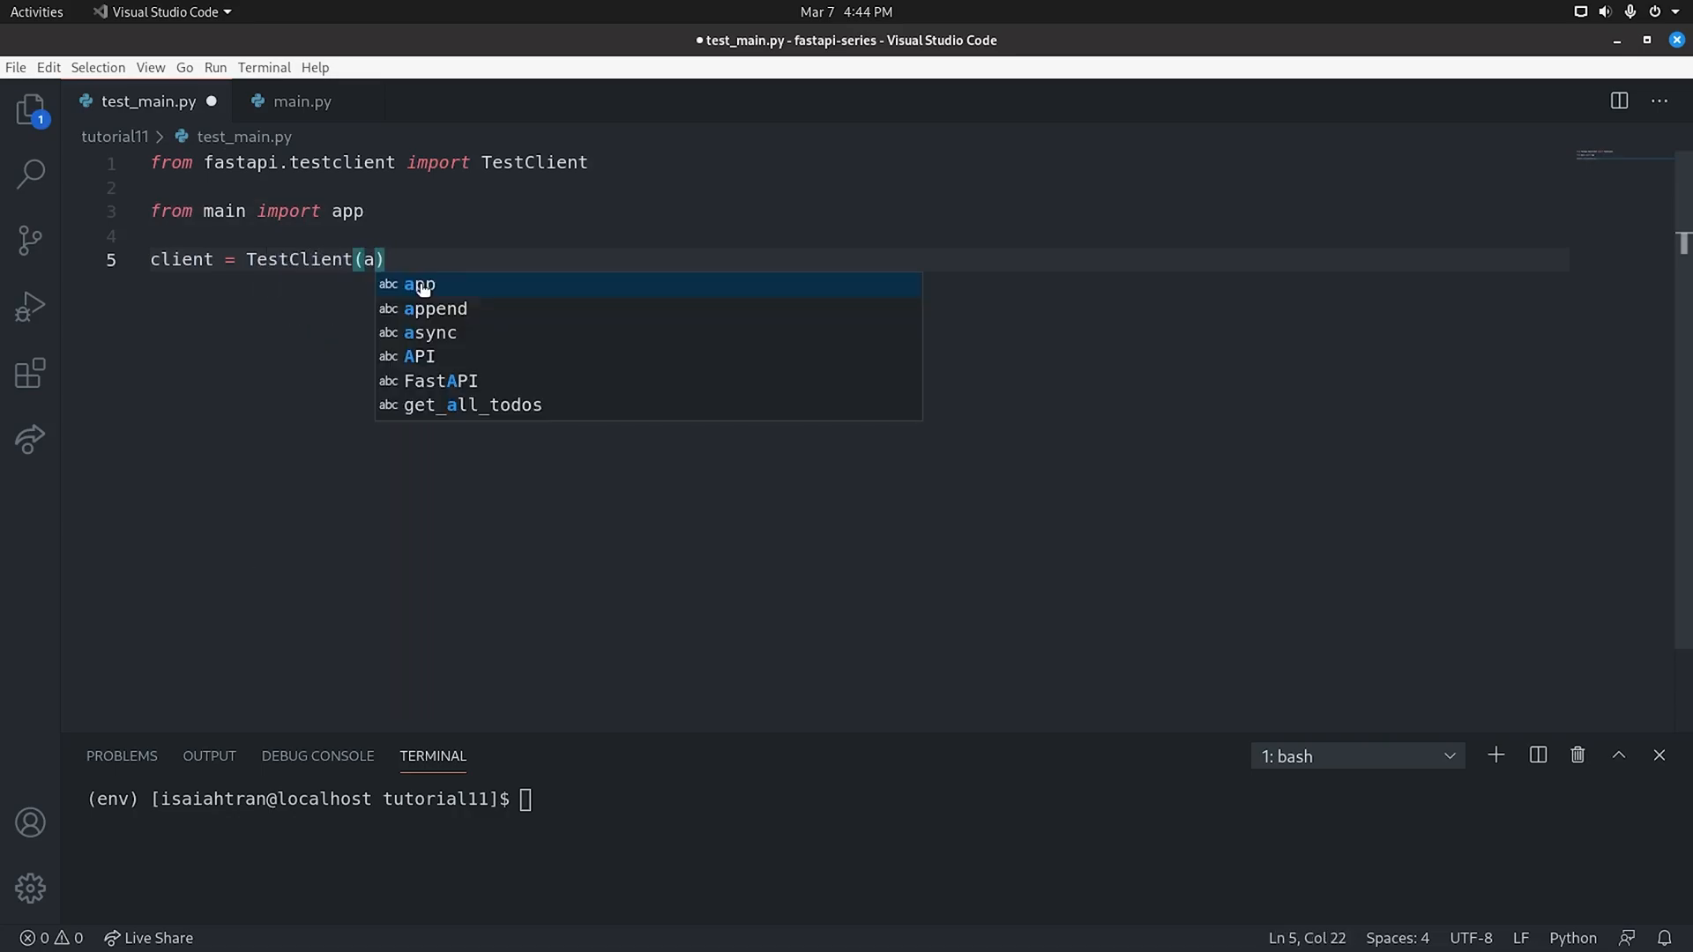
type("pp")
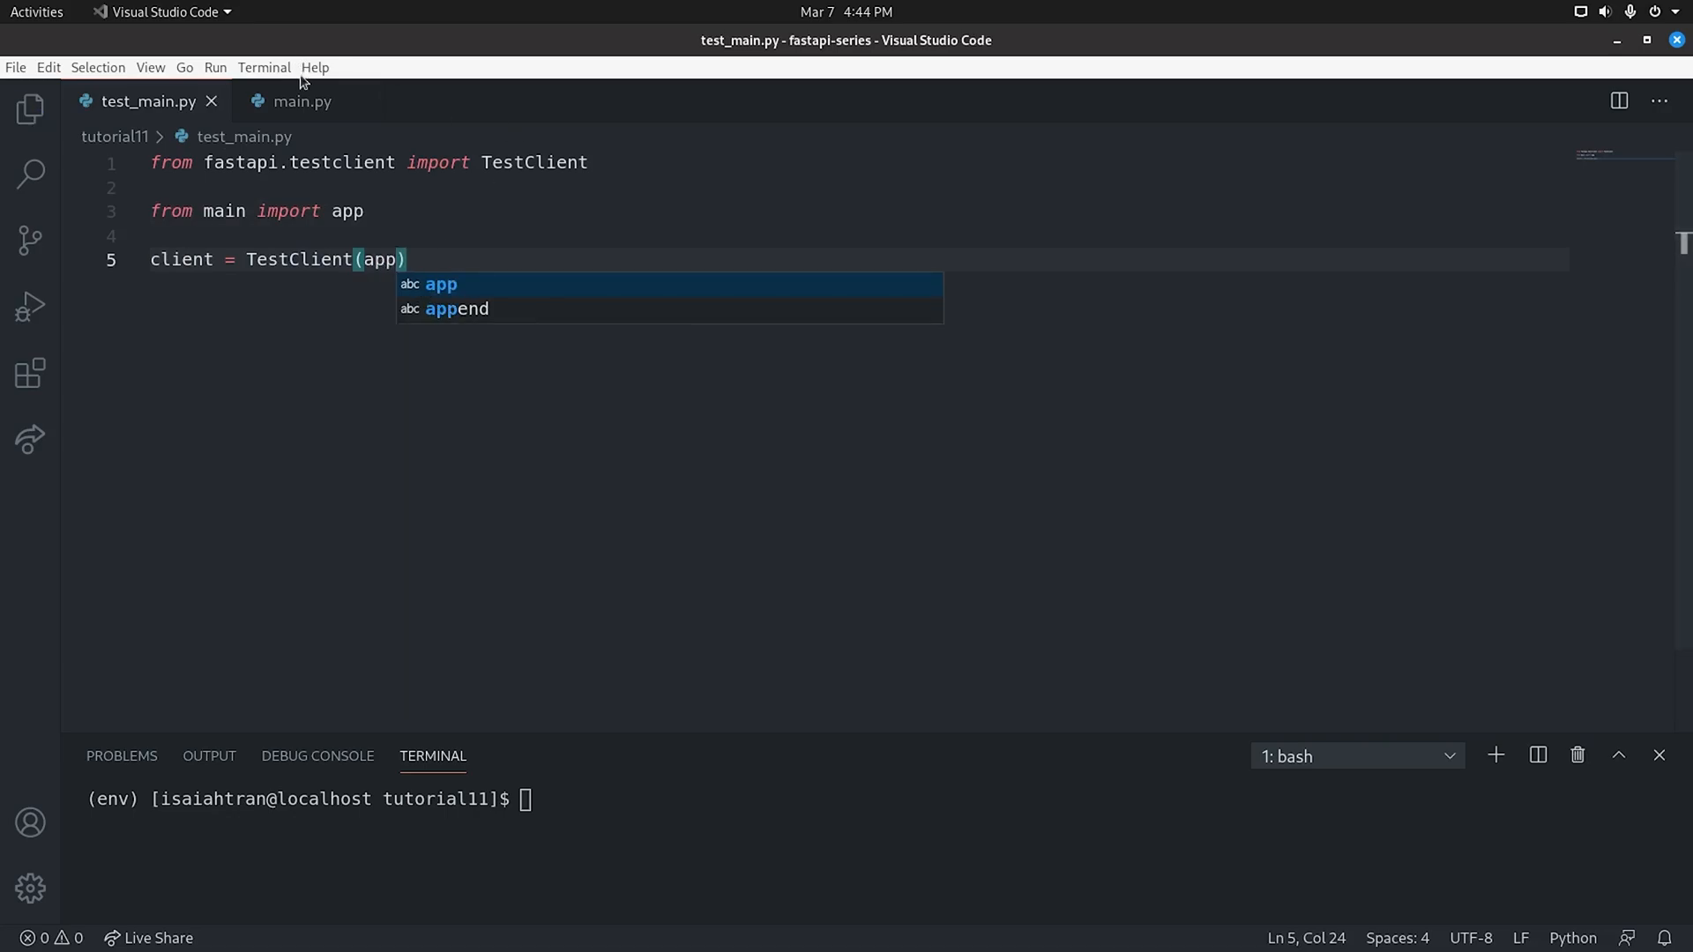
left_click(302, 100)
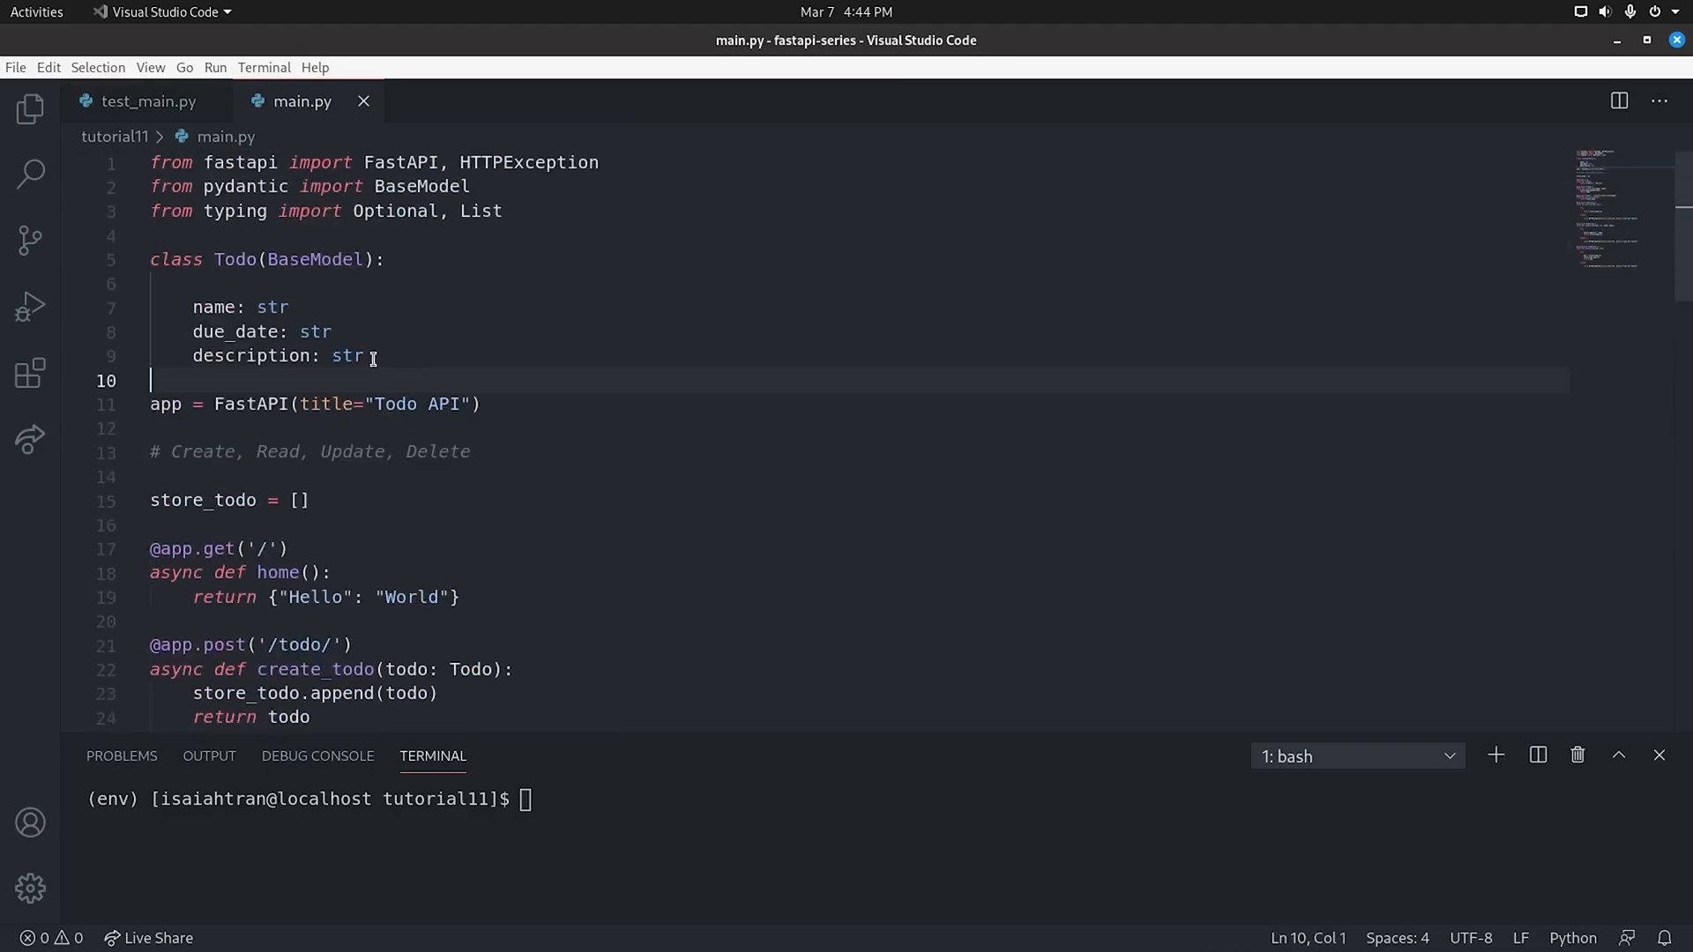
left_click(141, 101)
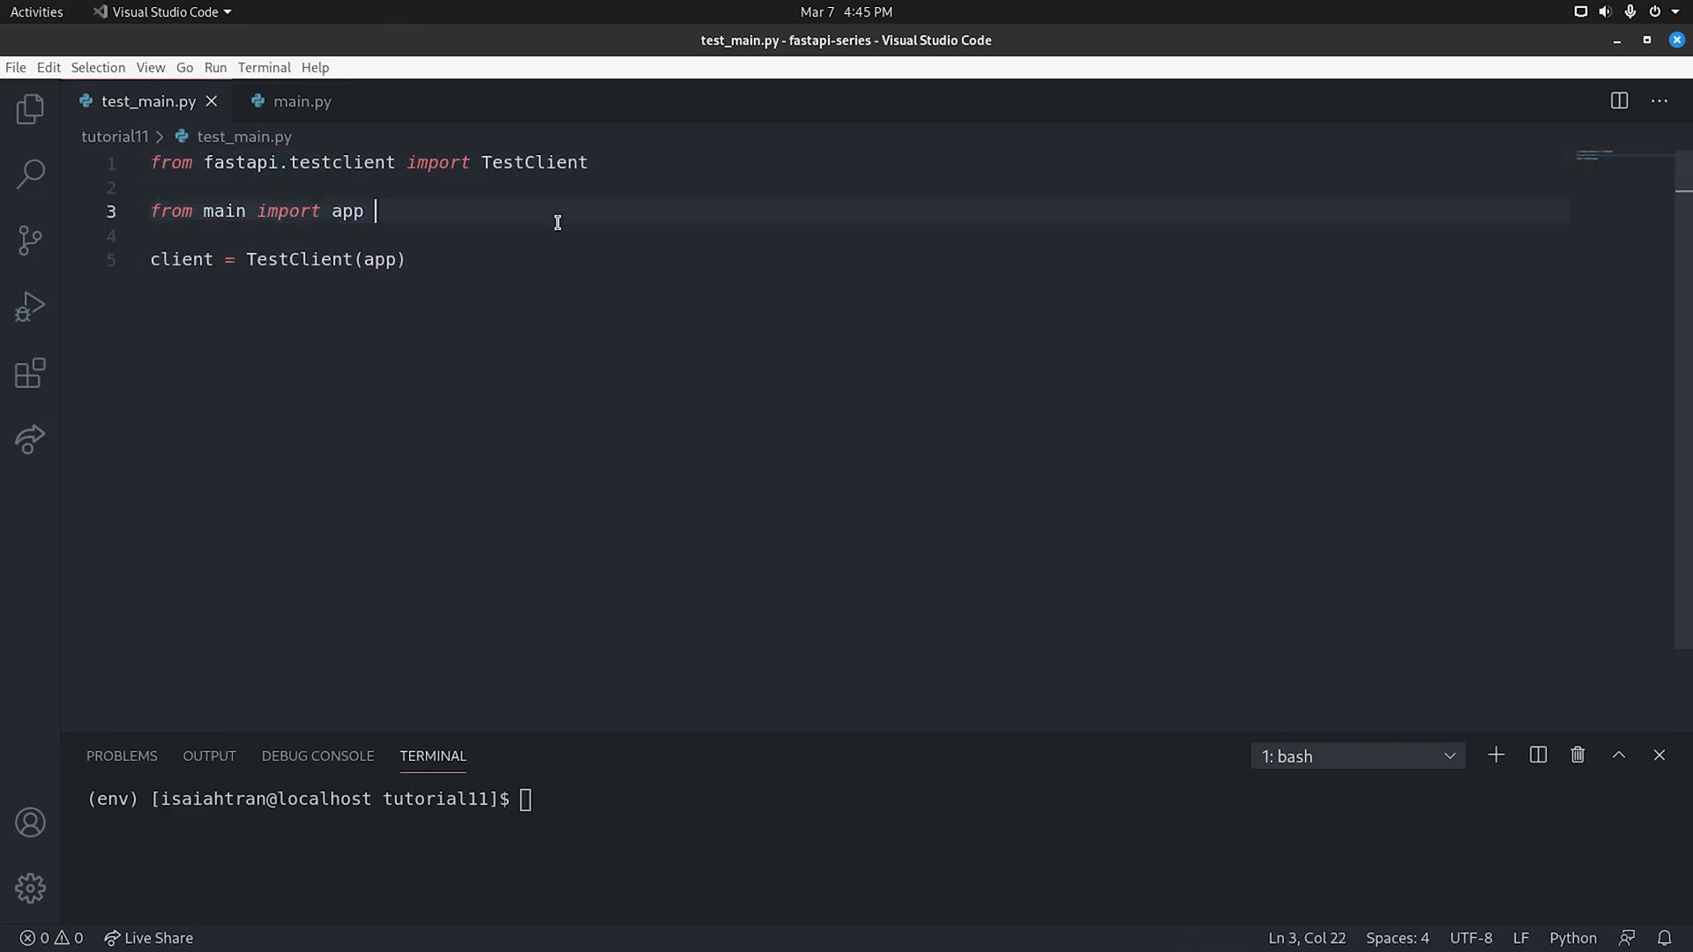
mouse_move(543, 224)
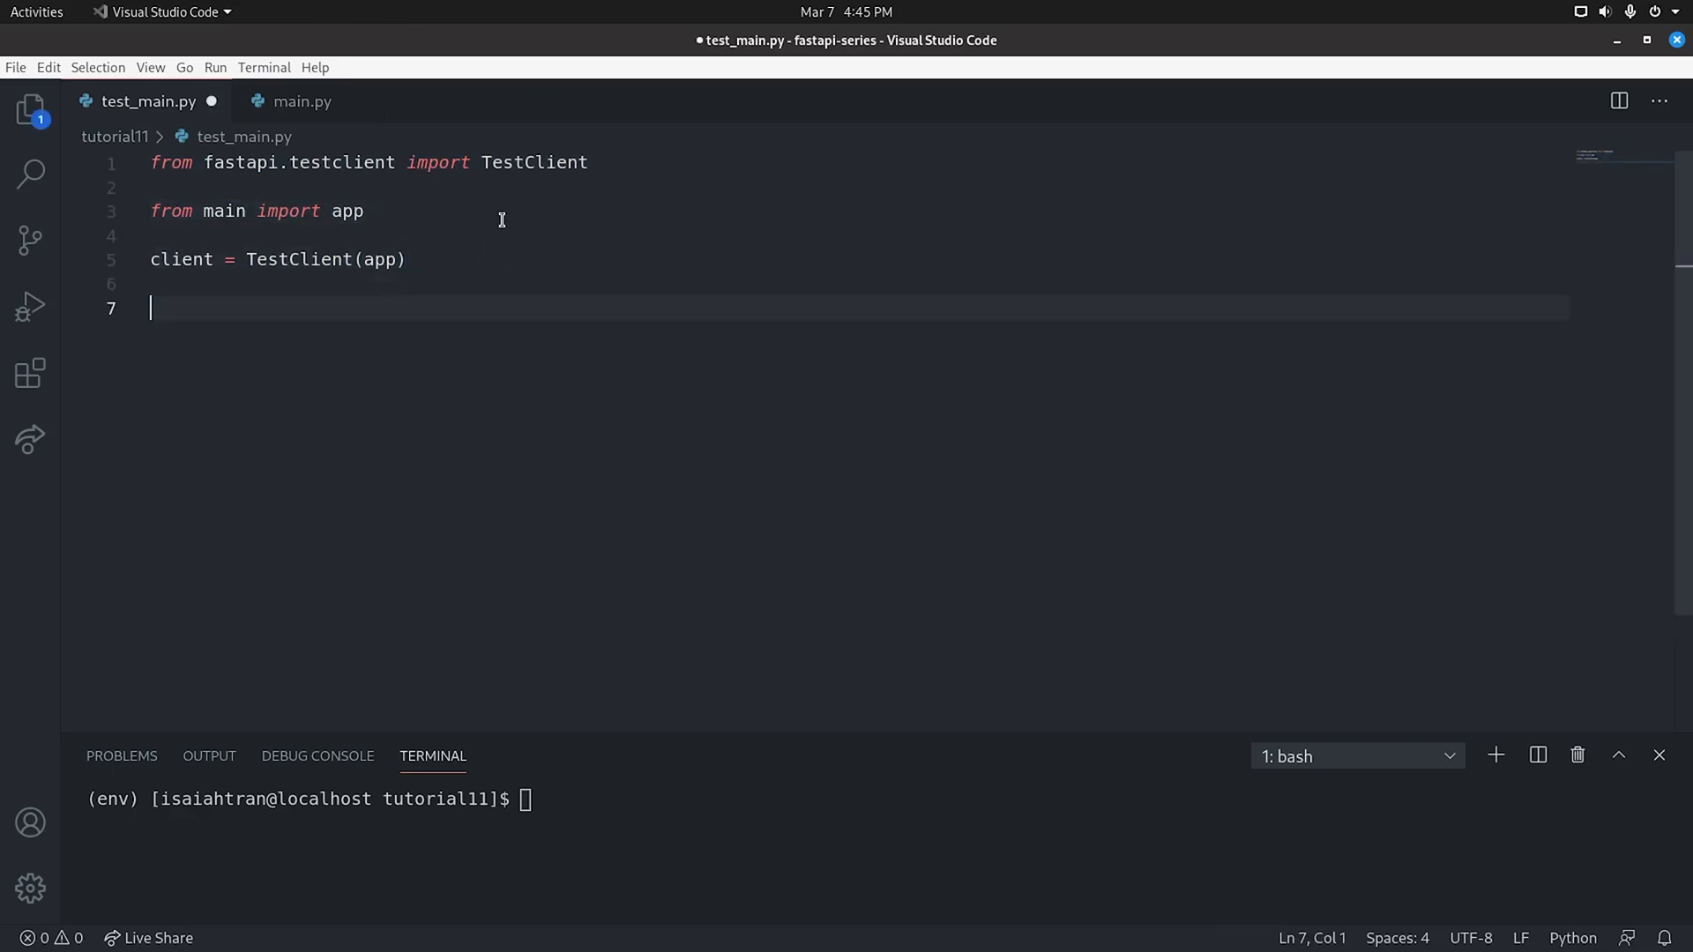
Define test_create_todo with response = client.post("/todo/", ) and a blank line above it
type("def")
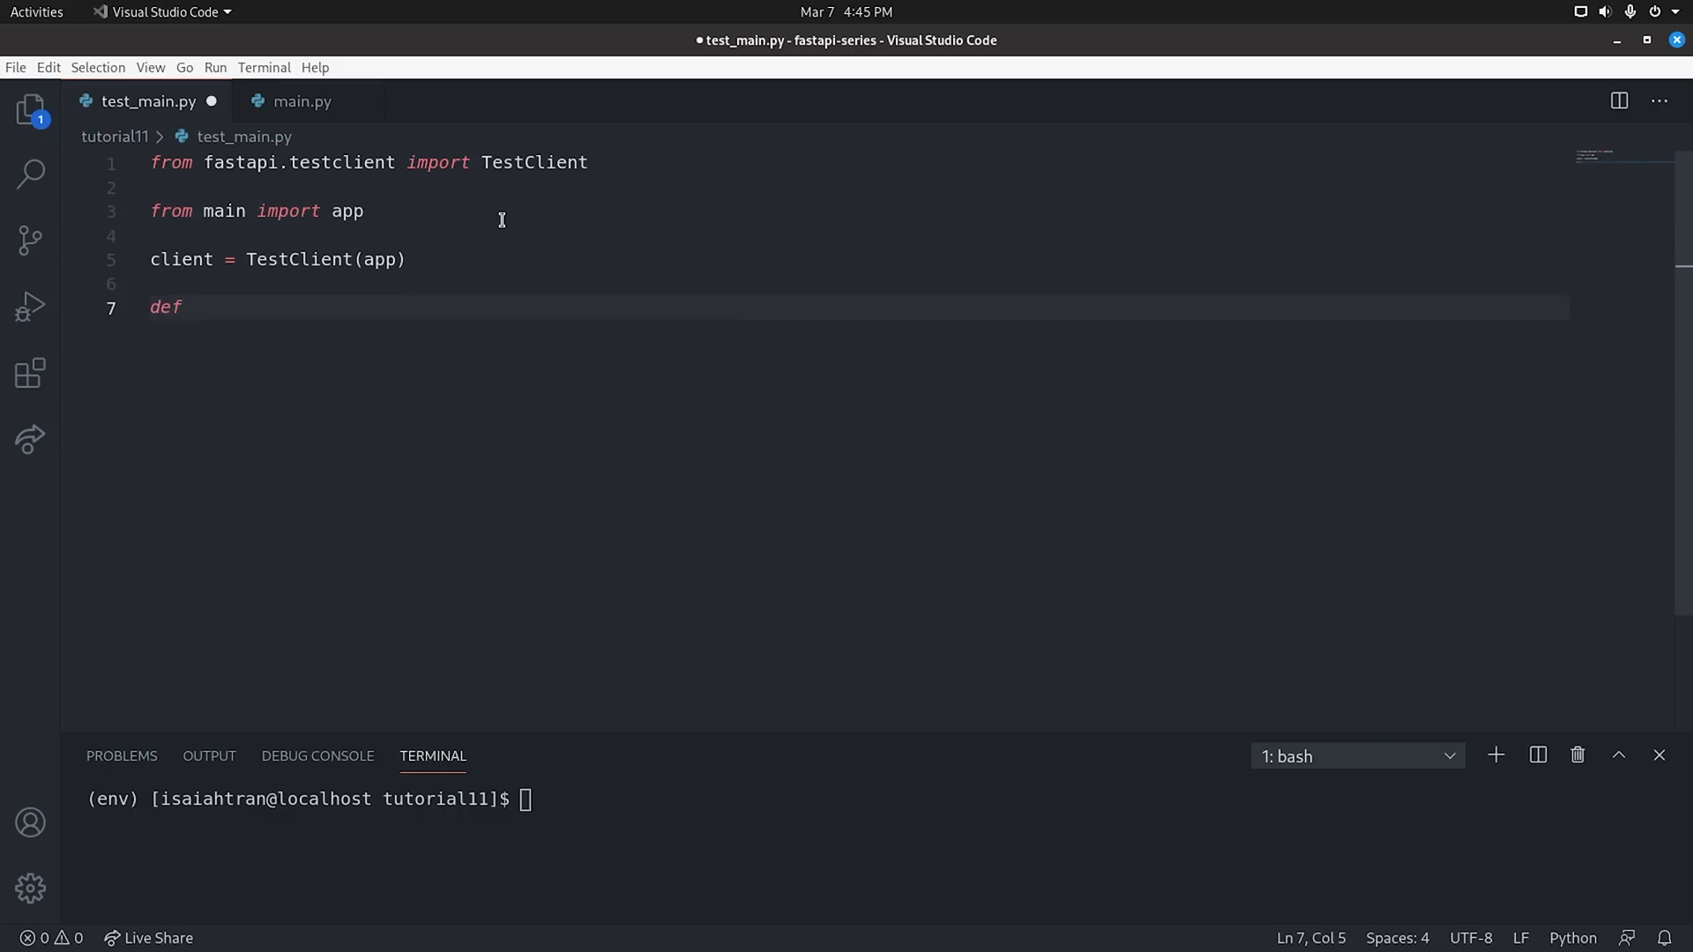
type("test")
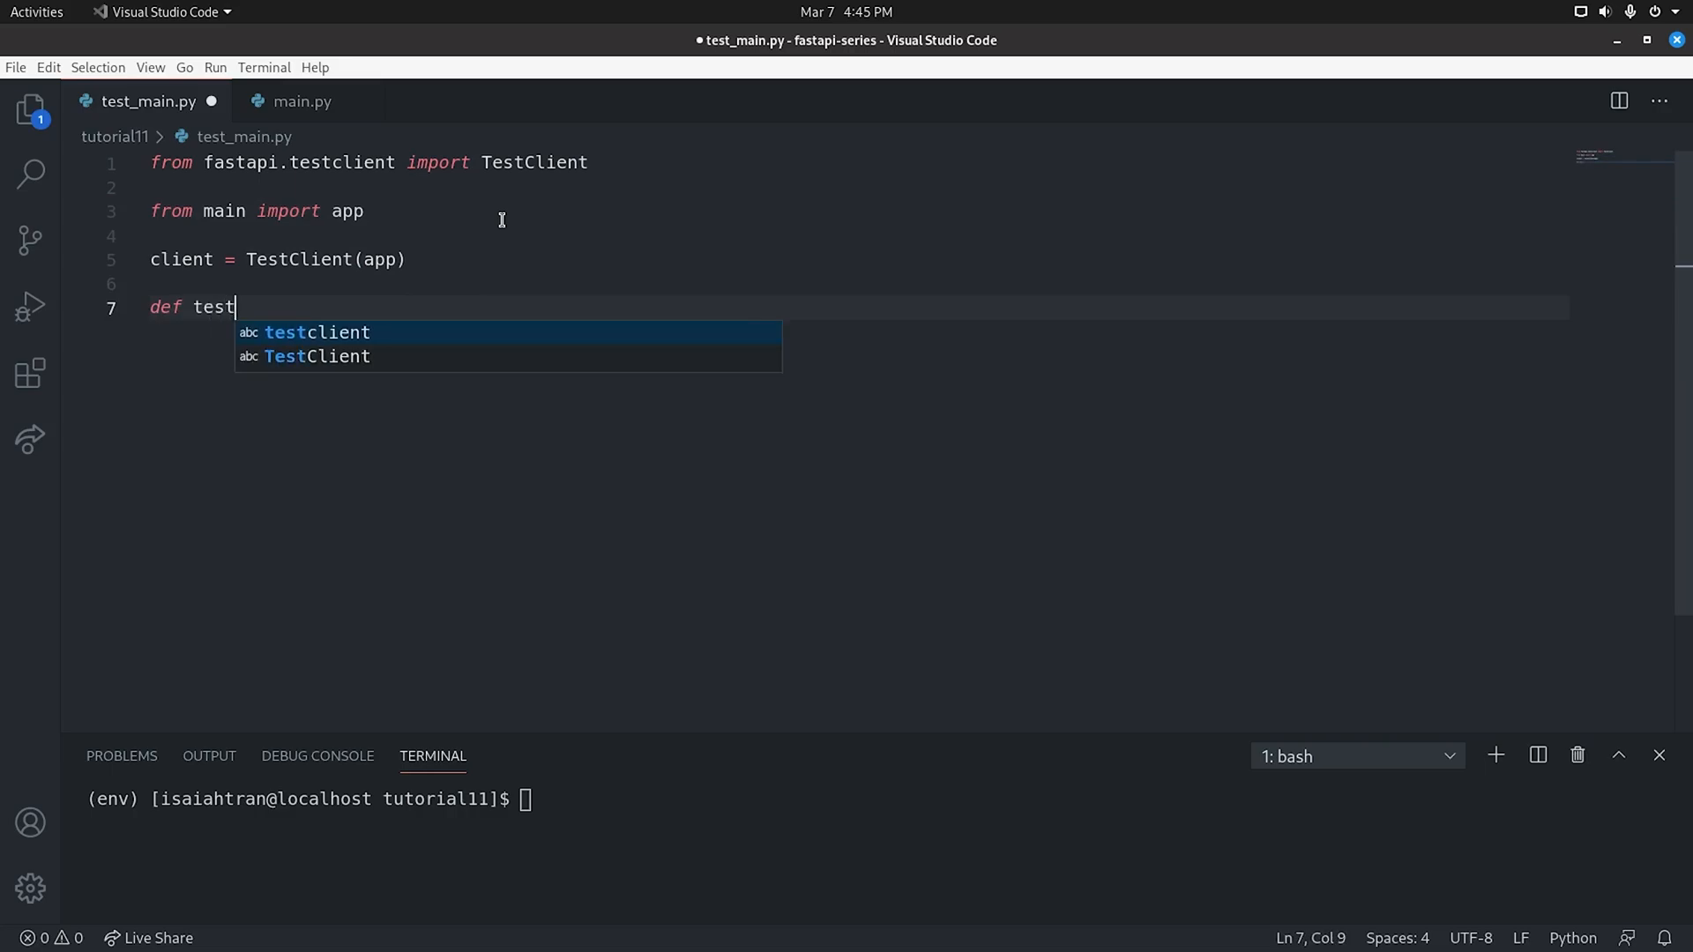
type("_cre")
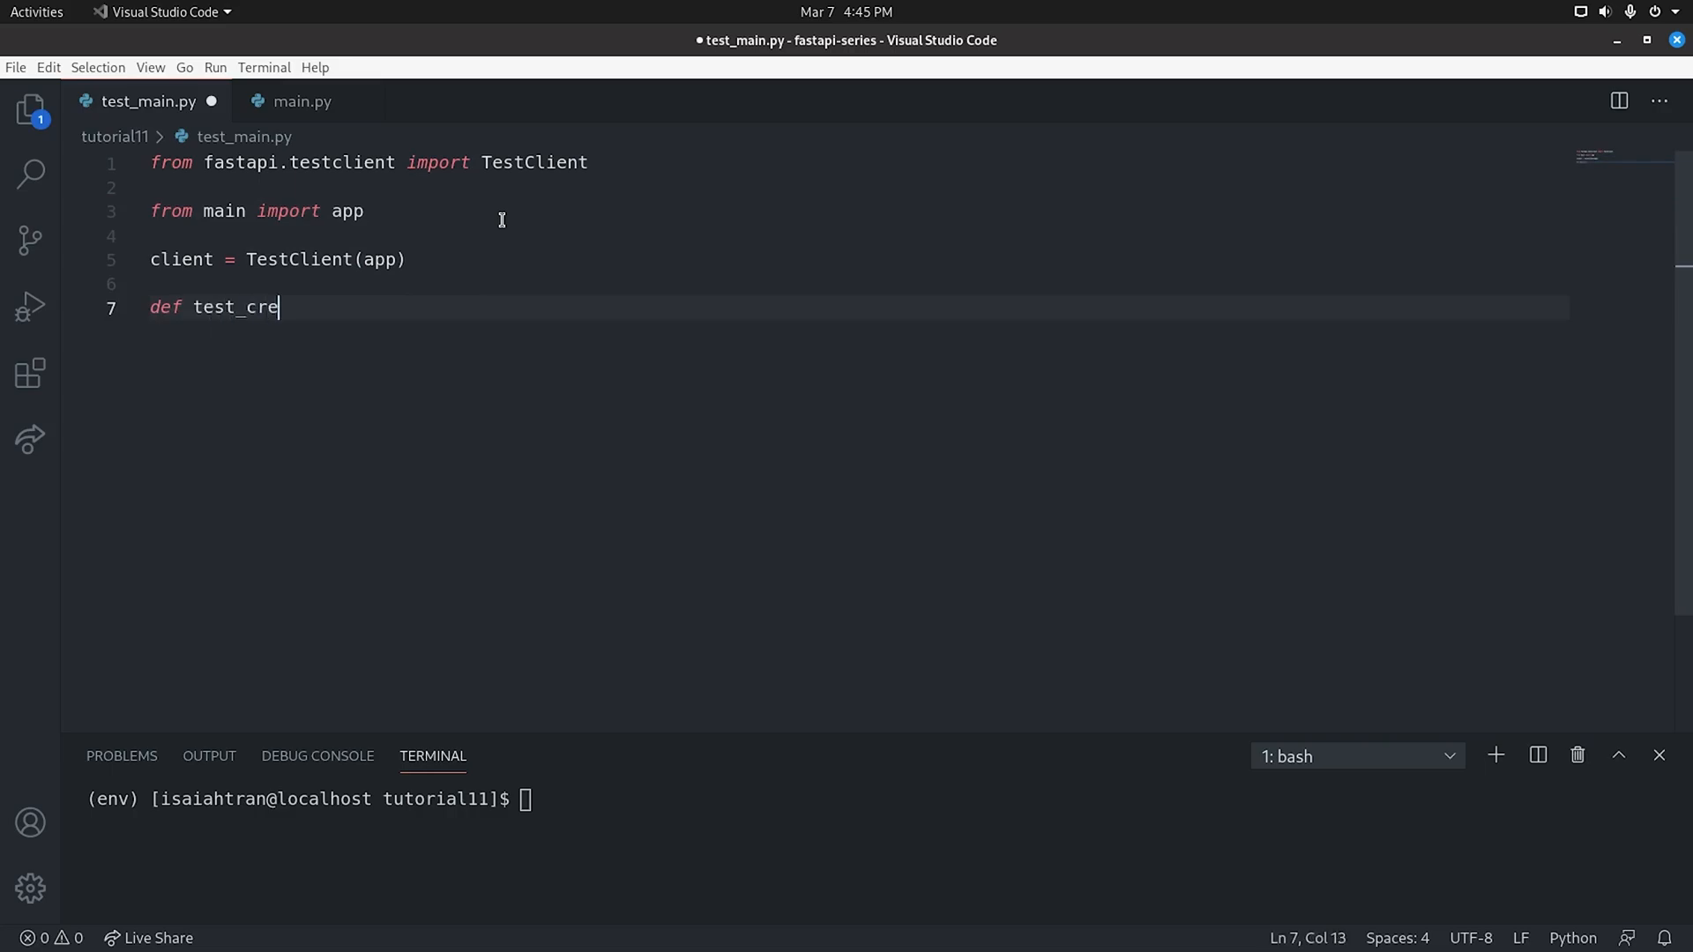
type("ate_todo():")
type("presonse -")
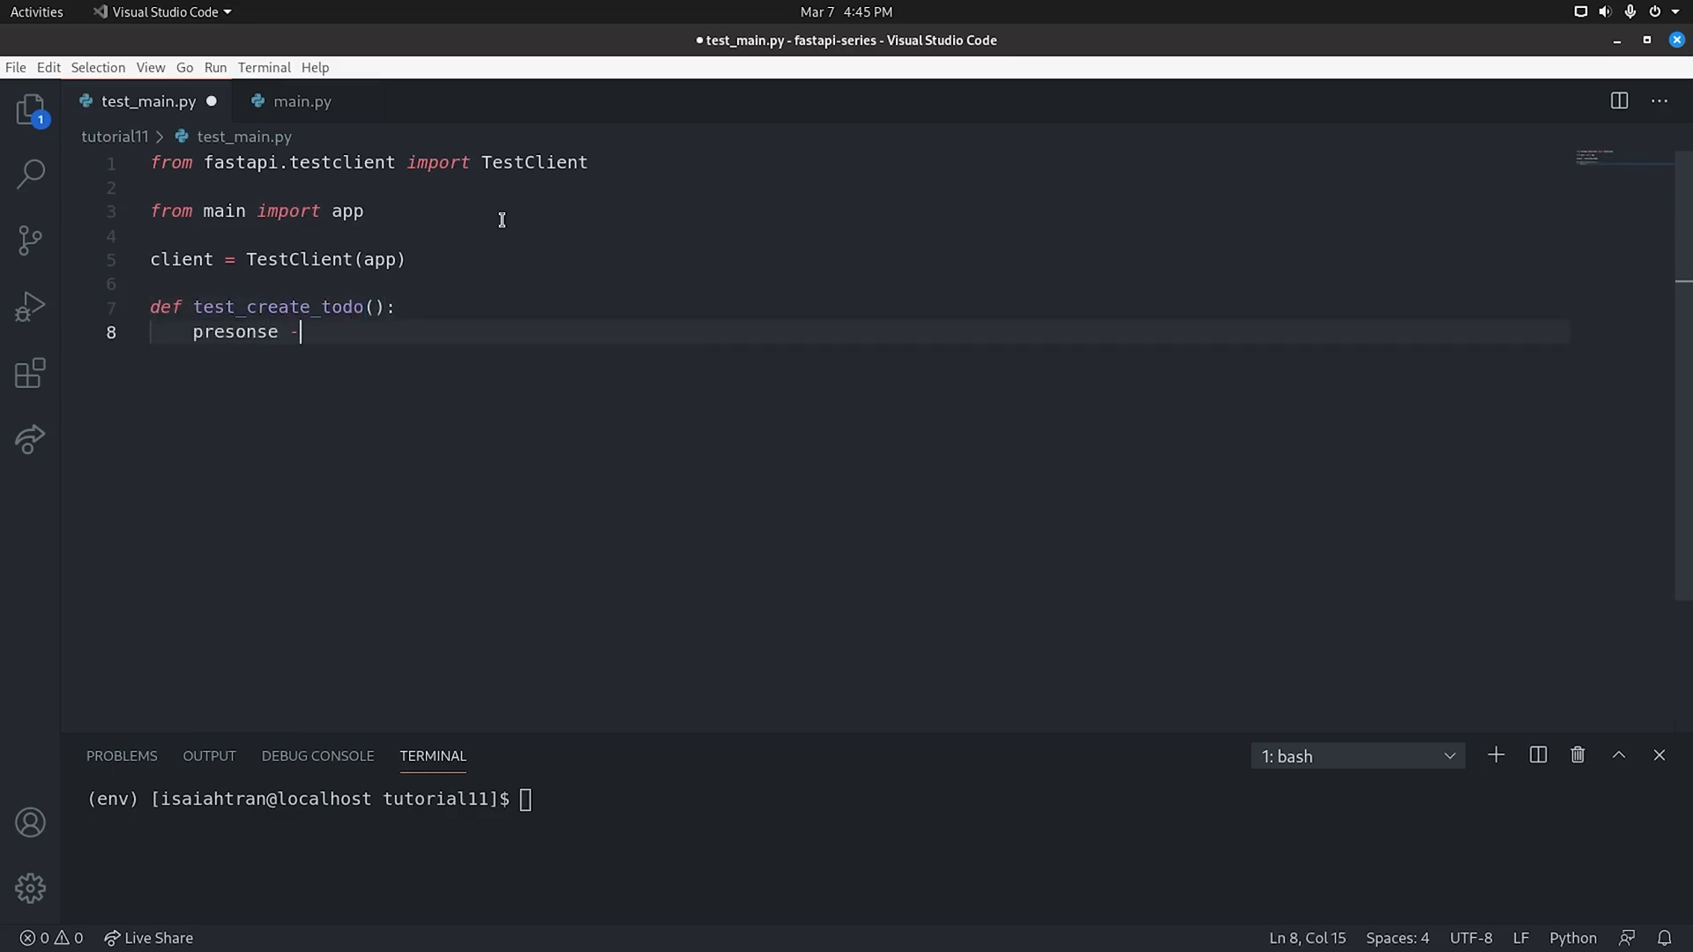
key("BackSpace")
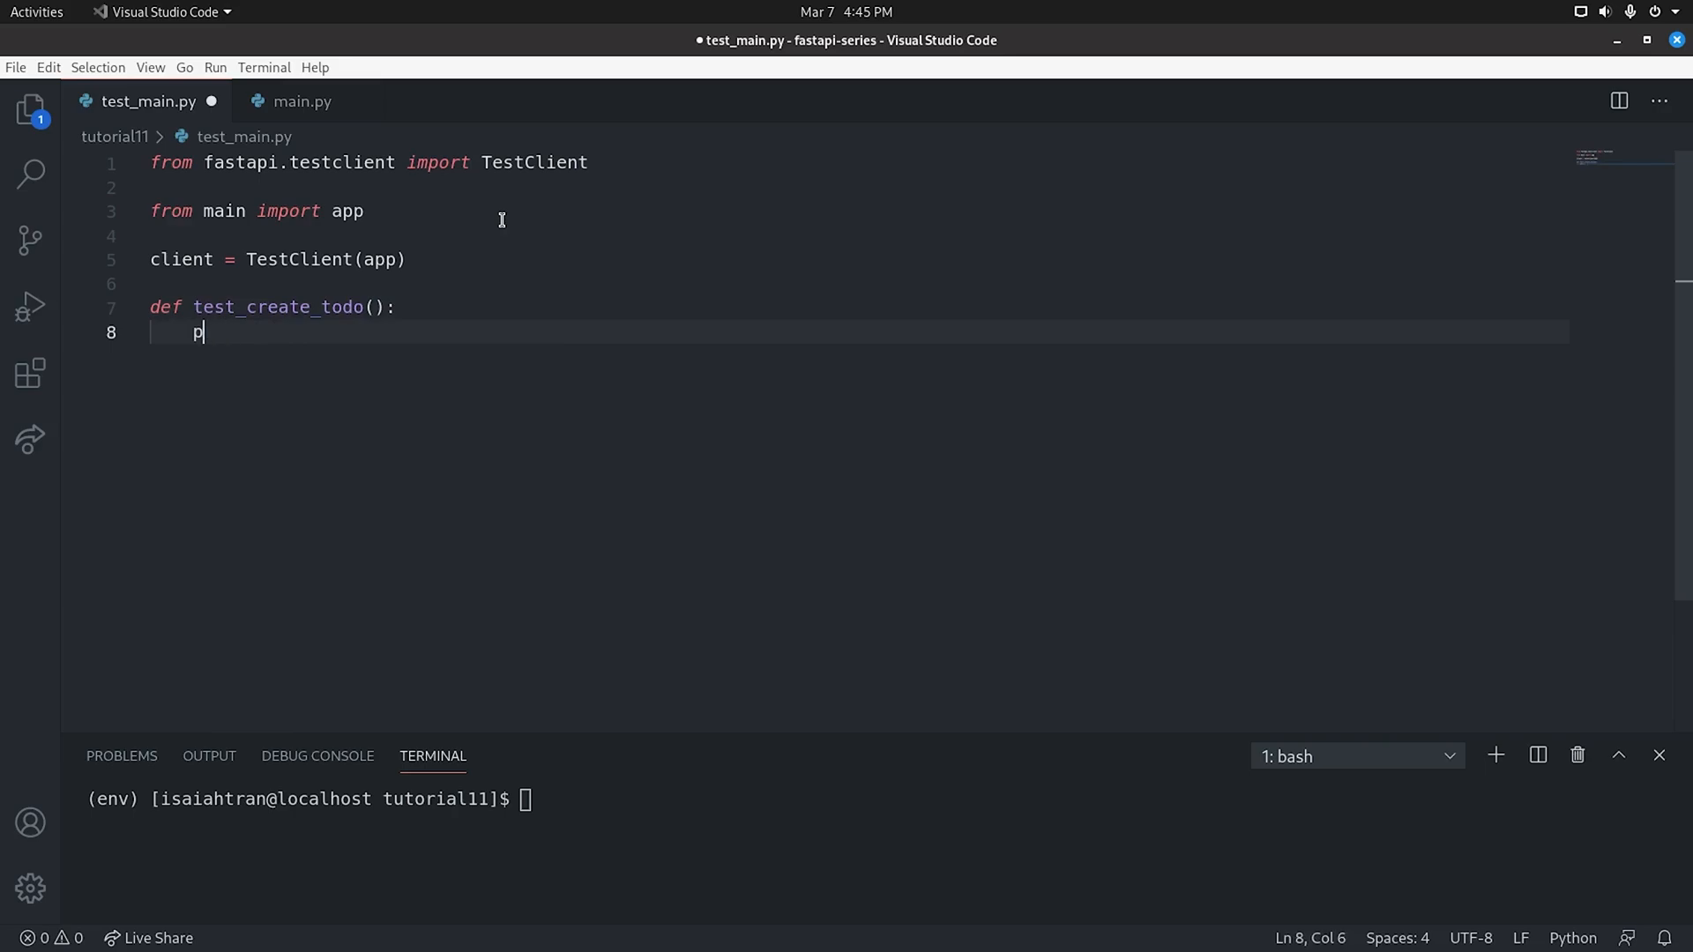
type("esponse =")
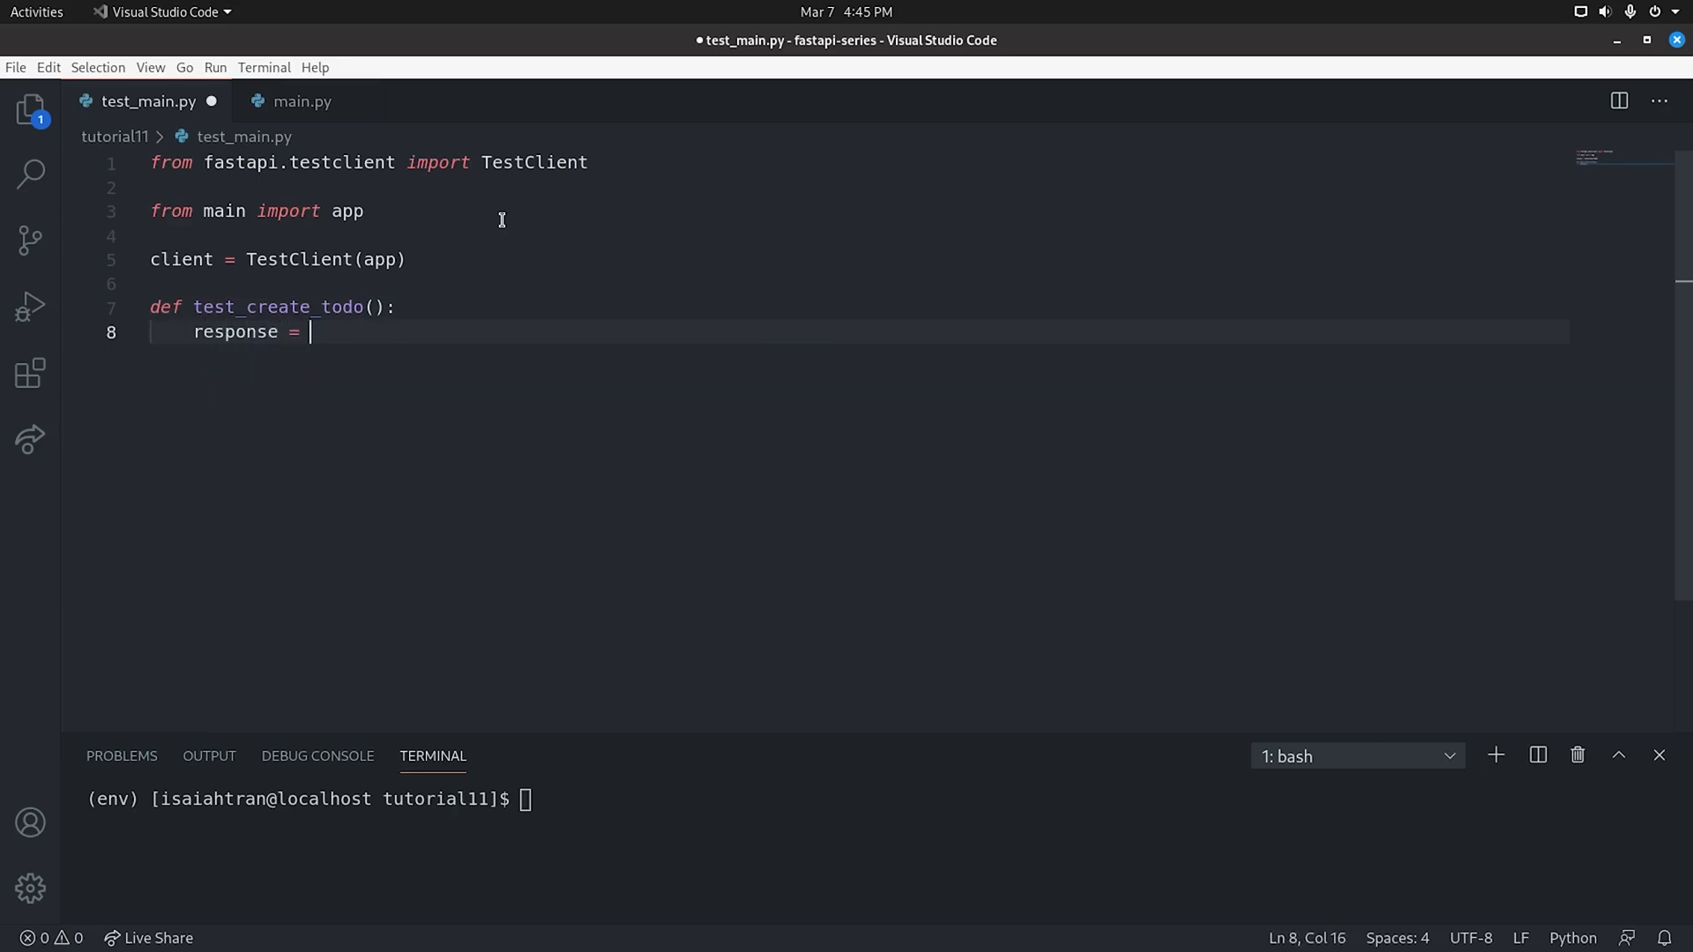
type("client.post(\"/tod")
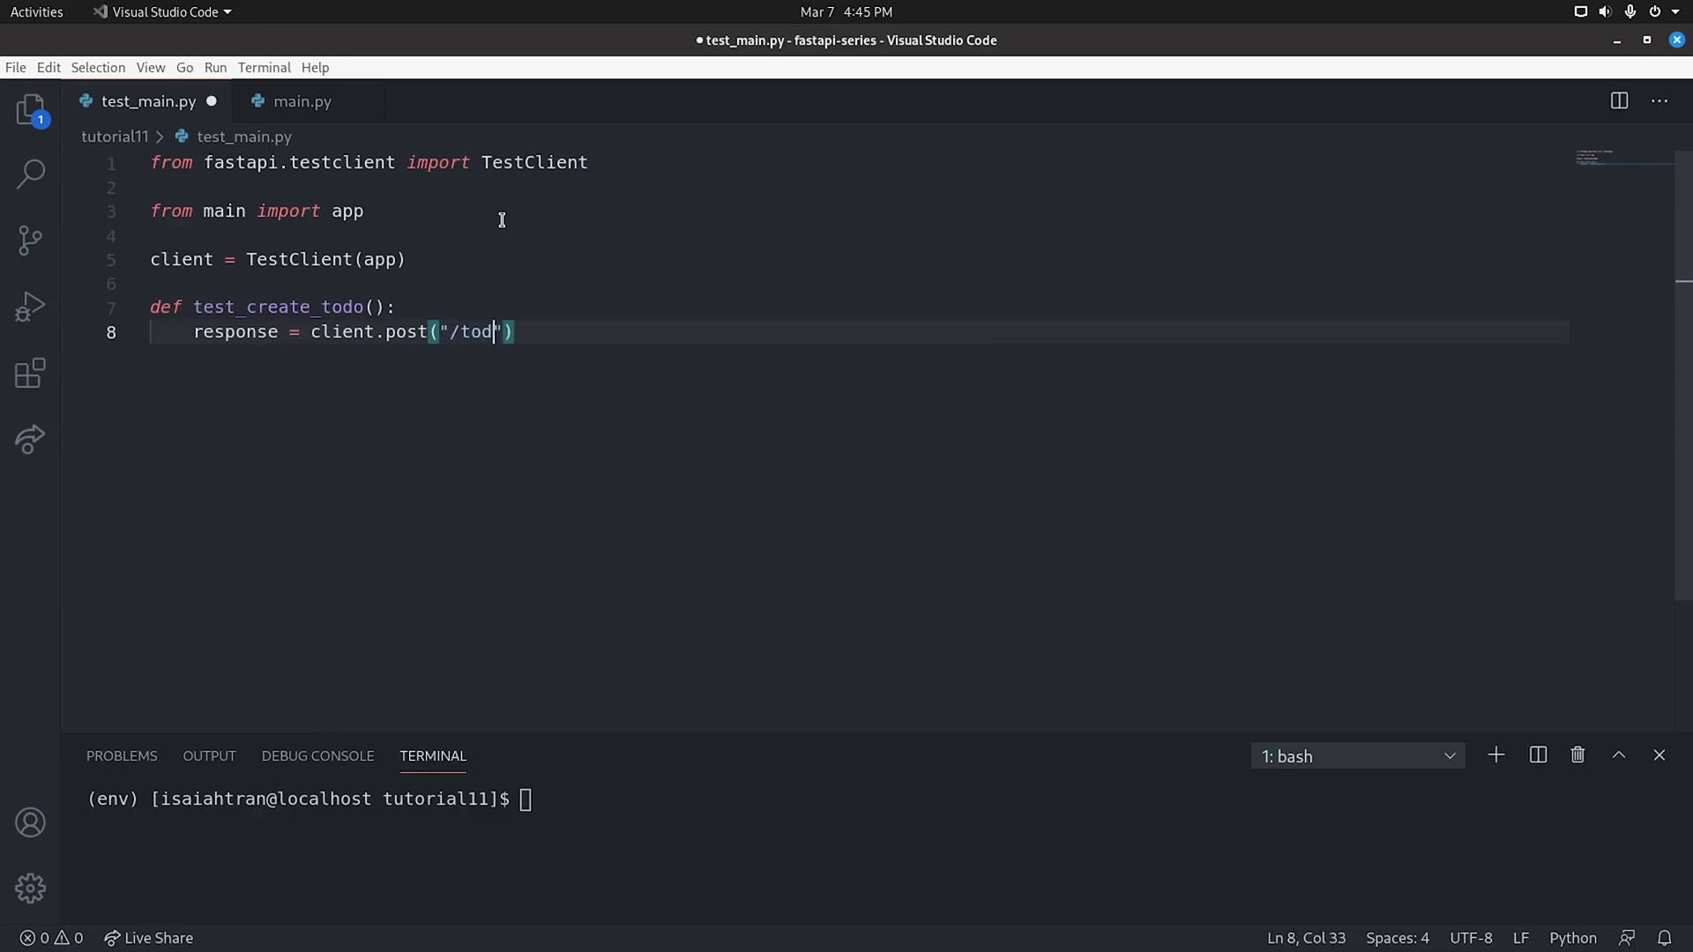
type("o/")
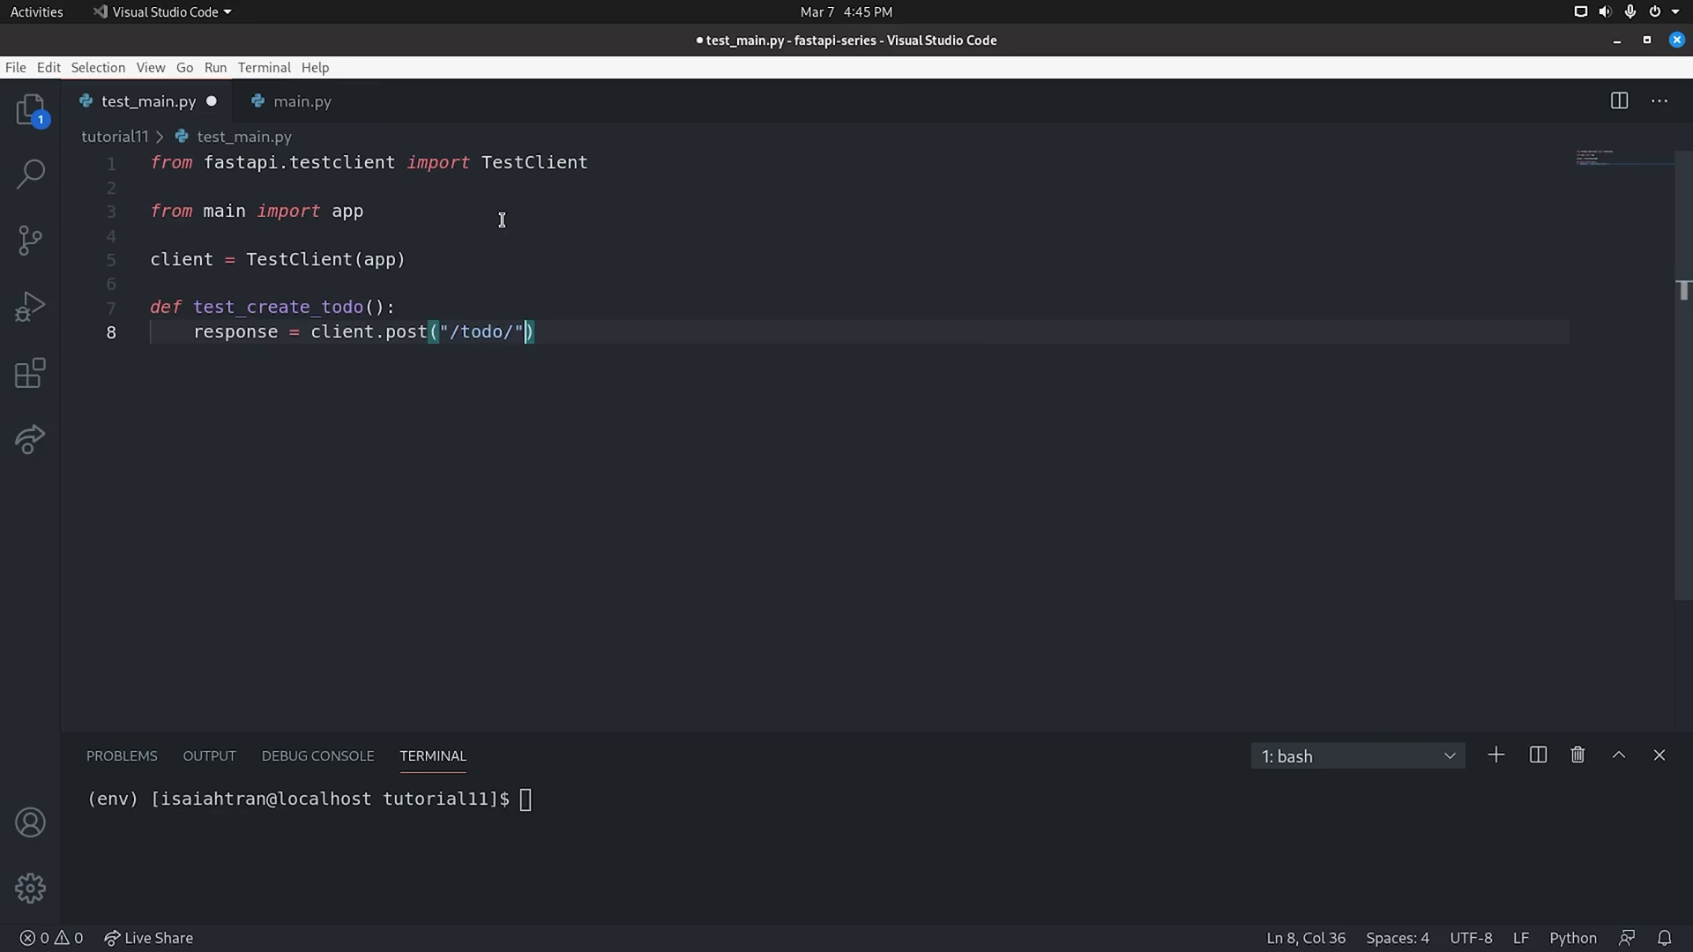
type(", json")
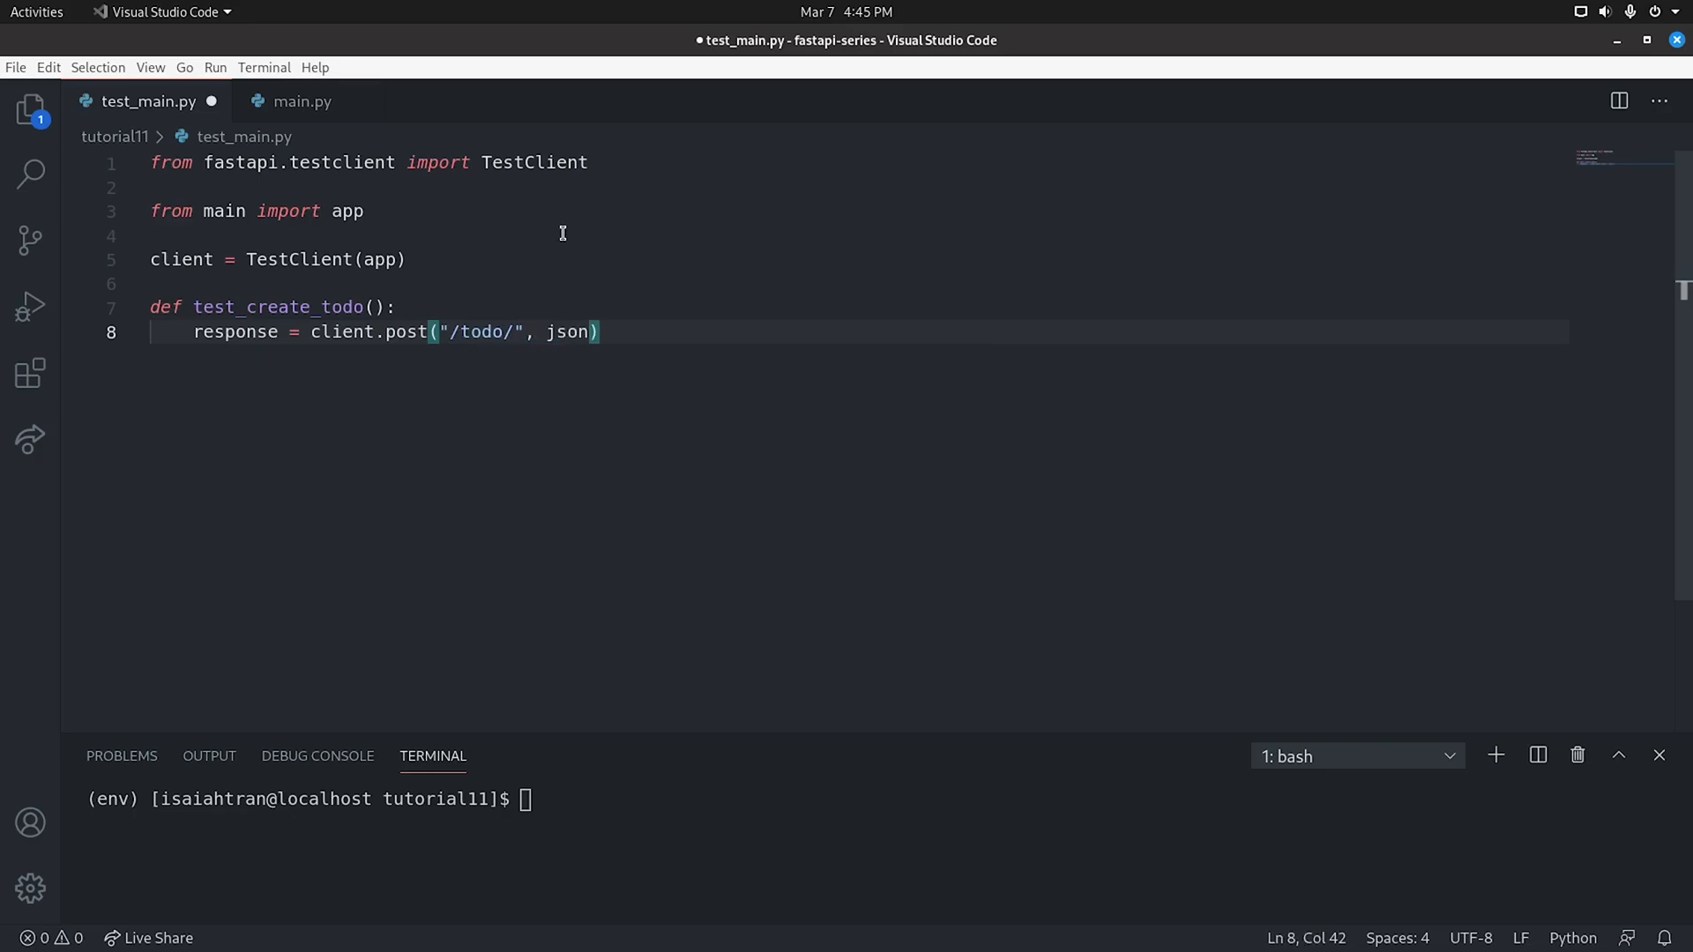
key("BackSpace")
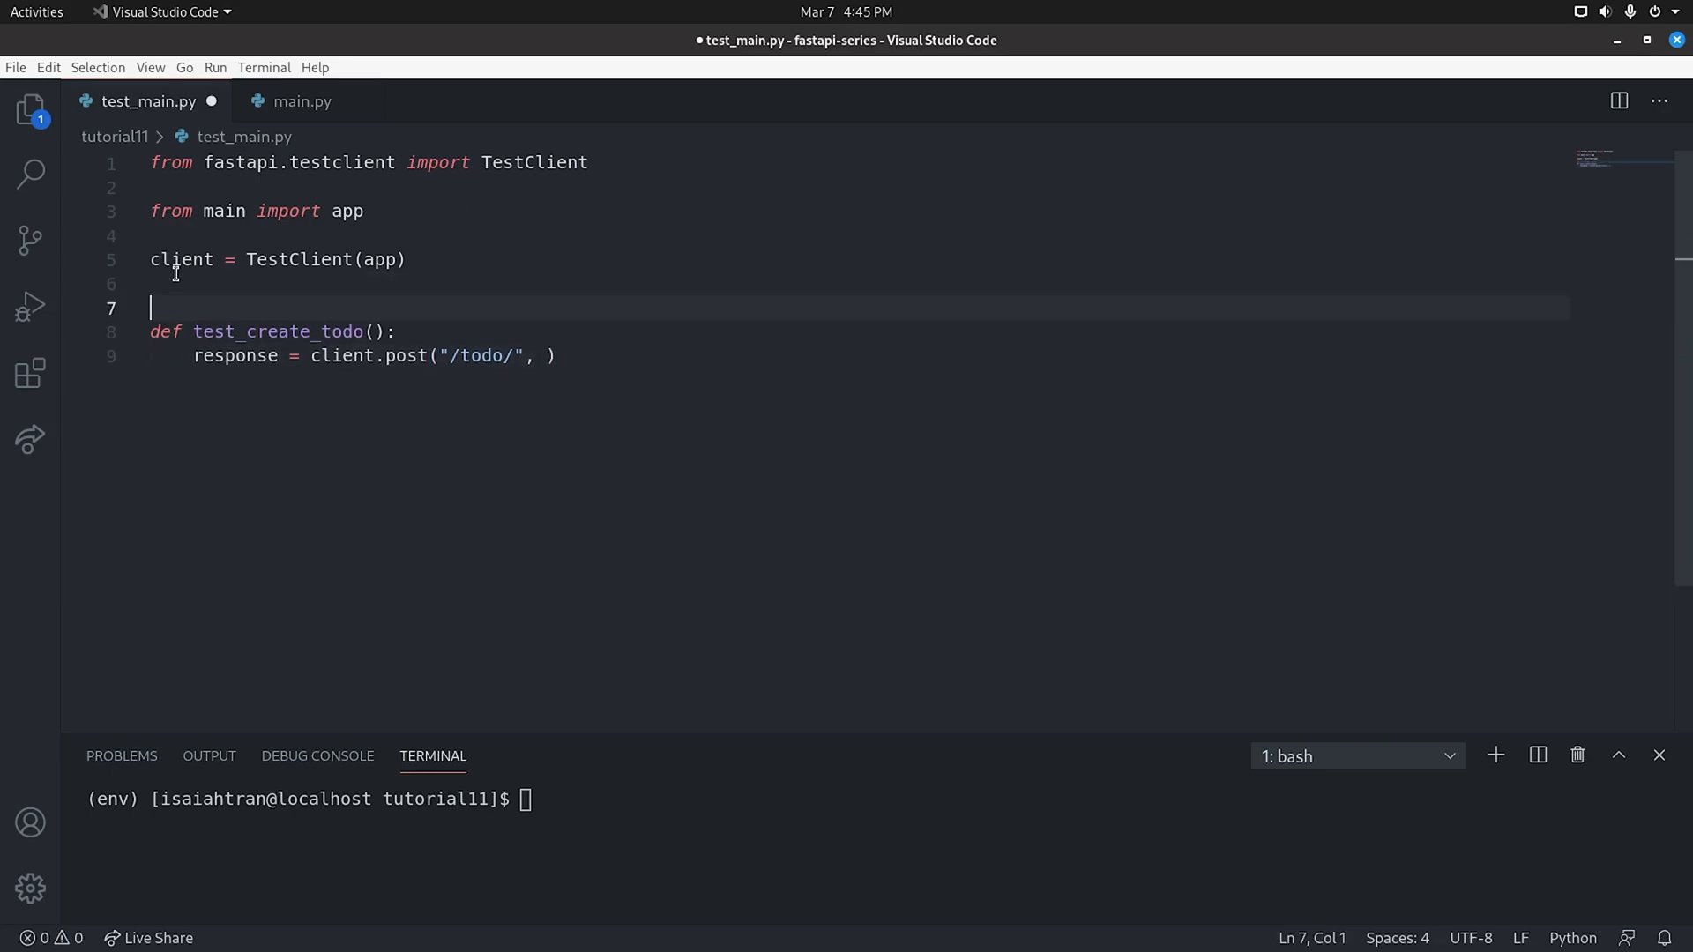
Start a data dict with name "IsaiahT-Tech", checking the Todo model fields in main.py
type("data =")
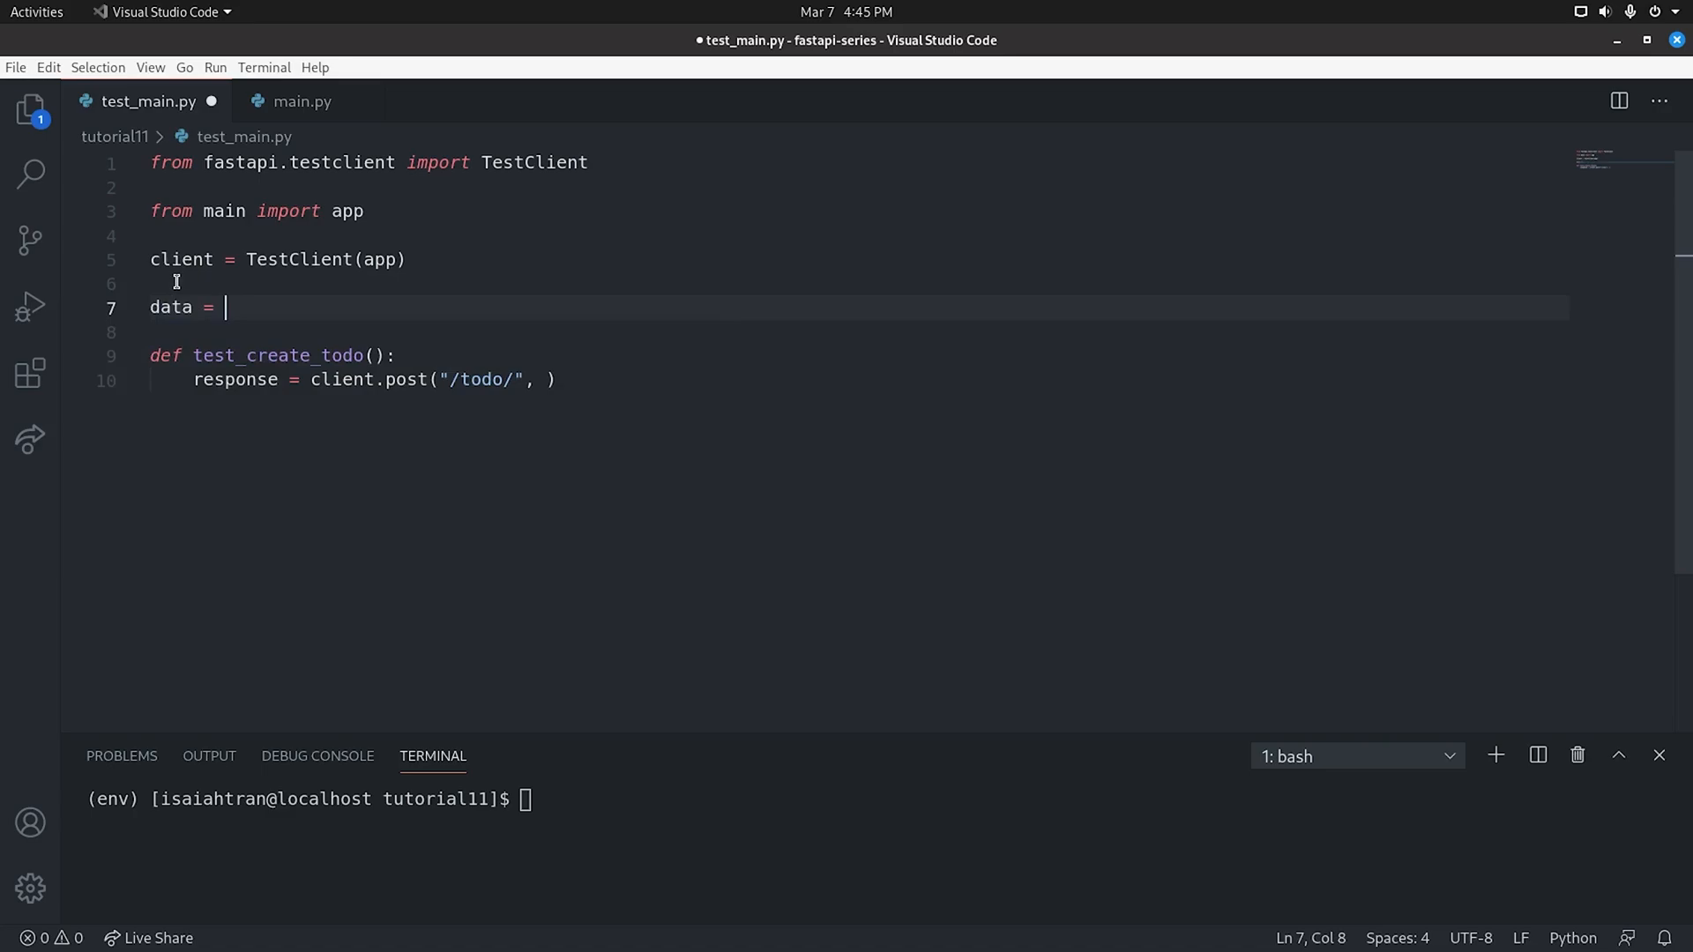
type("{")
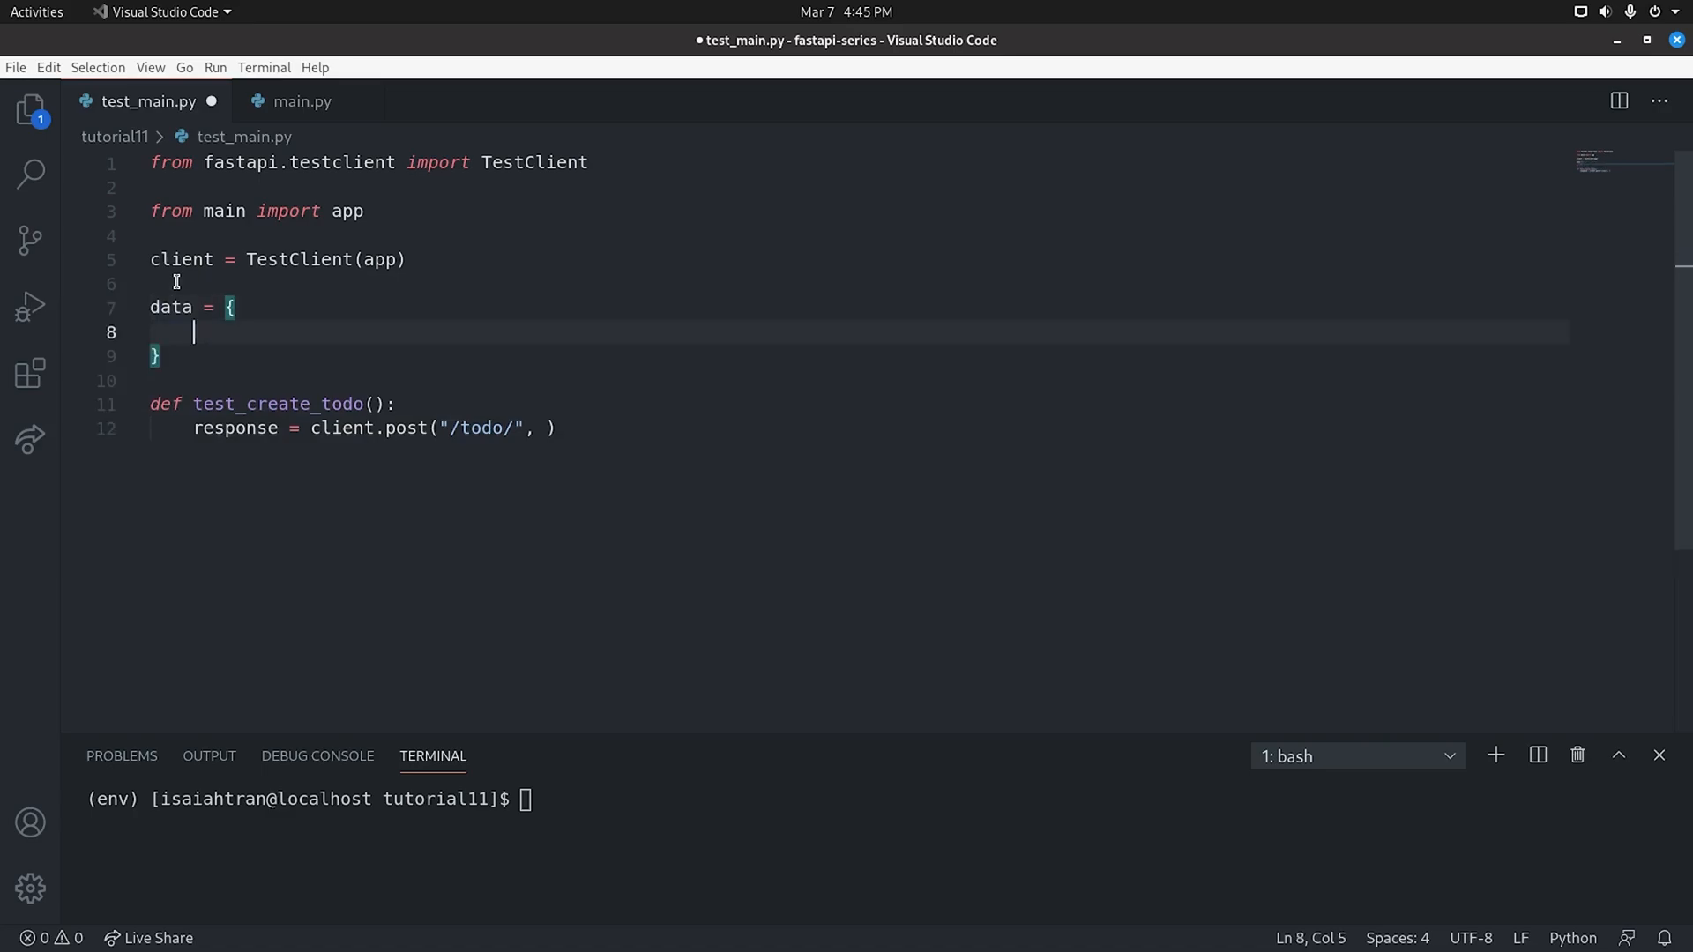
type("\"name\"")
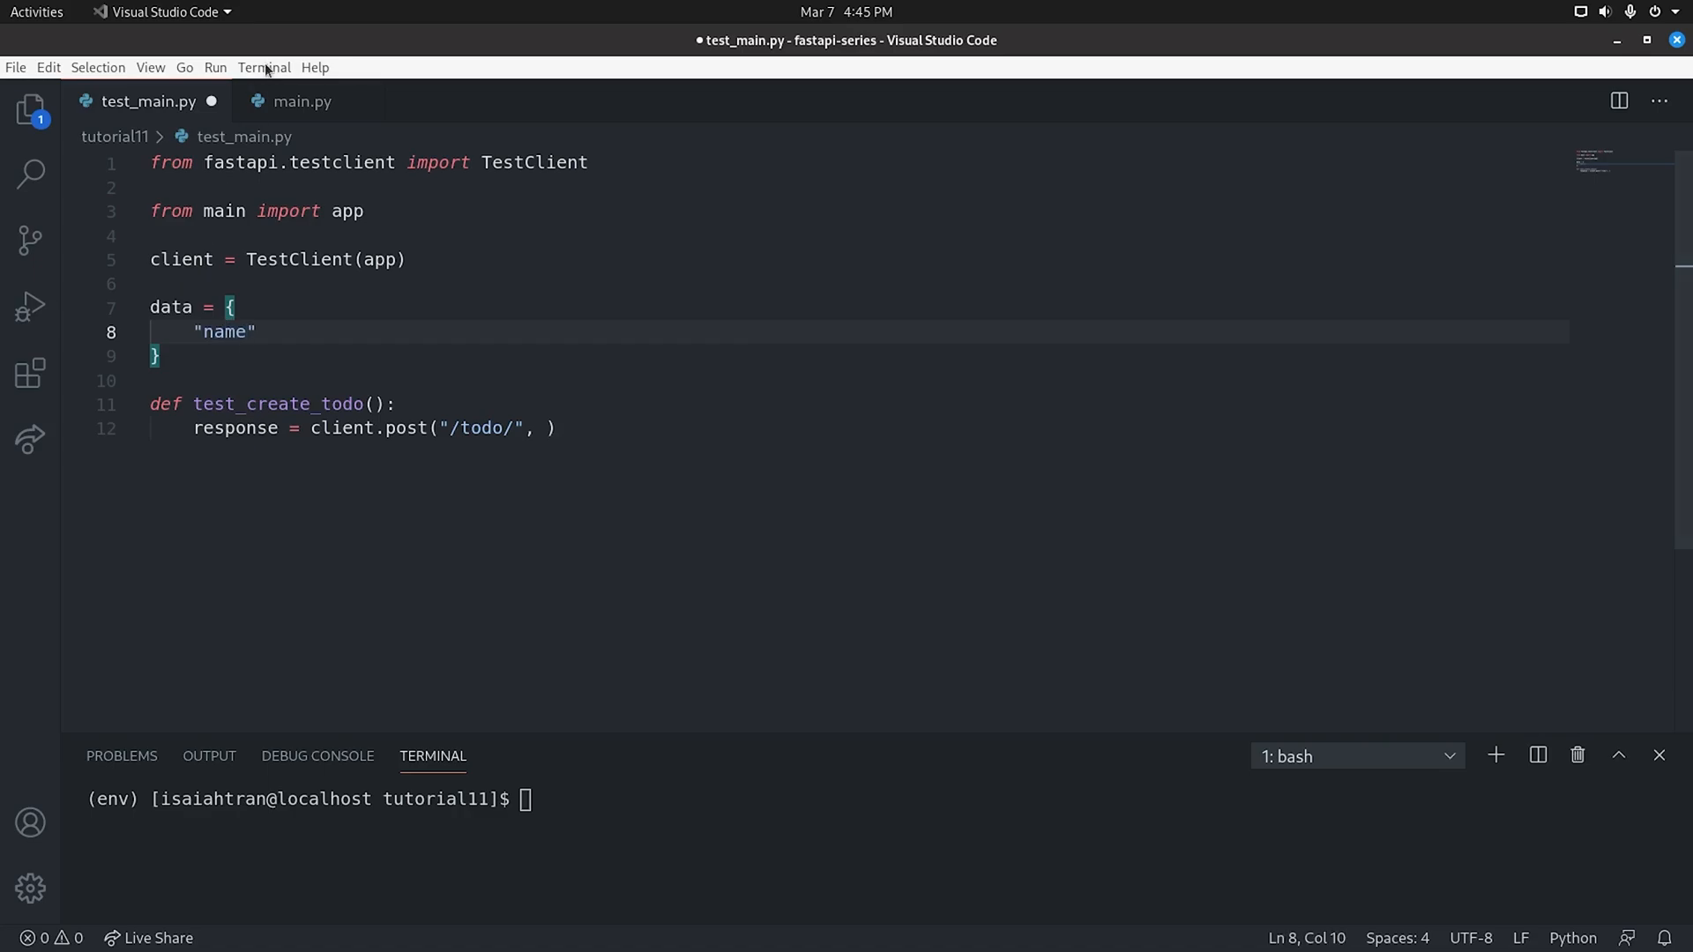
left_click(302, 101)
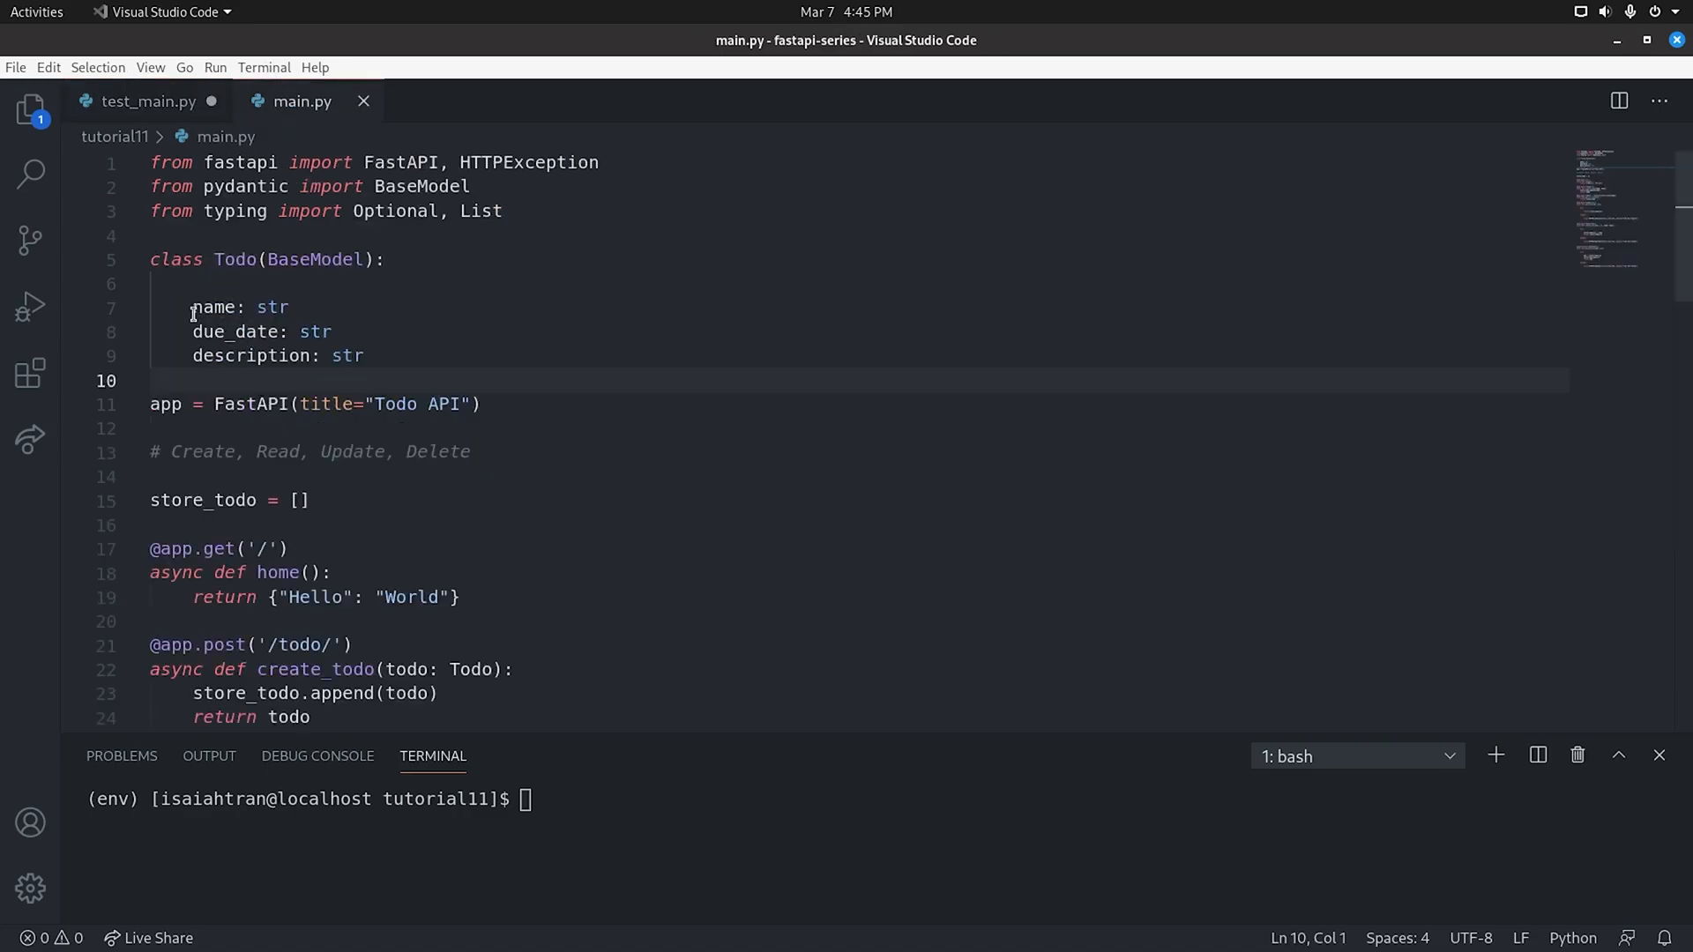
left_click(148, 101)
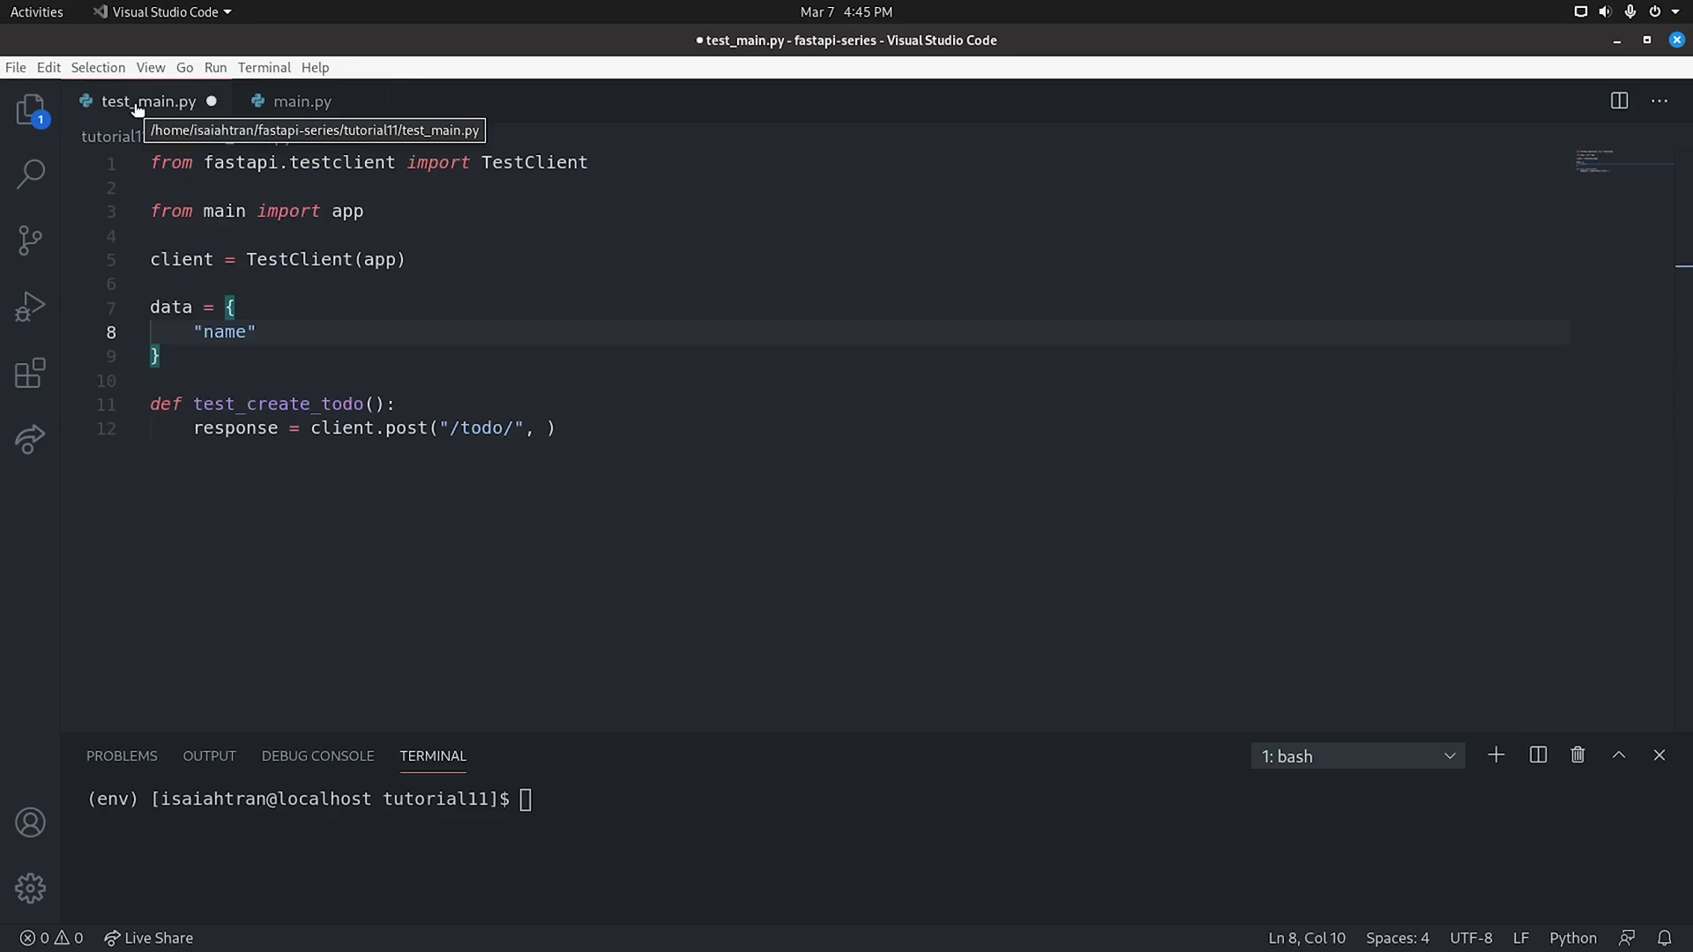
type(":")
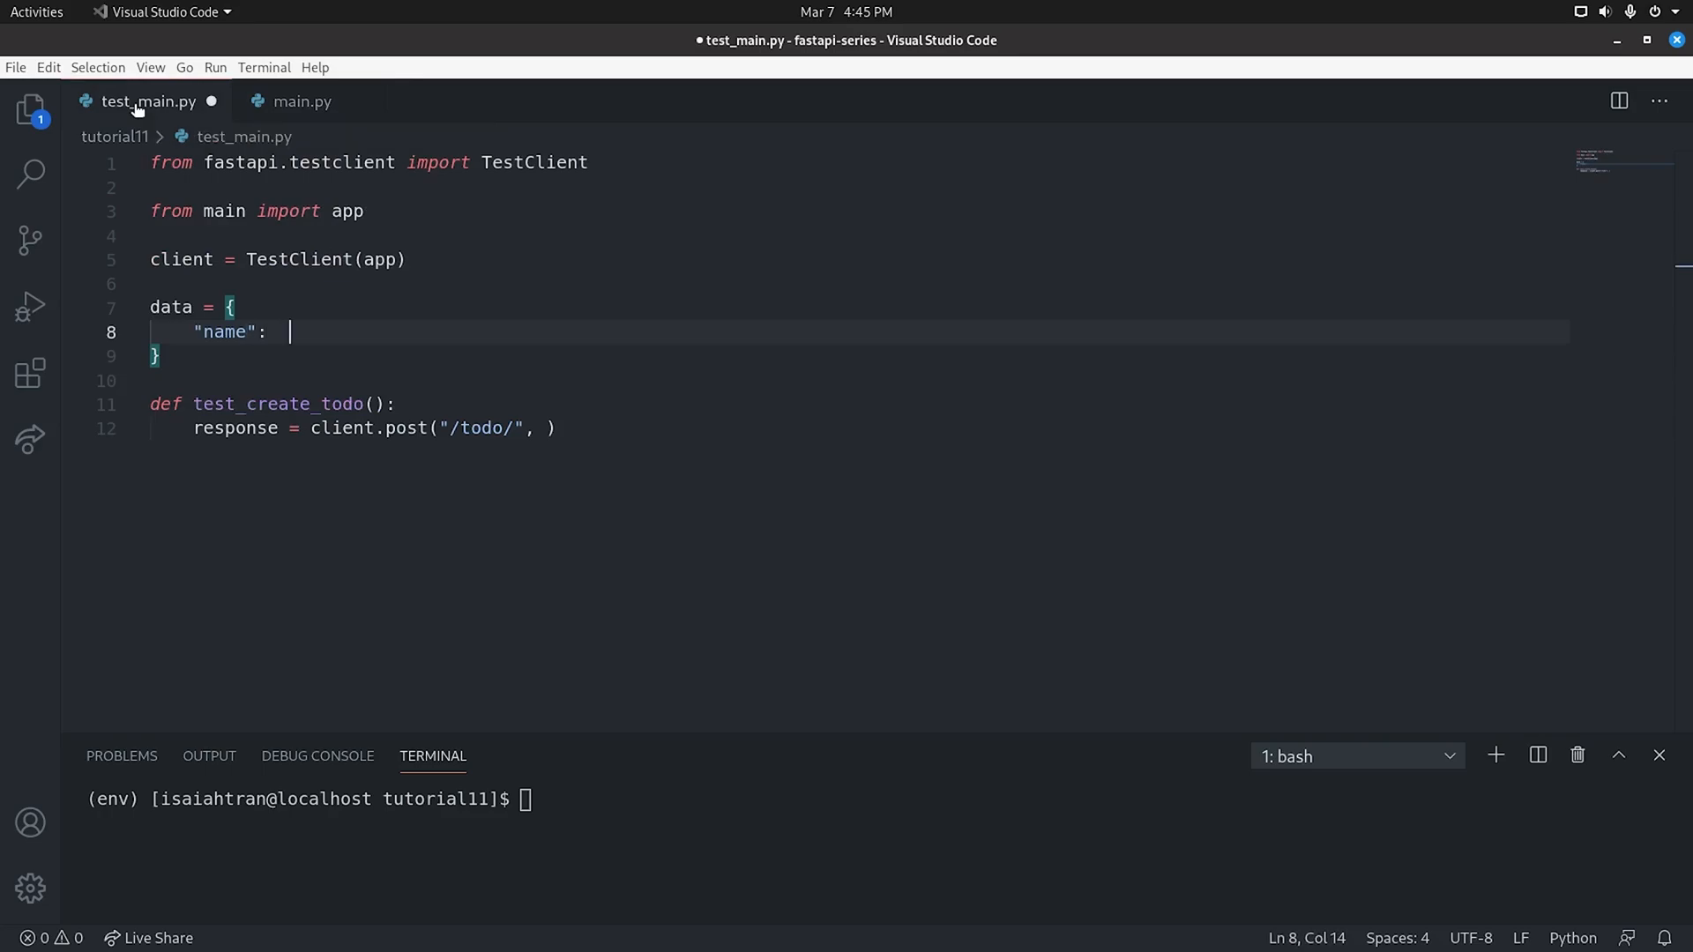
type("\"IsaiahT\"")
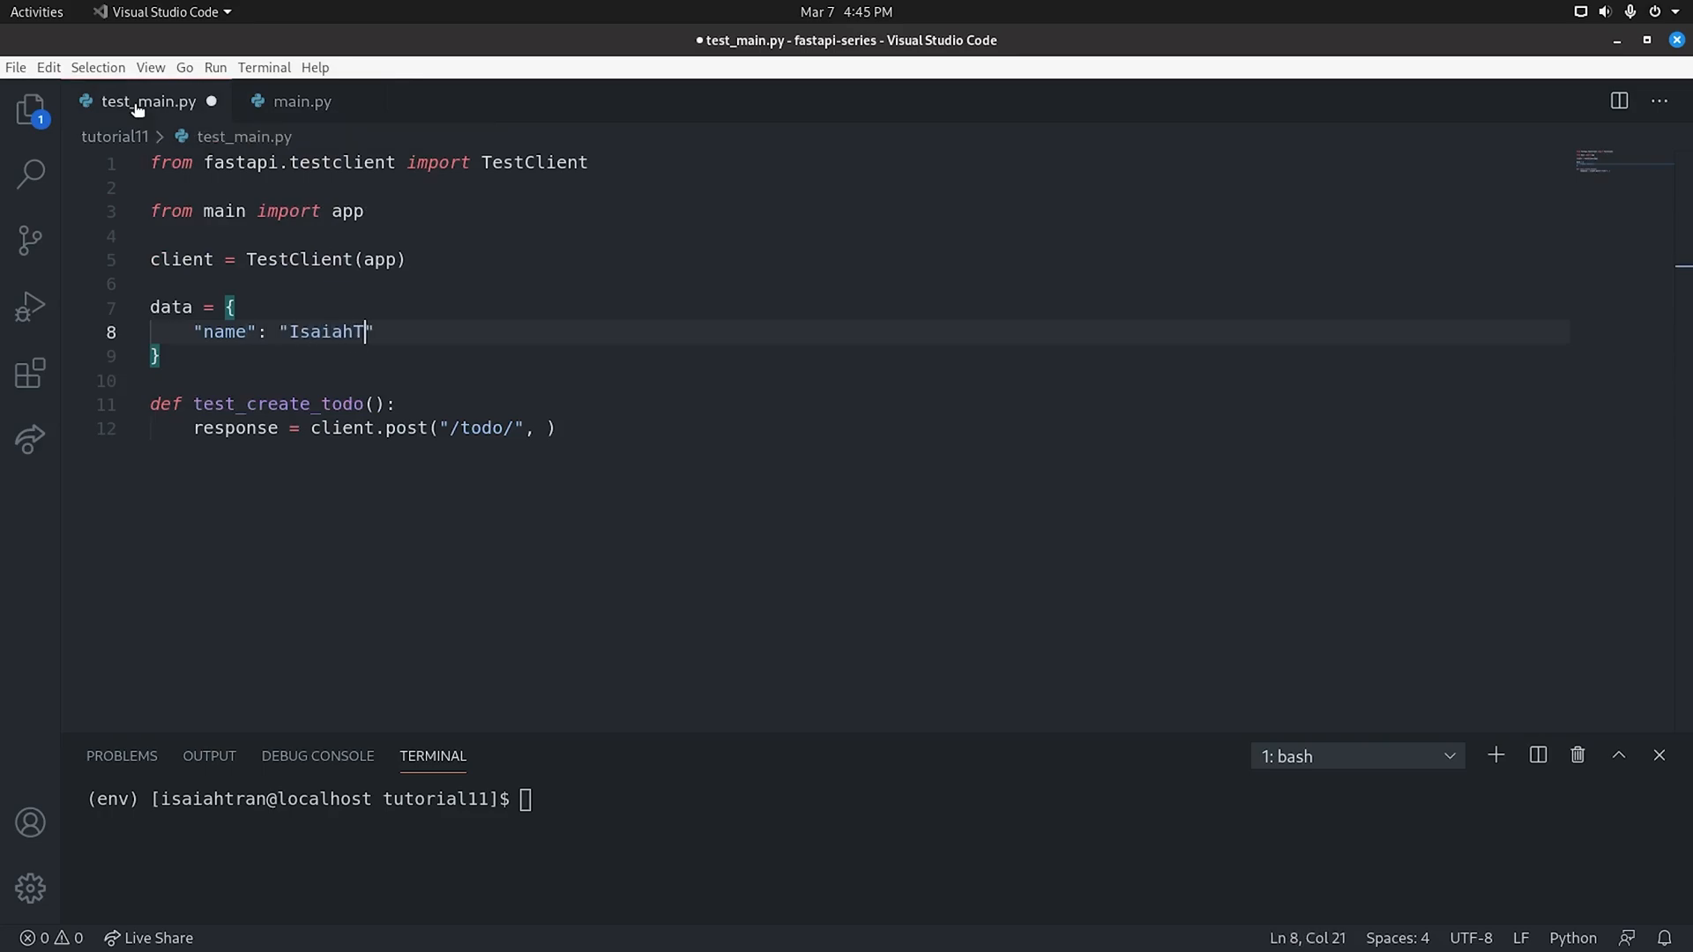
type("-Tech")
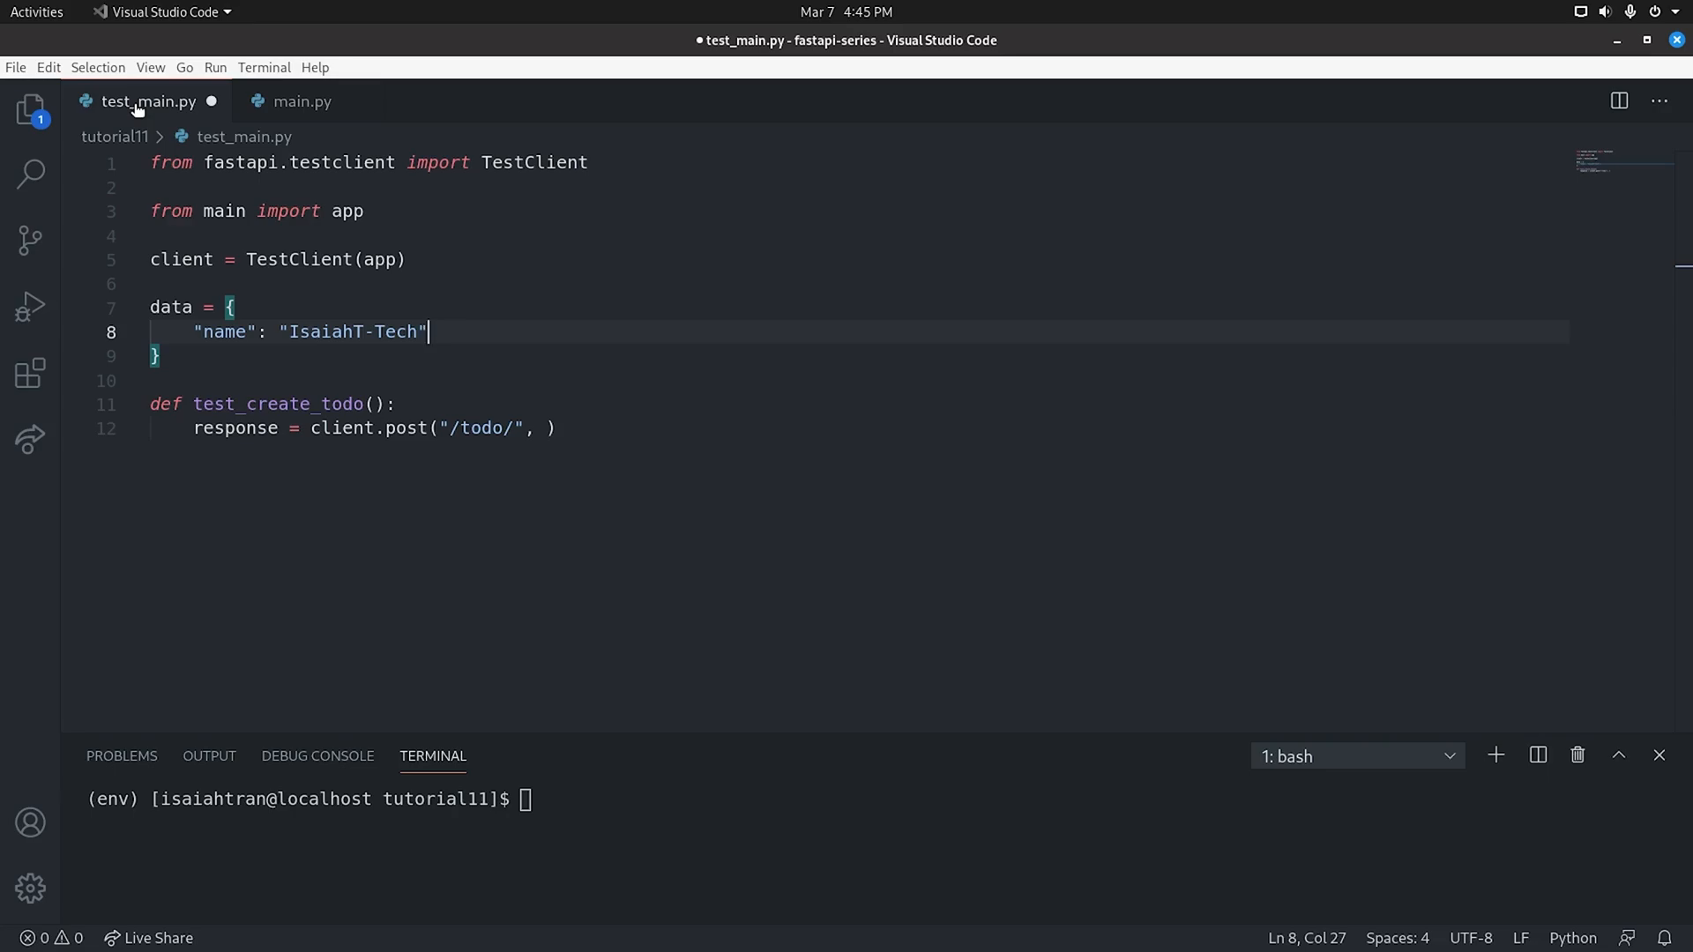
type(",")
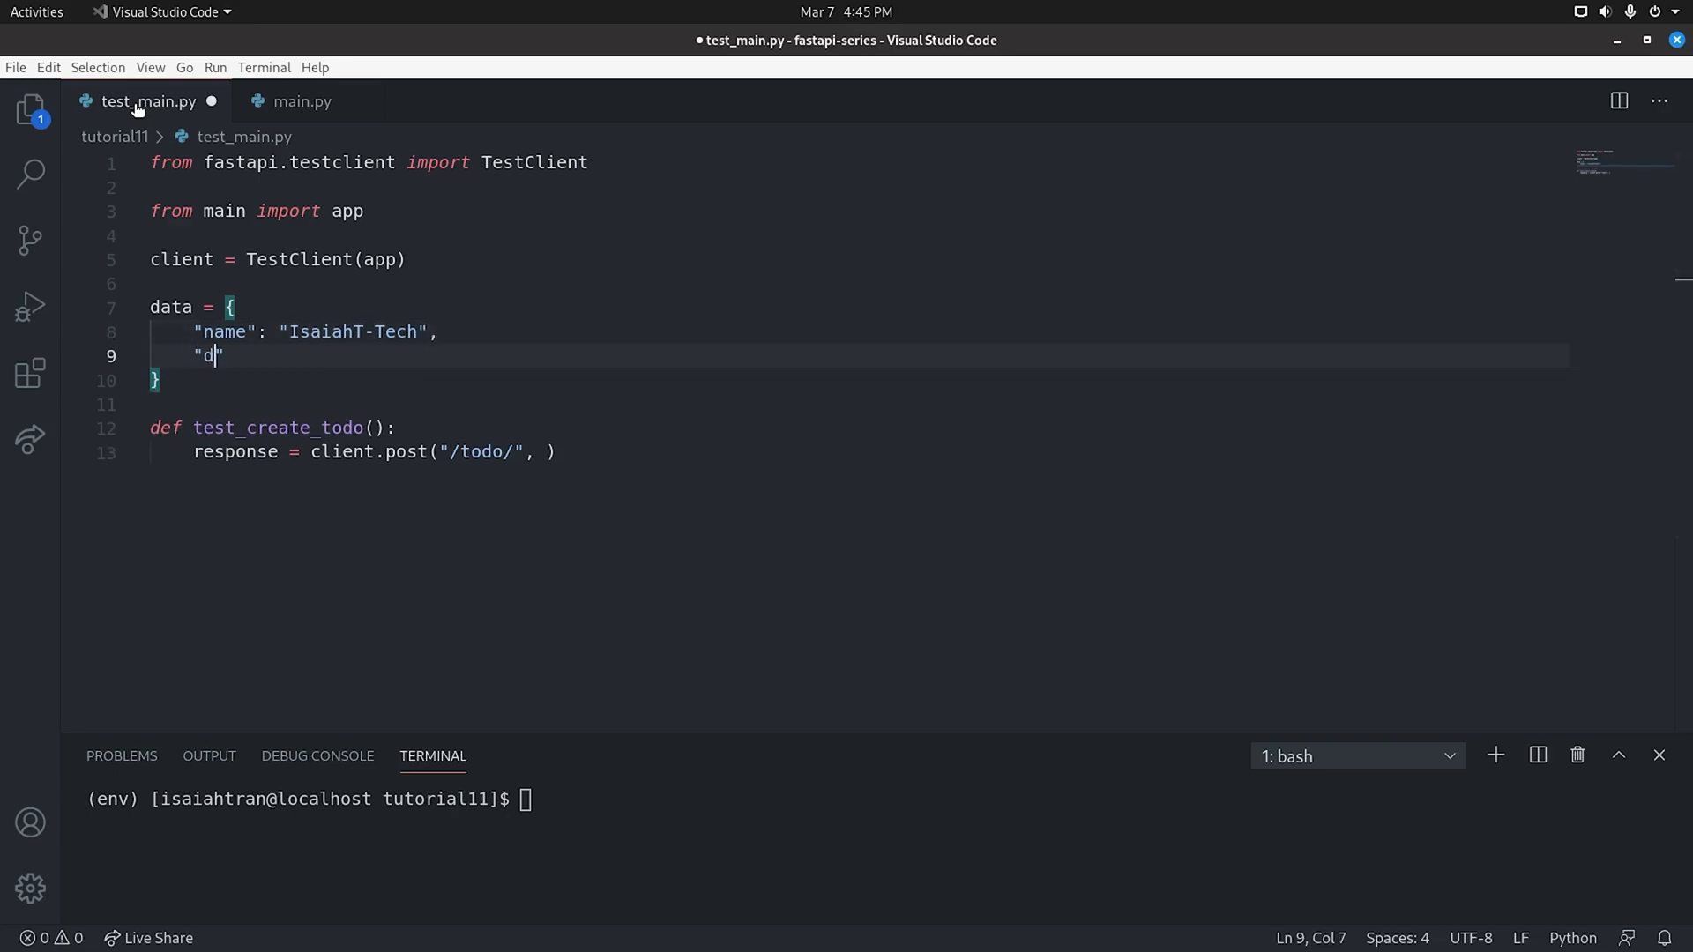
Add due_date "Today" and description "string" fields to the data dict
type("ue_date\": \"\"")
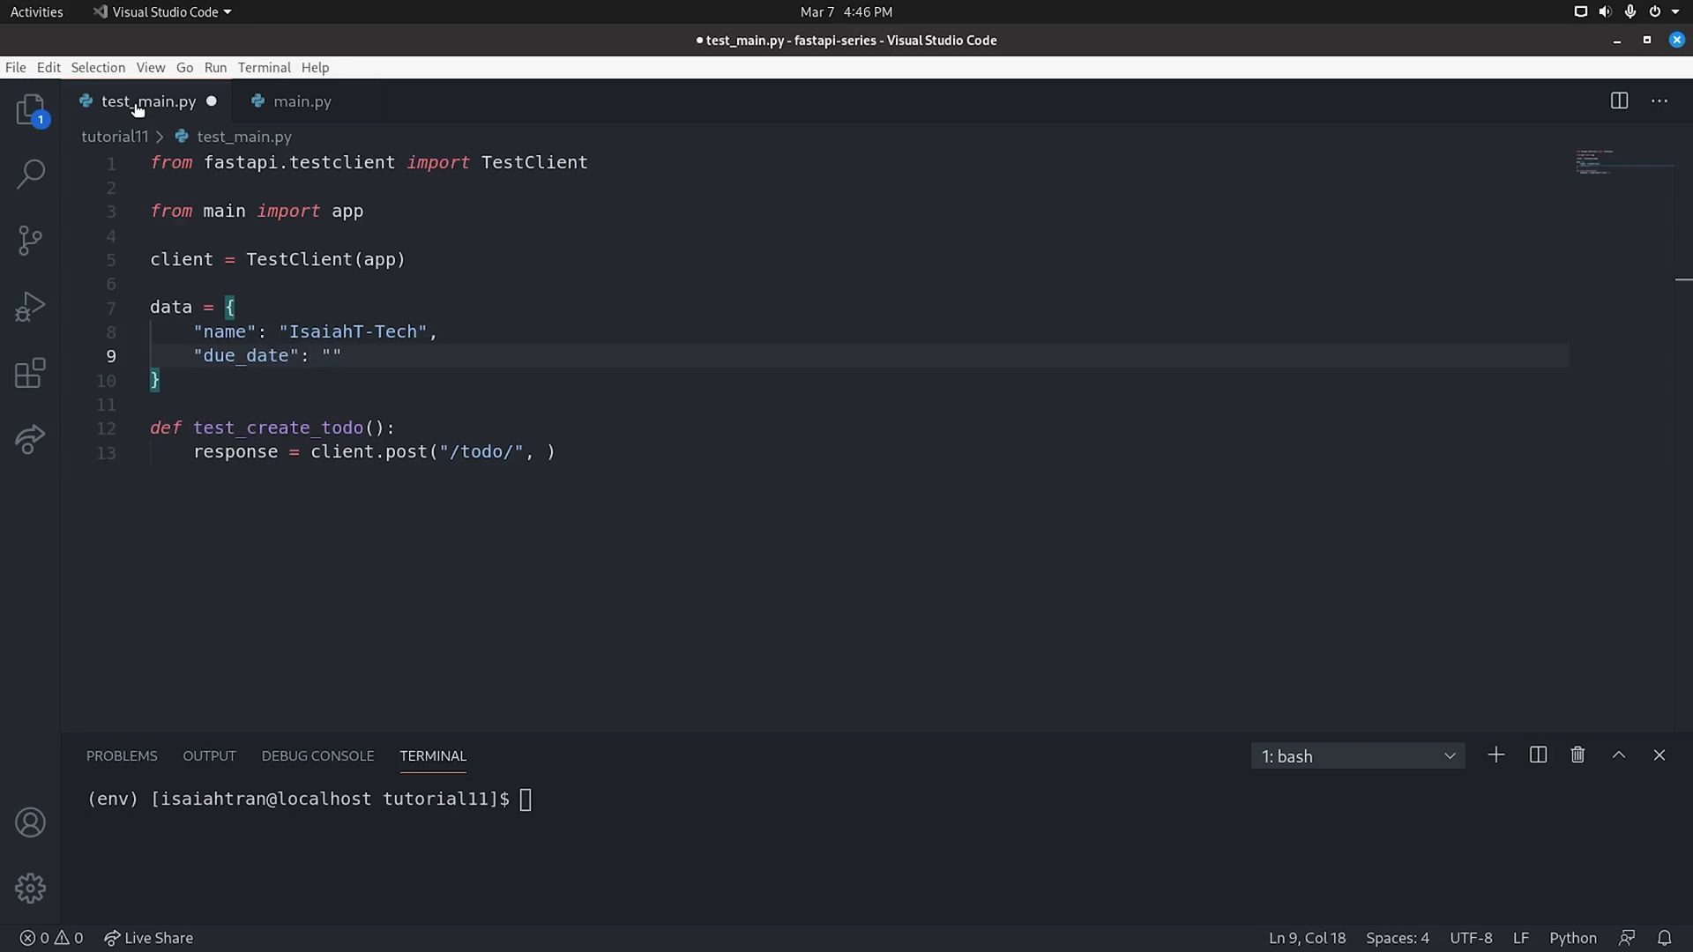
type("Today")
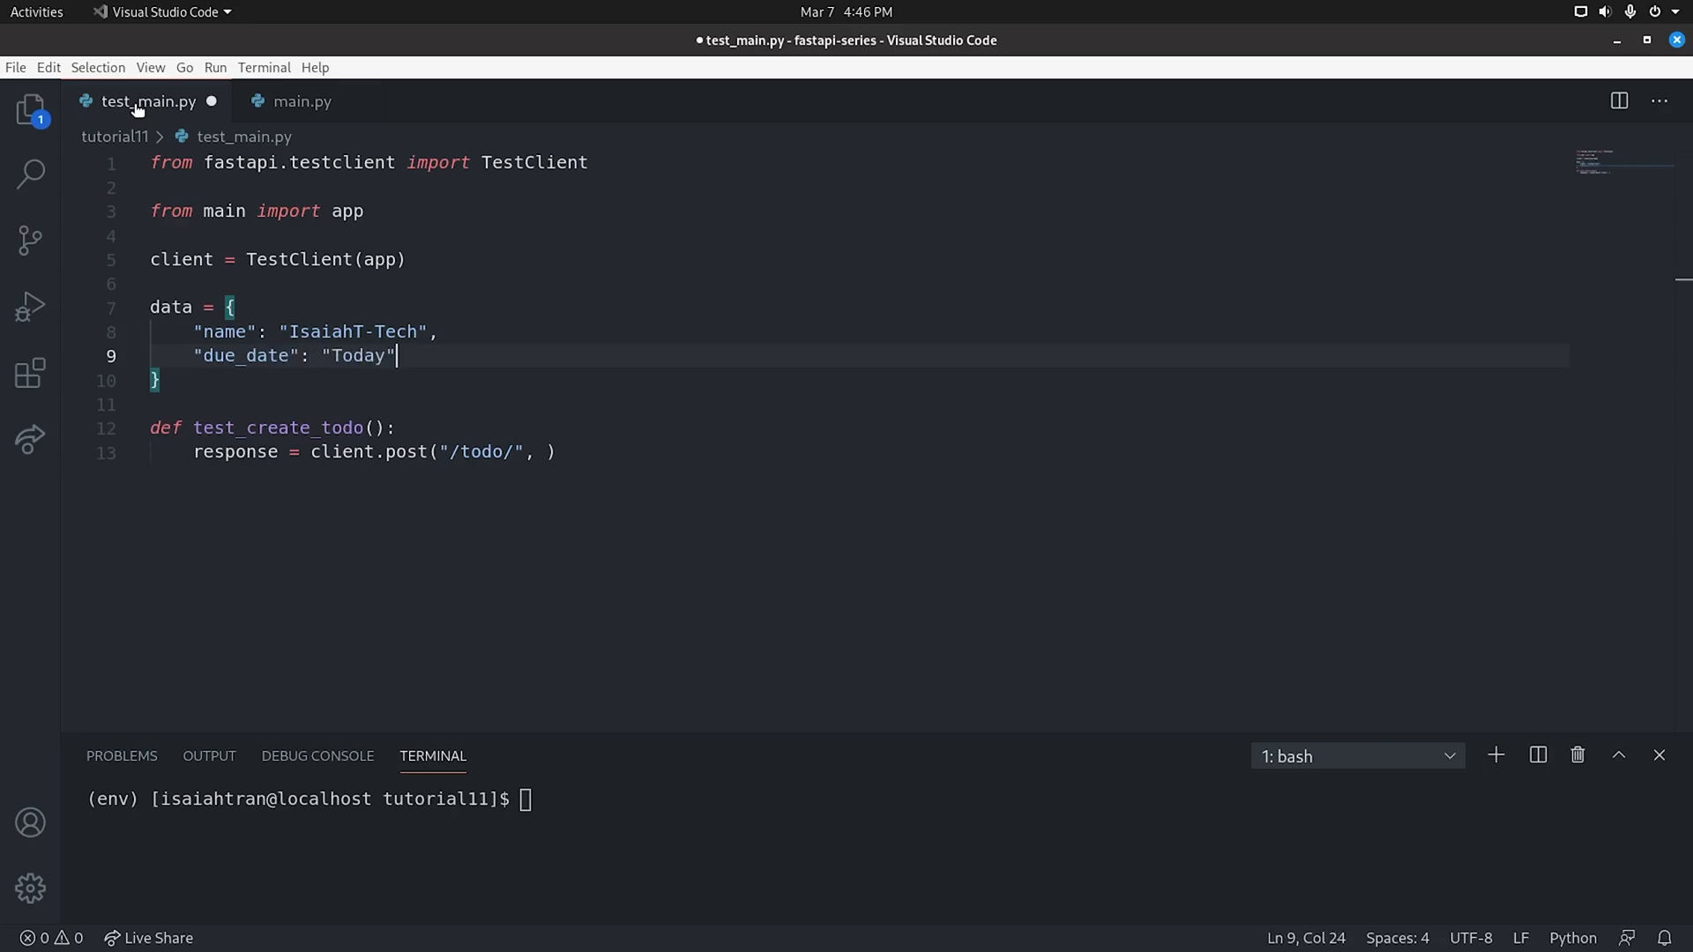
key("BackSpace")
type(",")
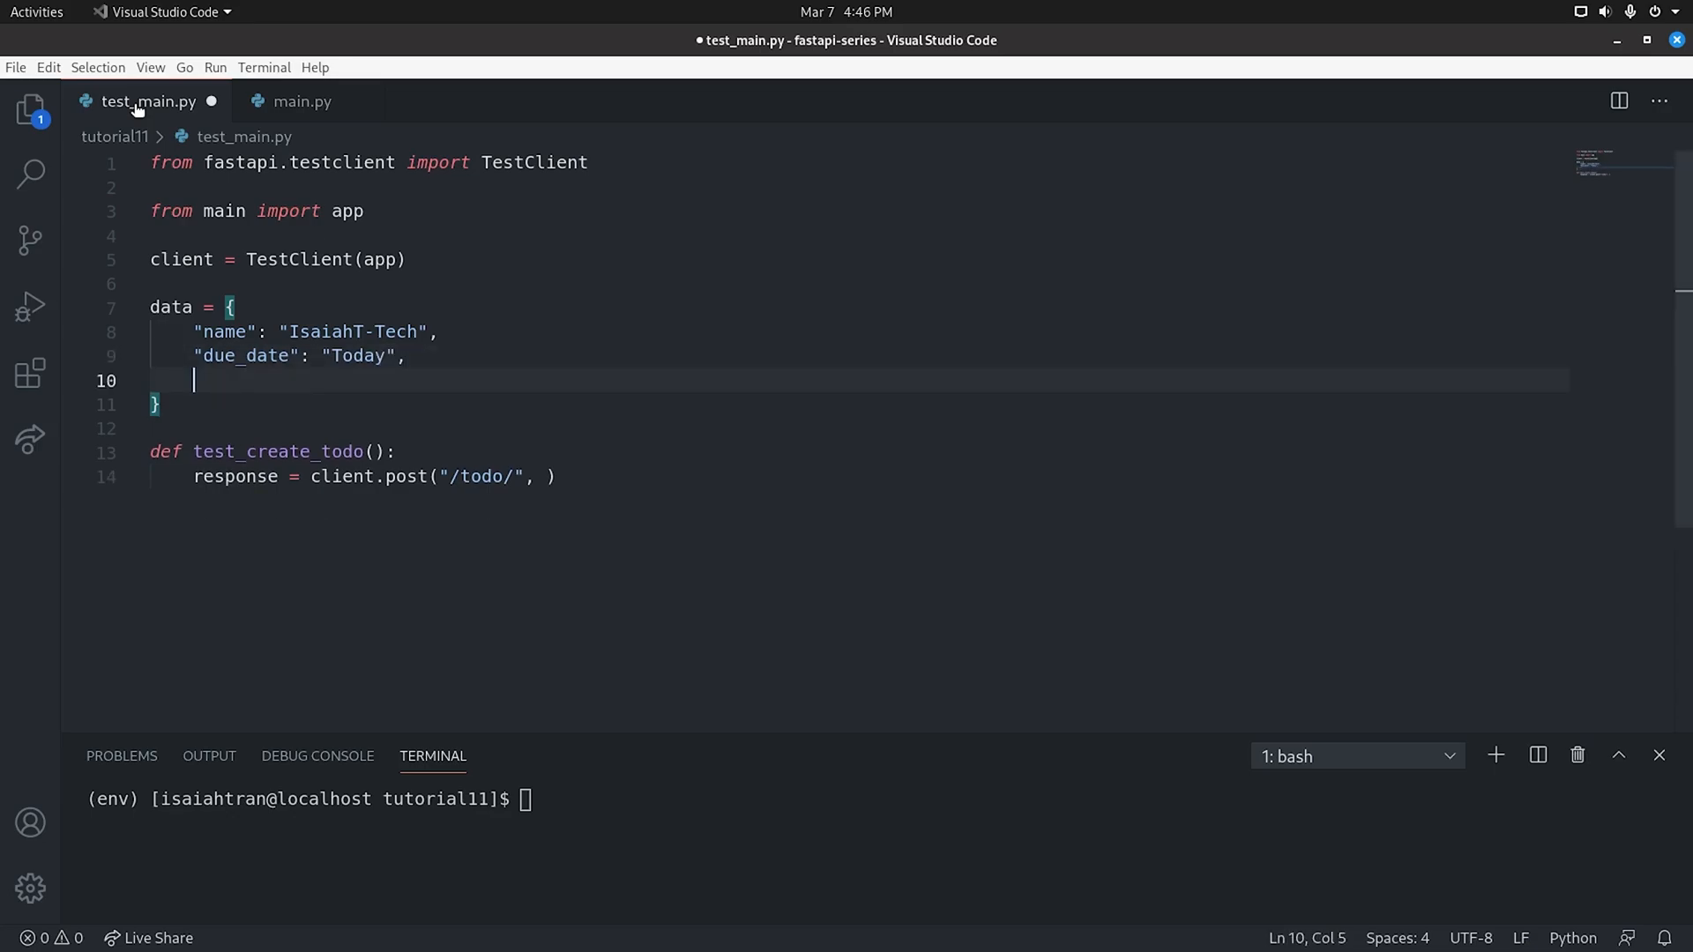
type("descri")
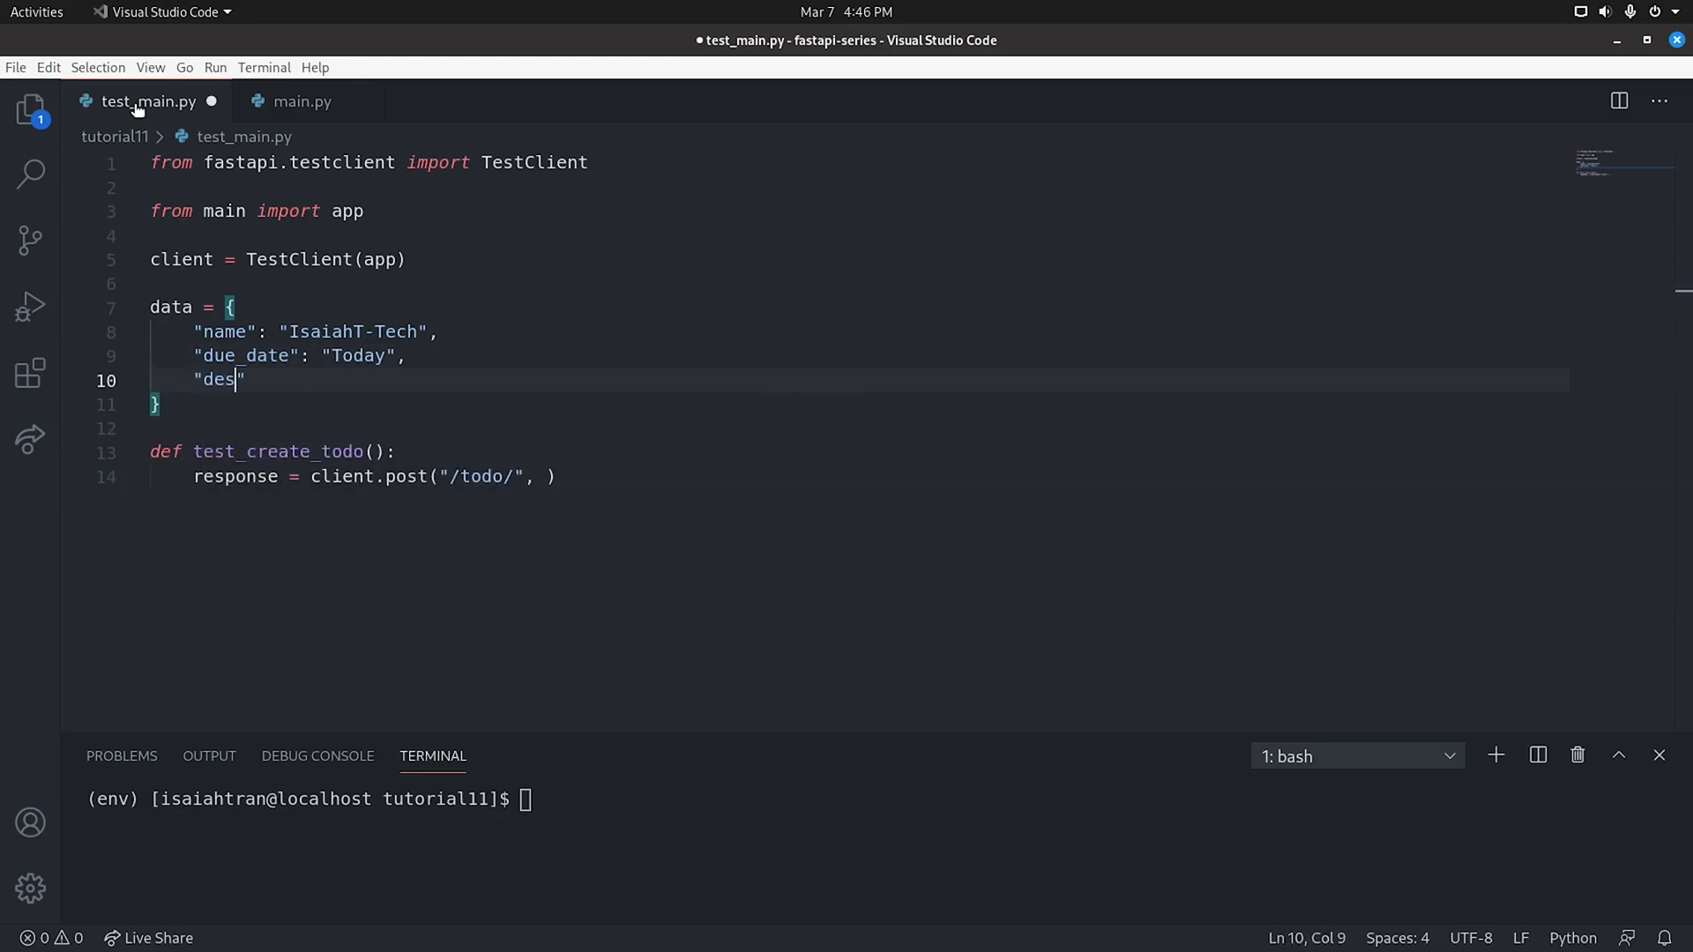
type("cription")
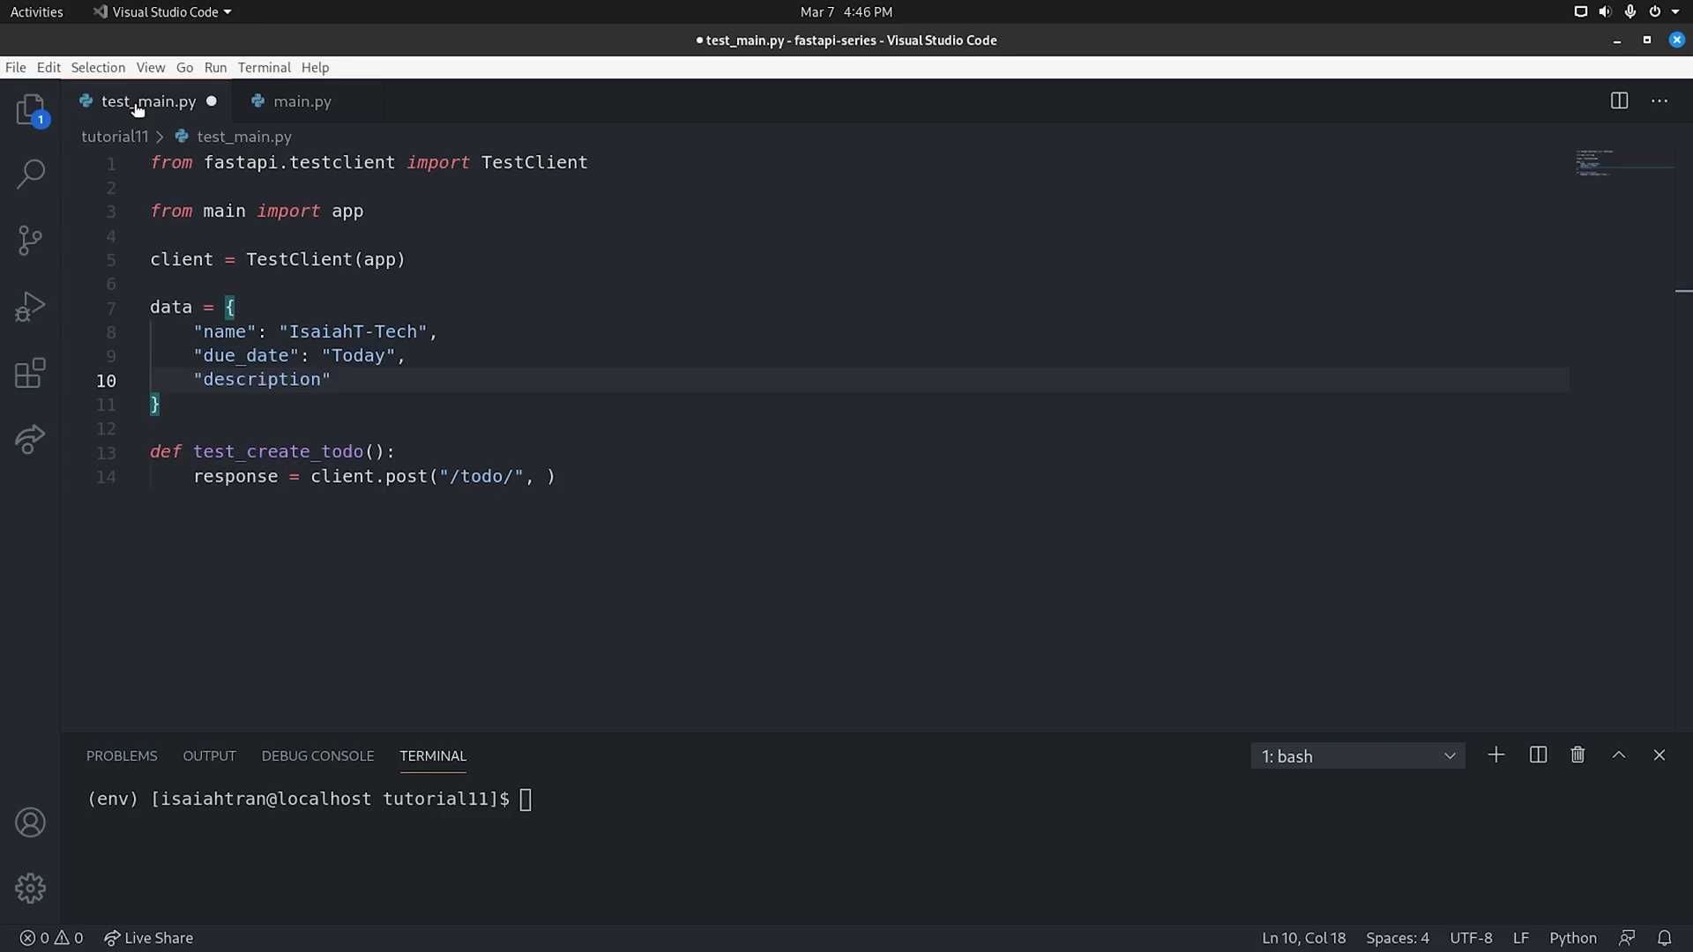
type(": \"string\"")
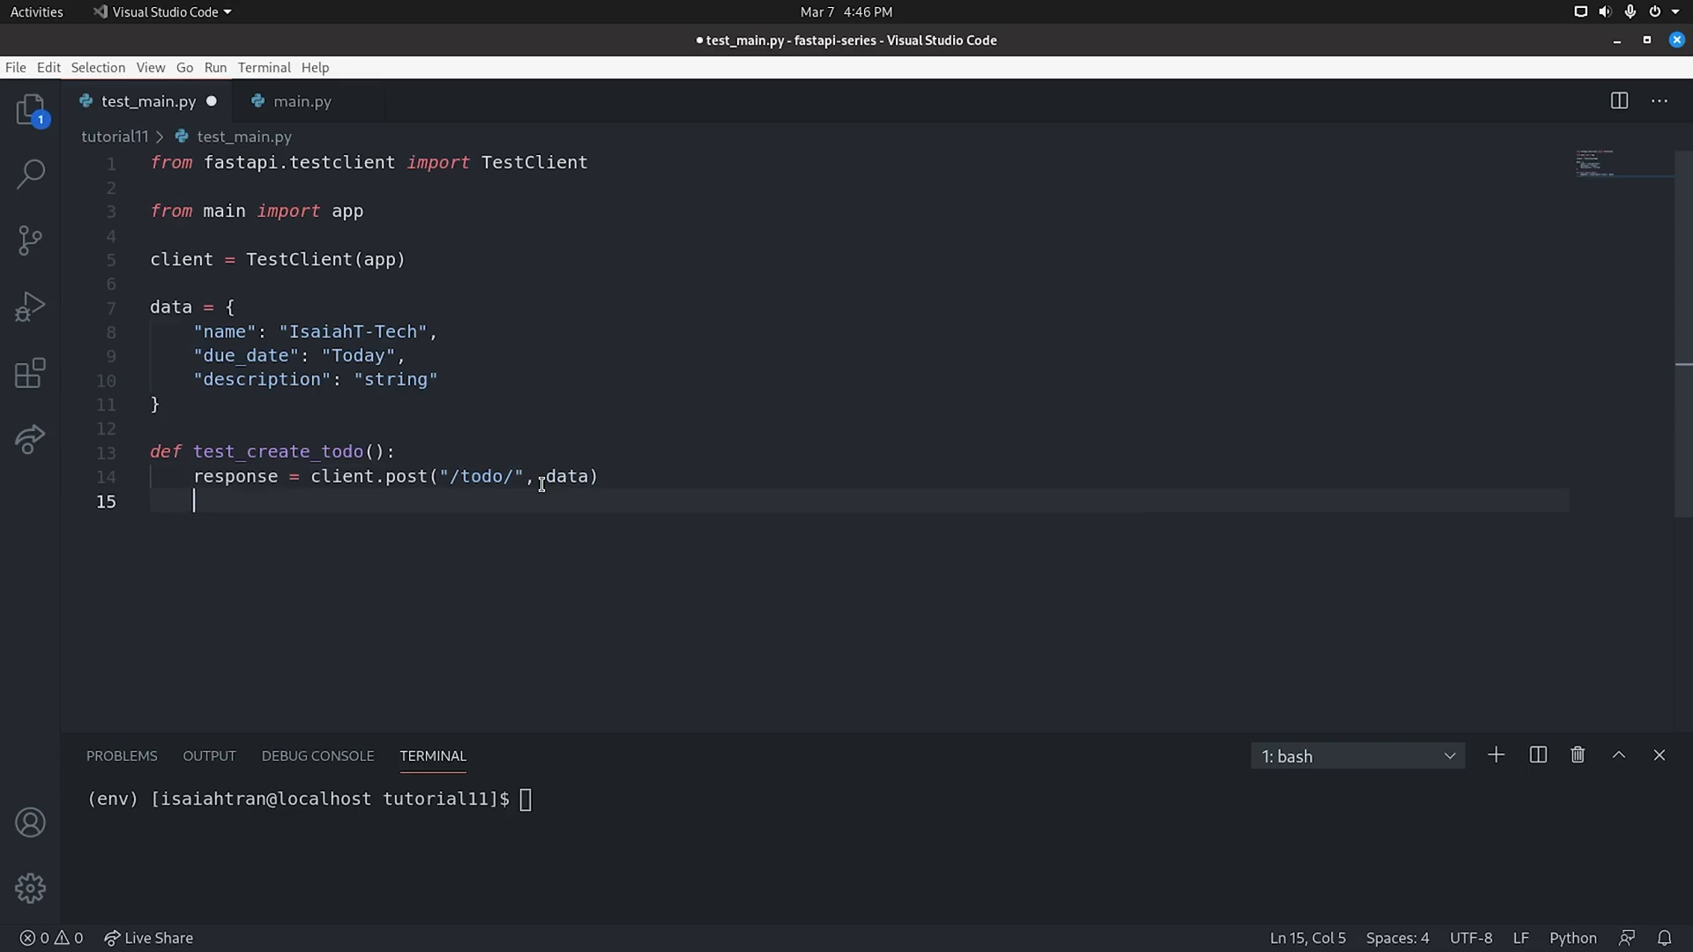
Pass json=data to the POST and assert status 200 and response JSON equal to data
type("json")
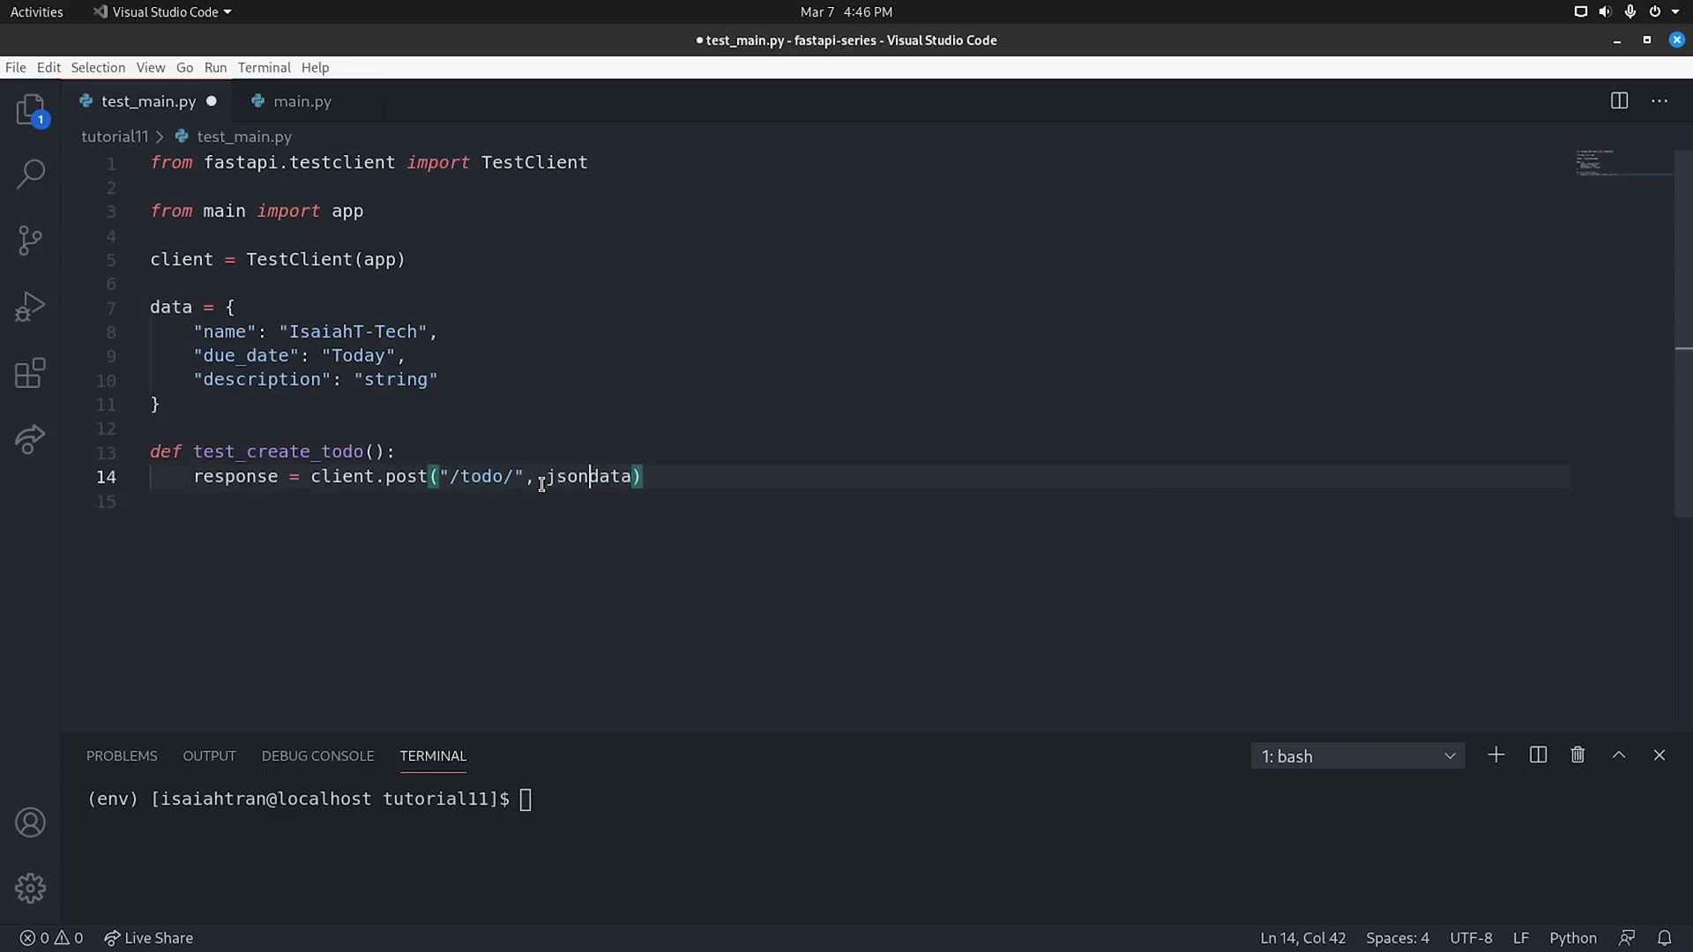
type("=data")
left_click(850, 501)
type("ass")
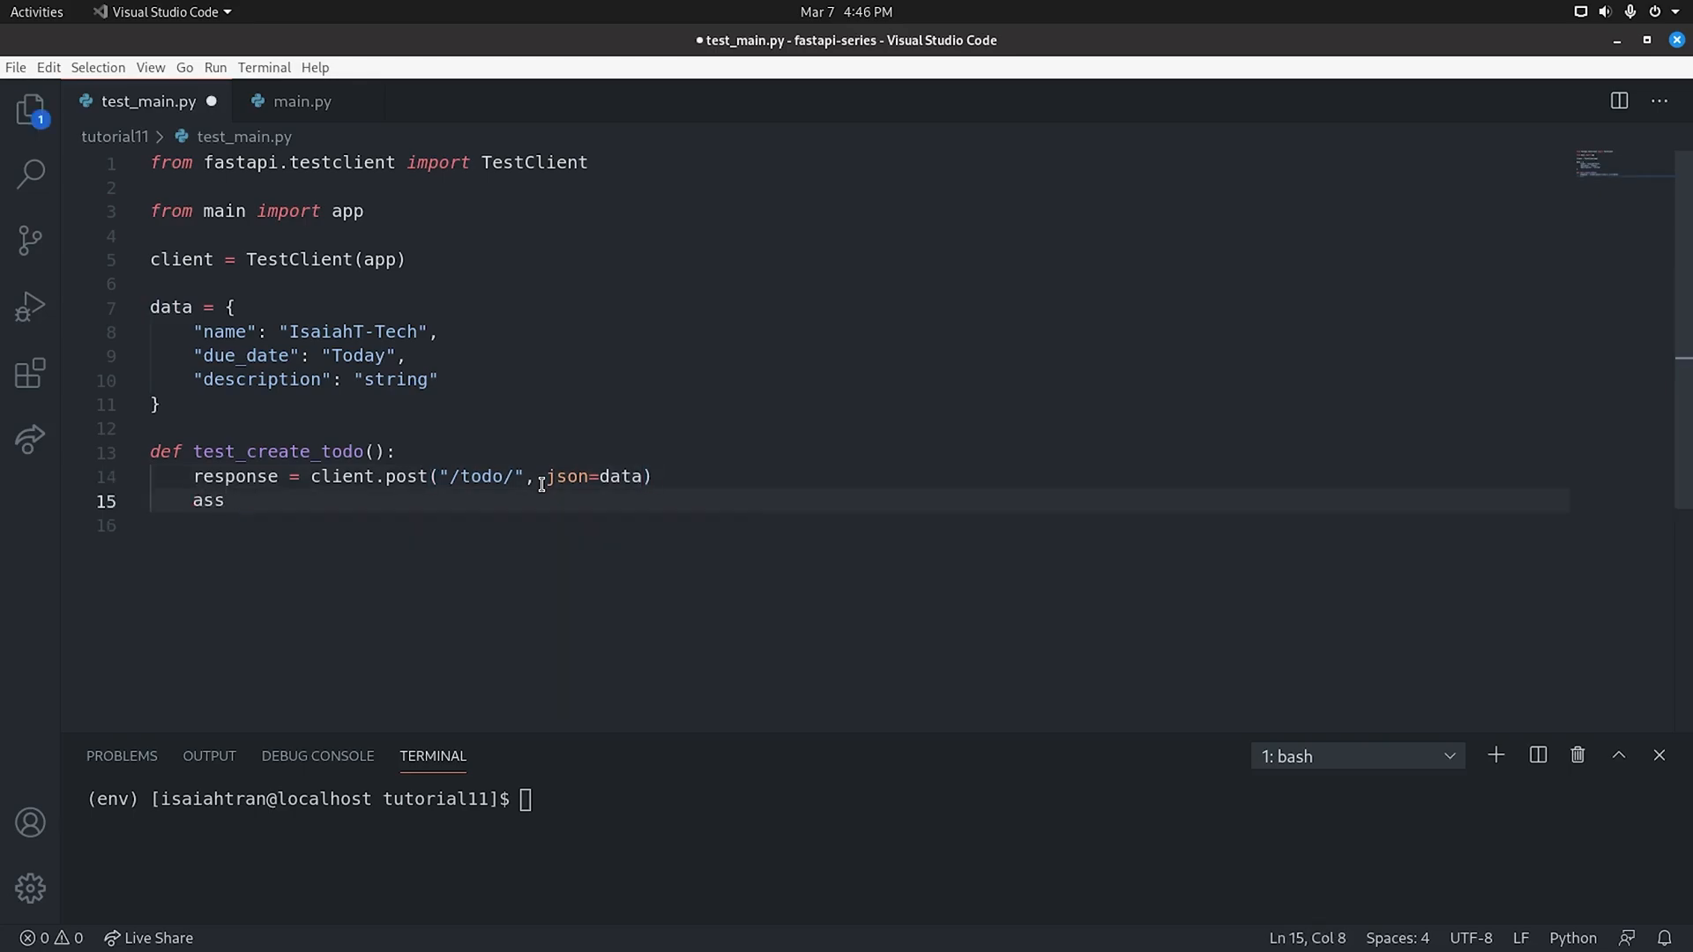
type("ert response")
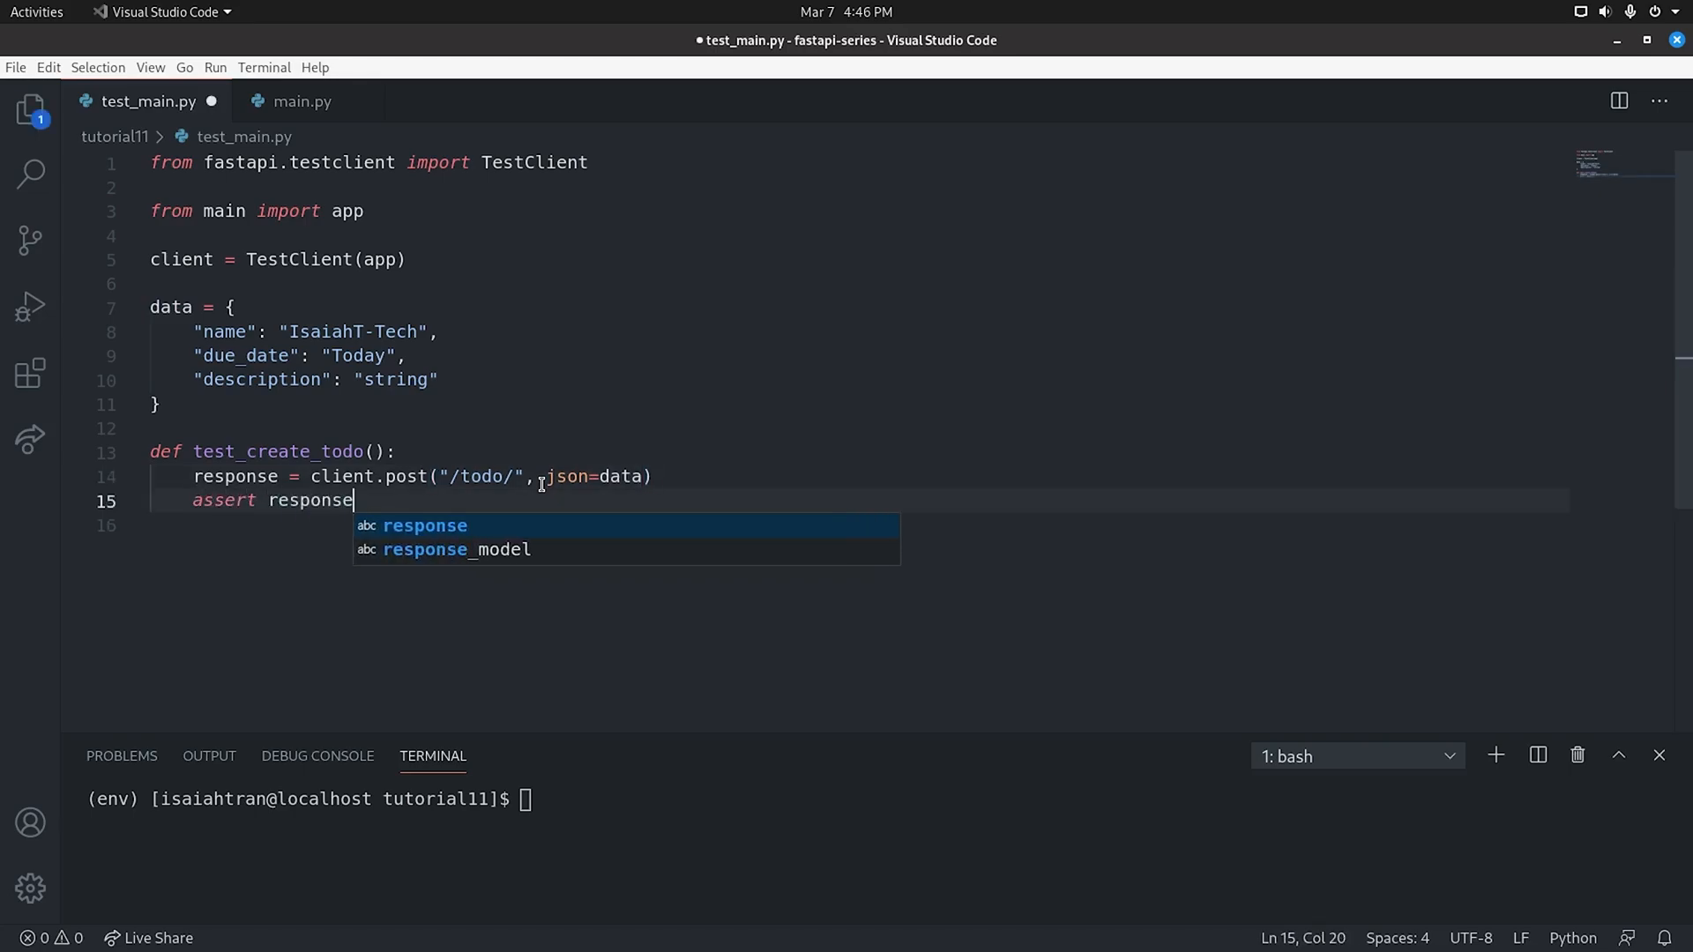
type(".status_cod")
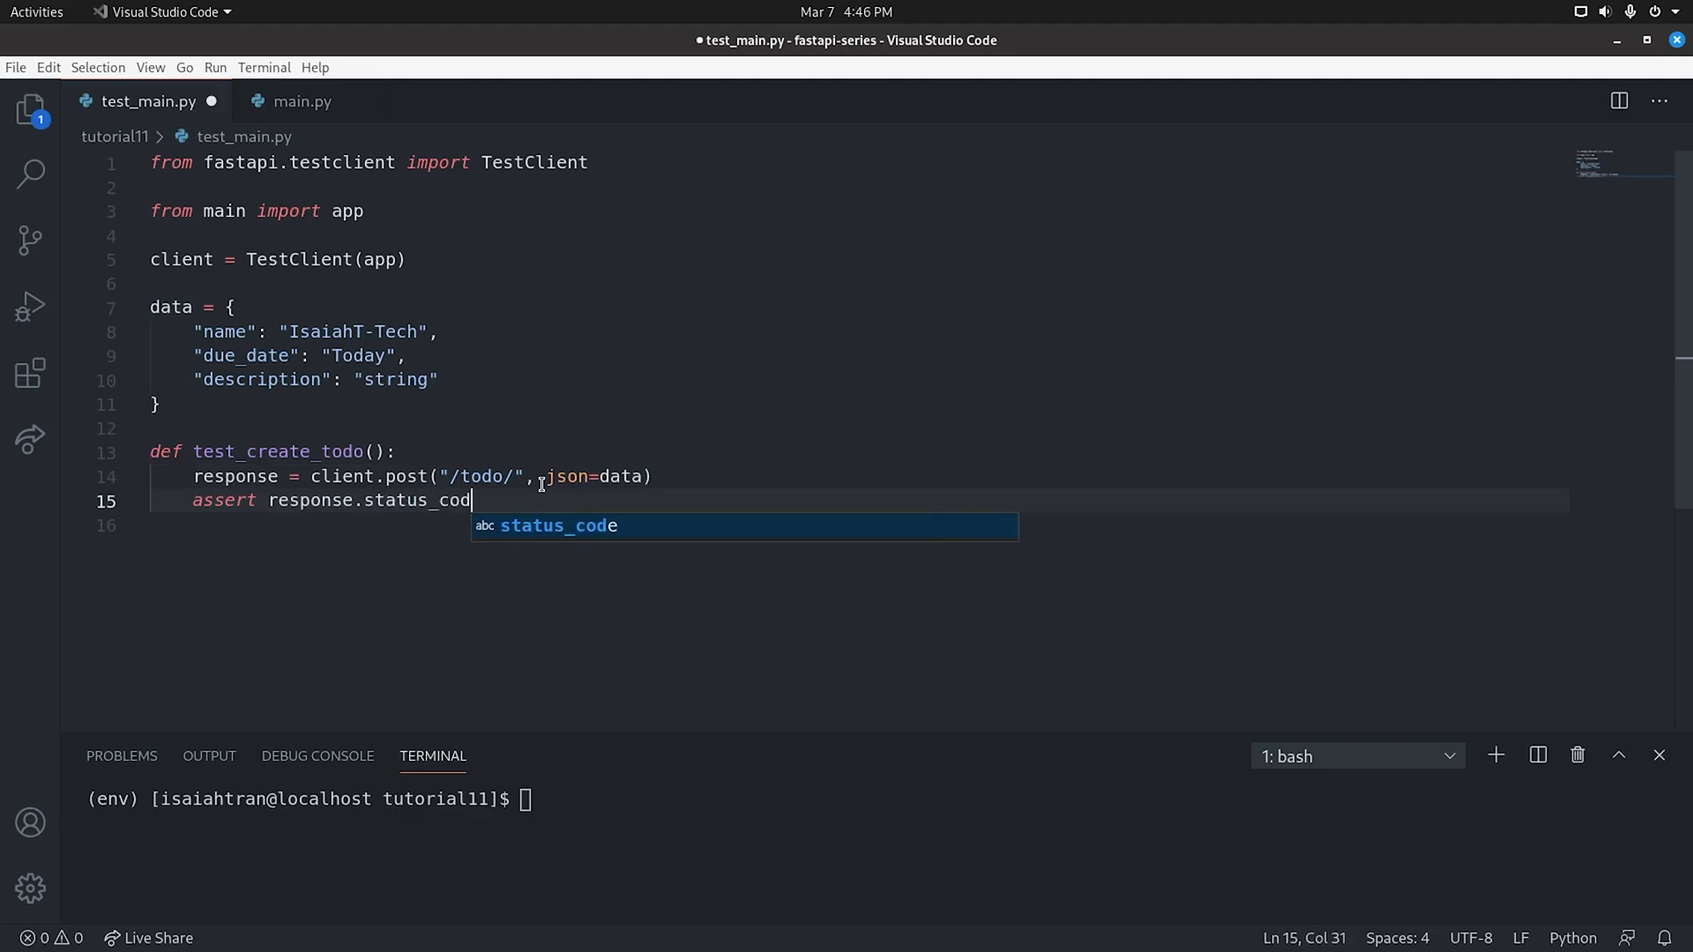
type("e == 200")
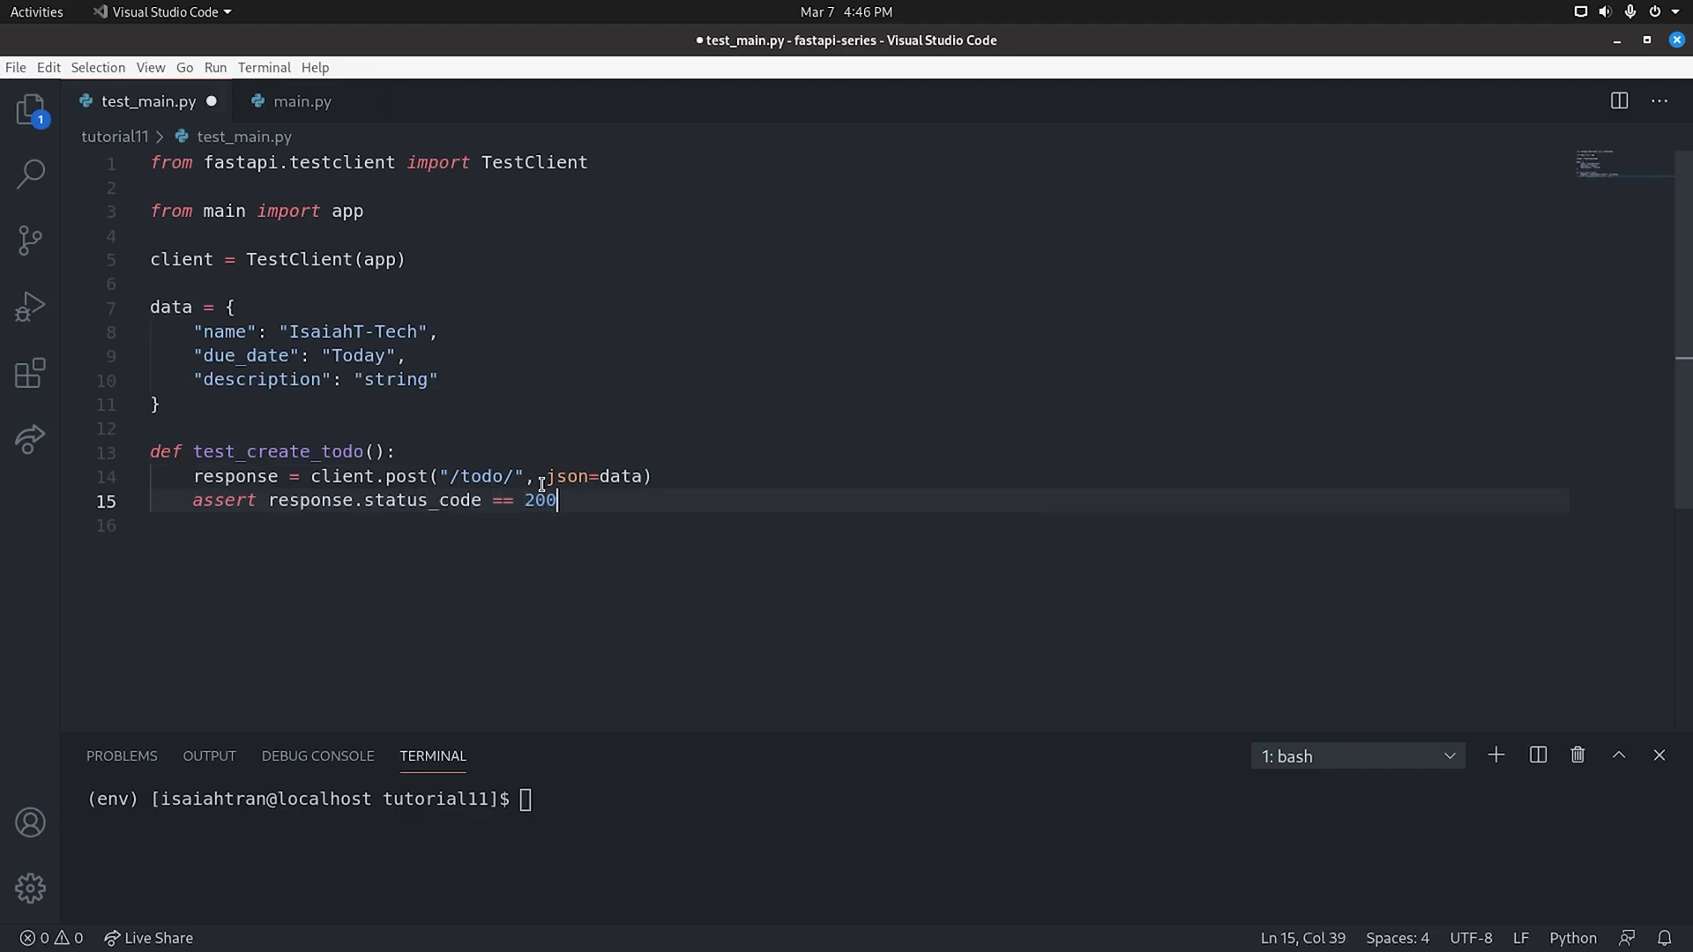
type("assert response.json() =")
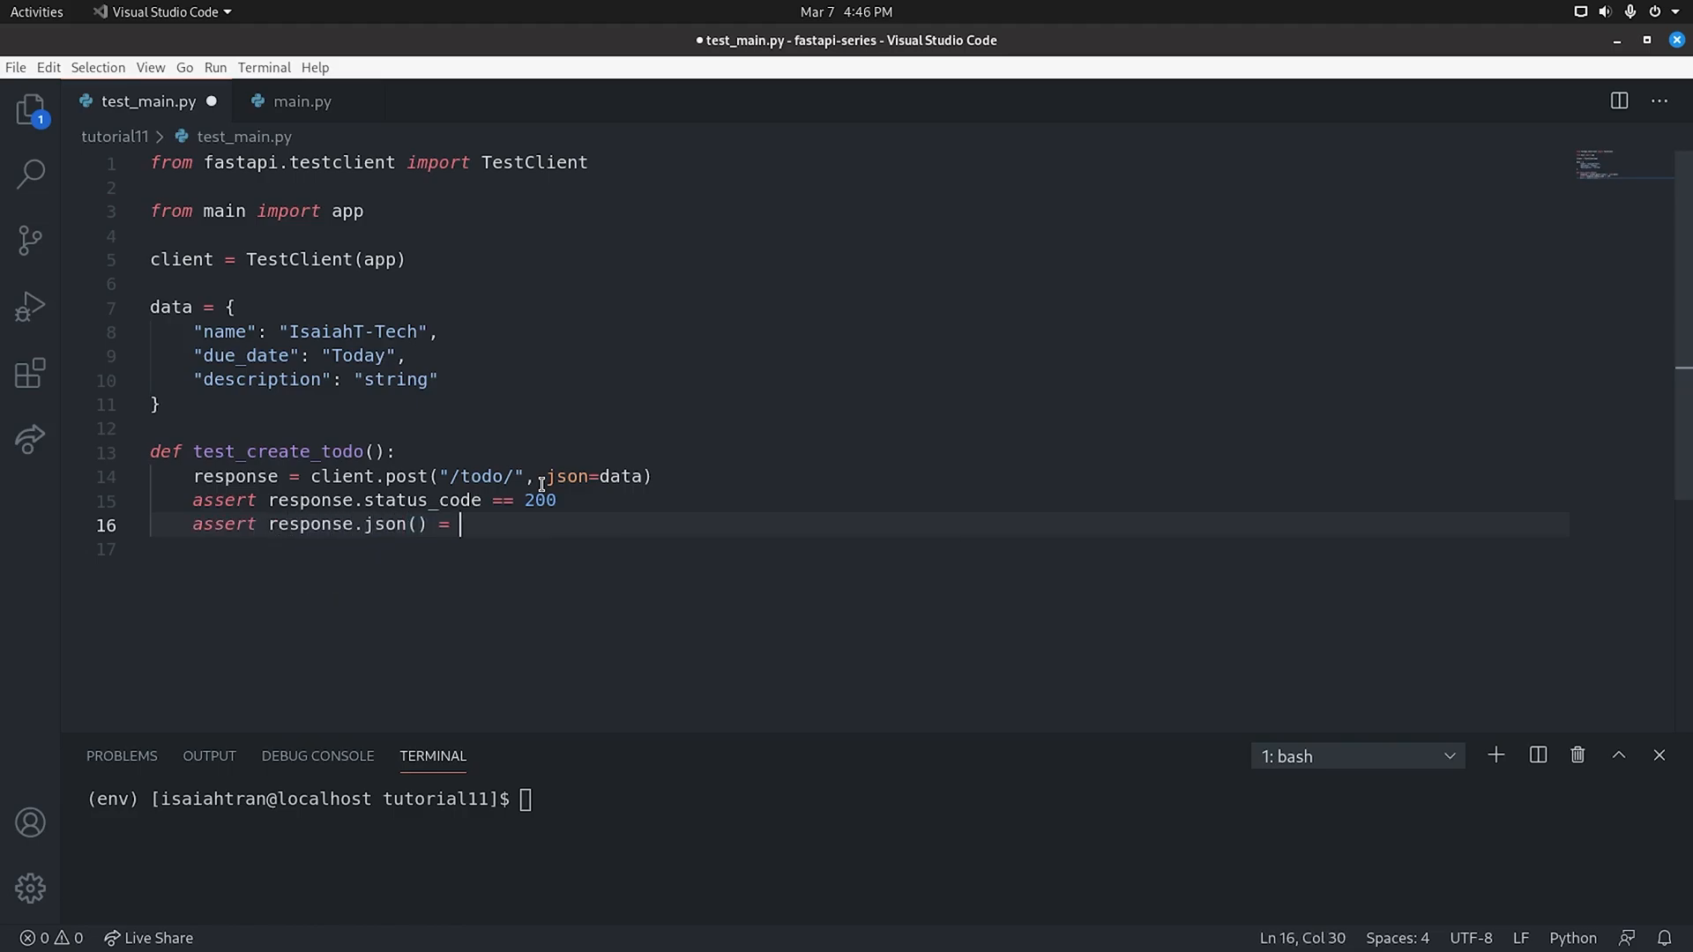
type("data")
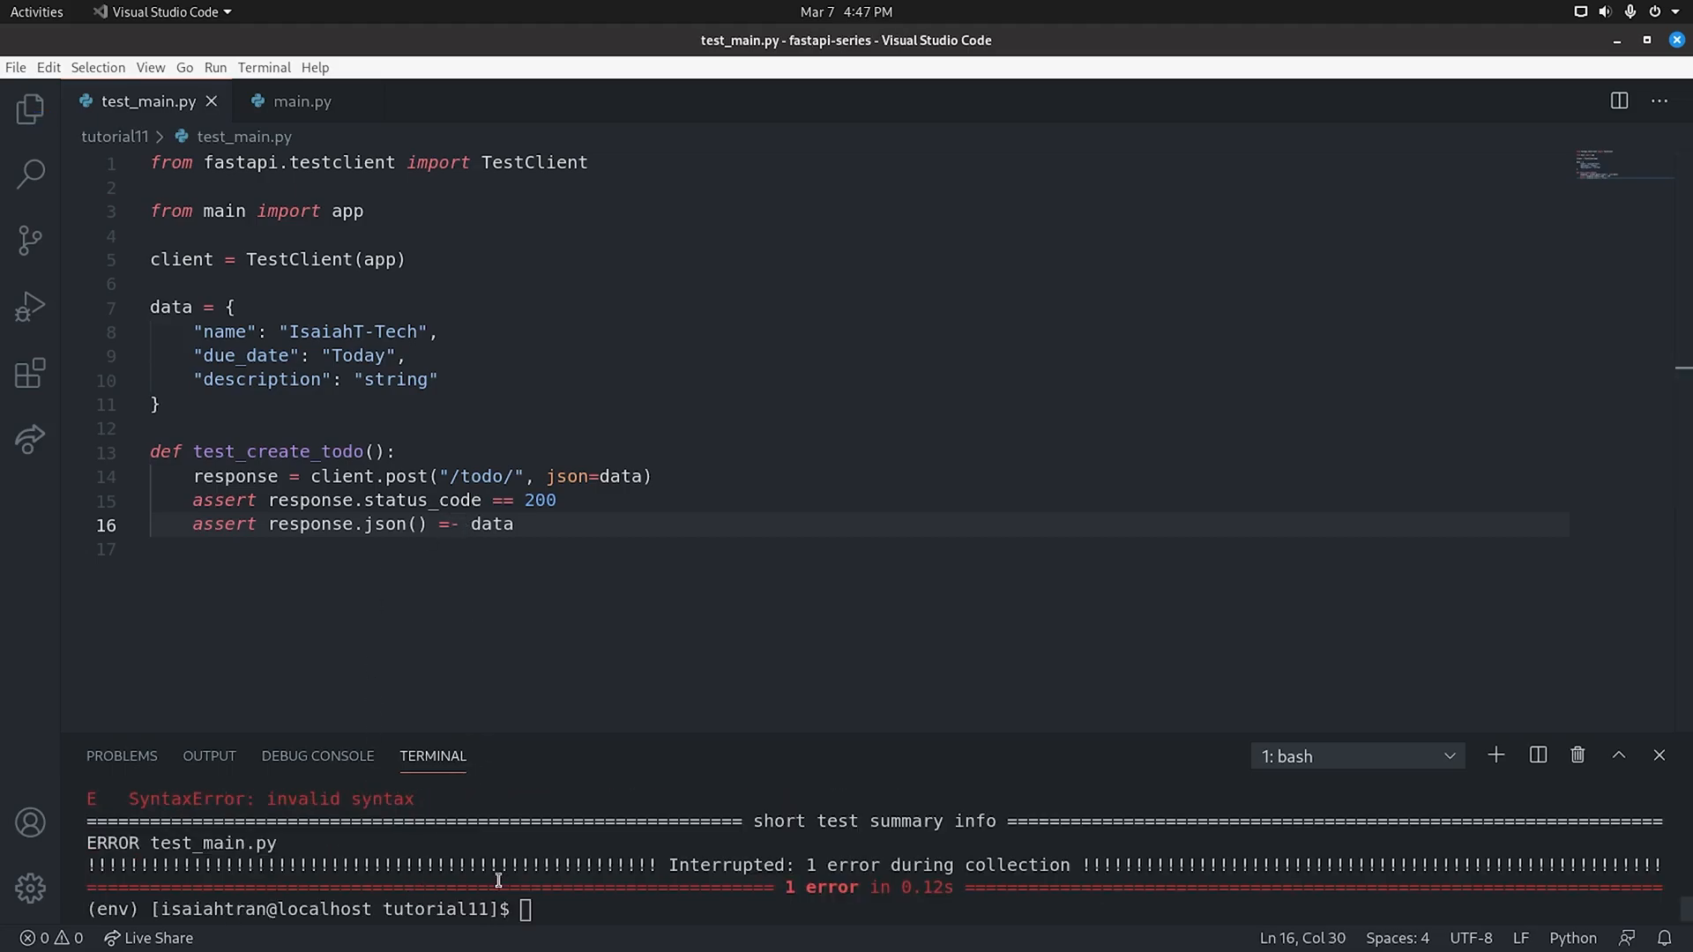
Run pytest, correct the mistyped comparison to ==, and rerun until test_create_todo passes
type("pytest")
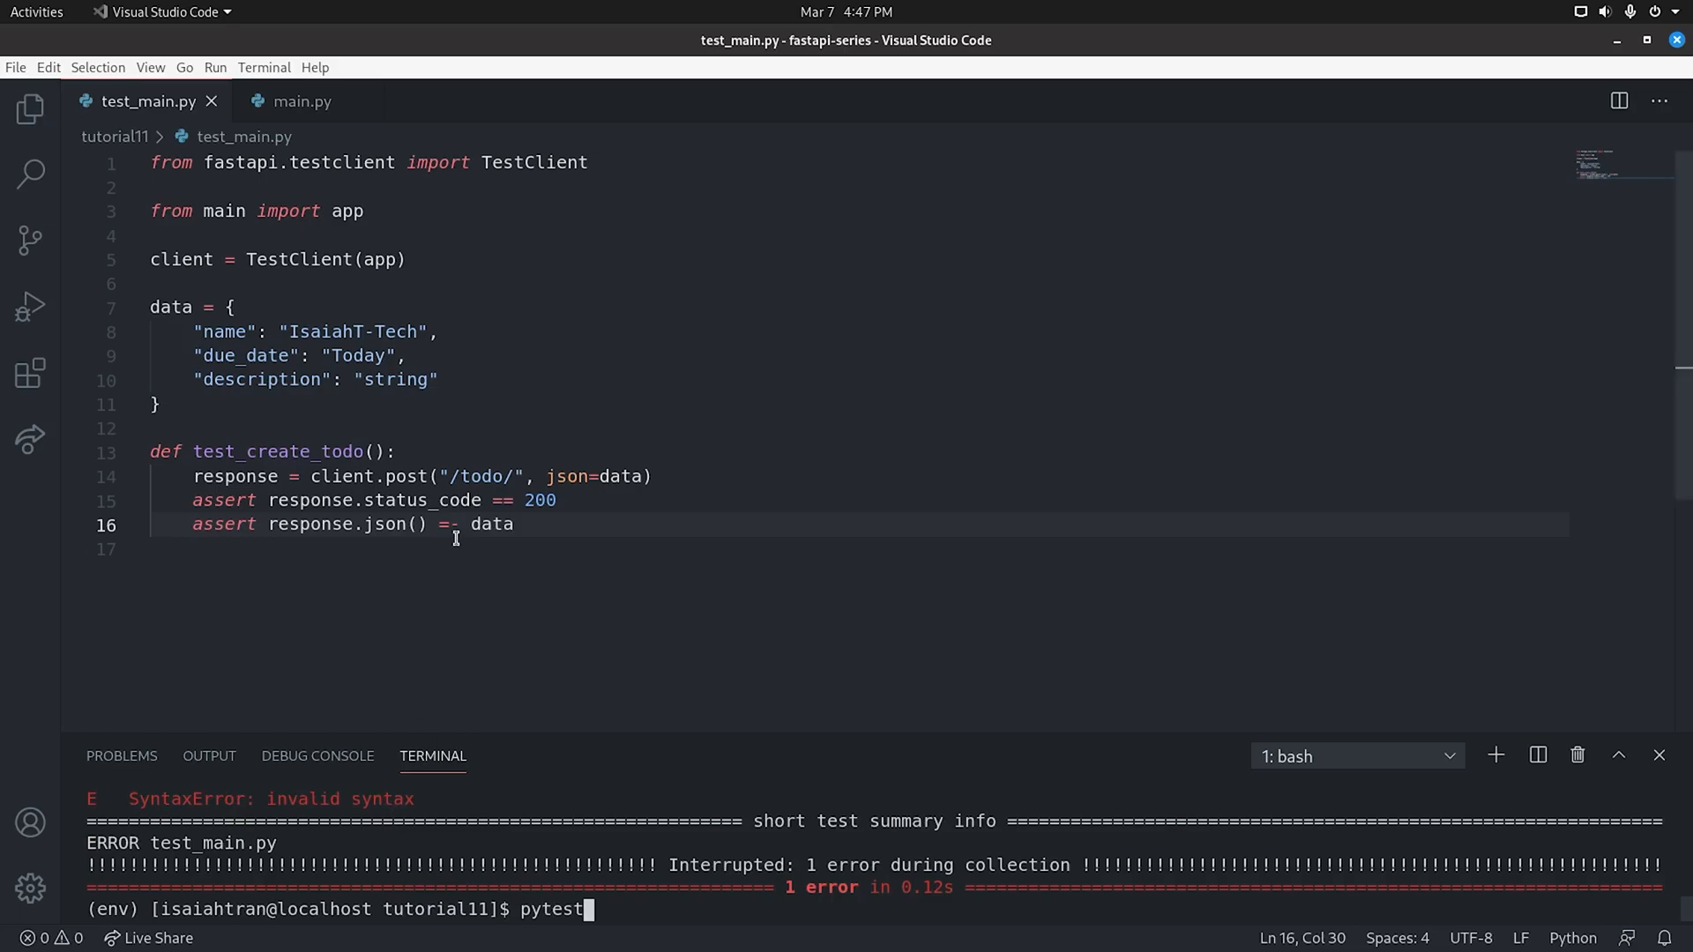
key("Backspace")
type("=")
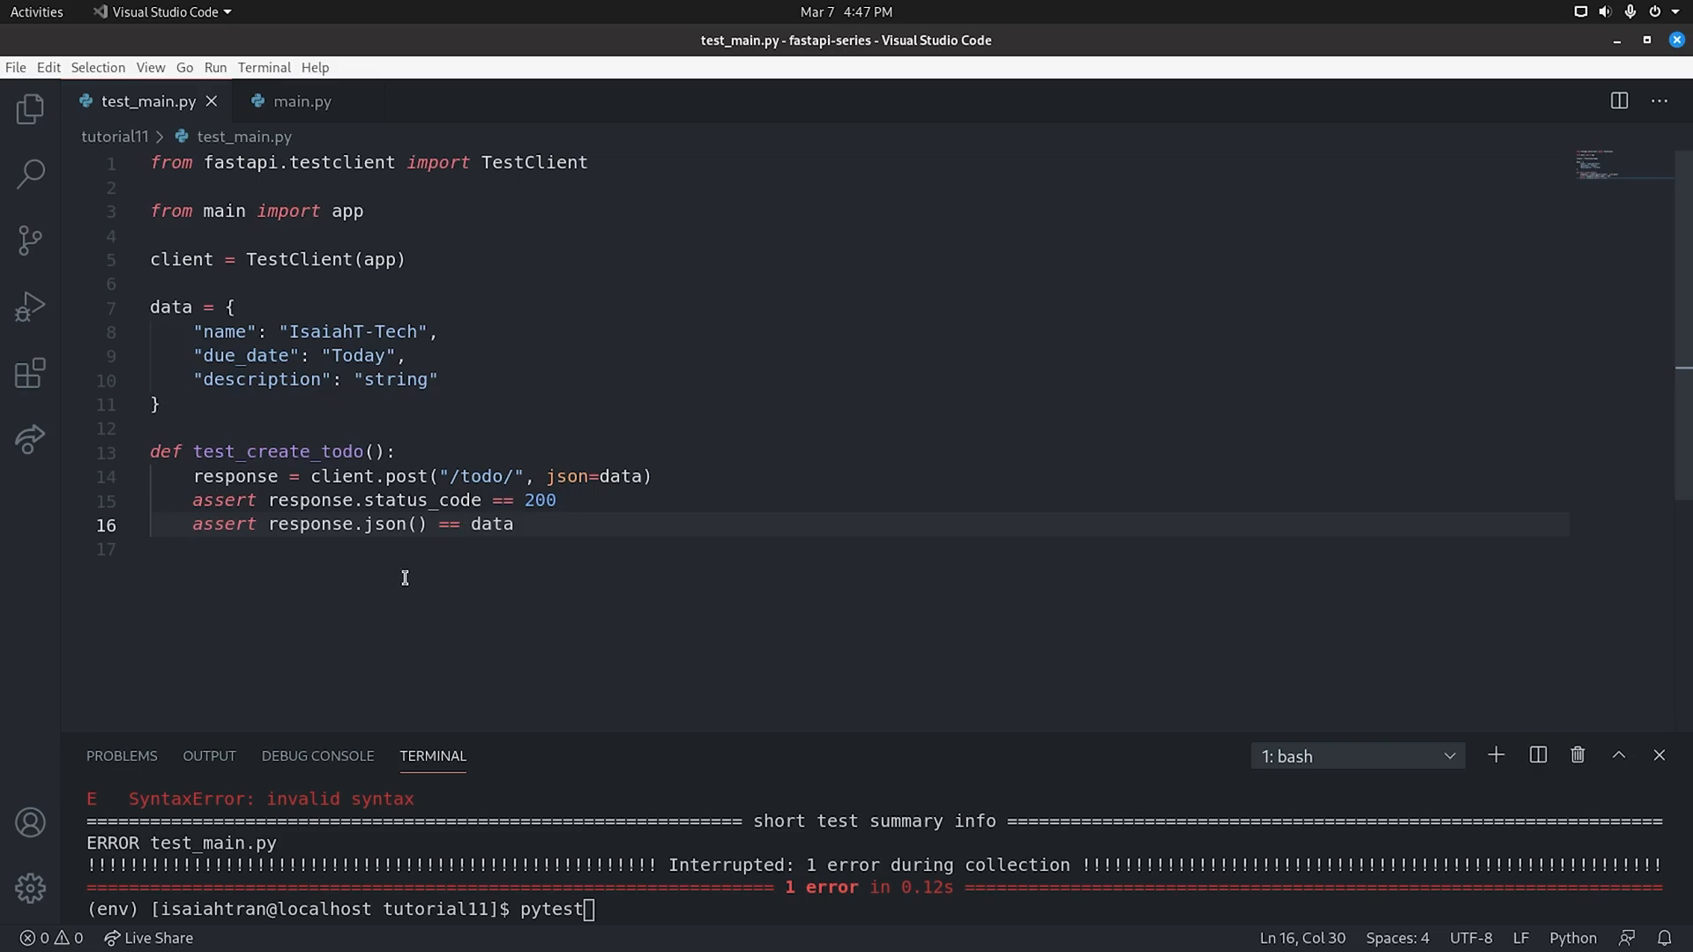
mouse_move(656, 904)
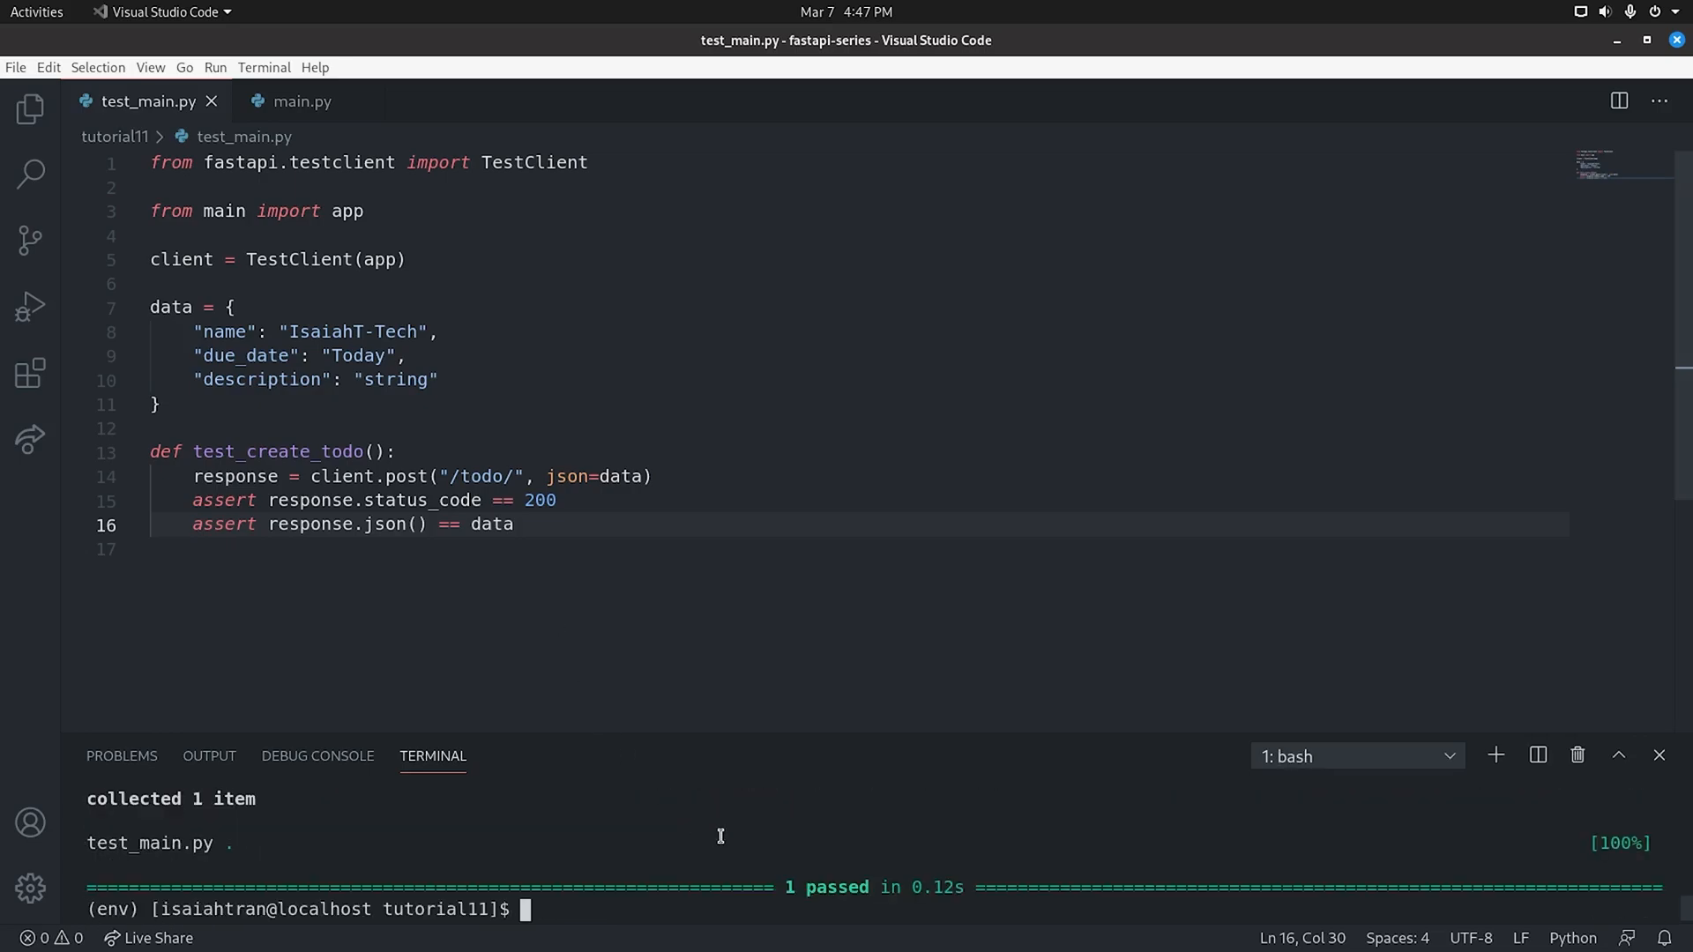
mouse_move(1206, 763)
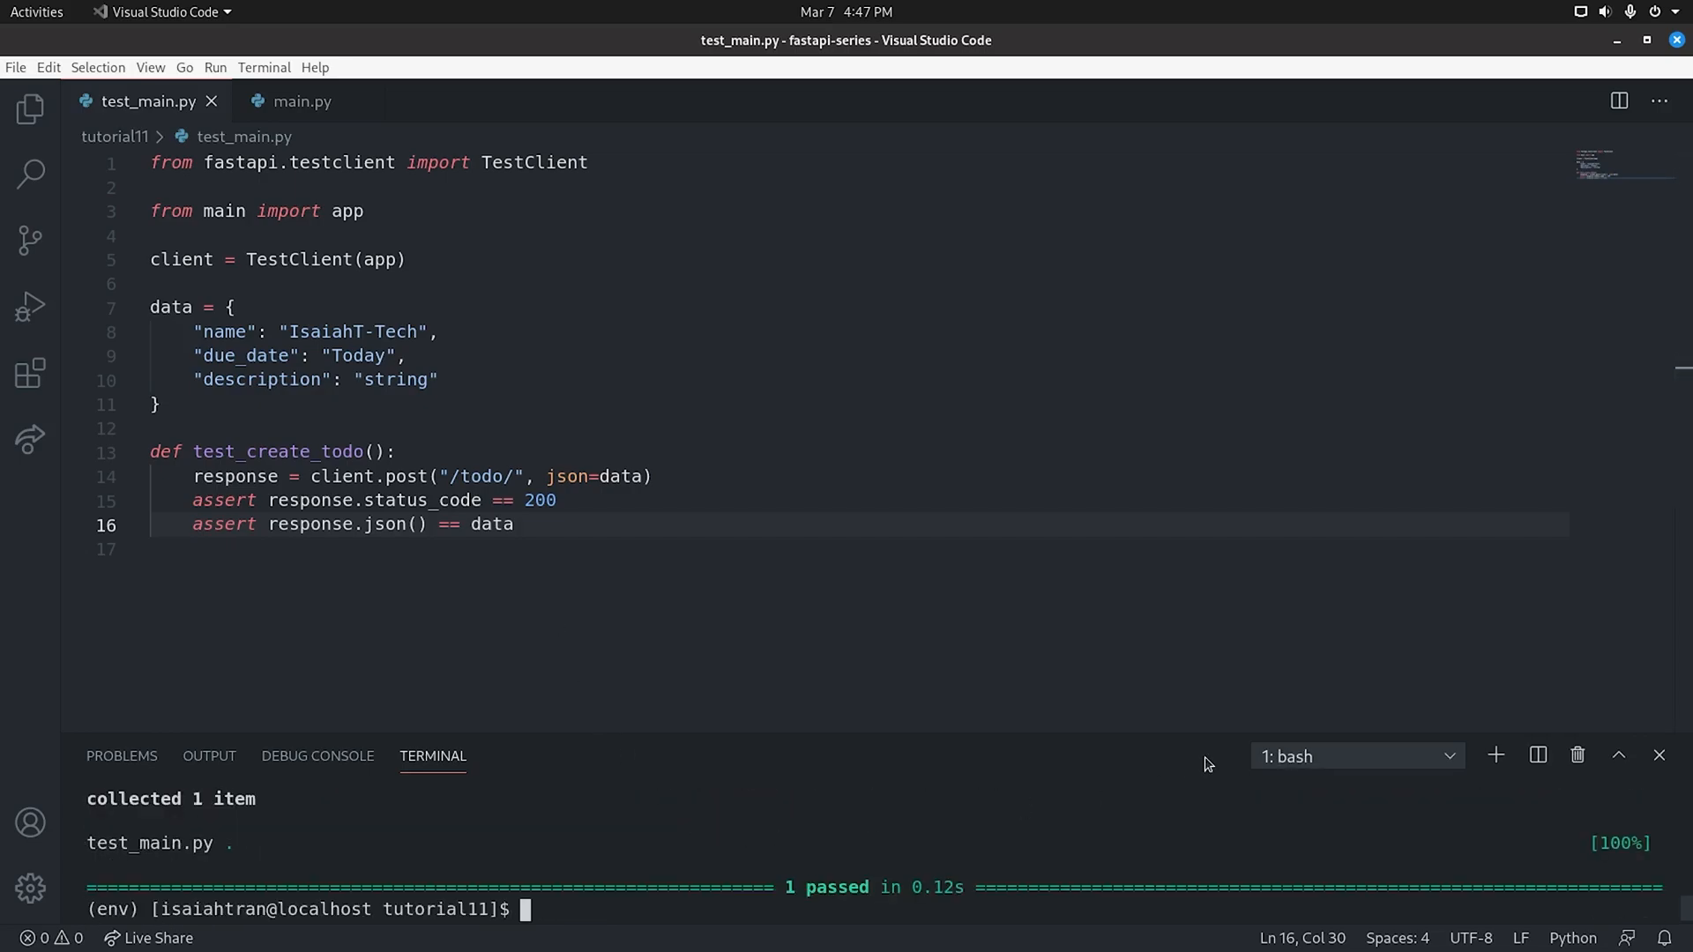
type("pytest")
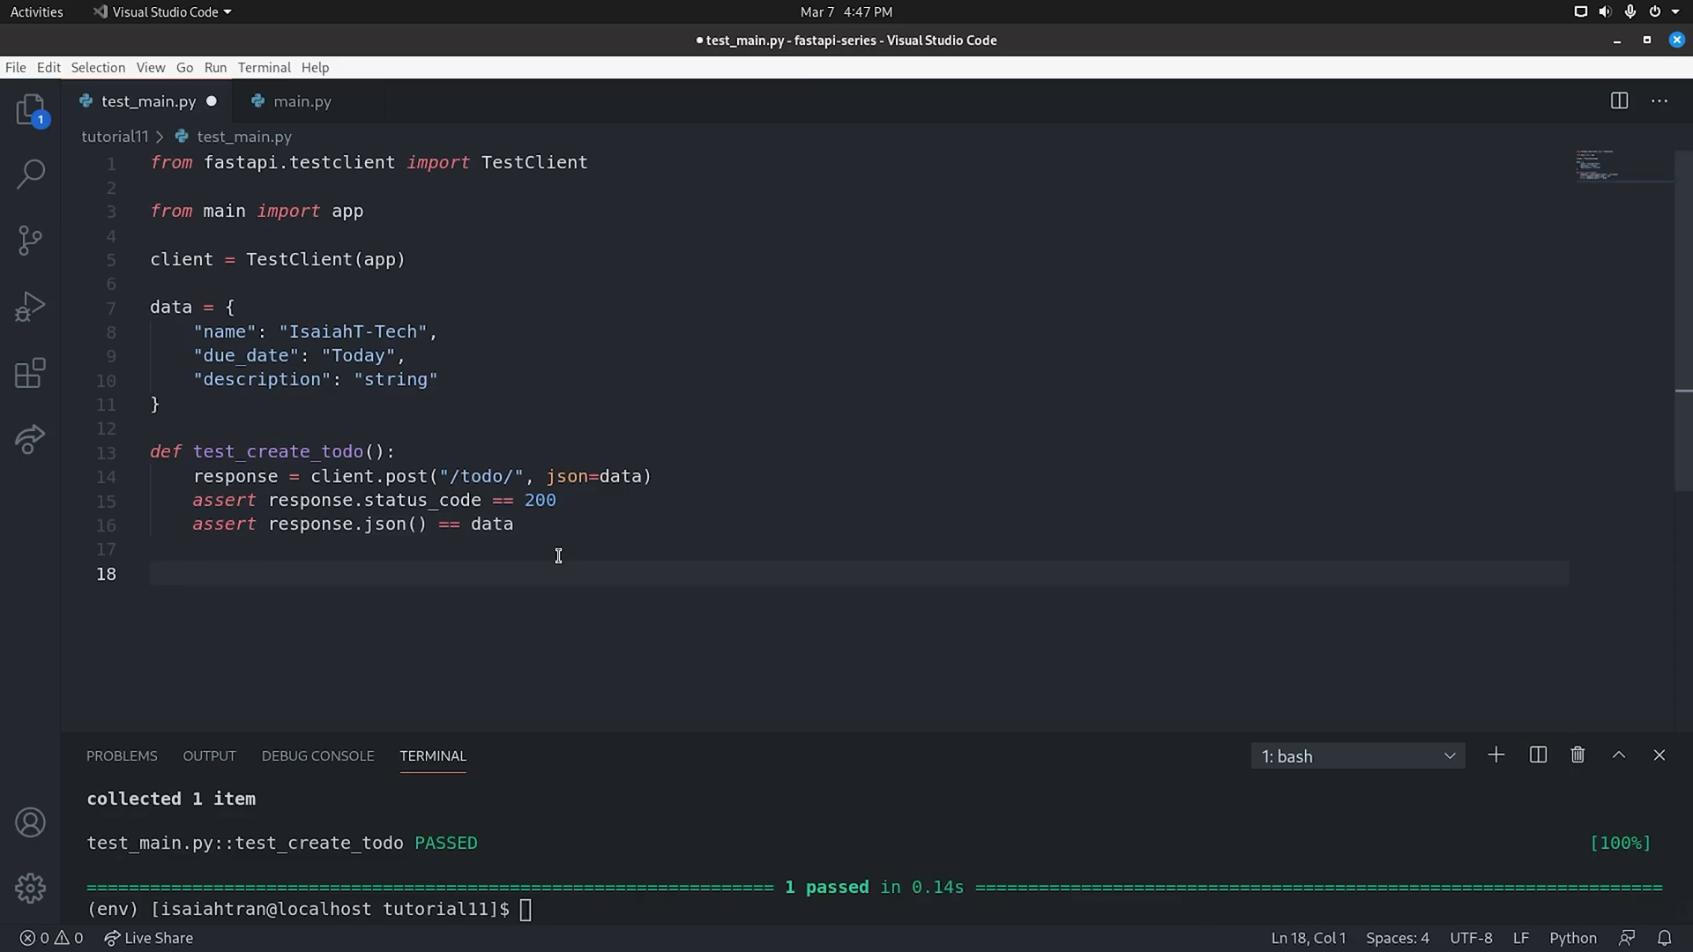
Define test_get_all_todo with response = client.get("/todo/", json=data)
type("def")
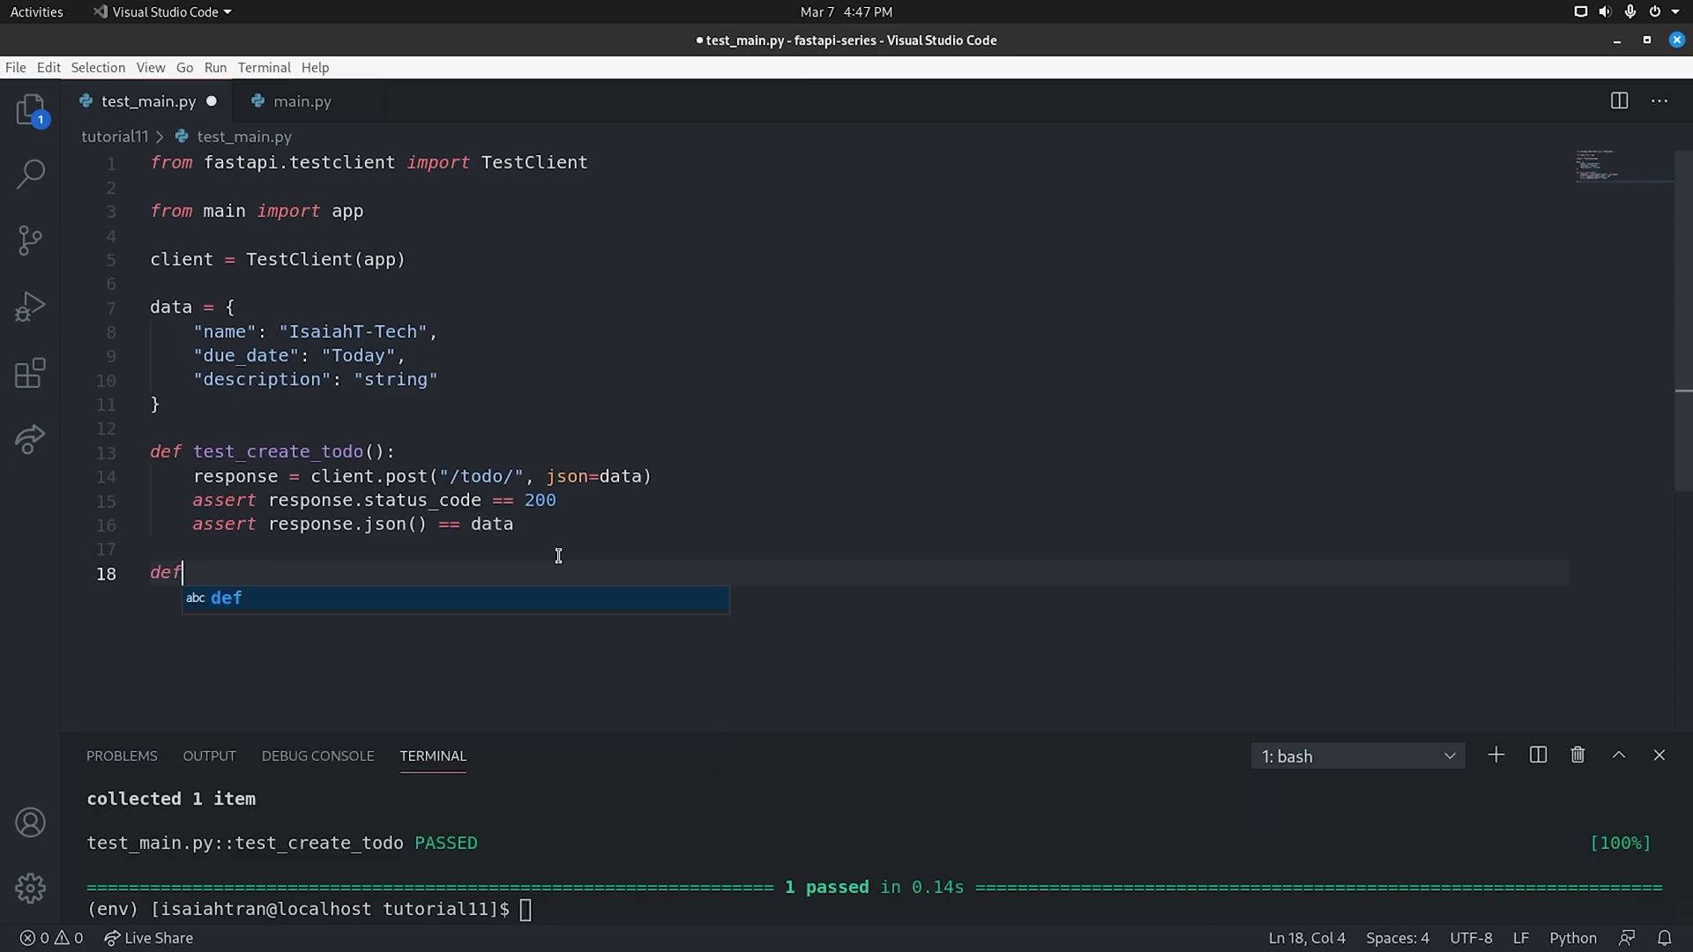
type("tes")
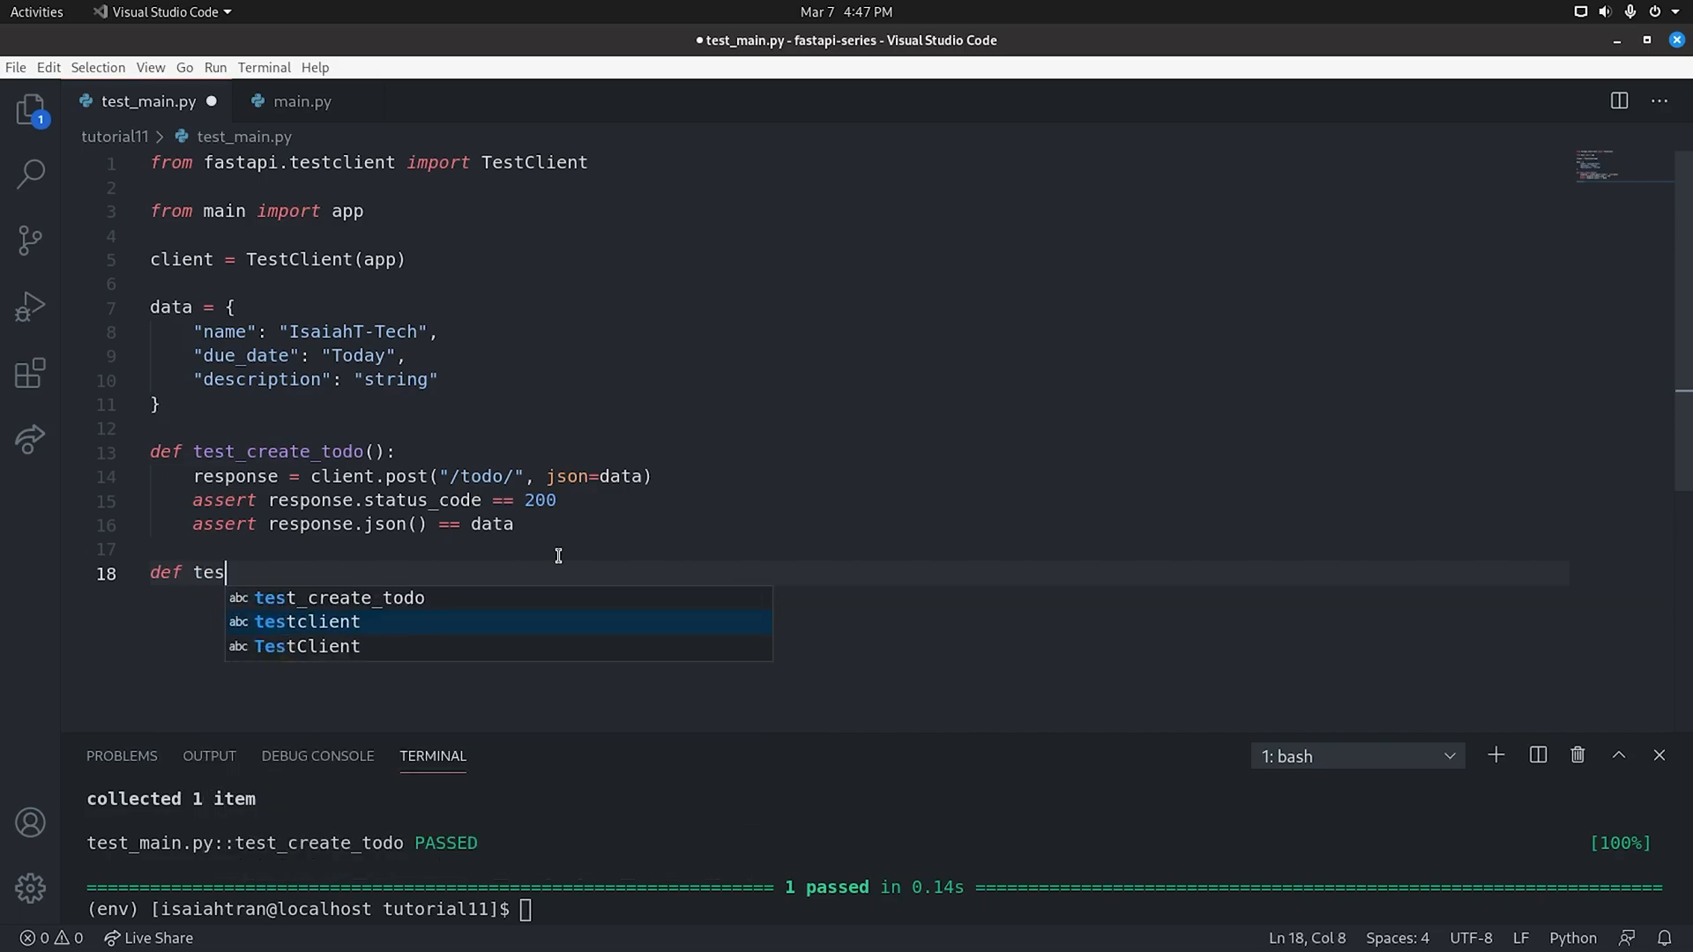
type("t_fe")
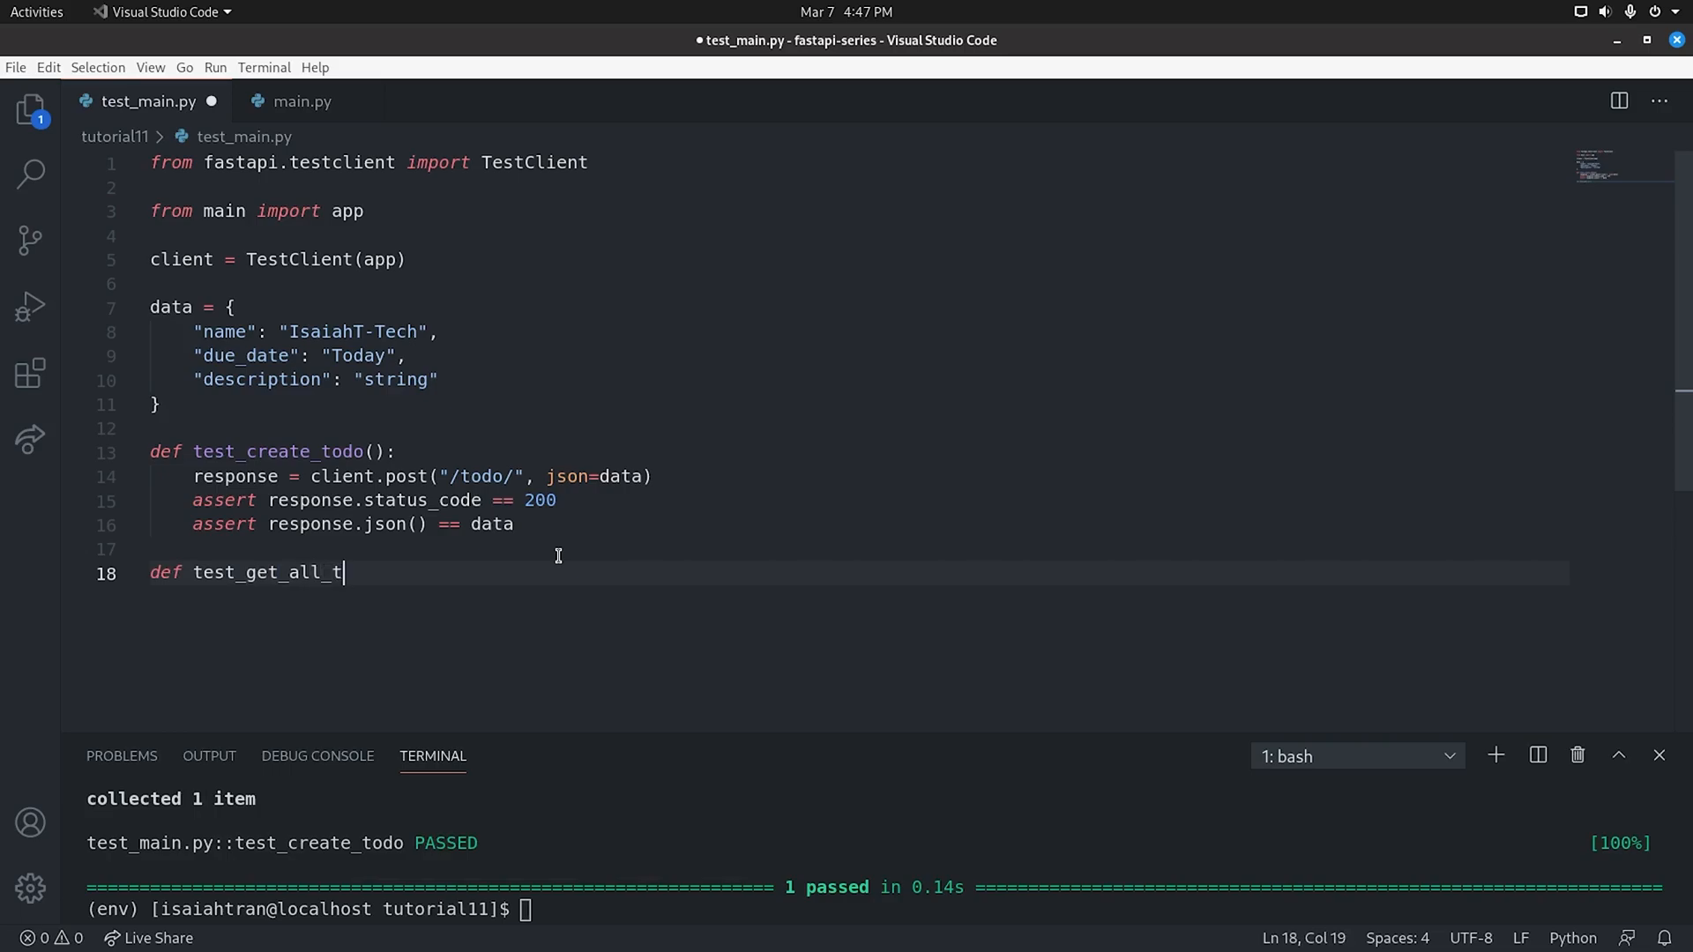
type("odo():")
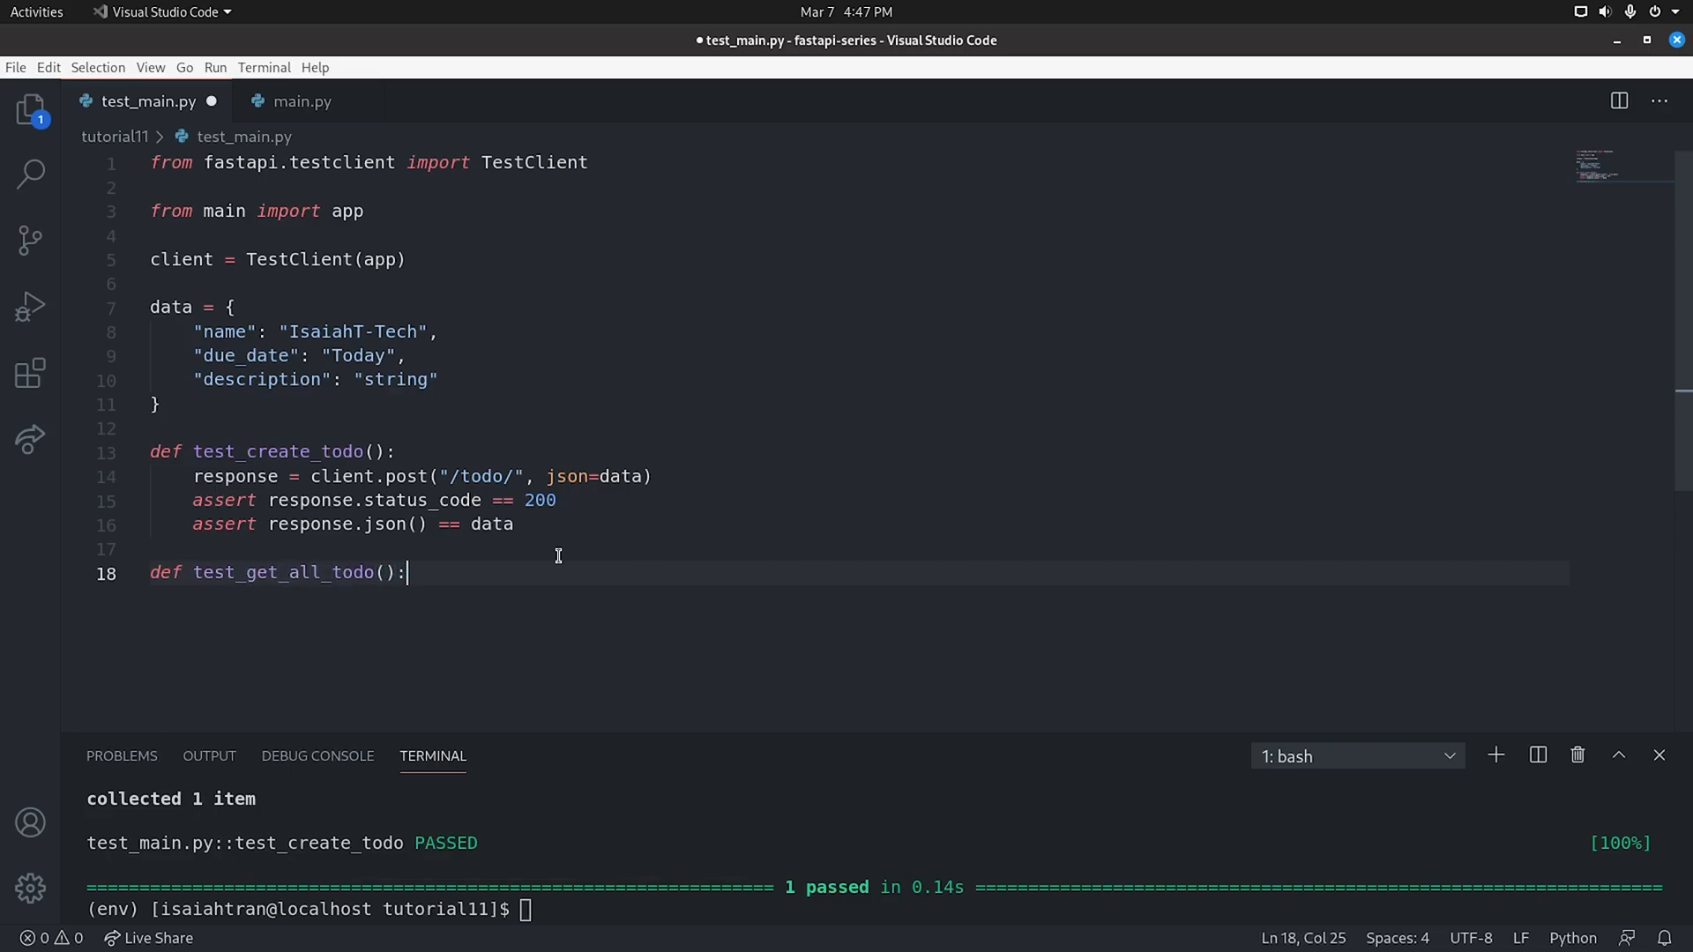
type("response = cli")
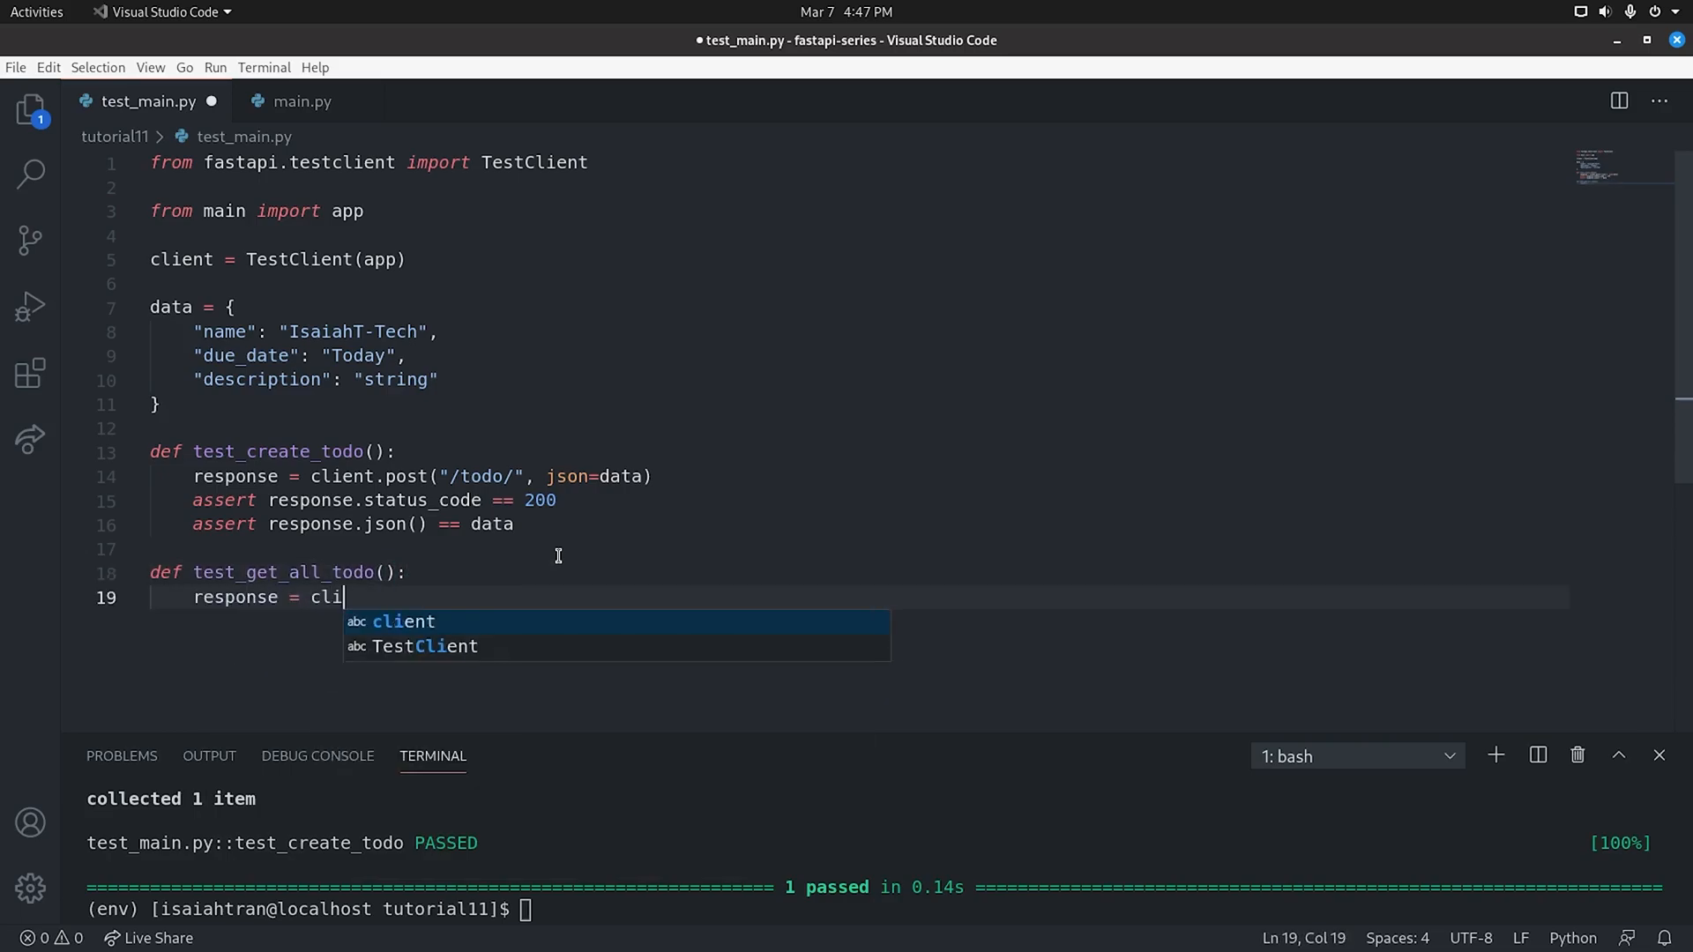
type("ent.get(")
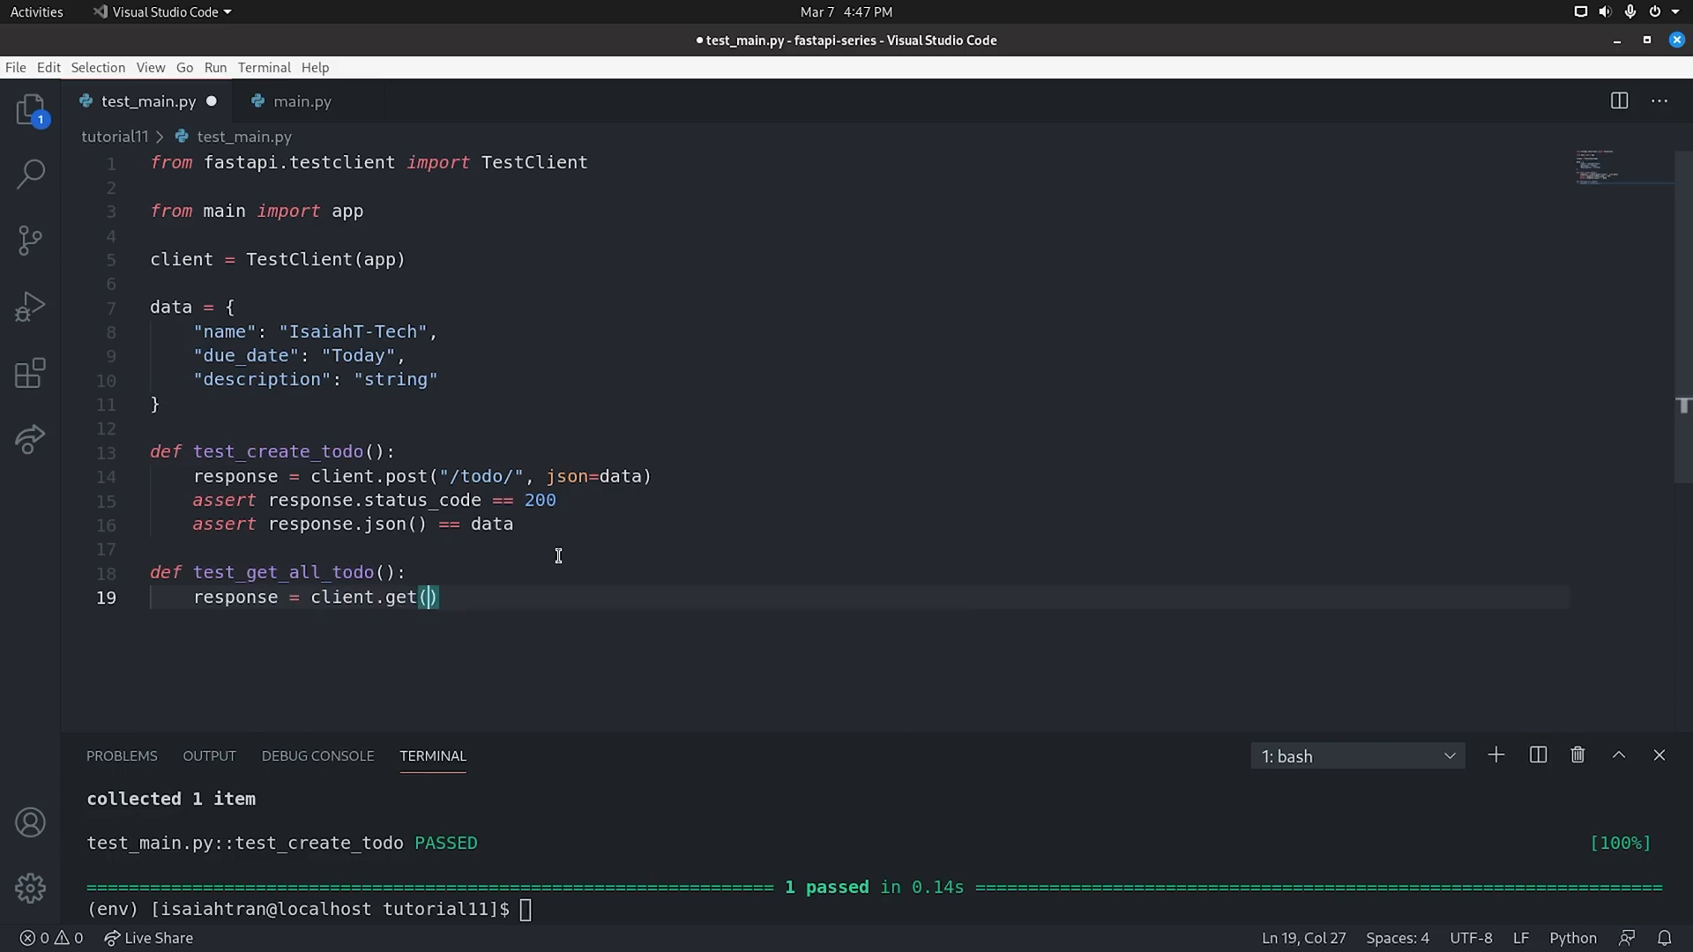
type("\"\"")
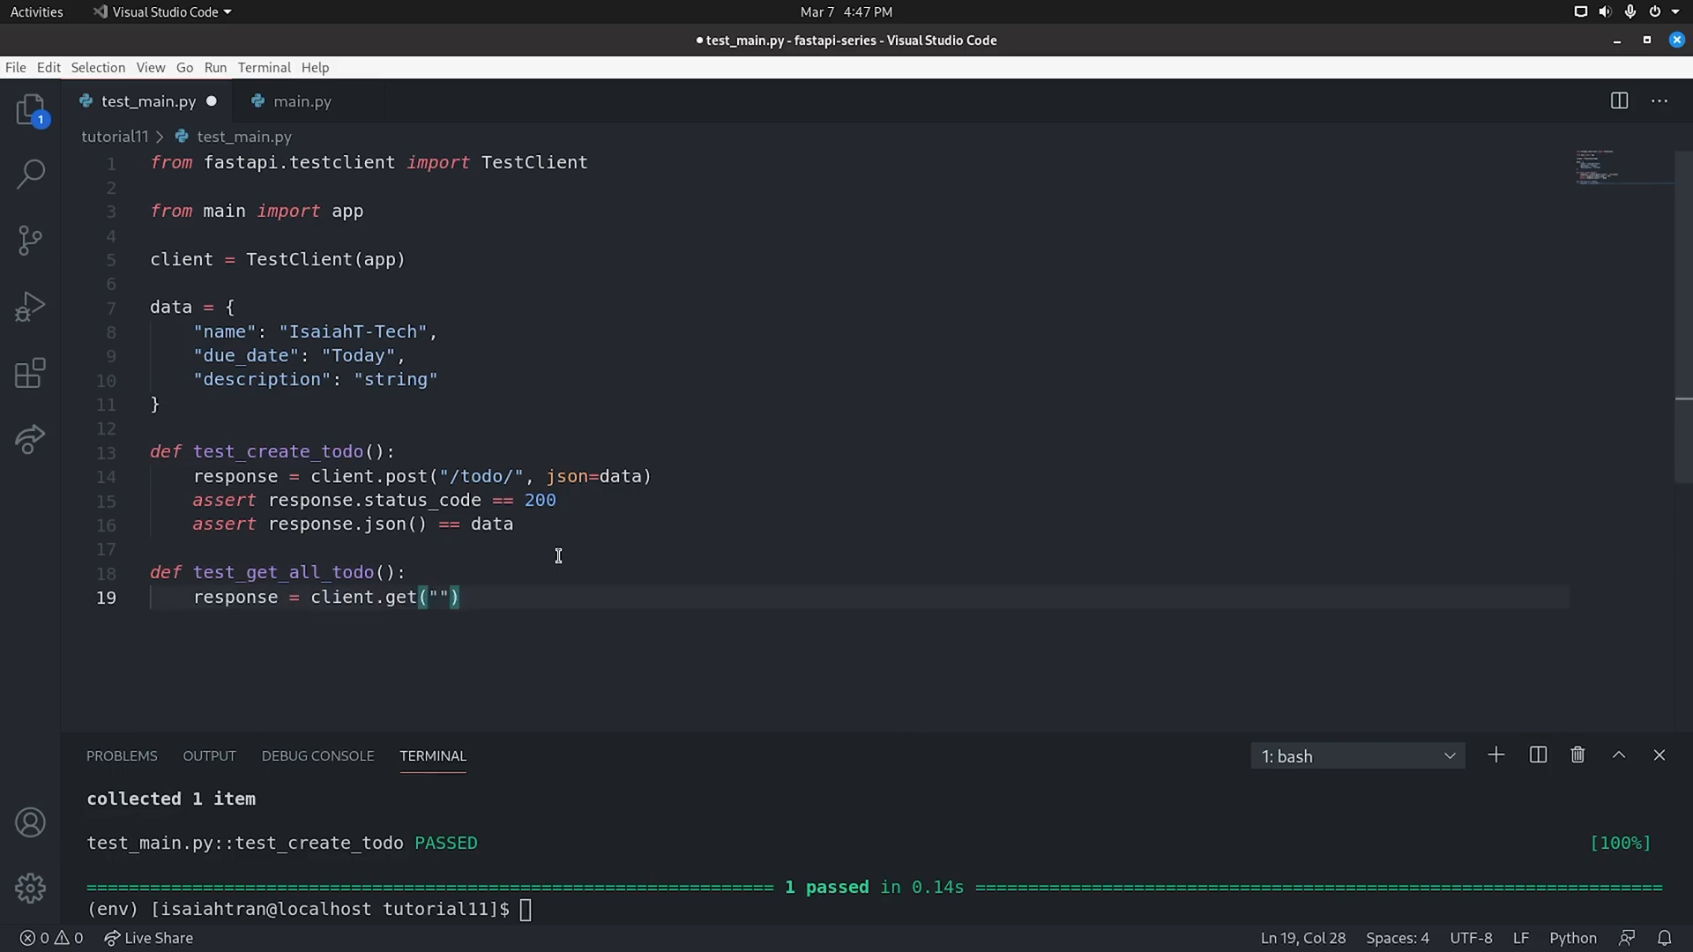
type("/todo/,")
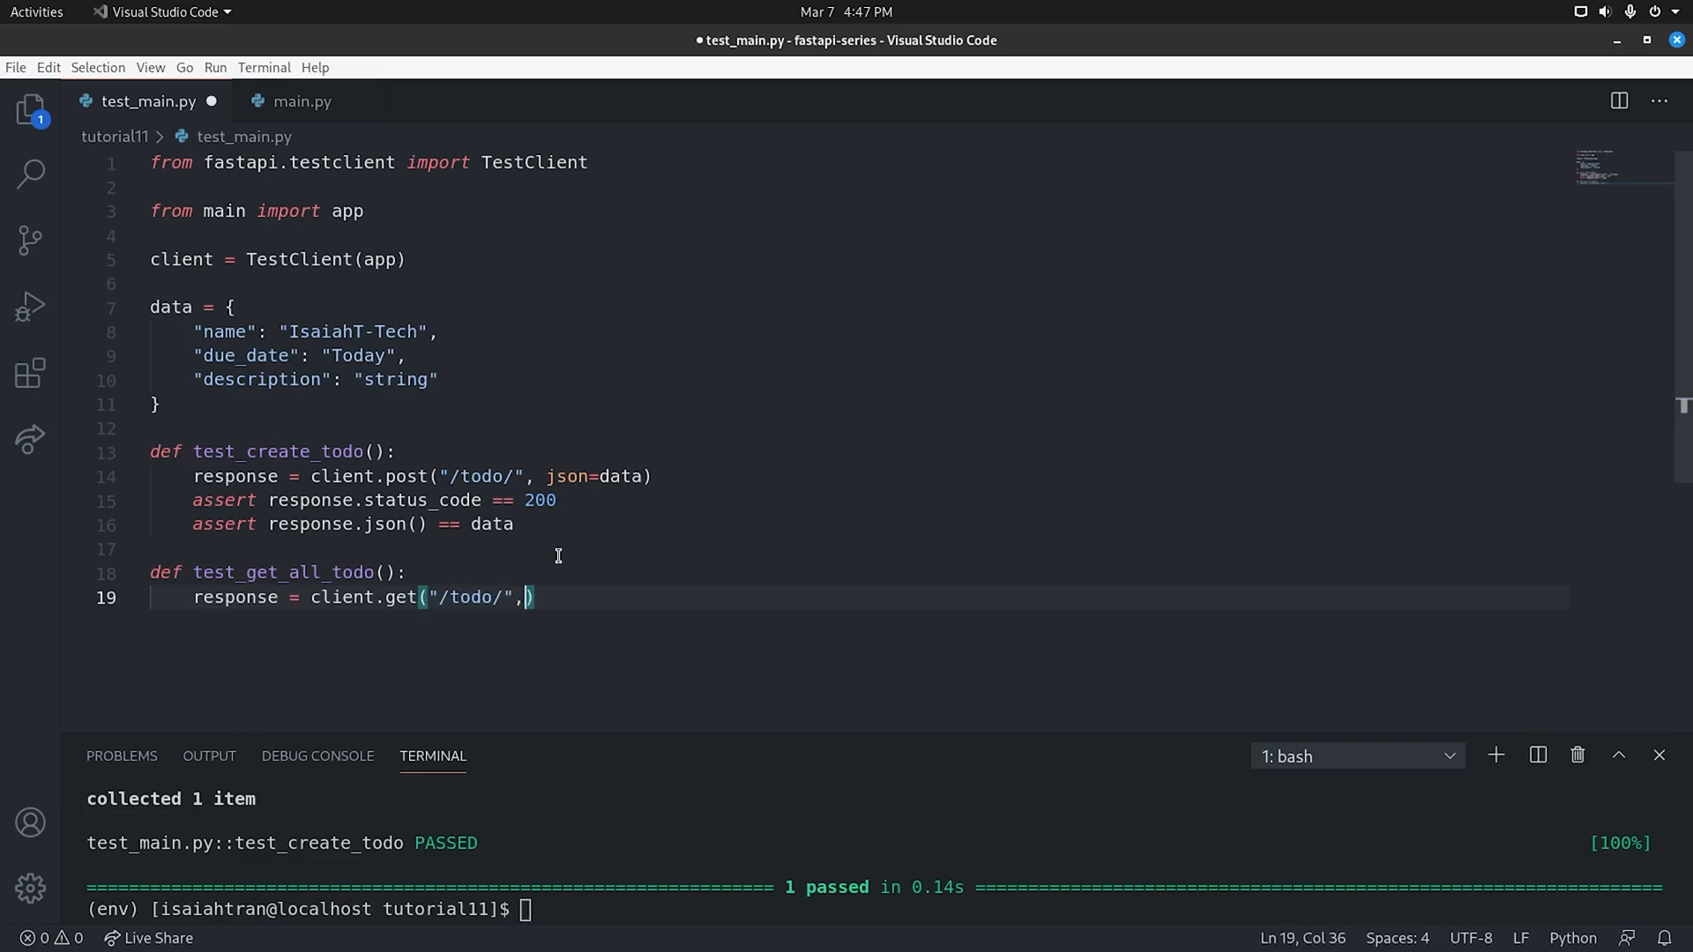
type("json=data")
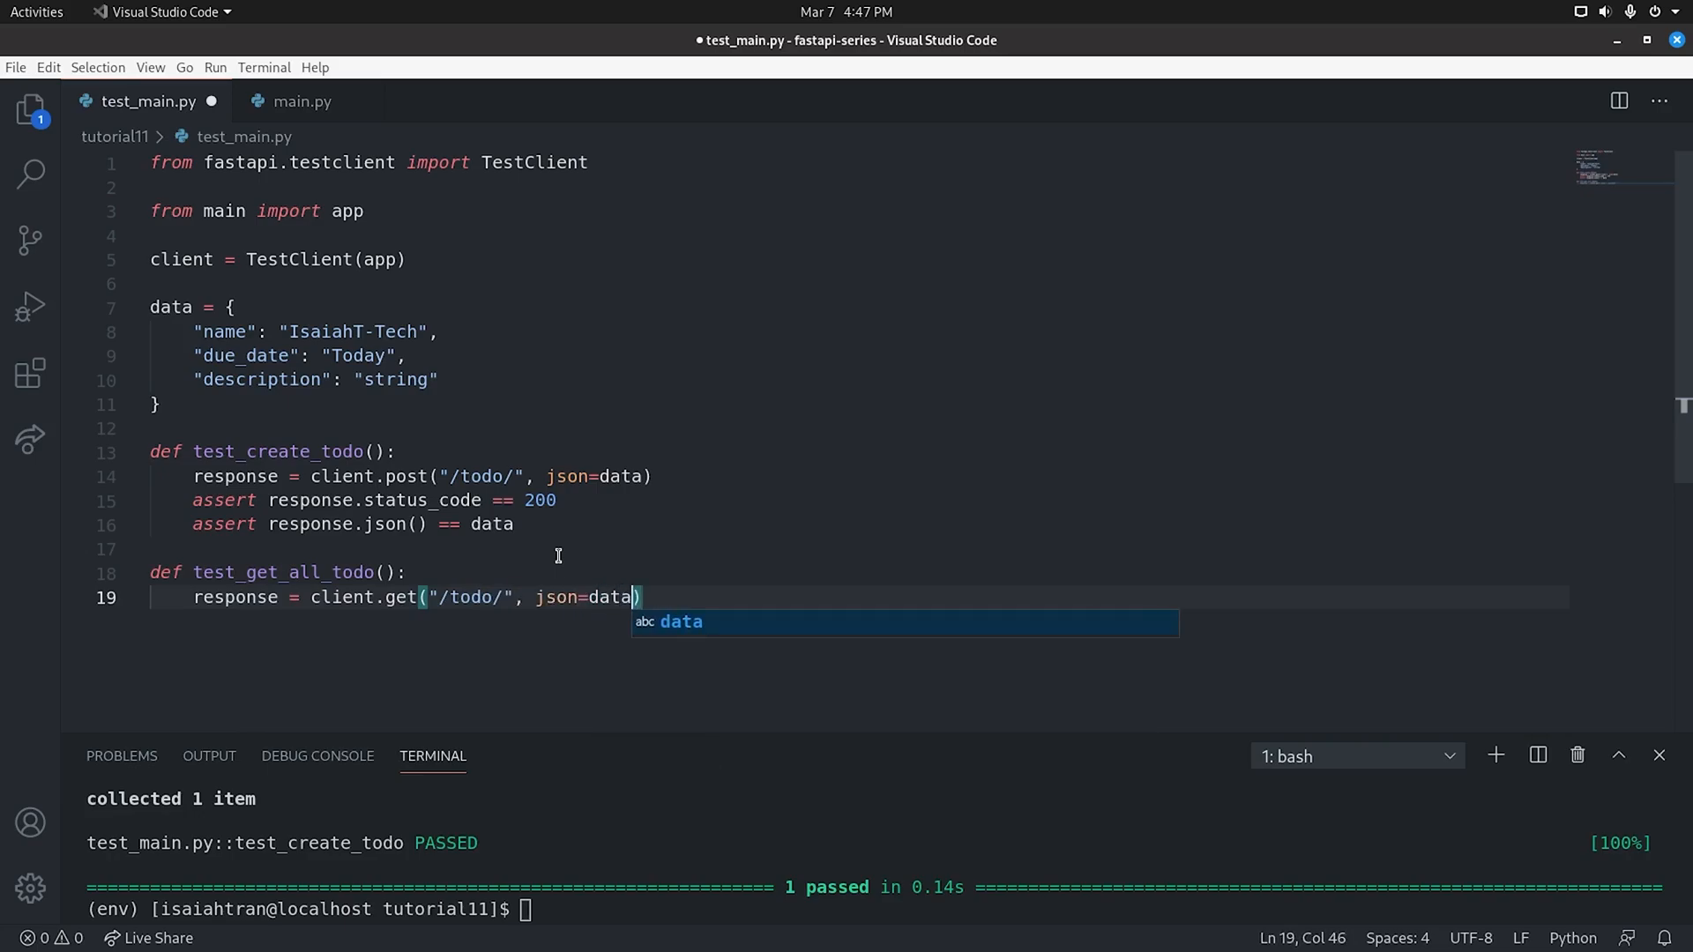
Assert status 200 and data in response.json(), then rerun pytest with both tests passing
type("assert")
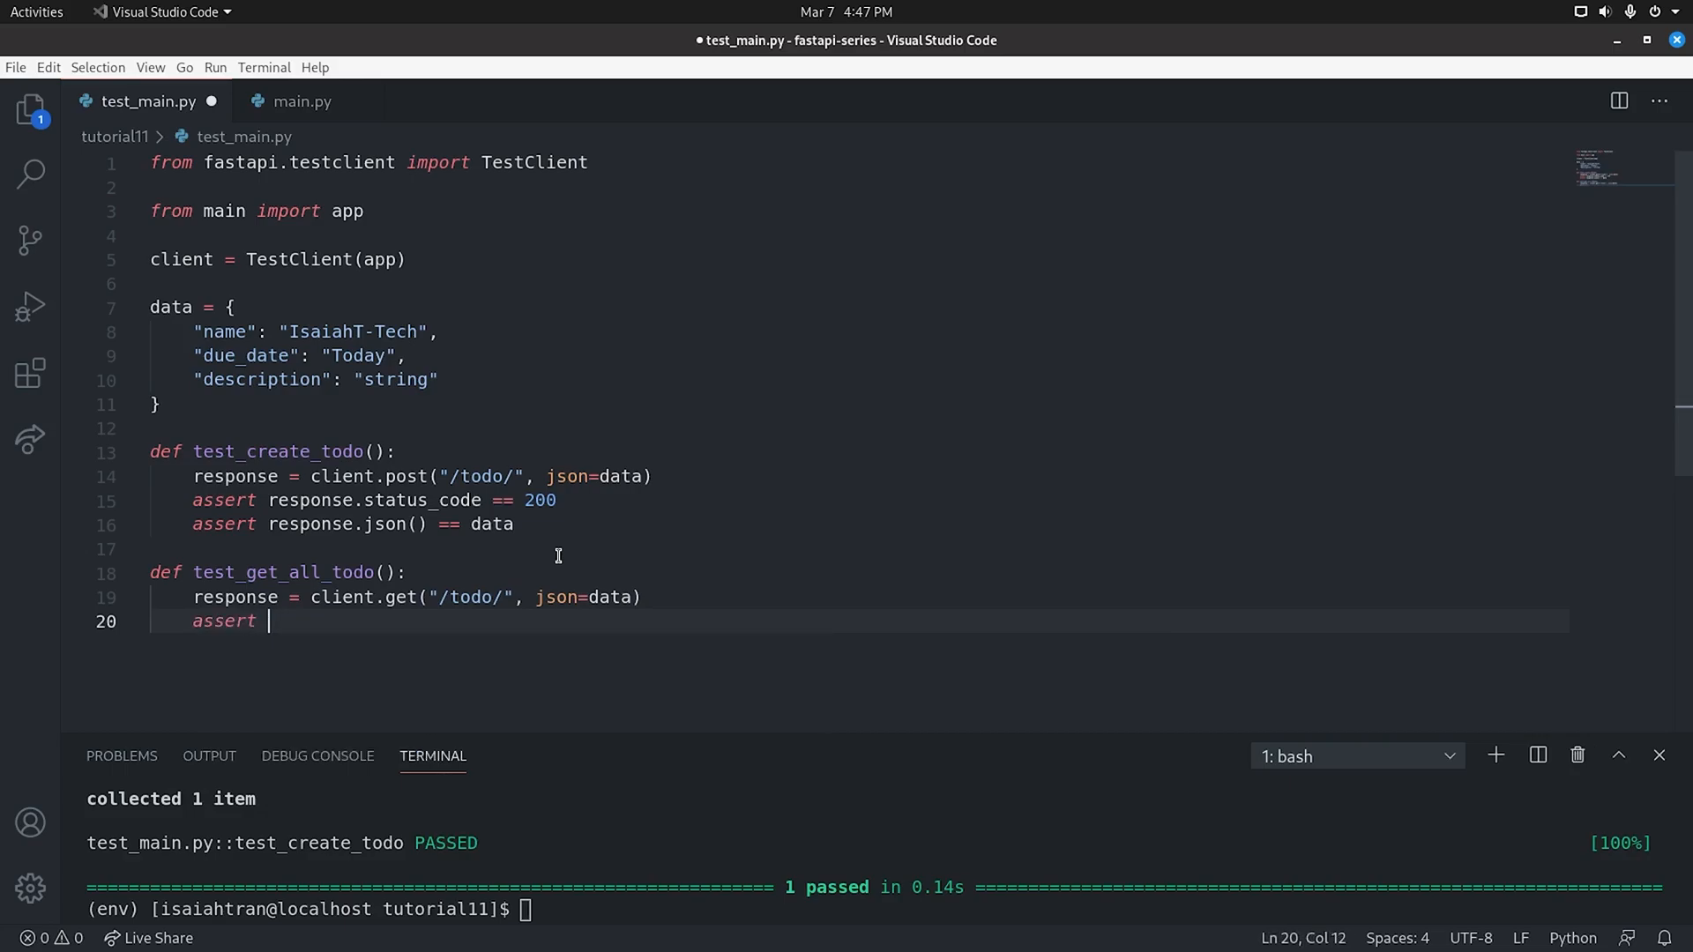
type("response.status_code ==")
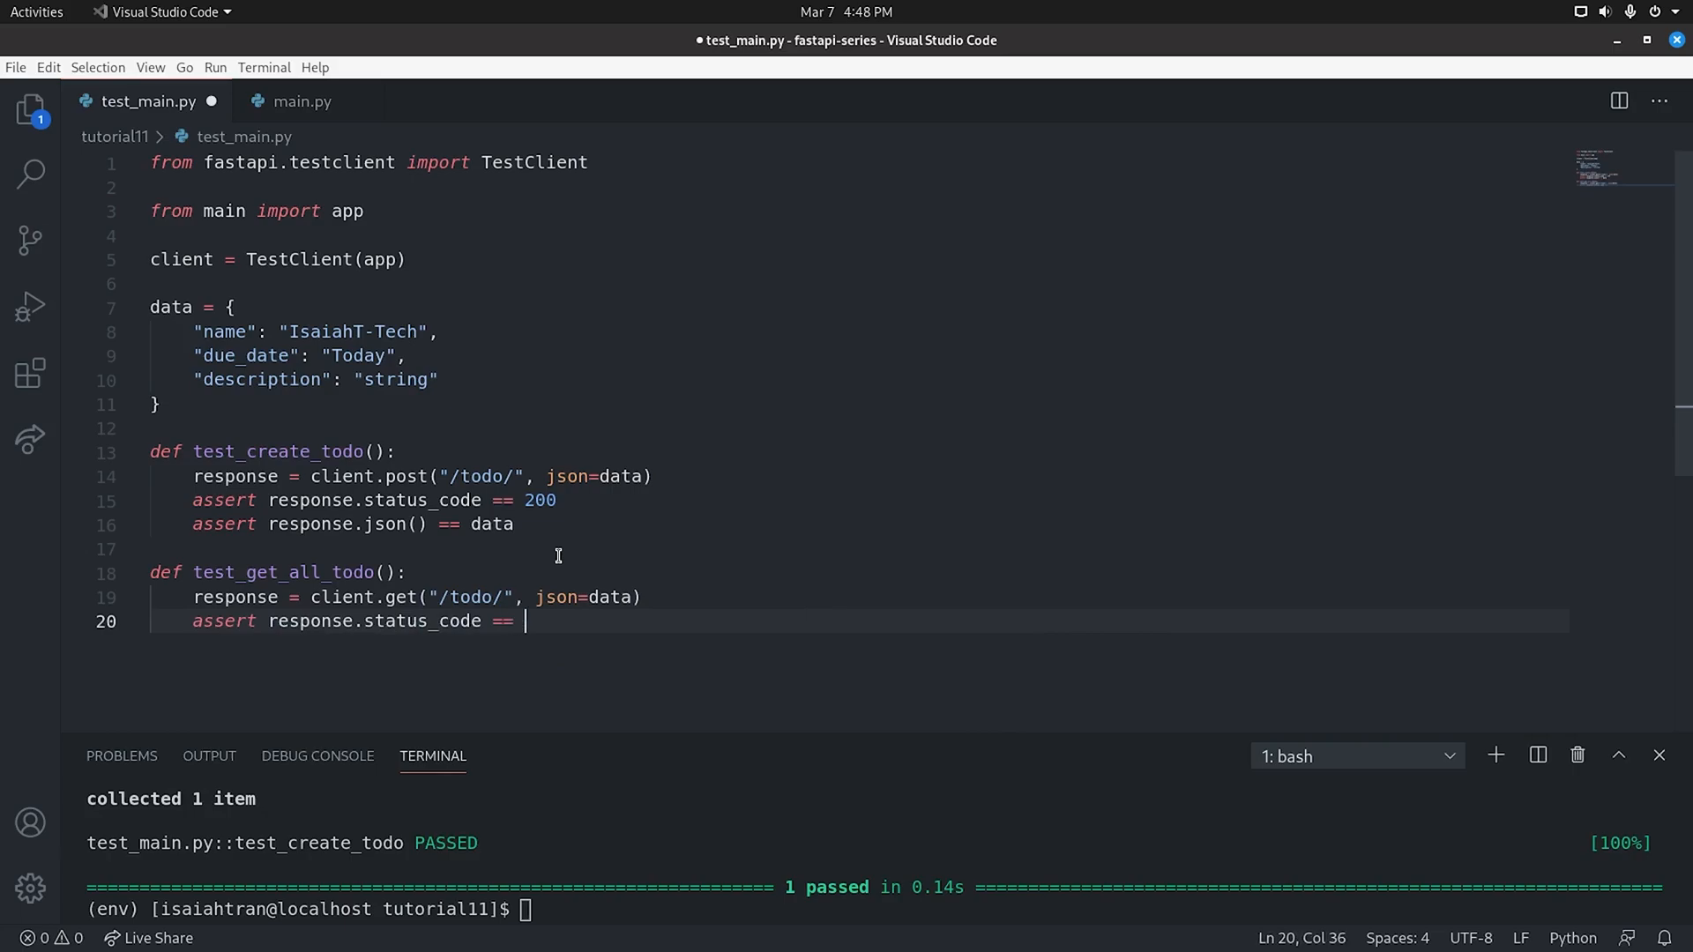
type("200")
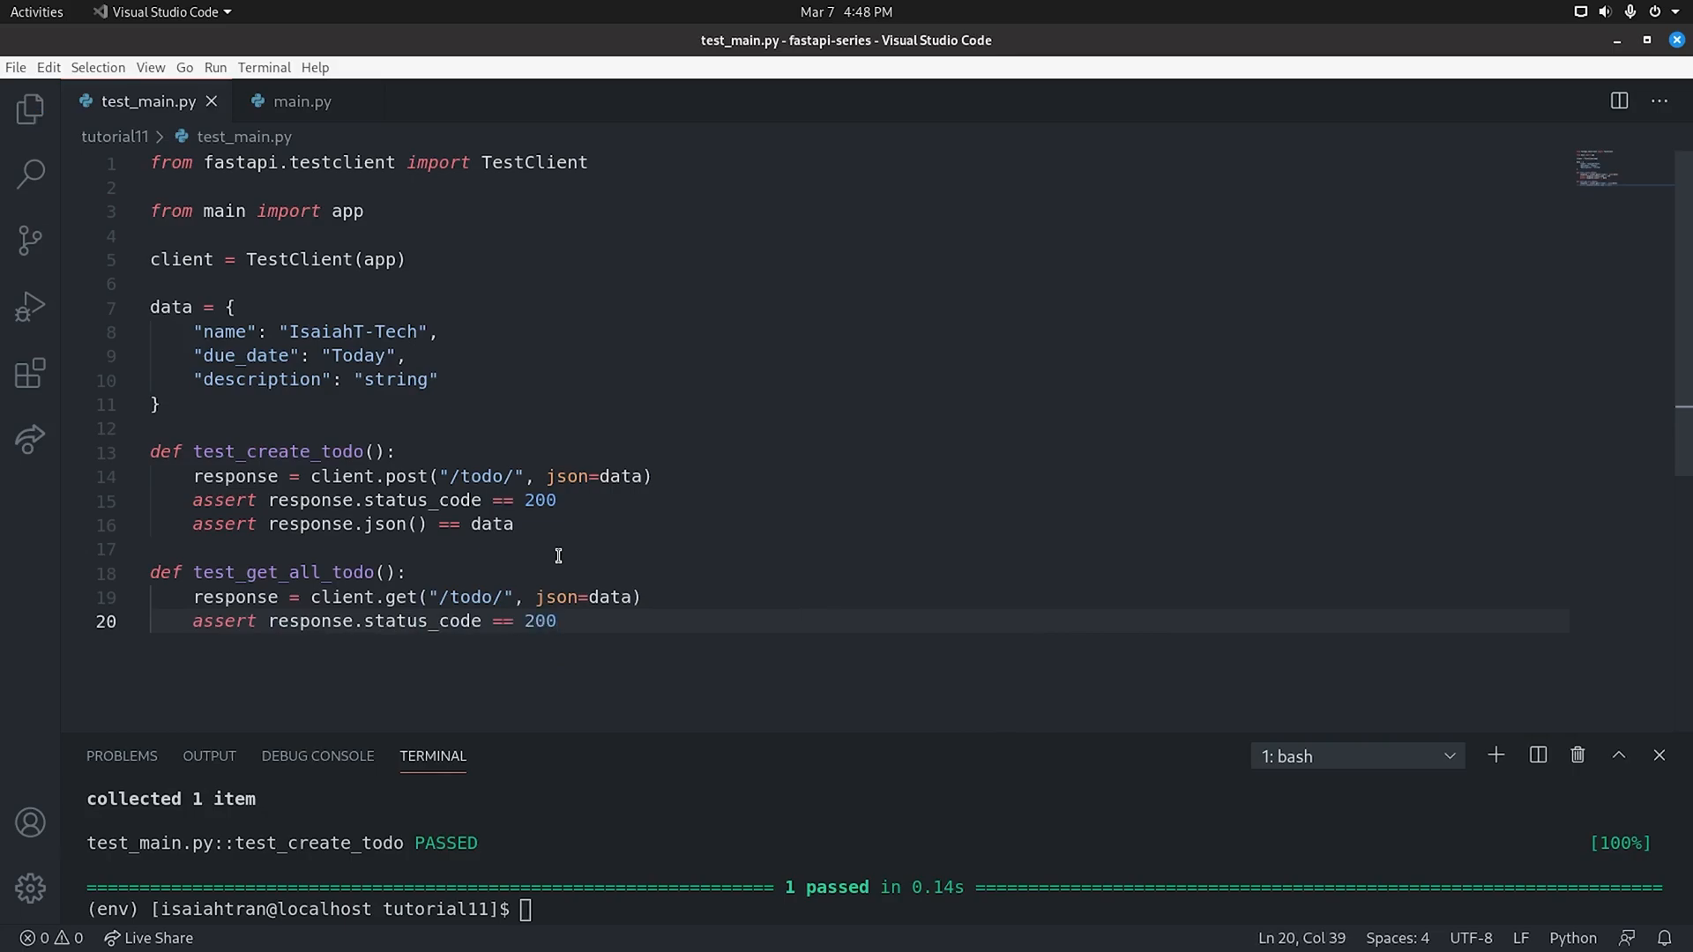
type("assert data in response.")
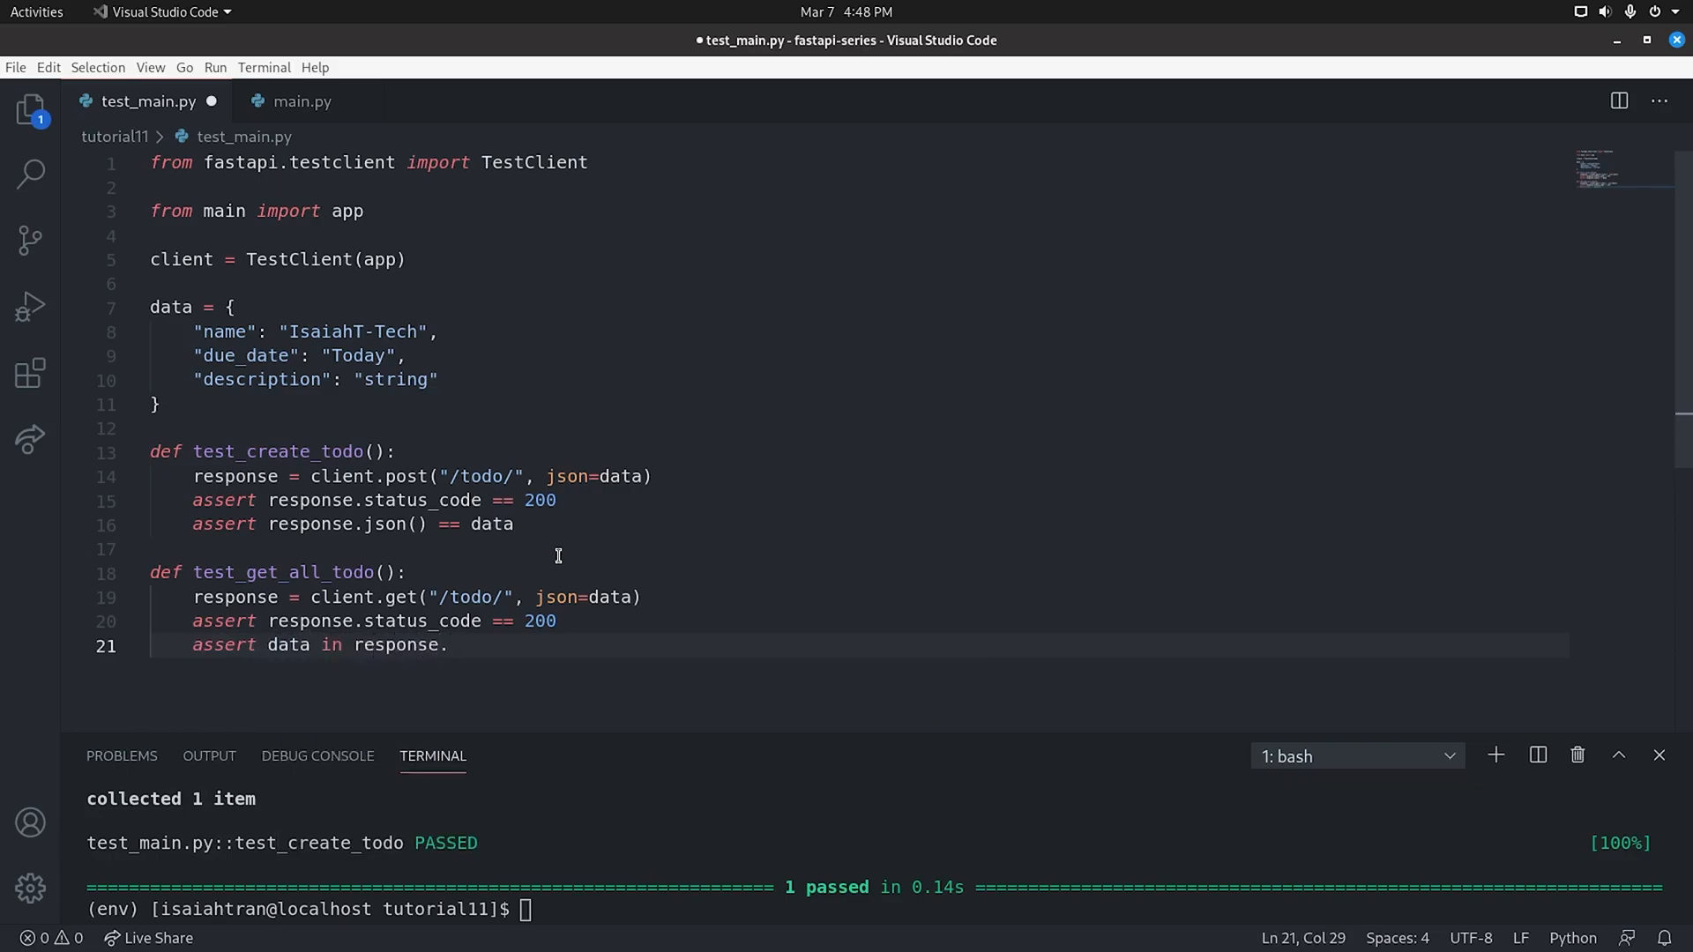
type("json()")
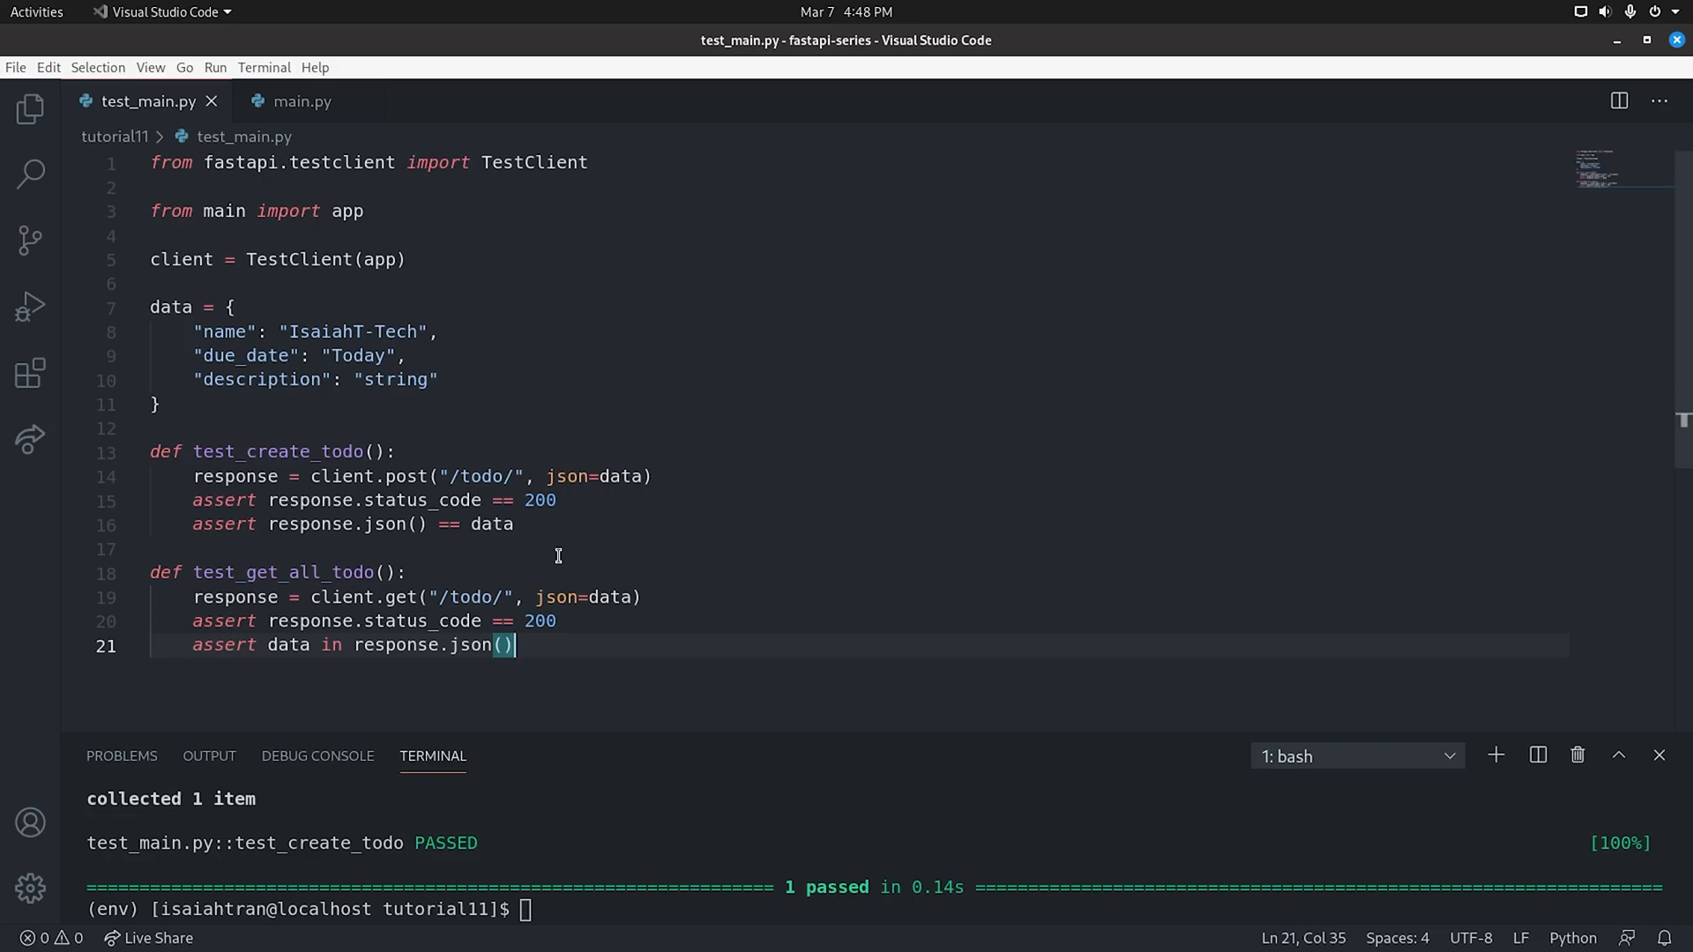
mouse_move(547, 598)
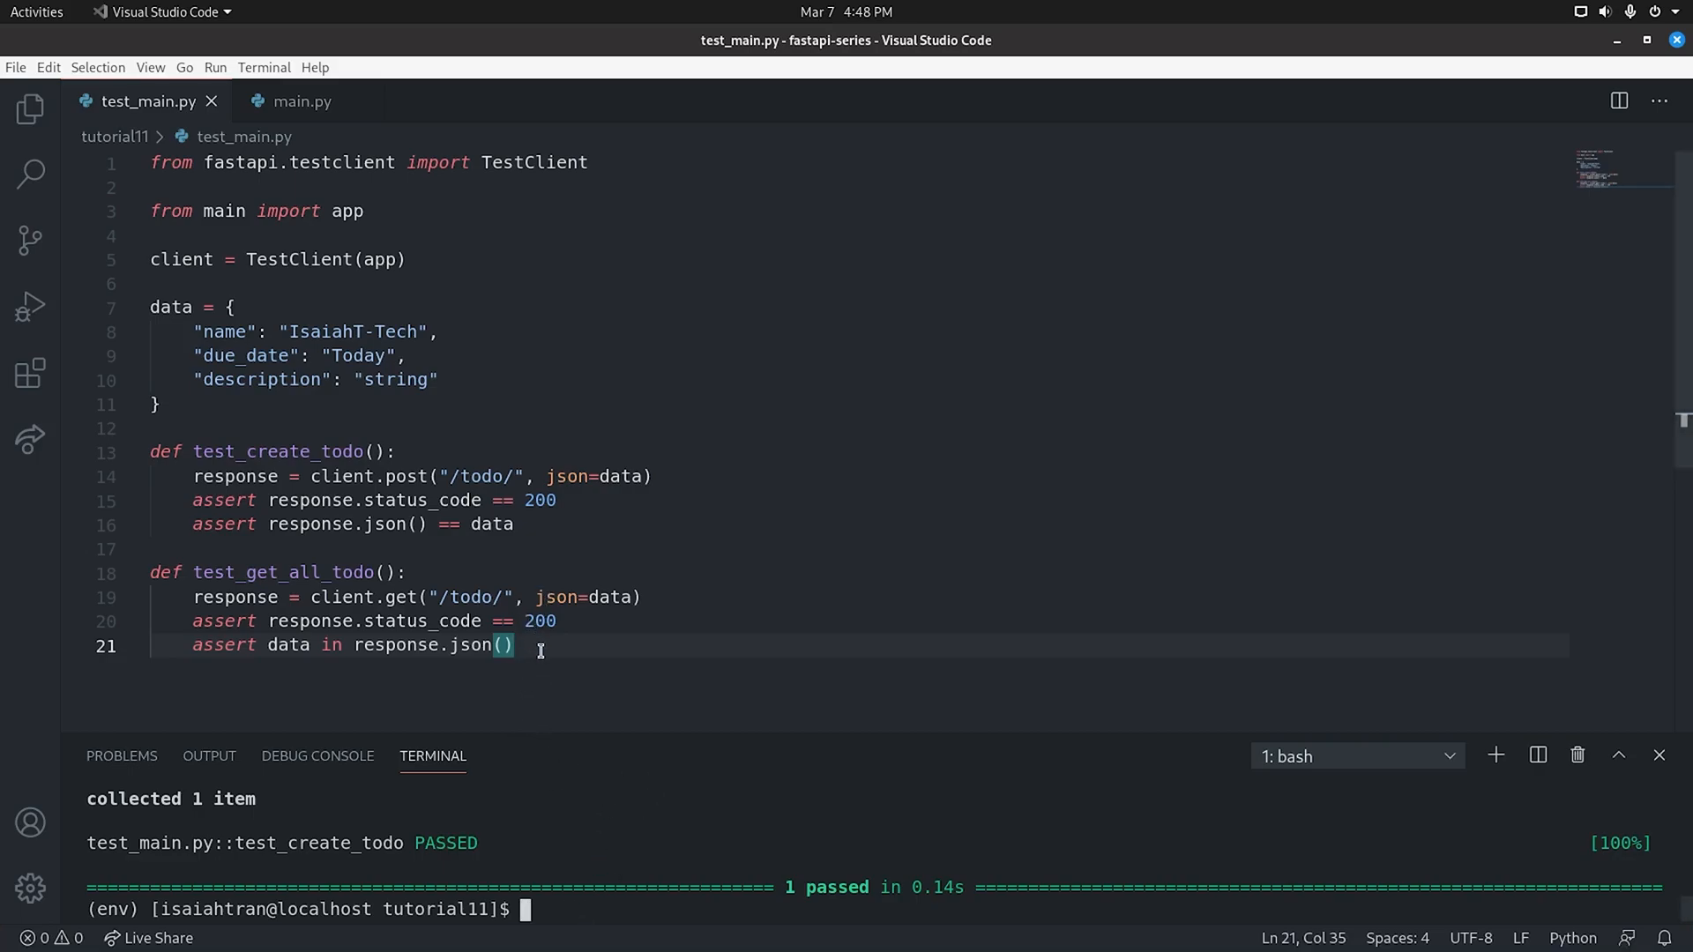
double_click(255, 571)
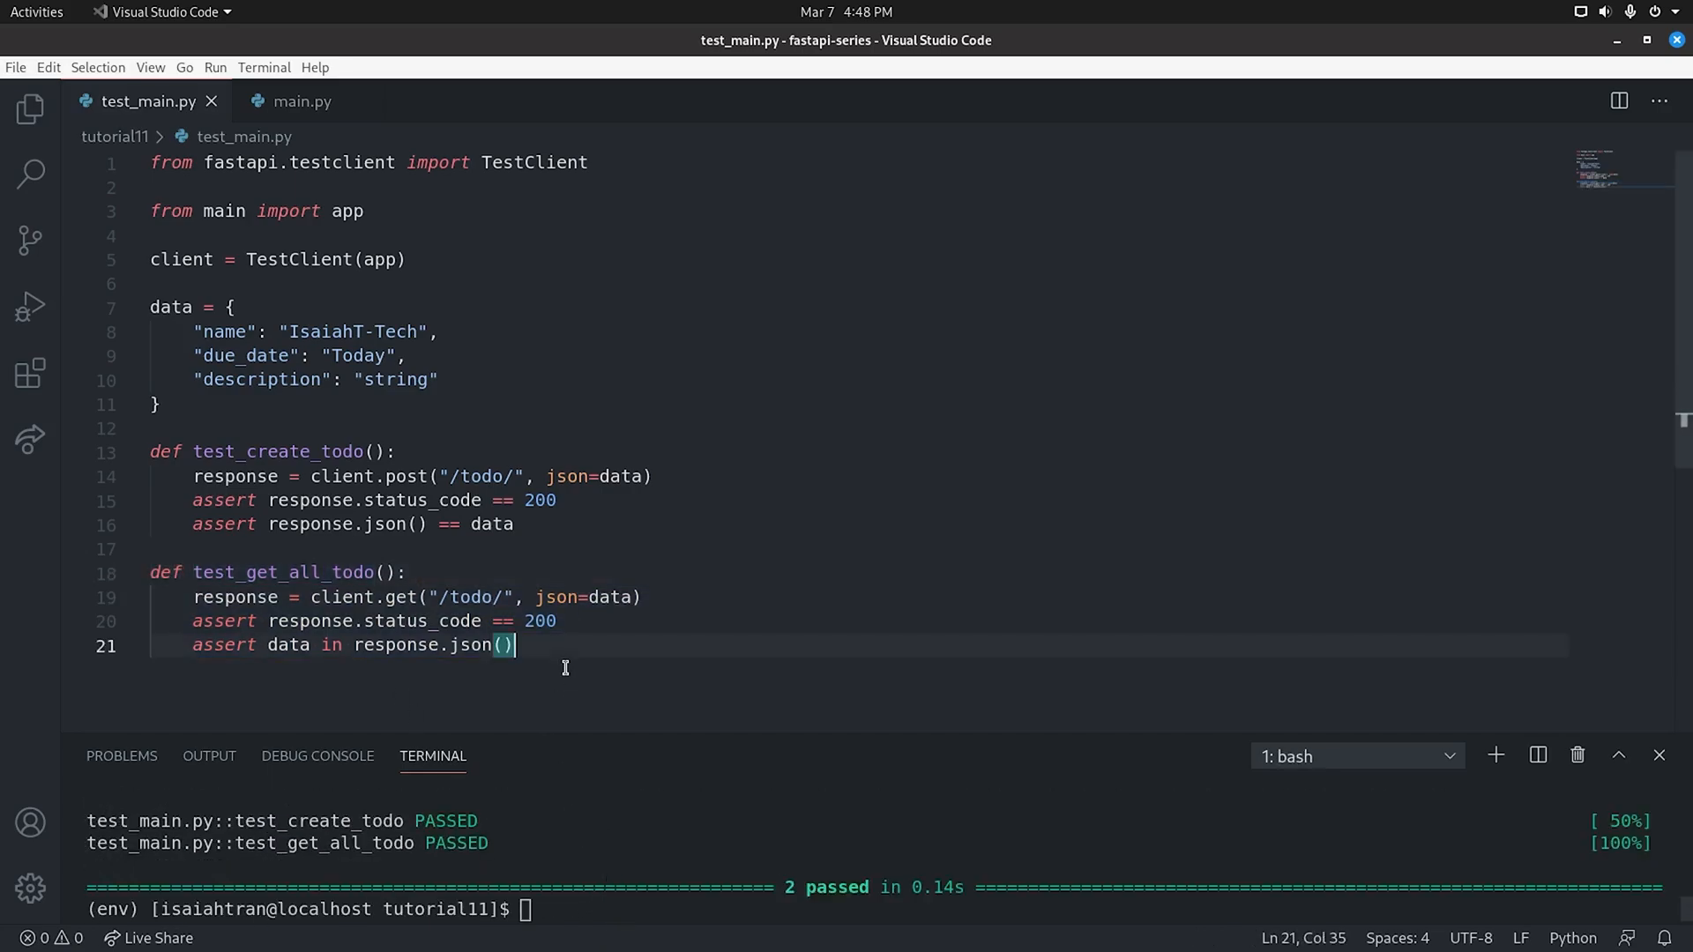
Define test_get_todo fetching /todo/0 and asserting status 200 and JSON equal to data
type("def test_")
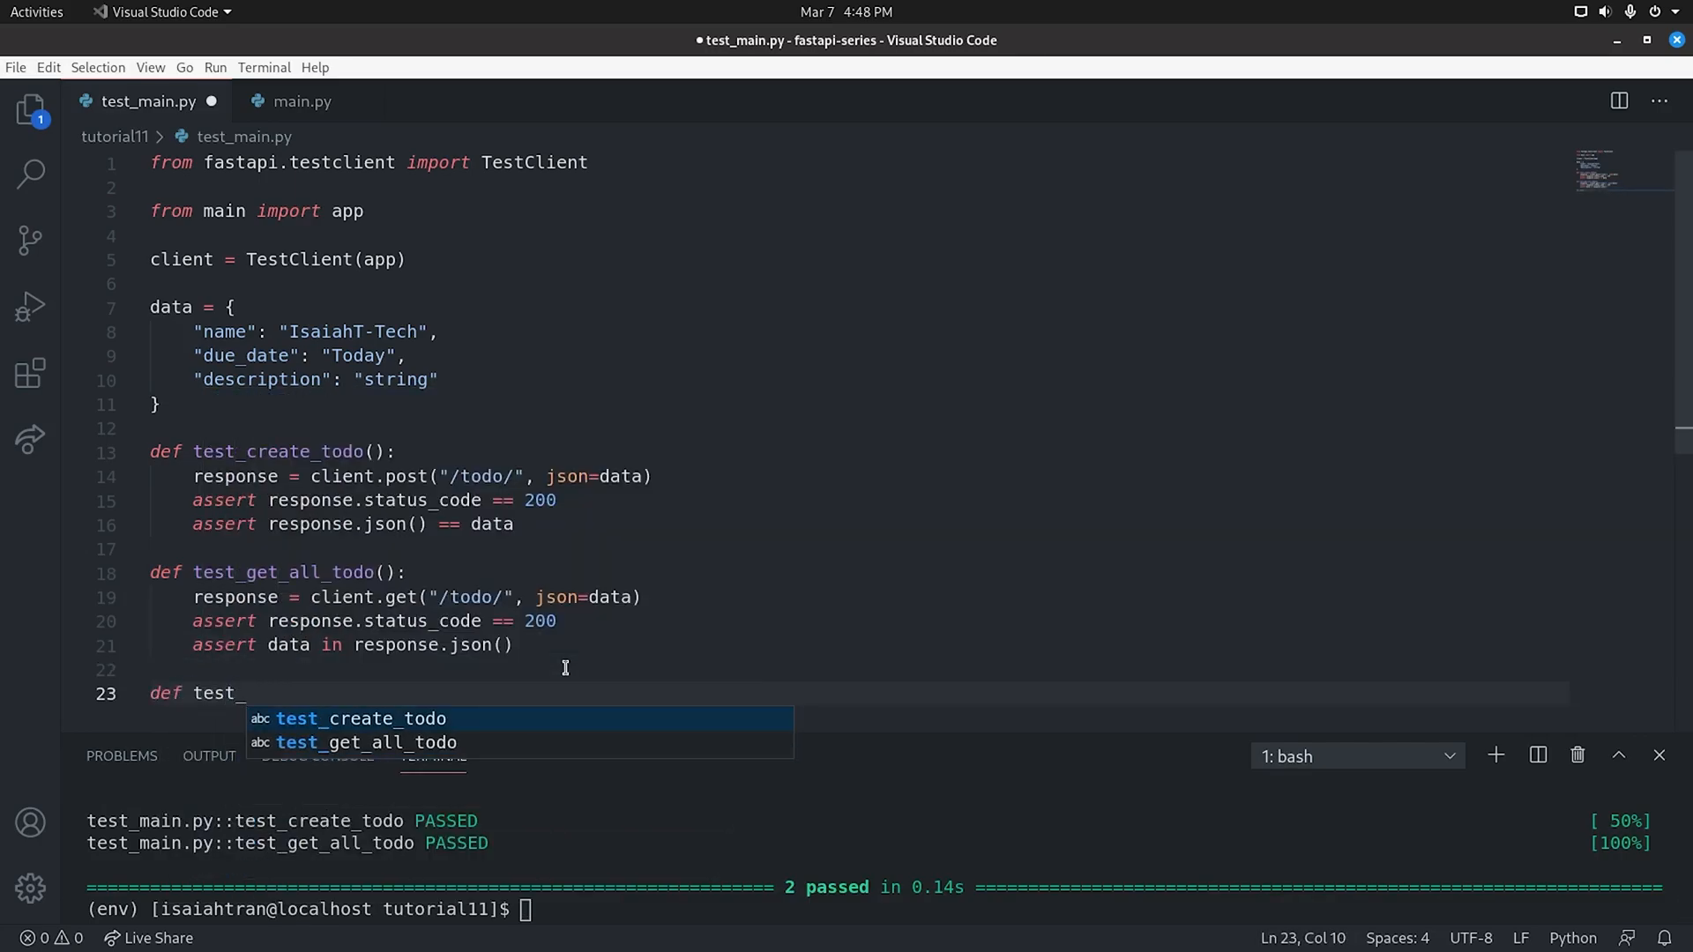
type("get_todo():")
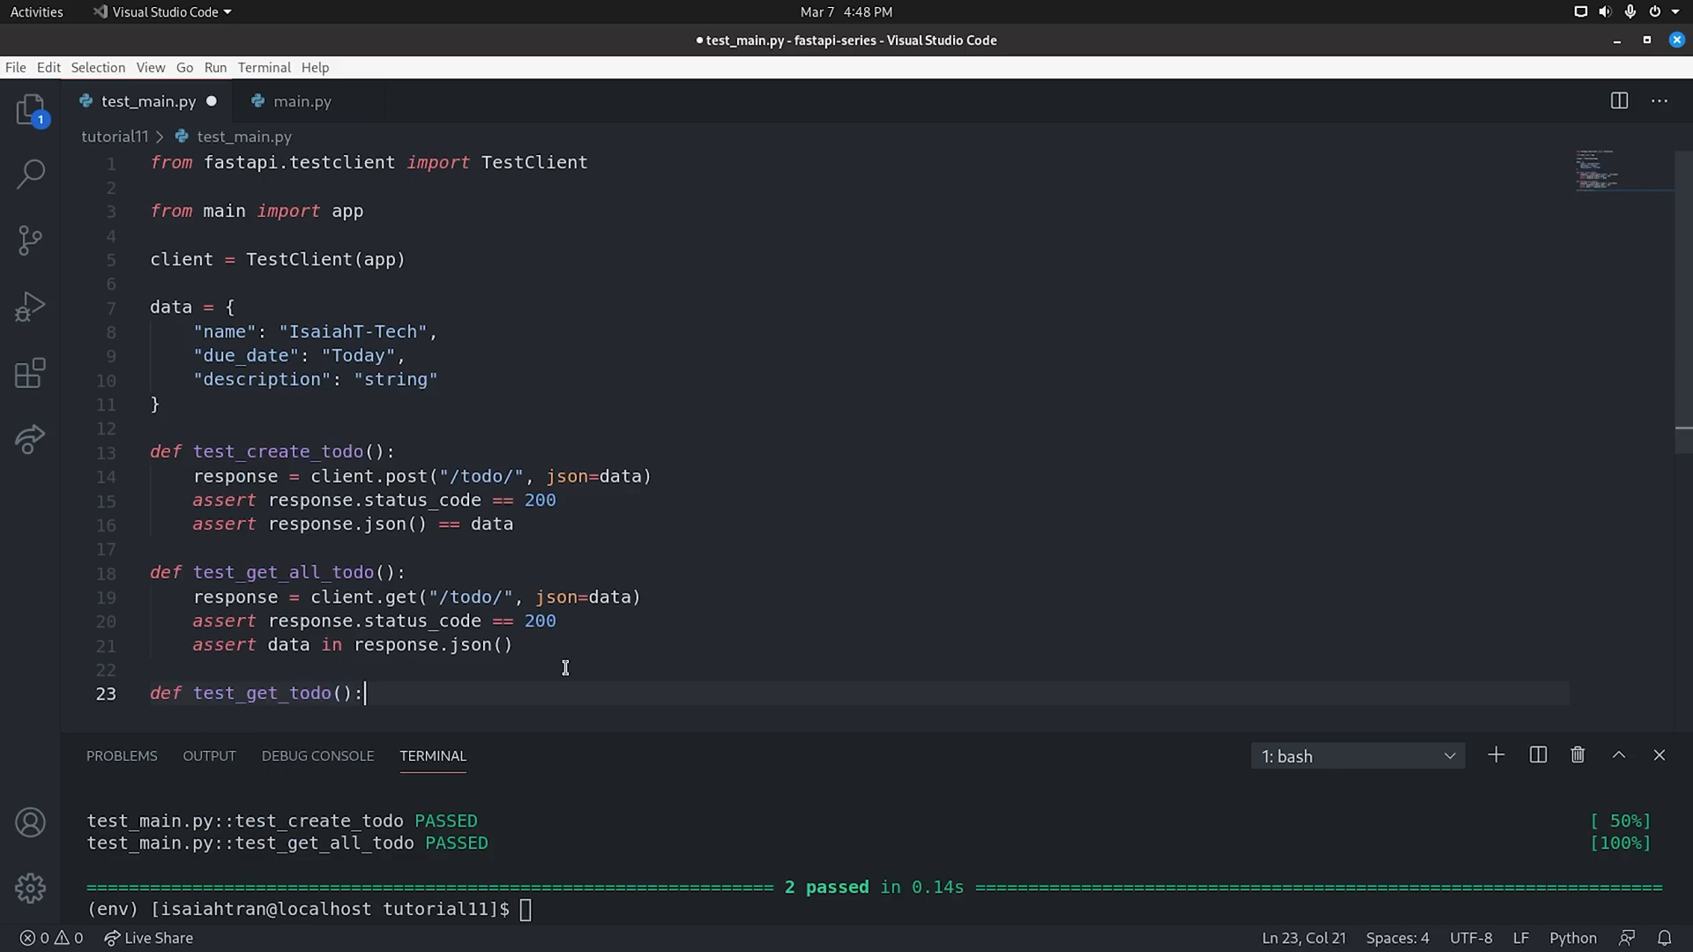
type("response = client.get(\"")
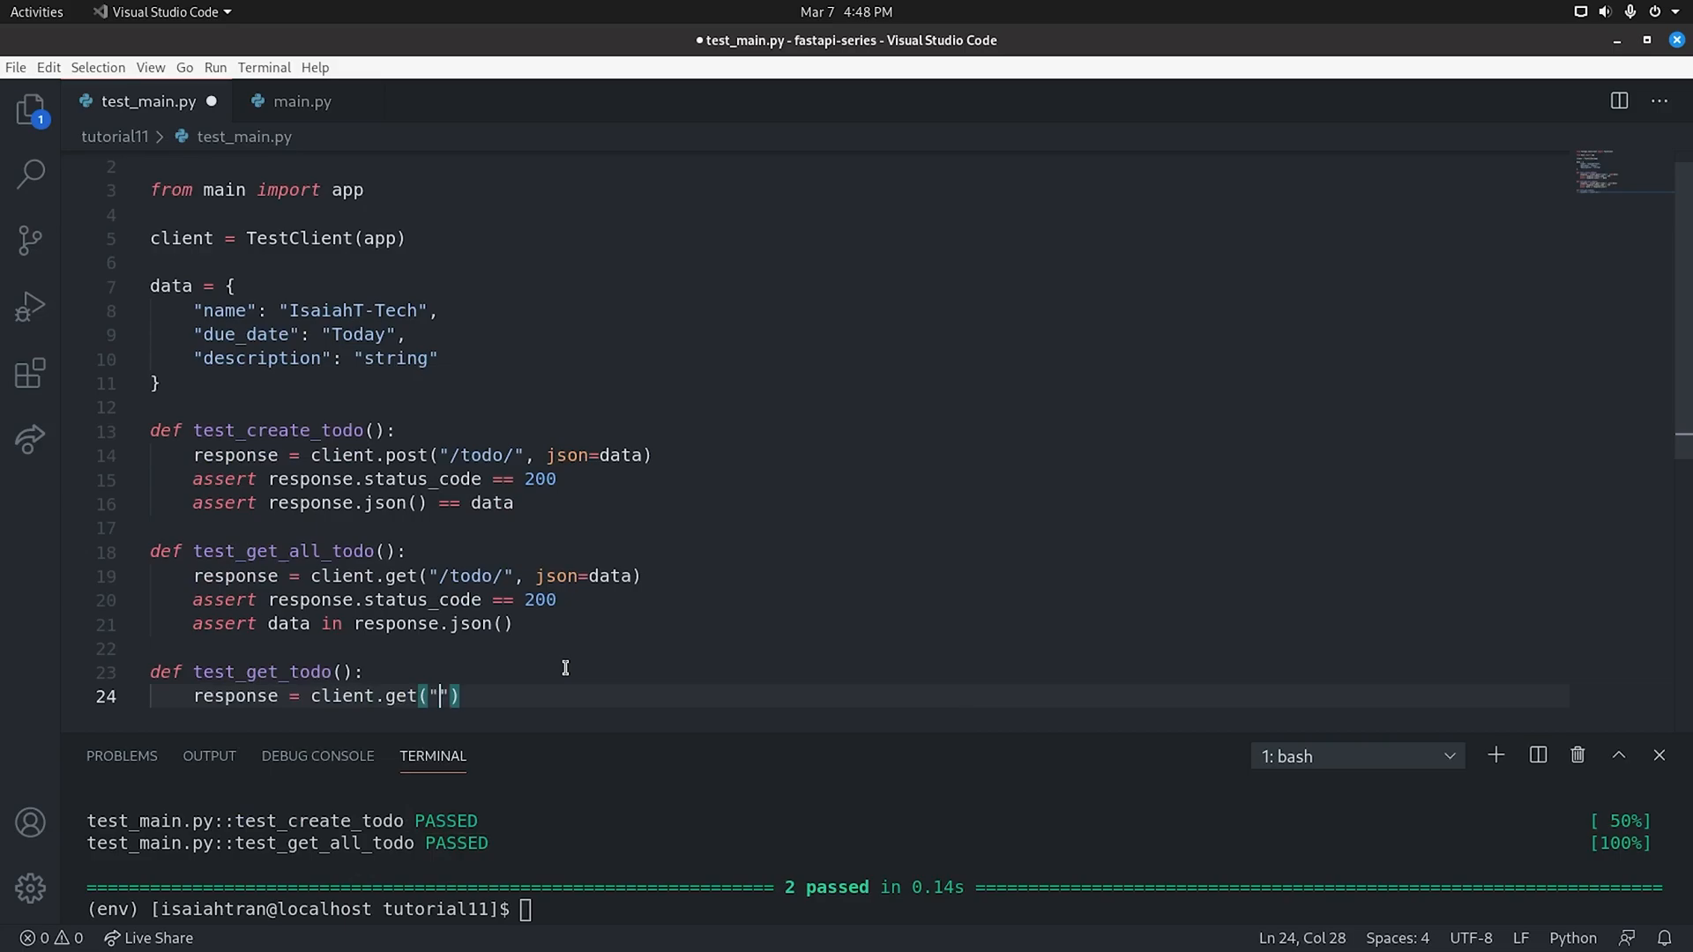
type("/todo/0")
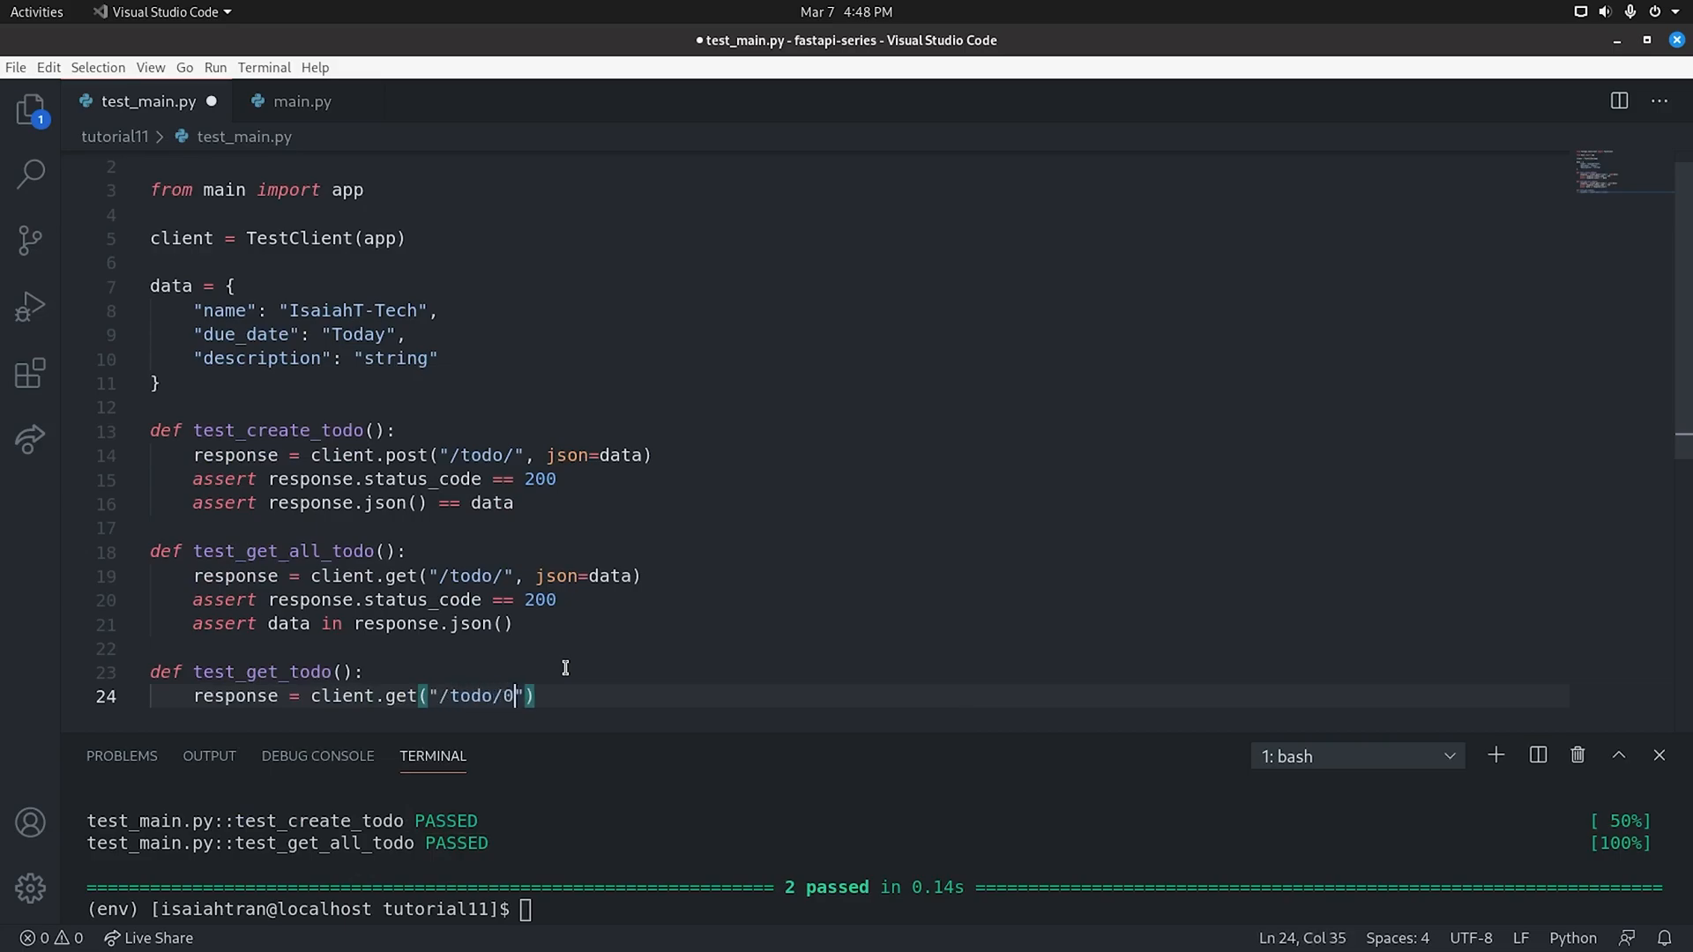
type("a")
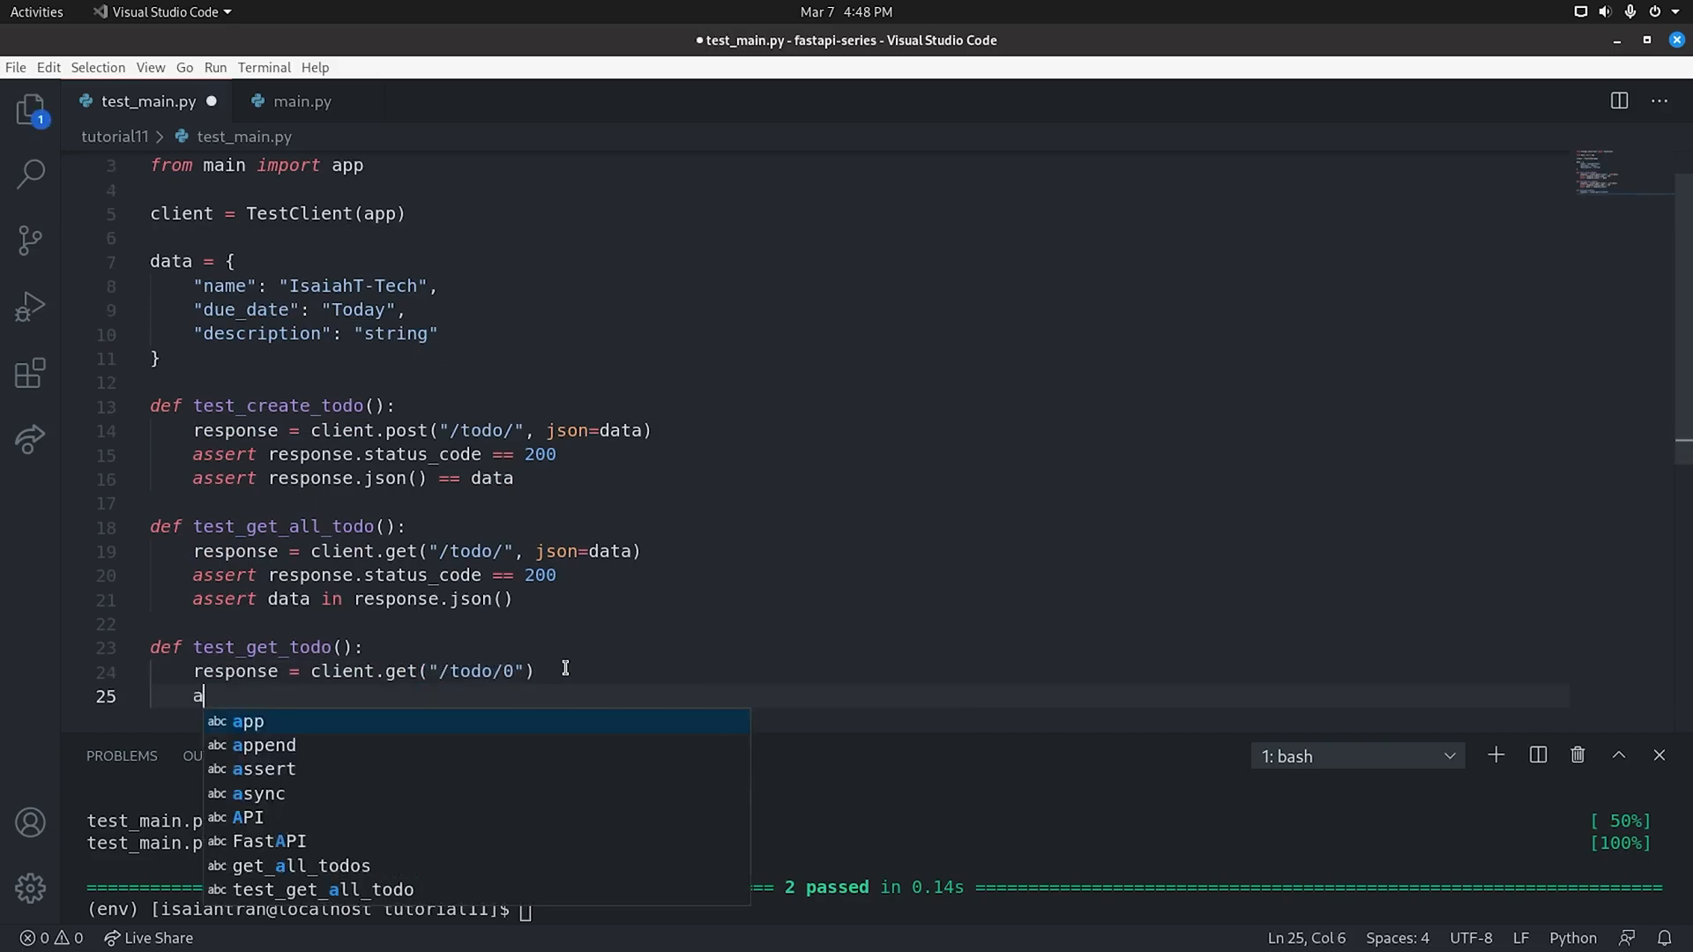
type("assert respos")
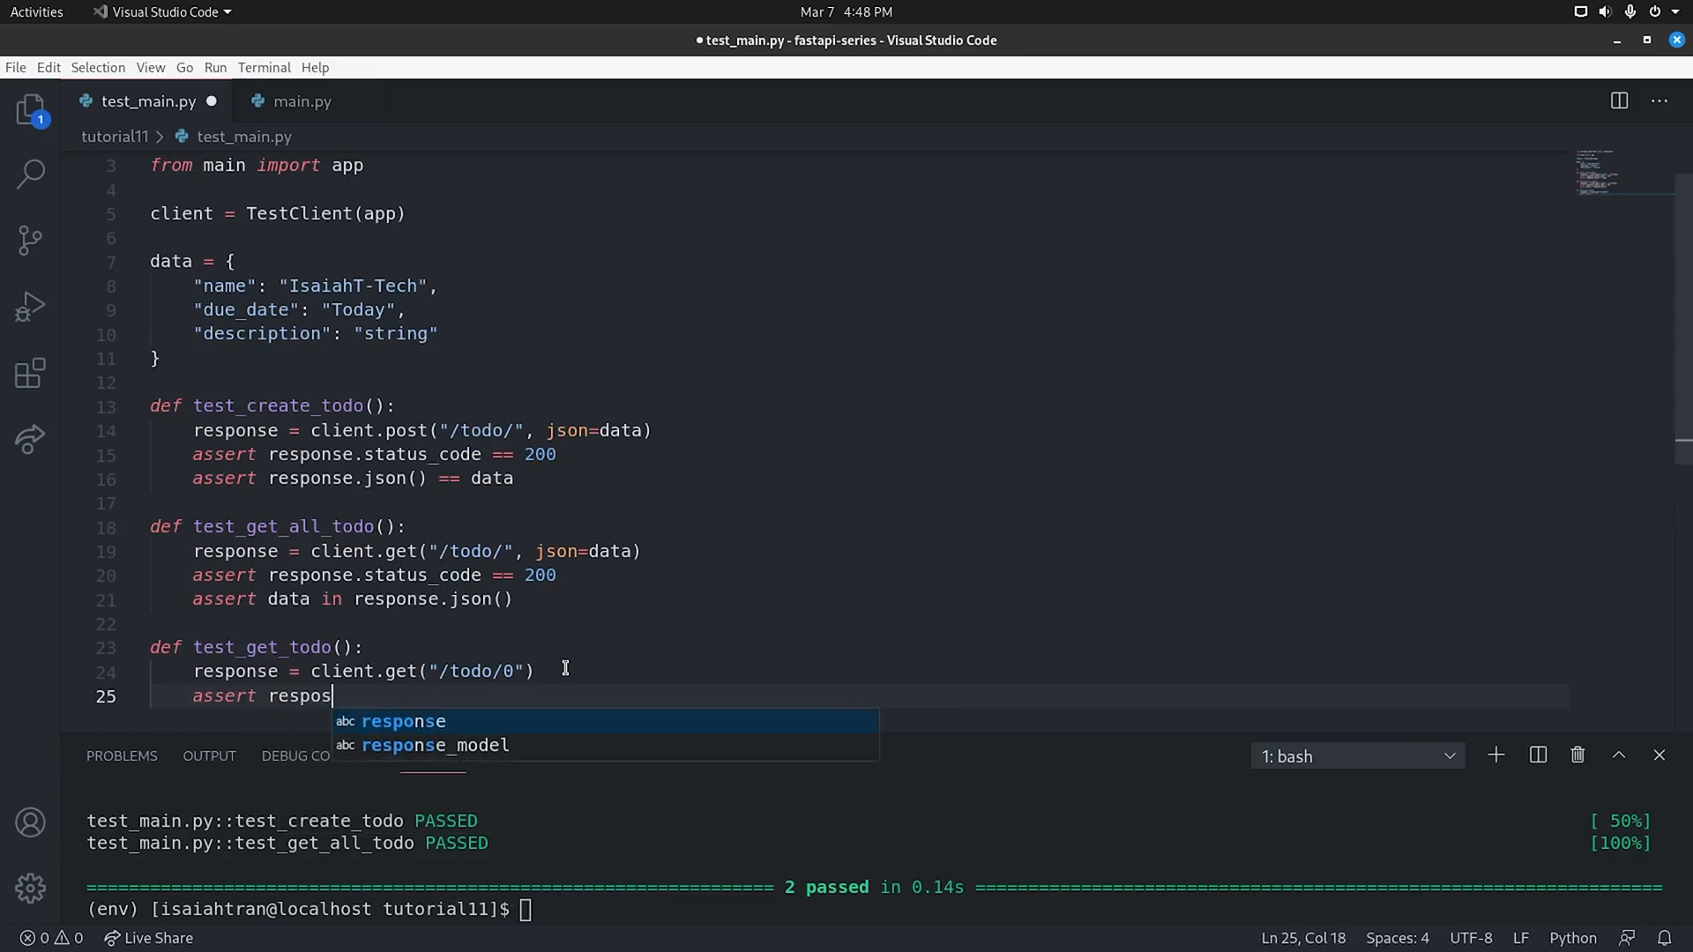
type(".status")
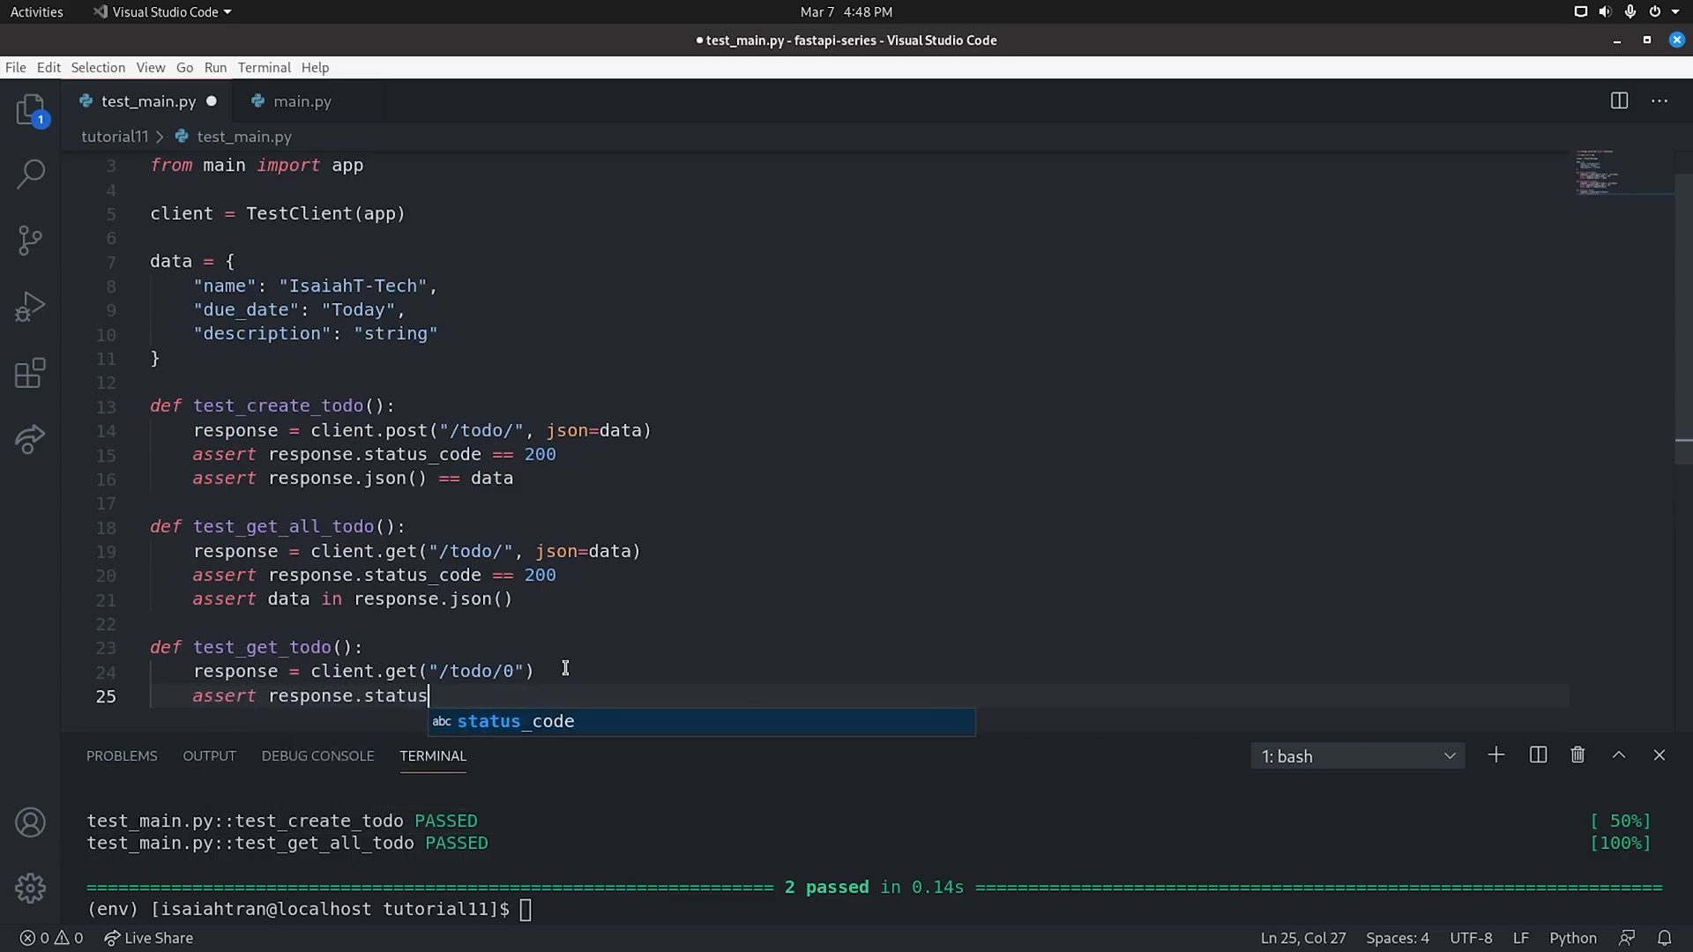
type("_code == 200")
type("asser ")
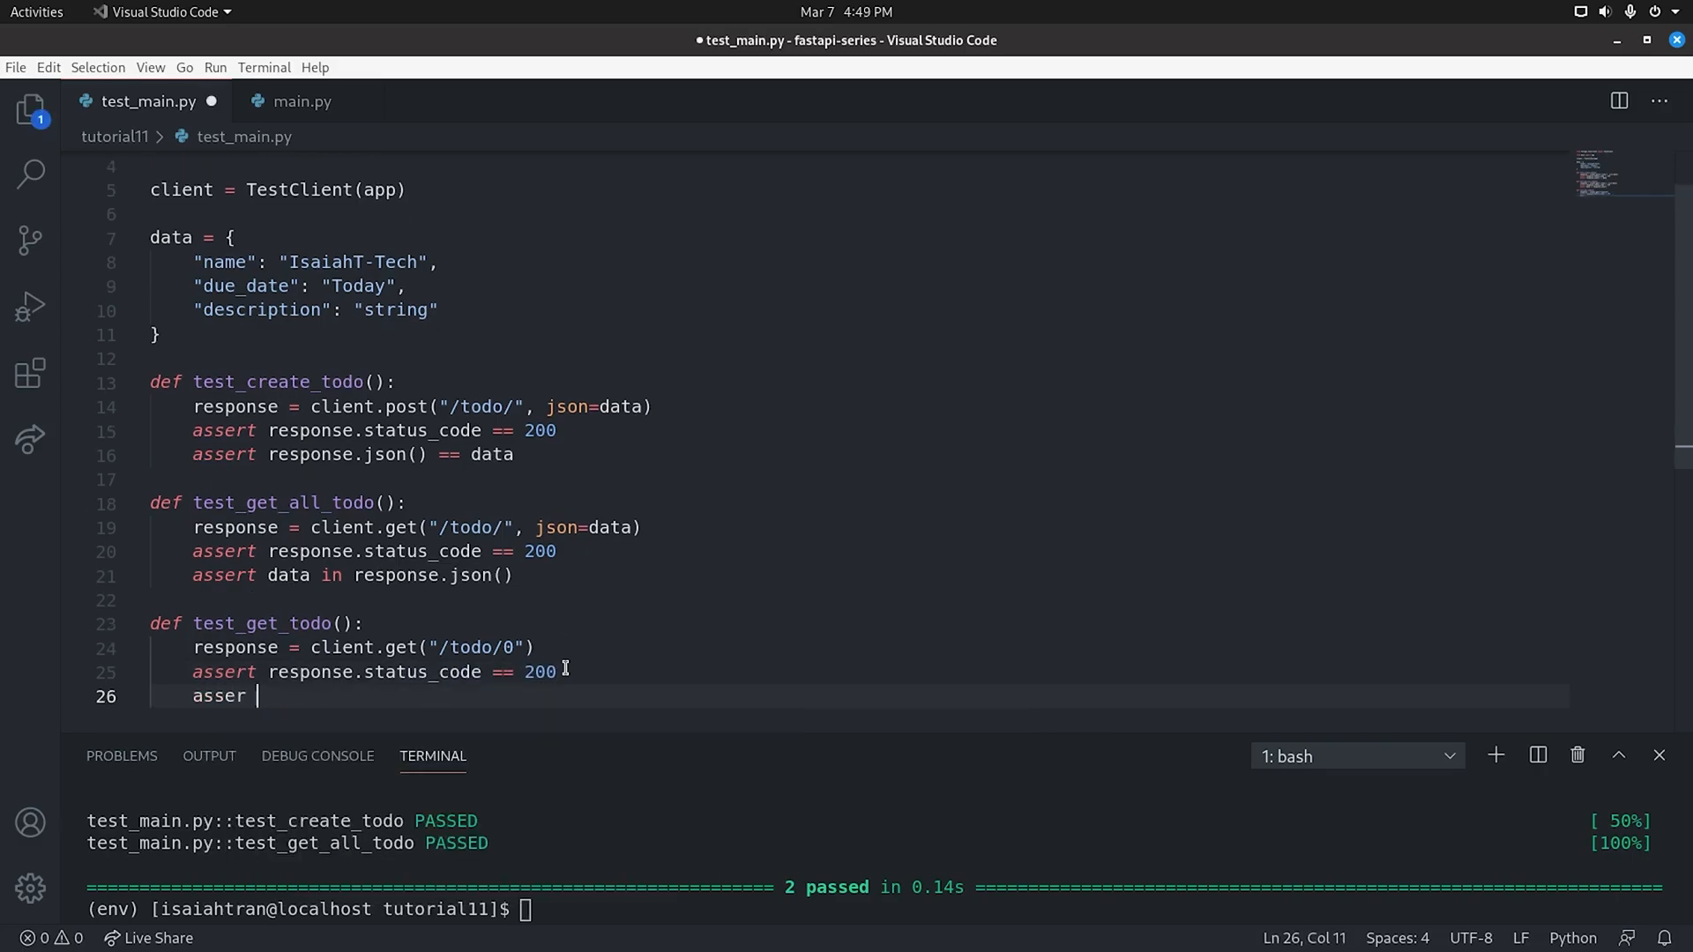
type("response.json(")
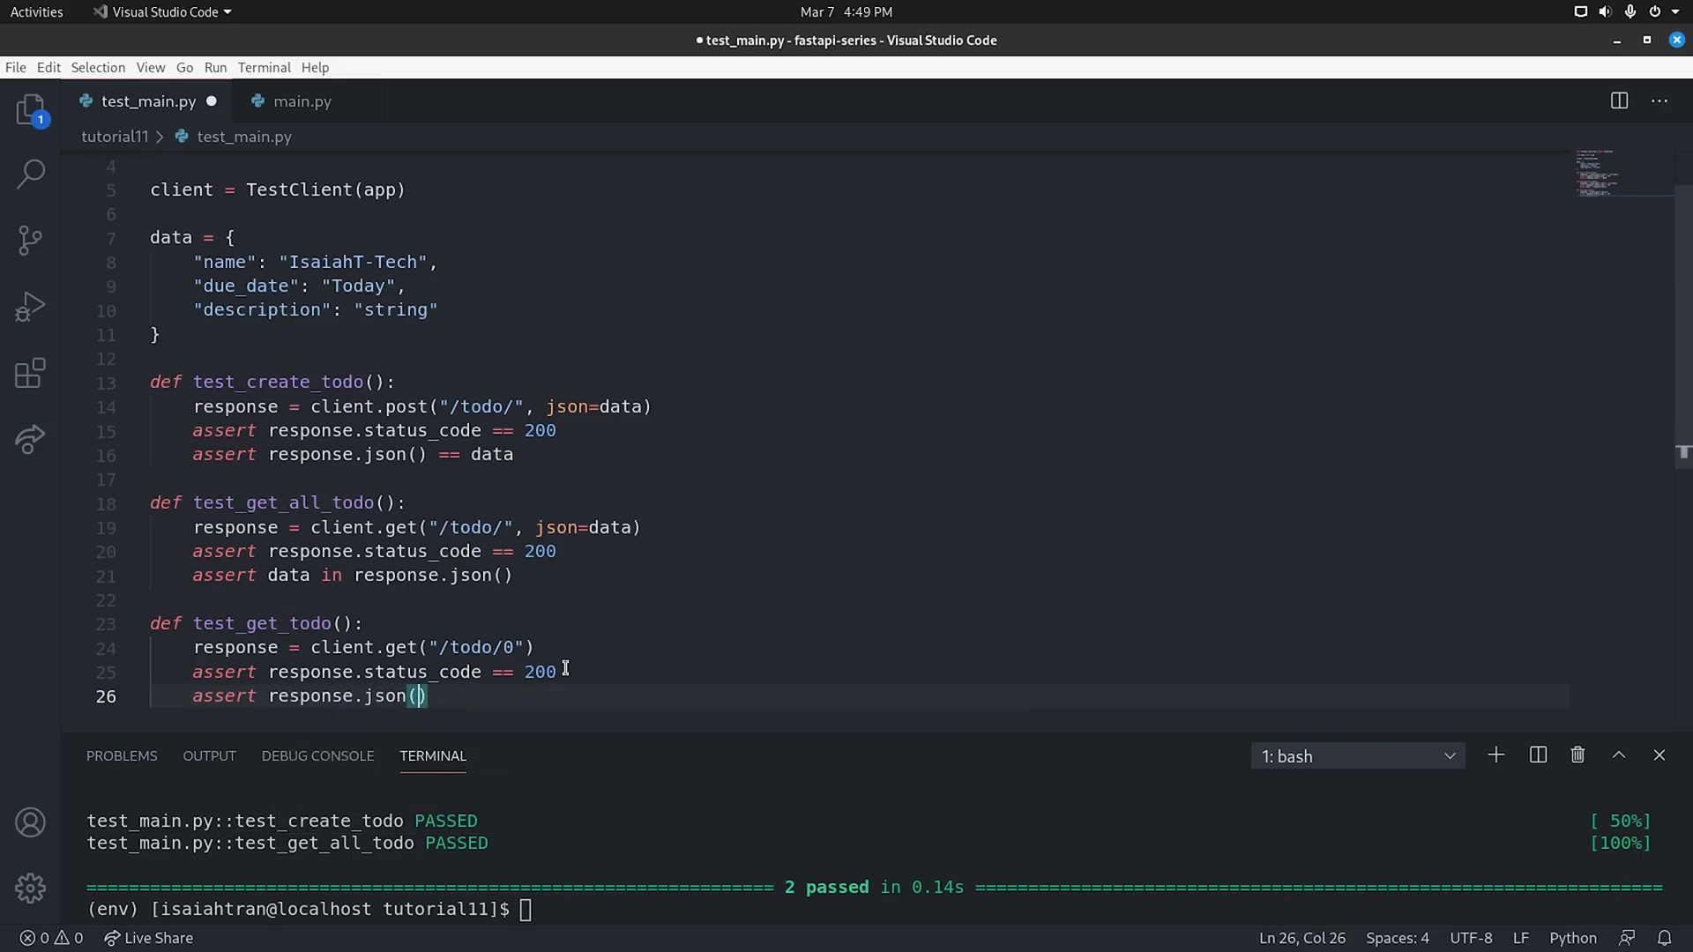
type("==data")
type("def test_")
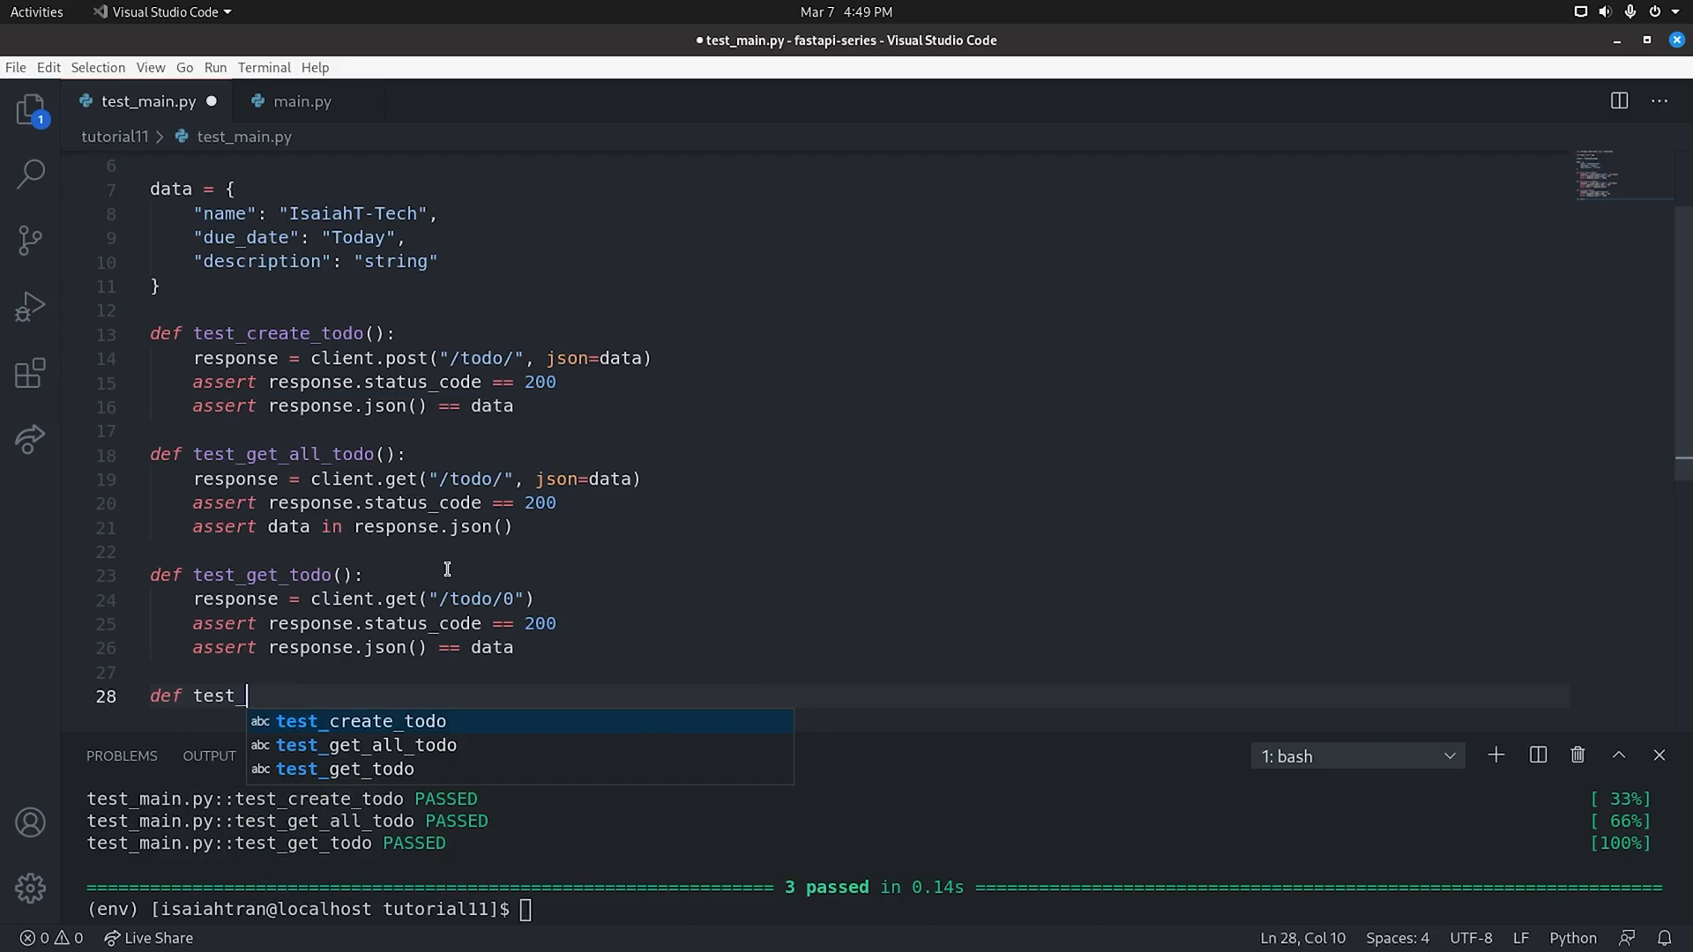
Define test_update_todo with response = client.put("/todo/0", json=...)
type("update_t")
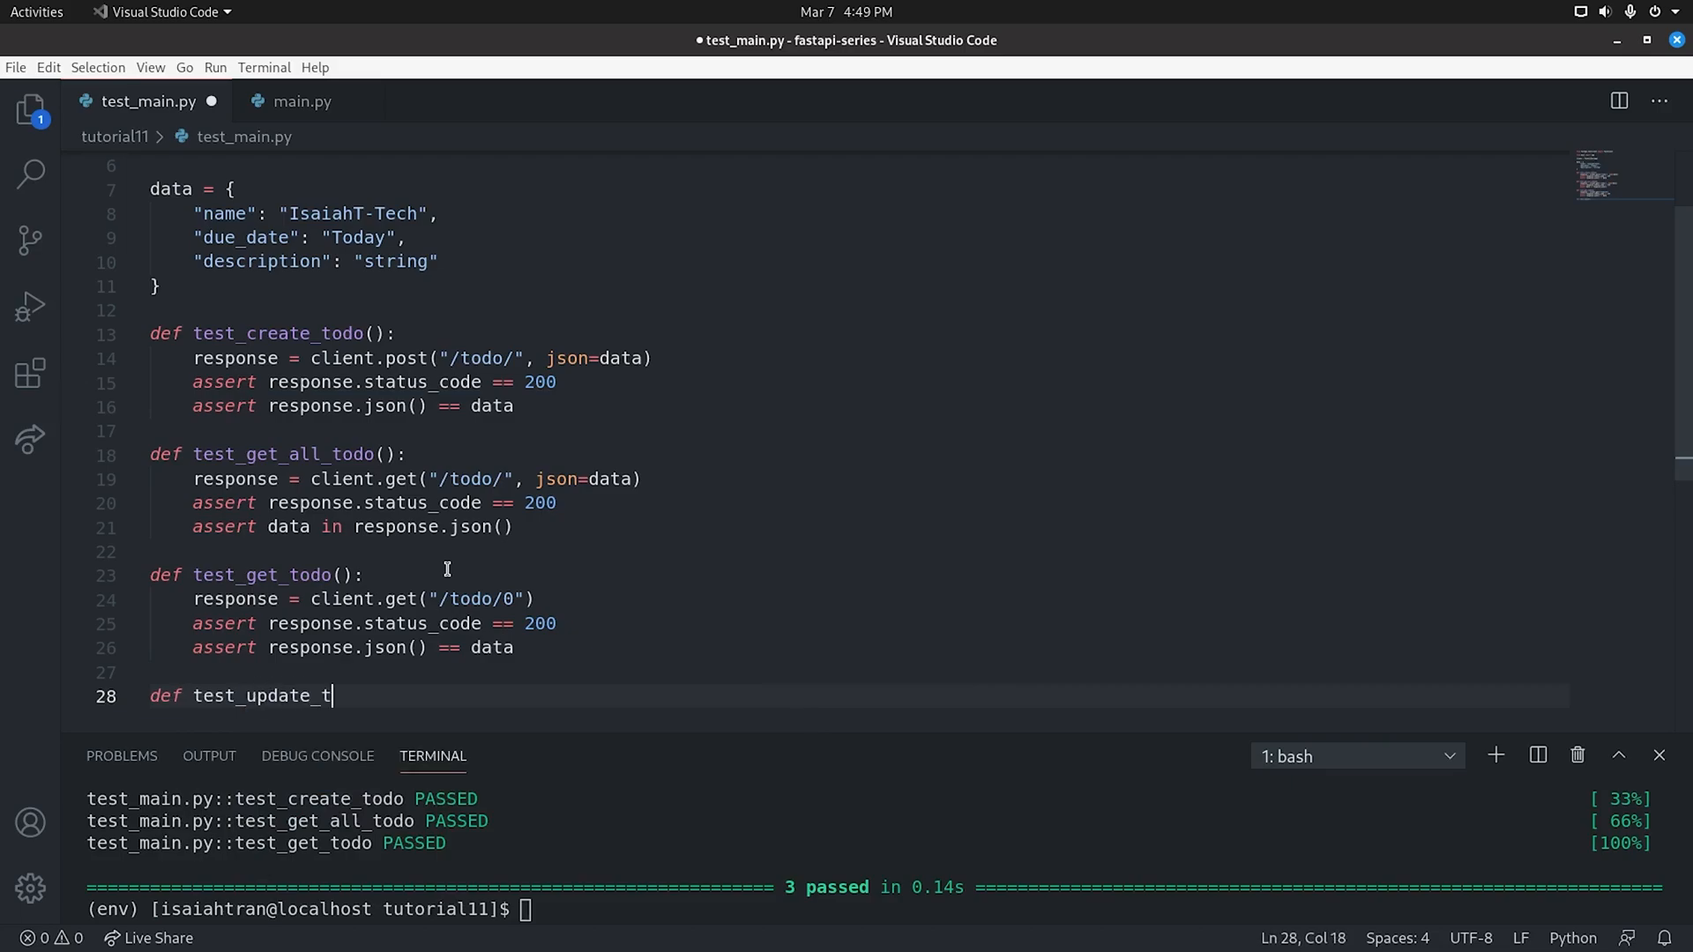
type("odo():")
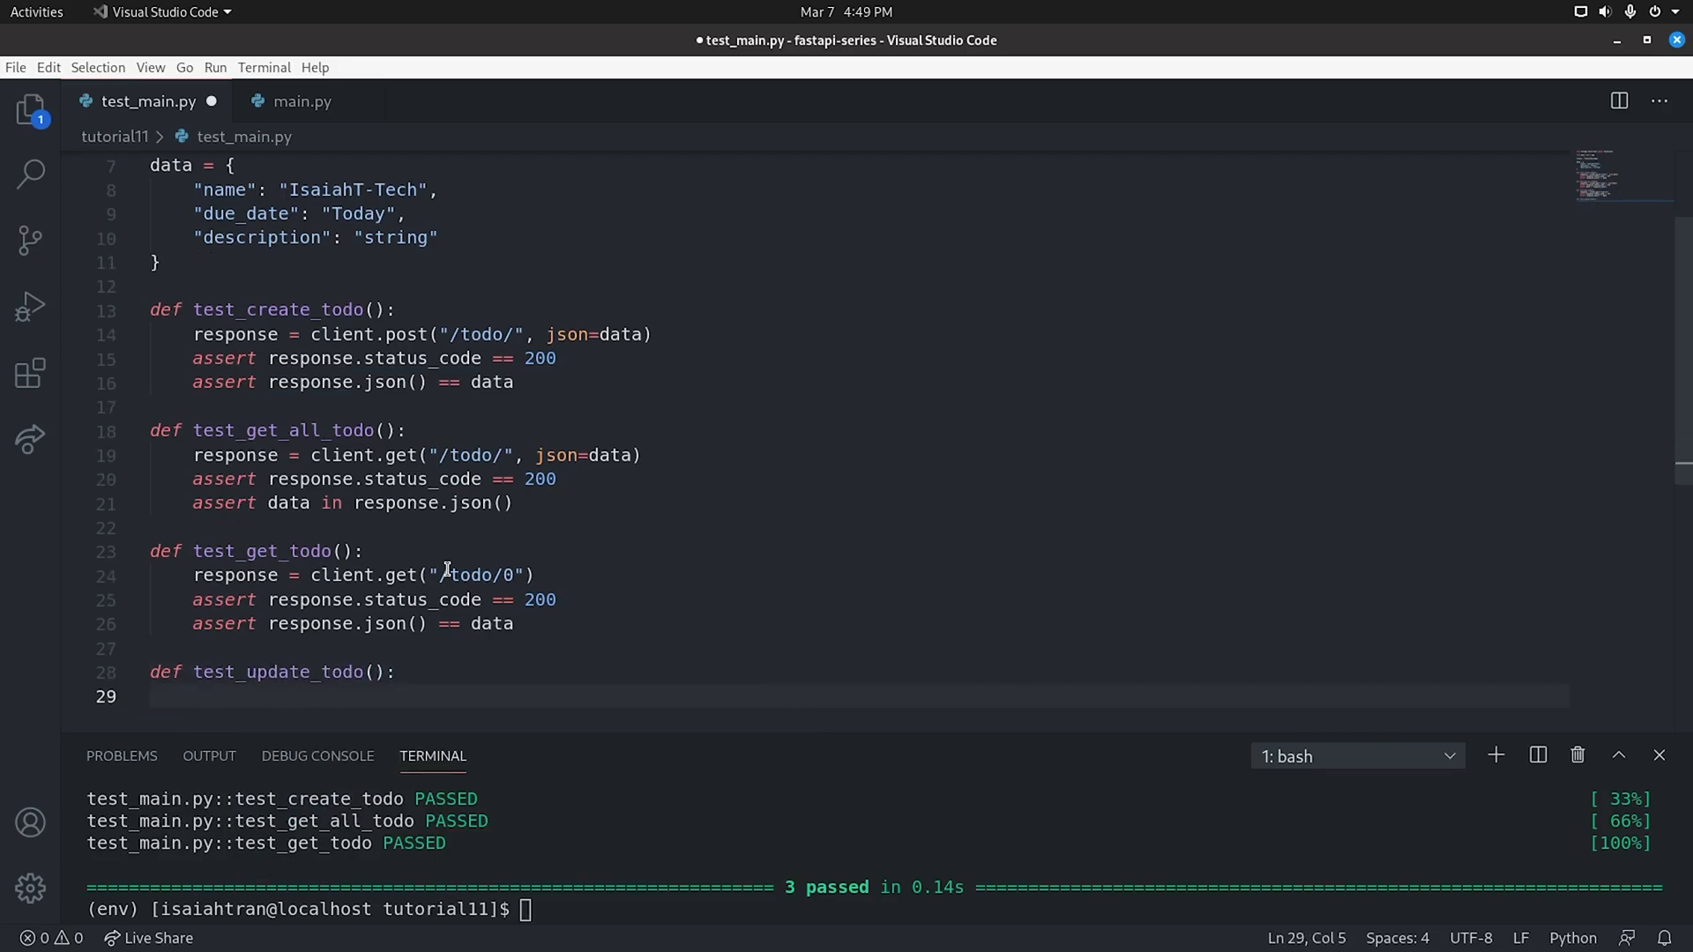
type("response = c")
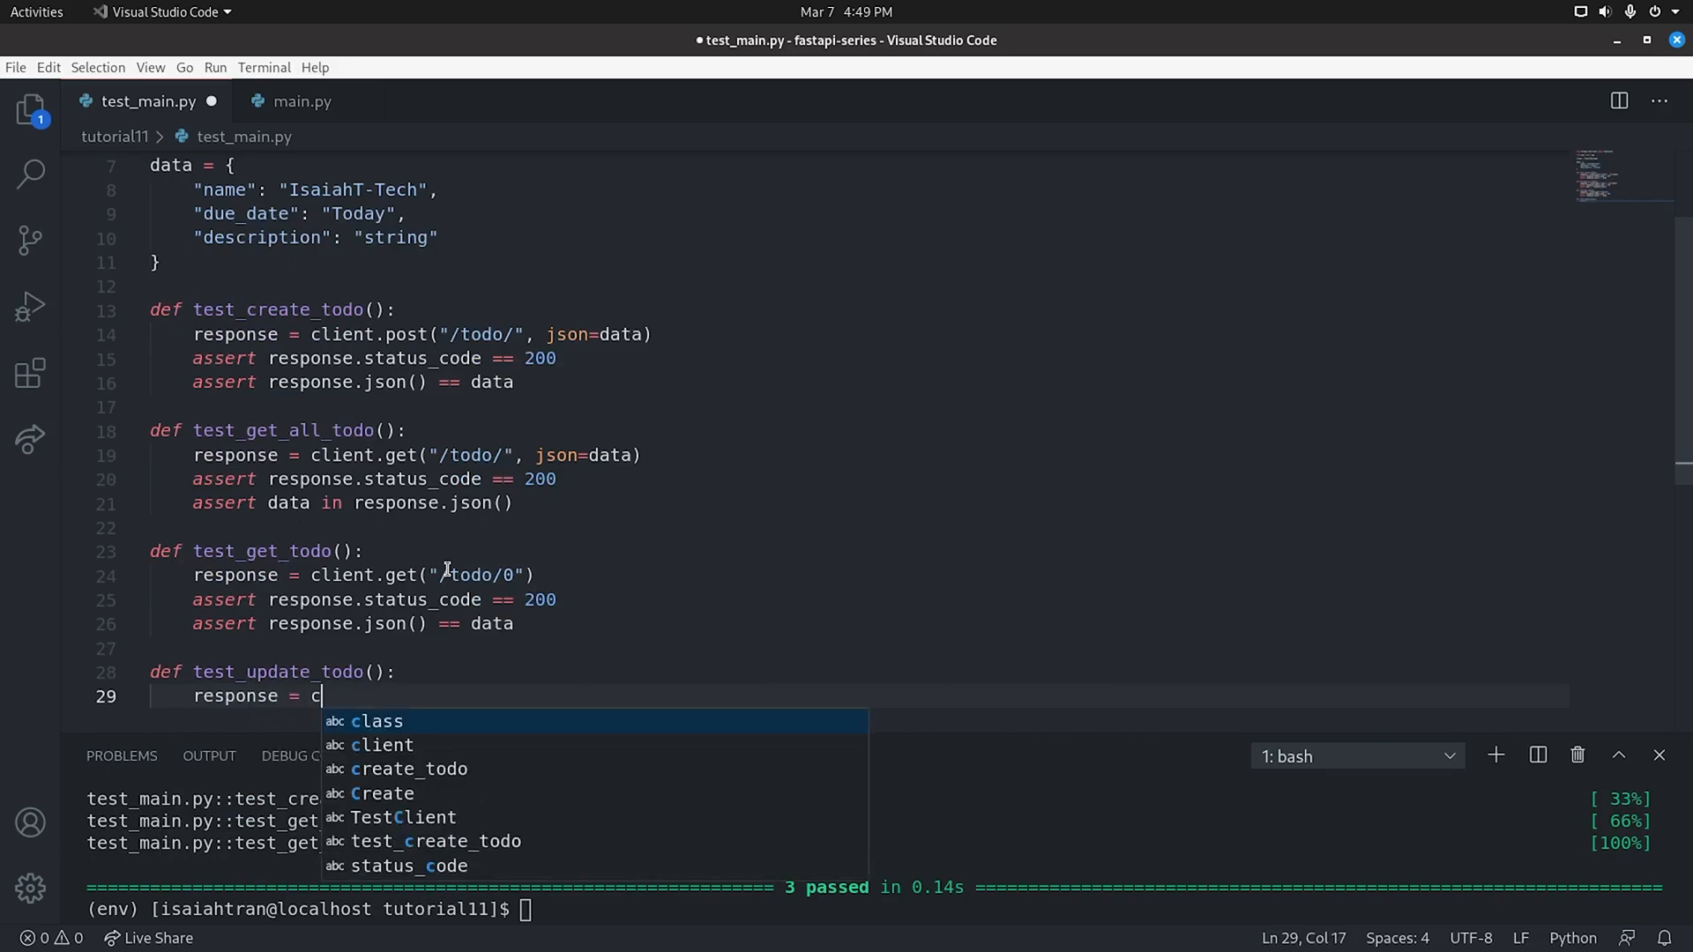
type("lient.put(\"")
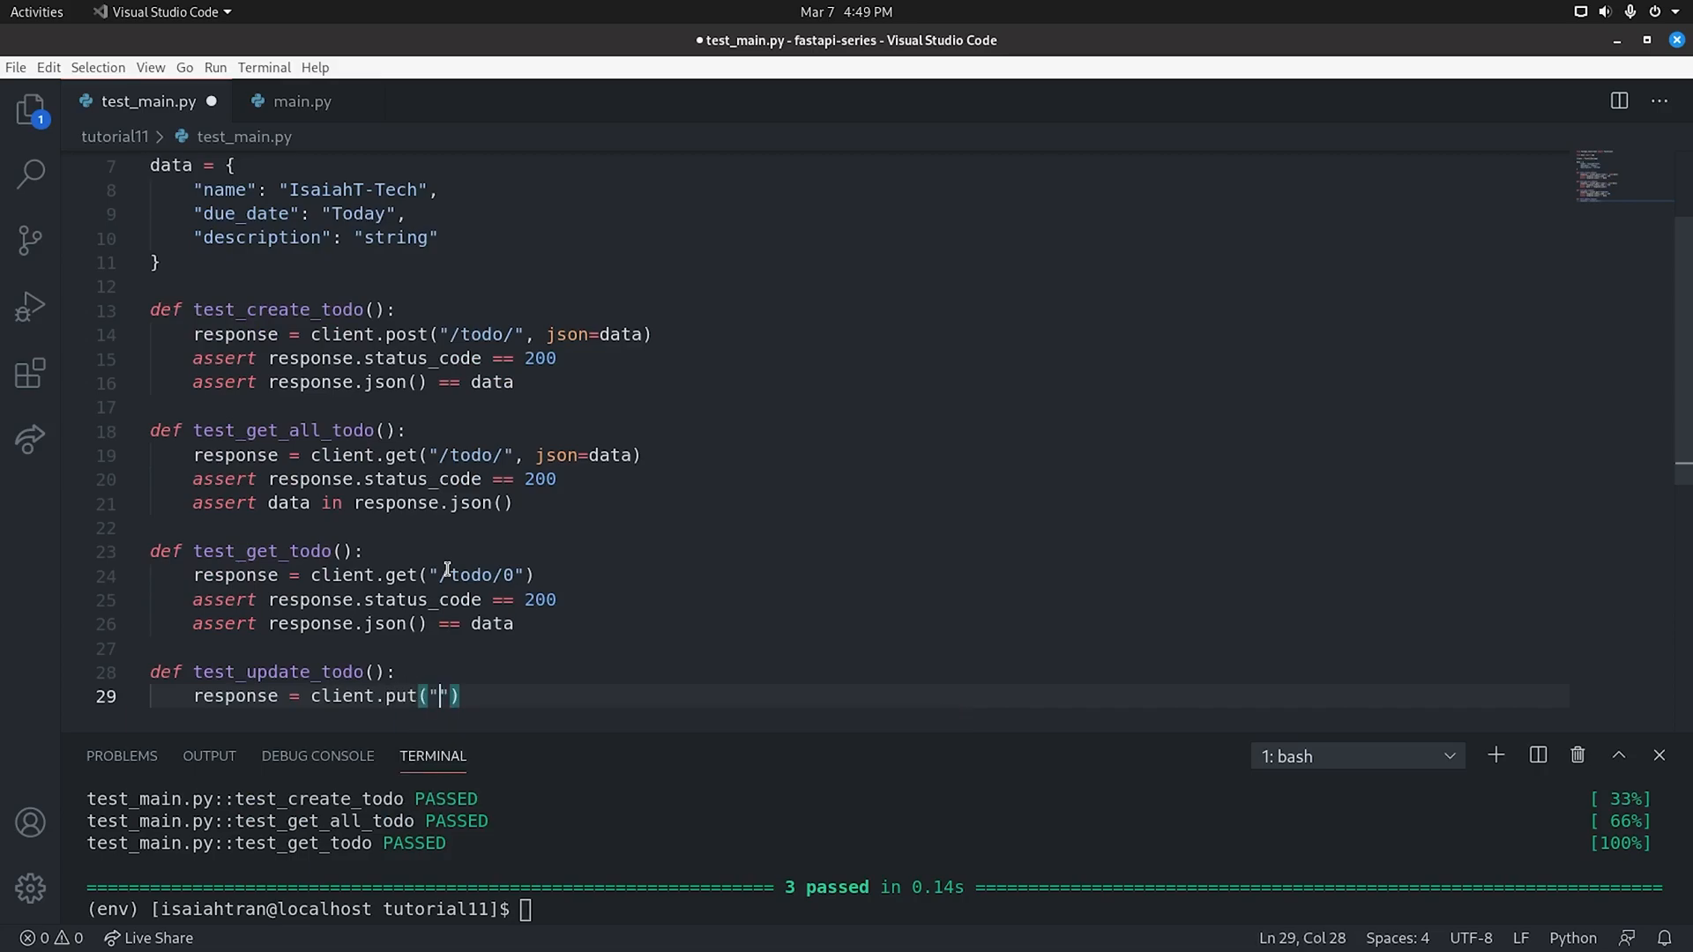
type(".to")
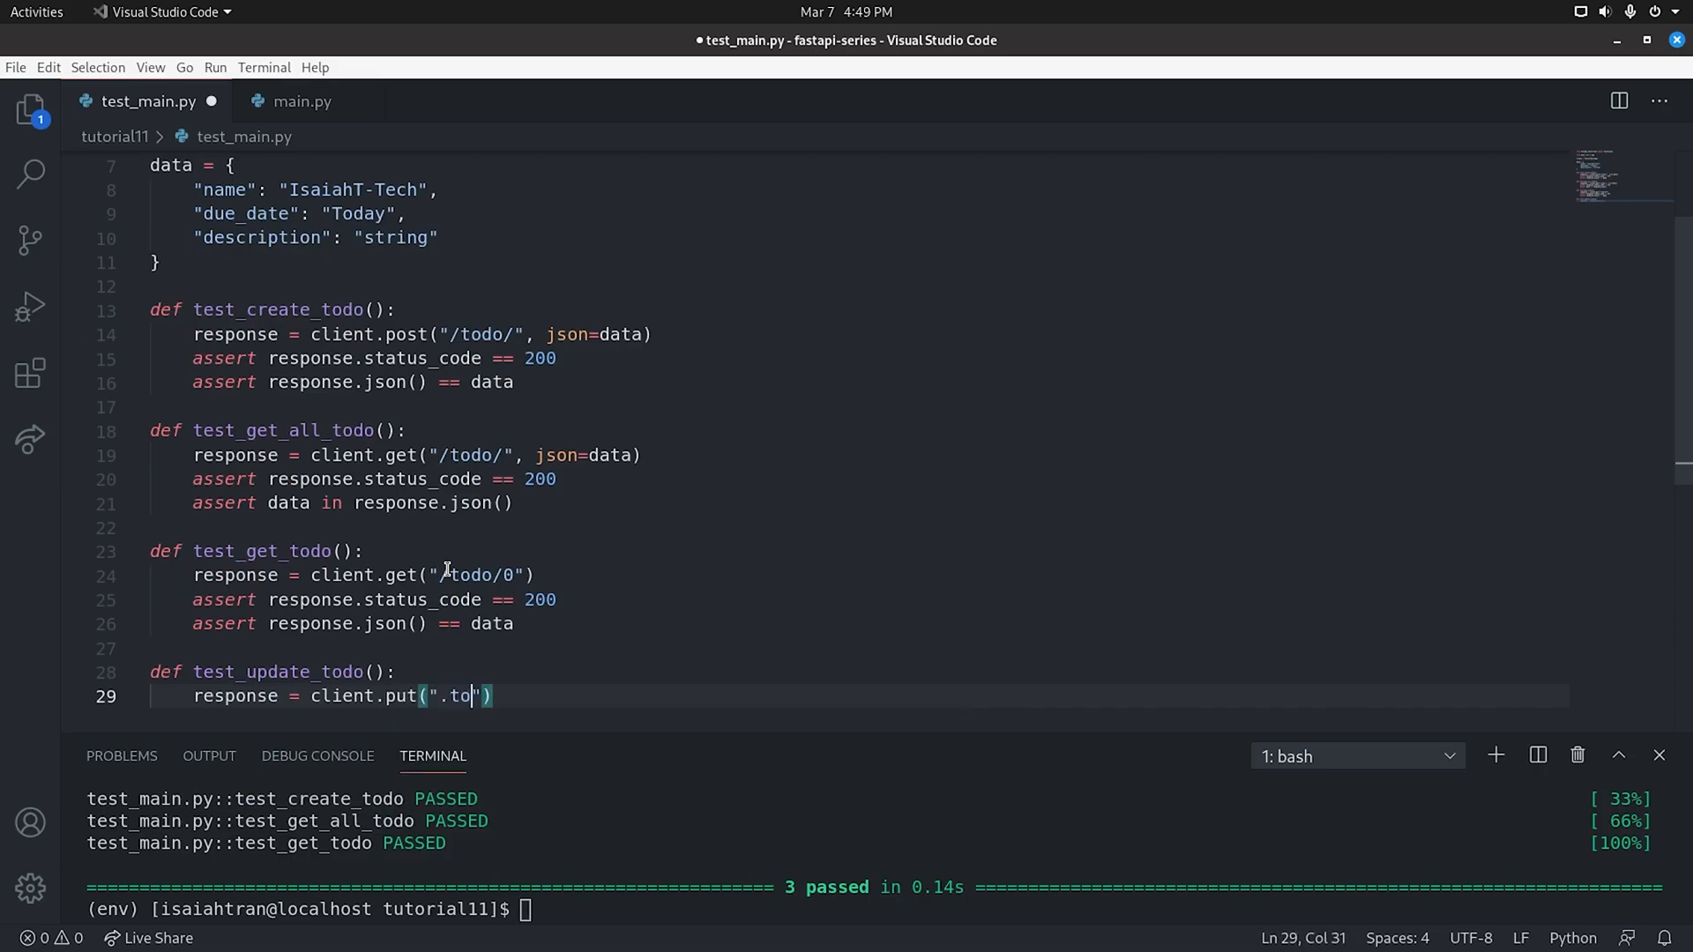
key("BackSpace")
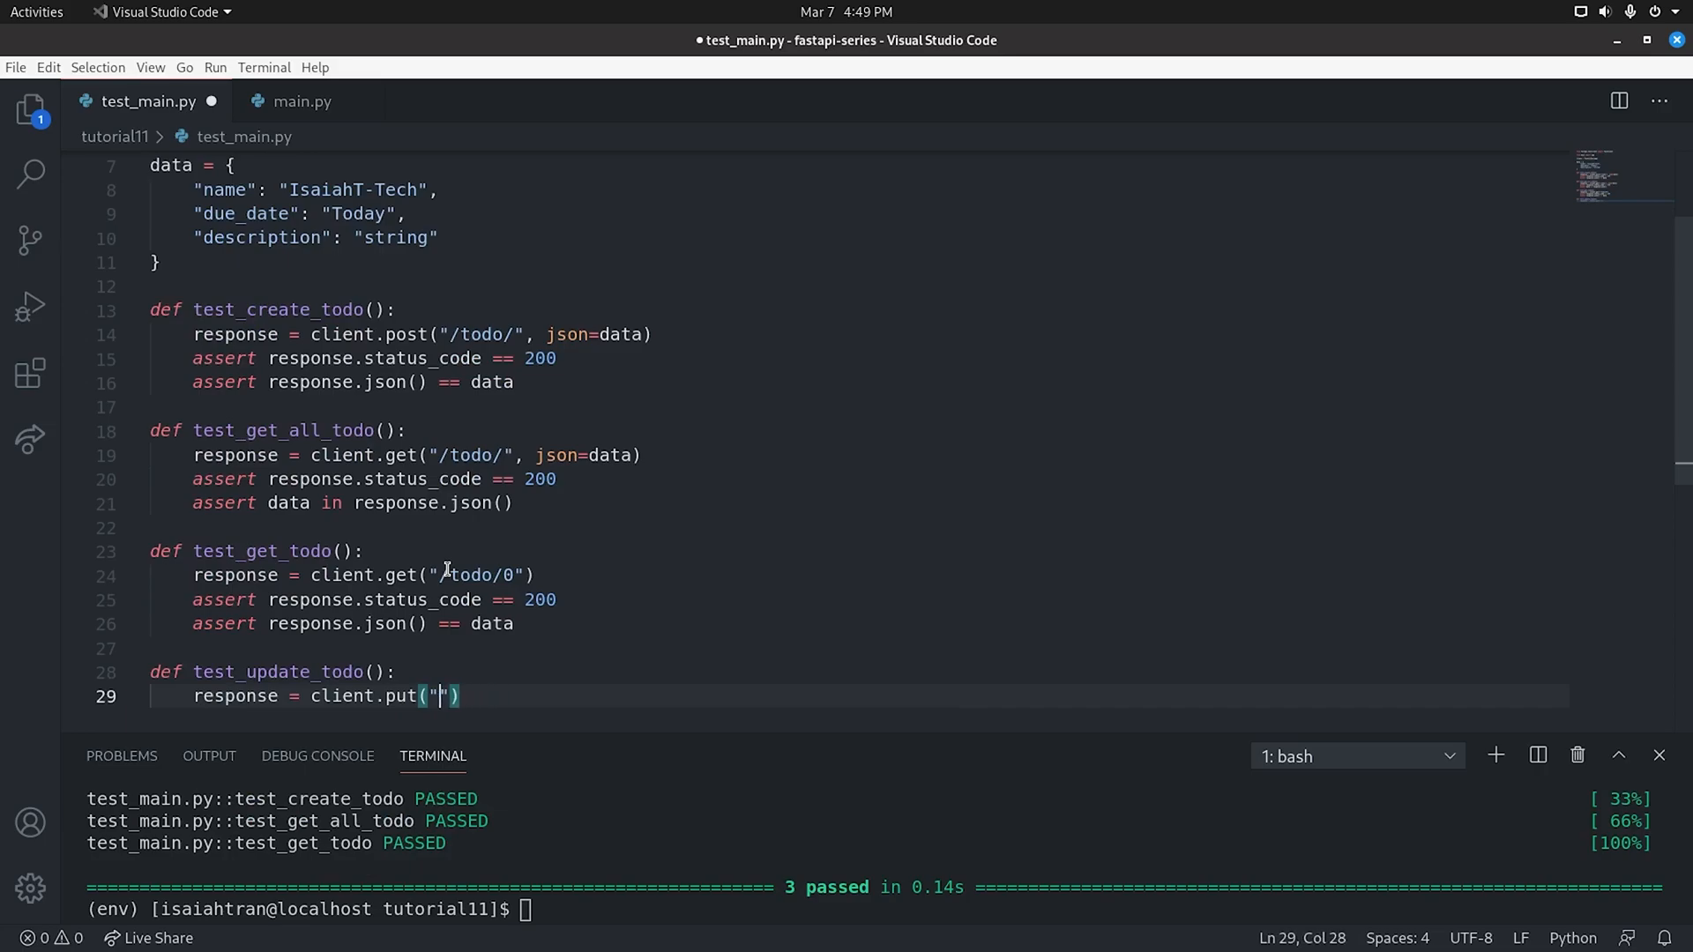
type("/todo")
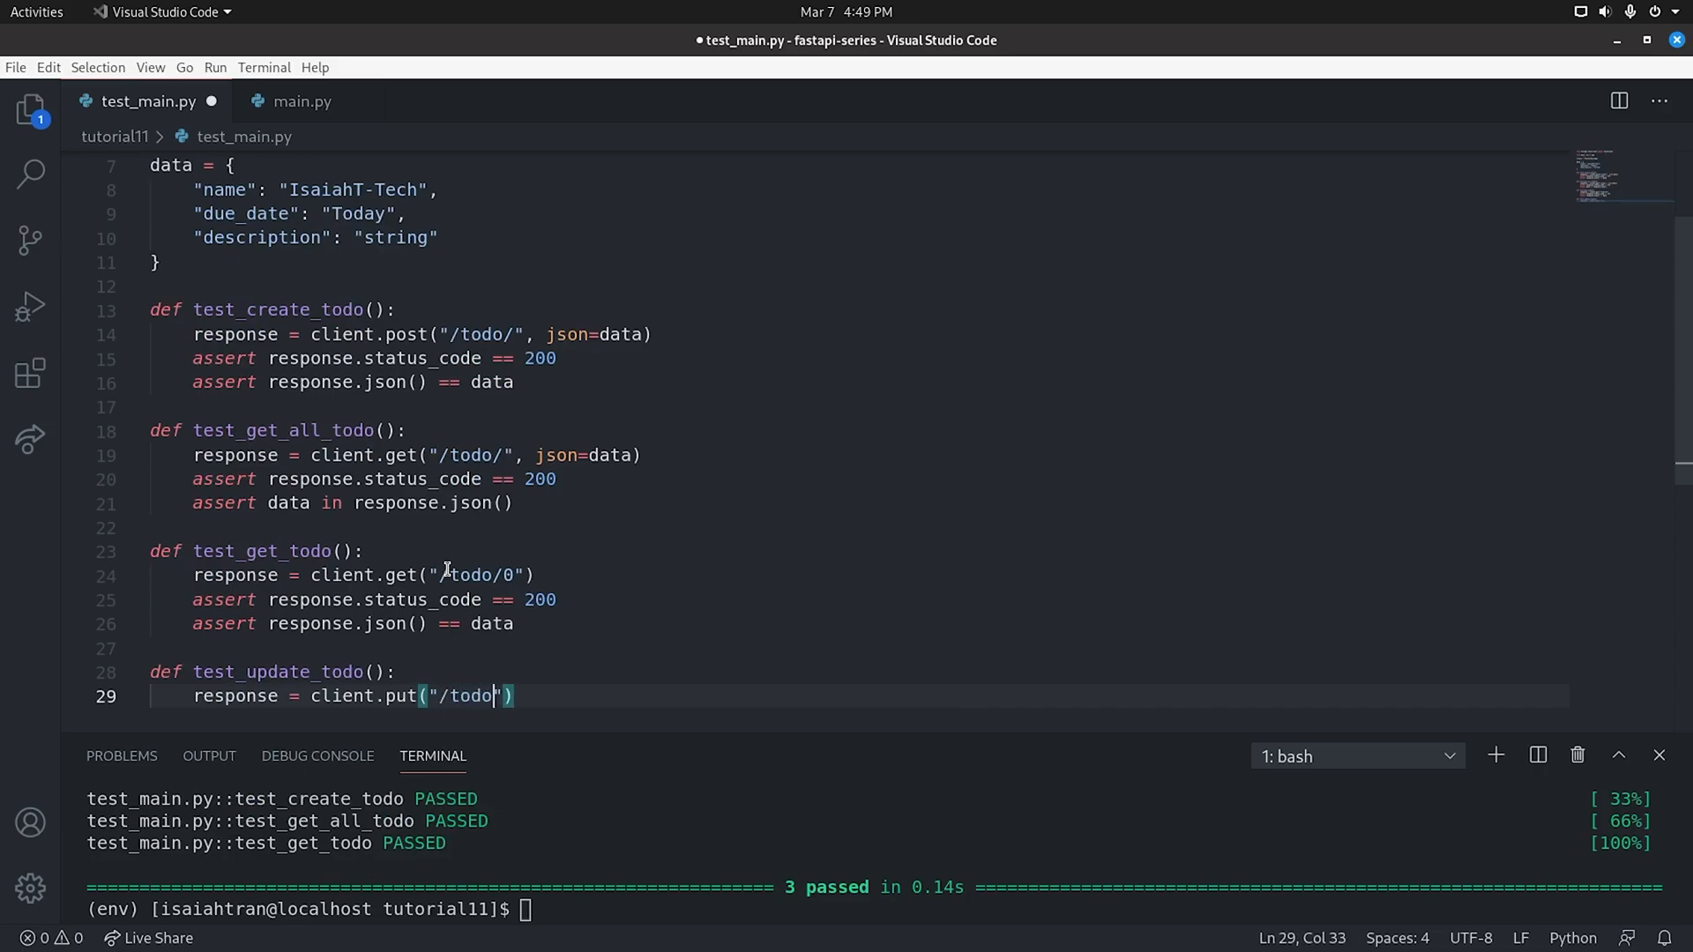
type("/0")
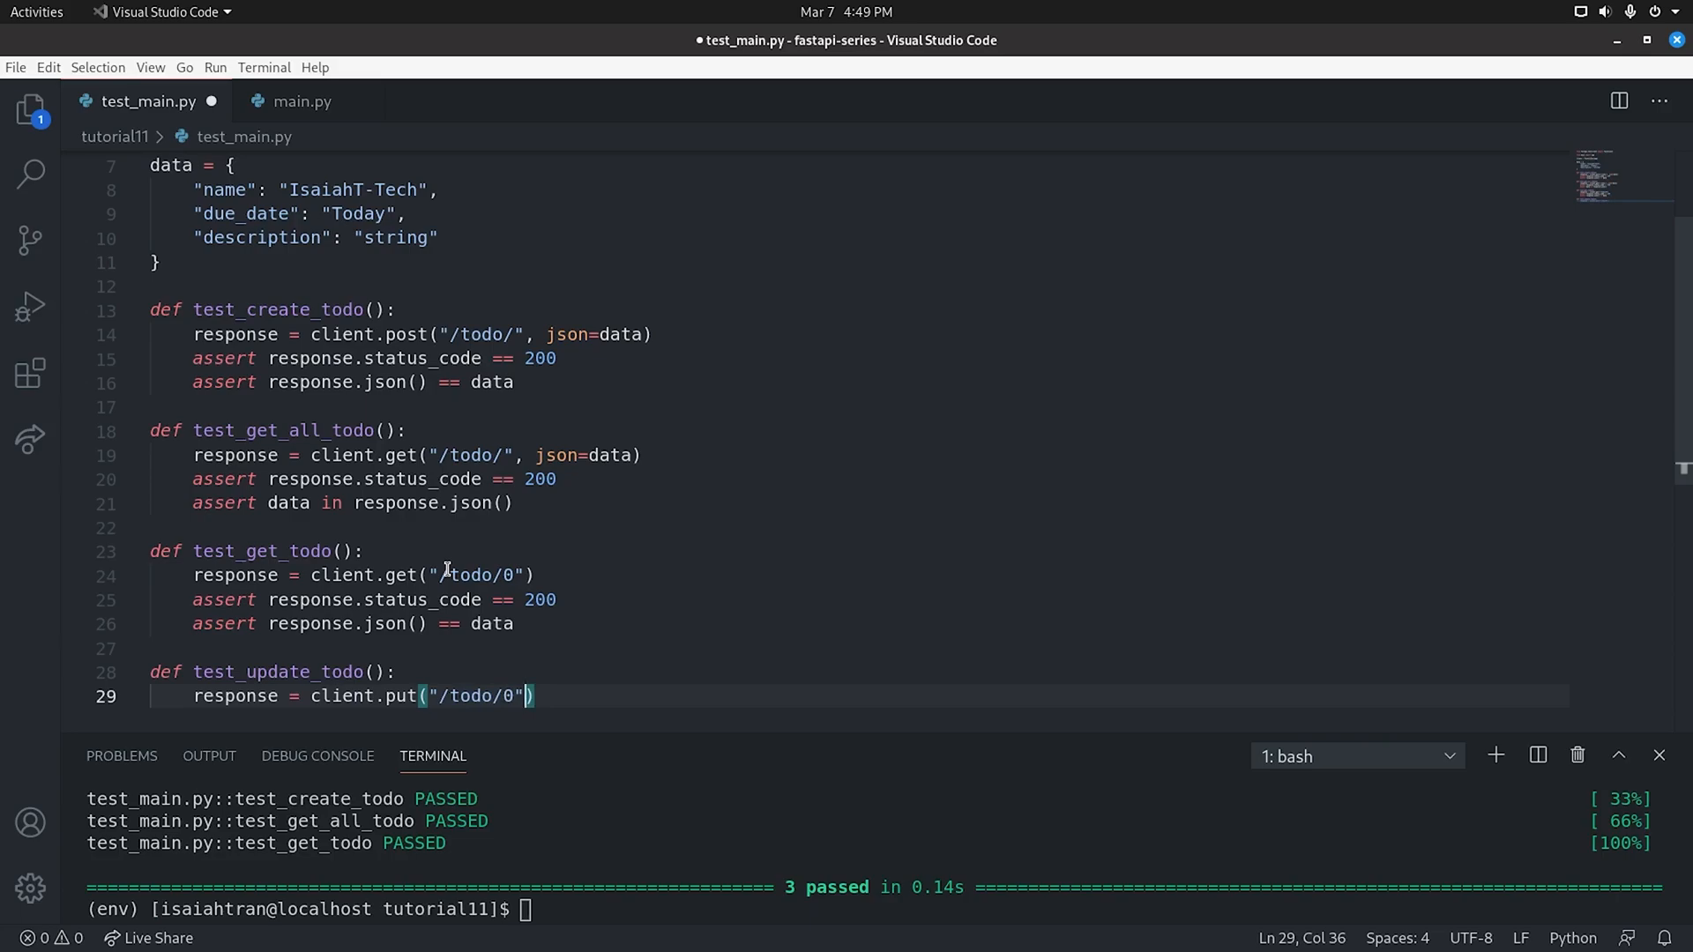
type(", json =")
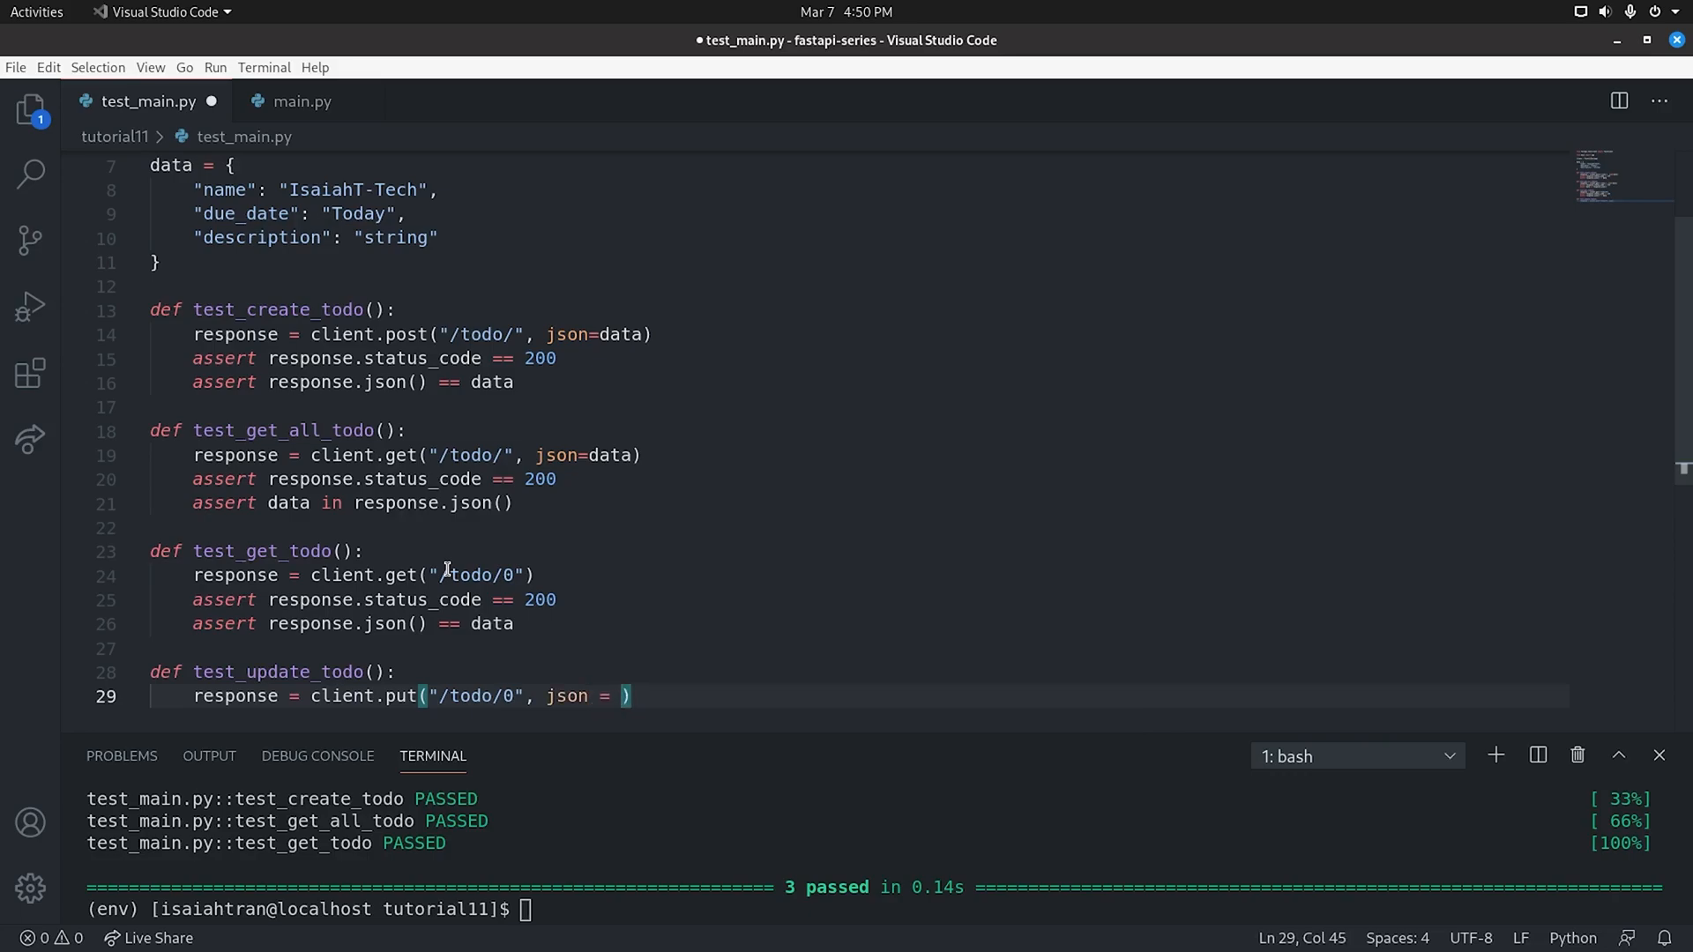
Fill the PUT payload with name "Test", due_date "Now", description "Python" and start an assert
type("{")
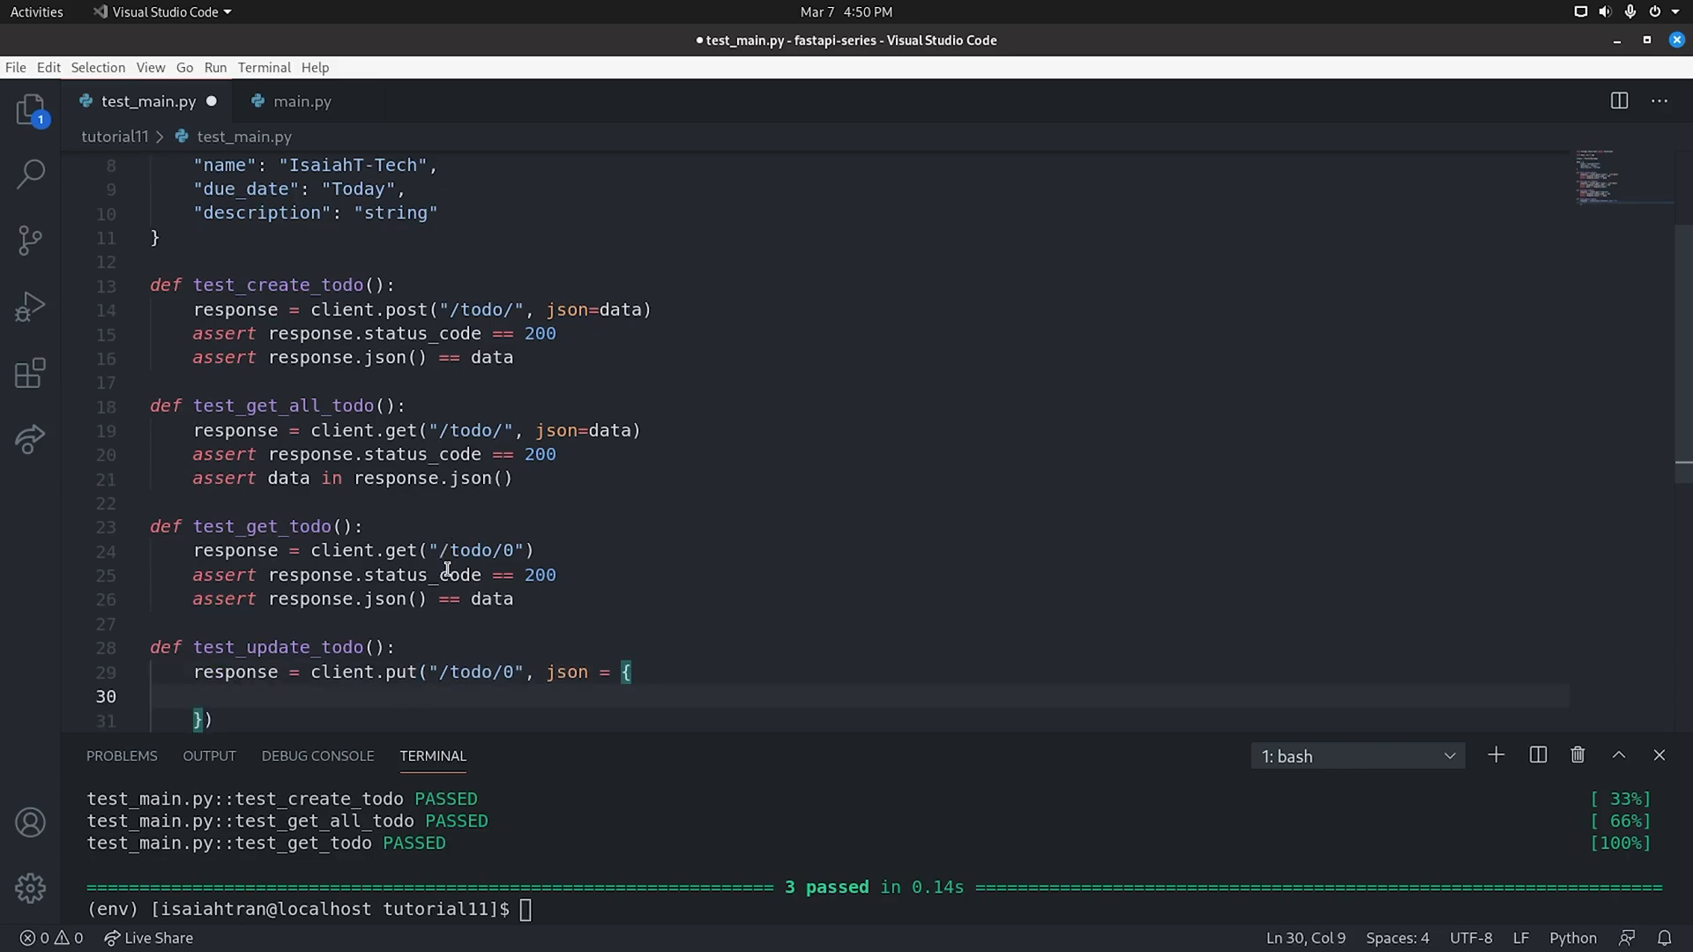
type("\"name\"")
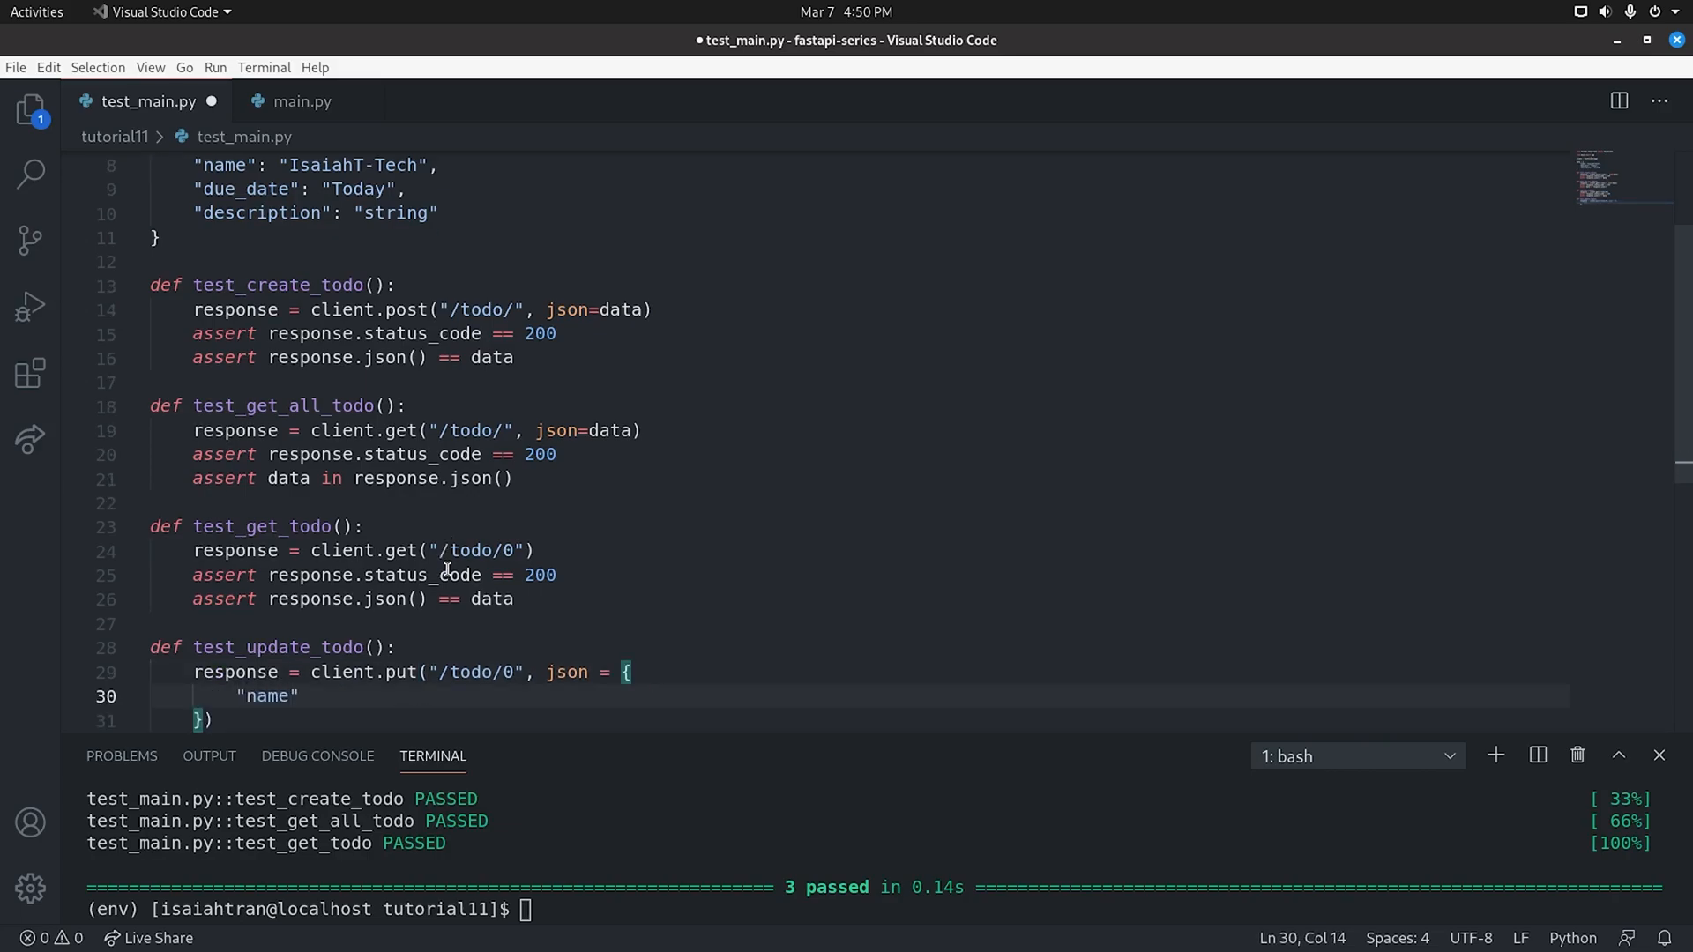
type(": \"Test\",")
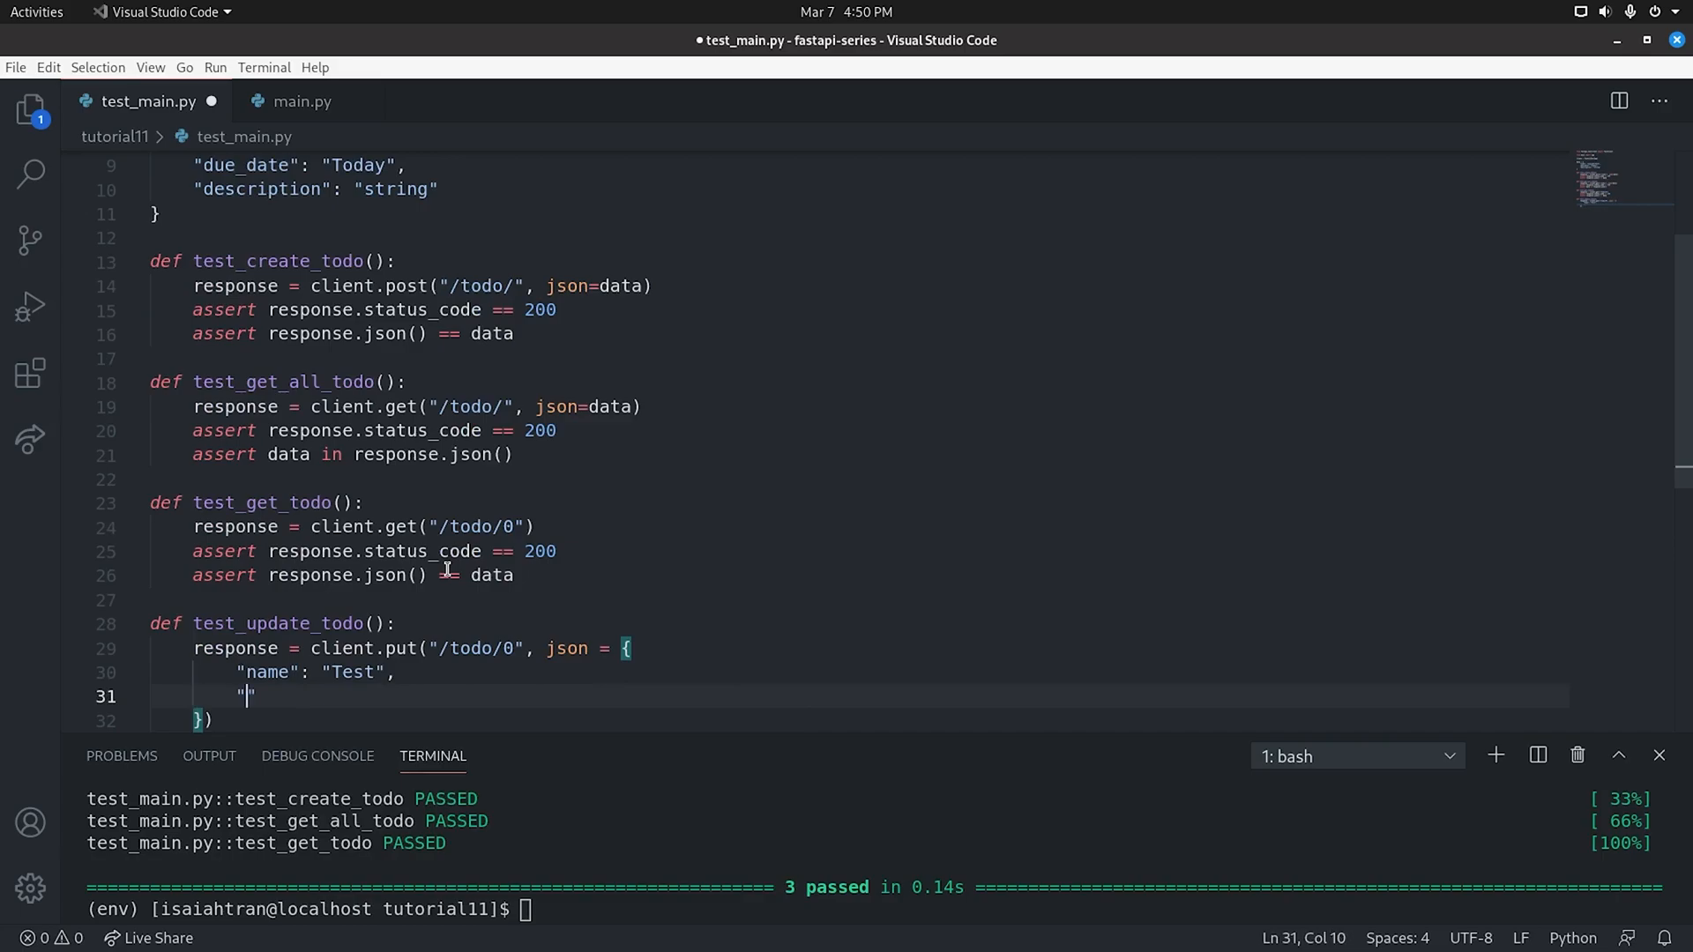
type("due_d")
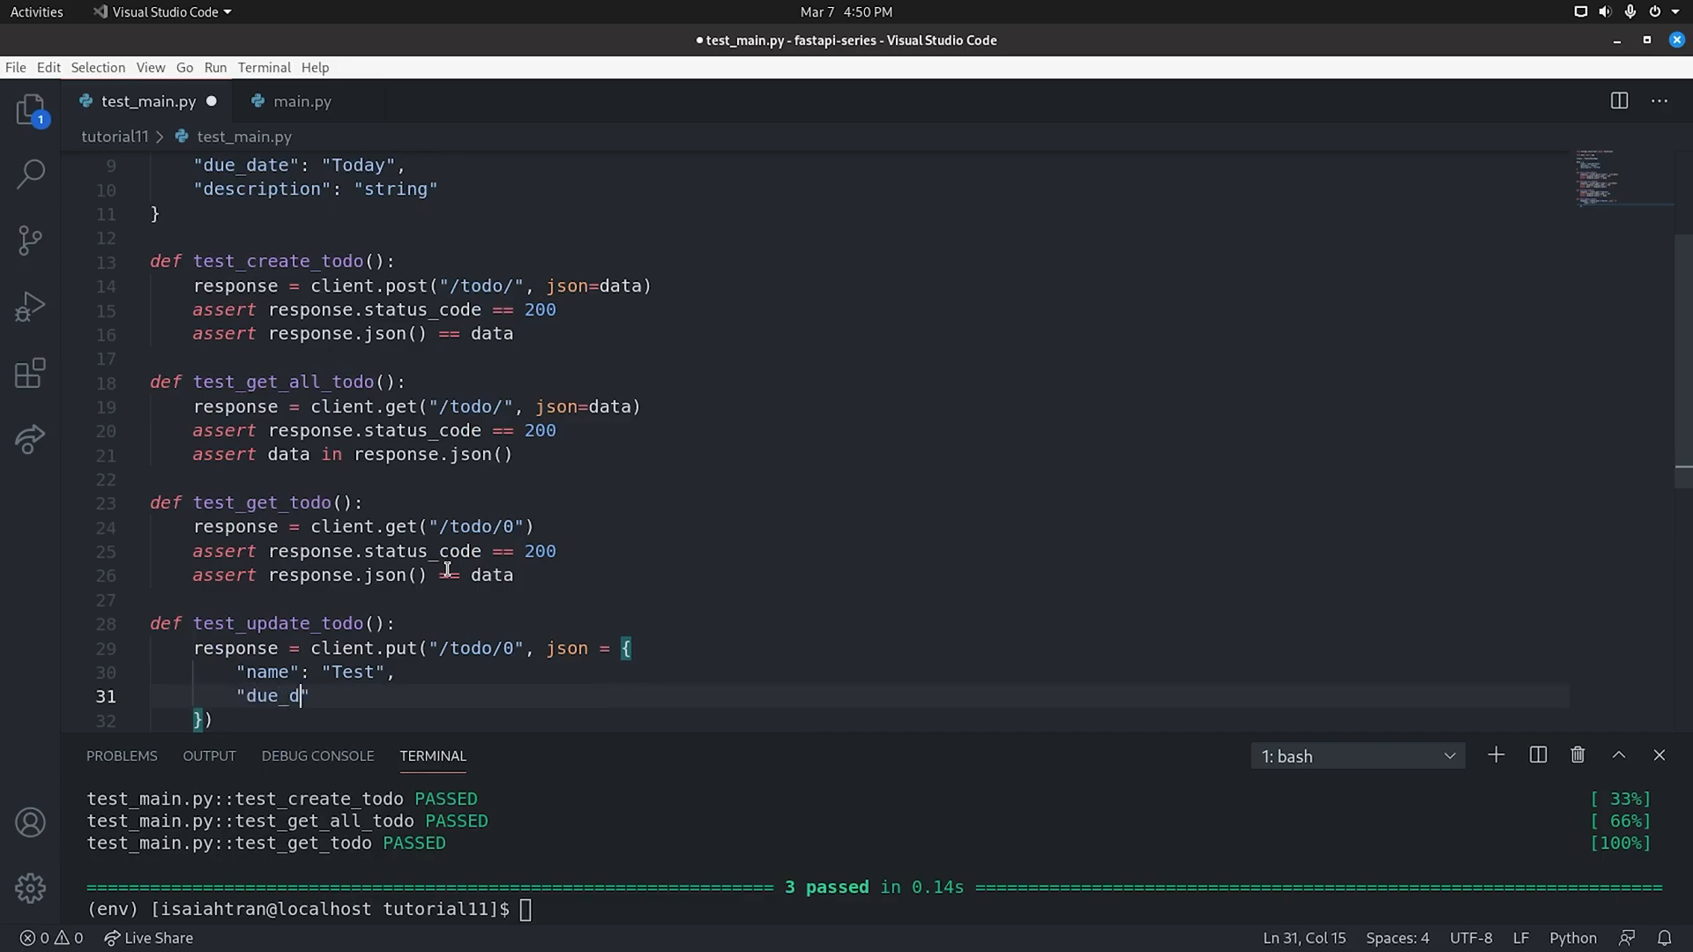
type("ate\":")
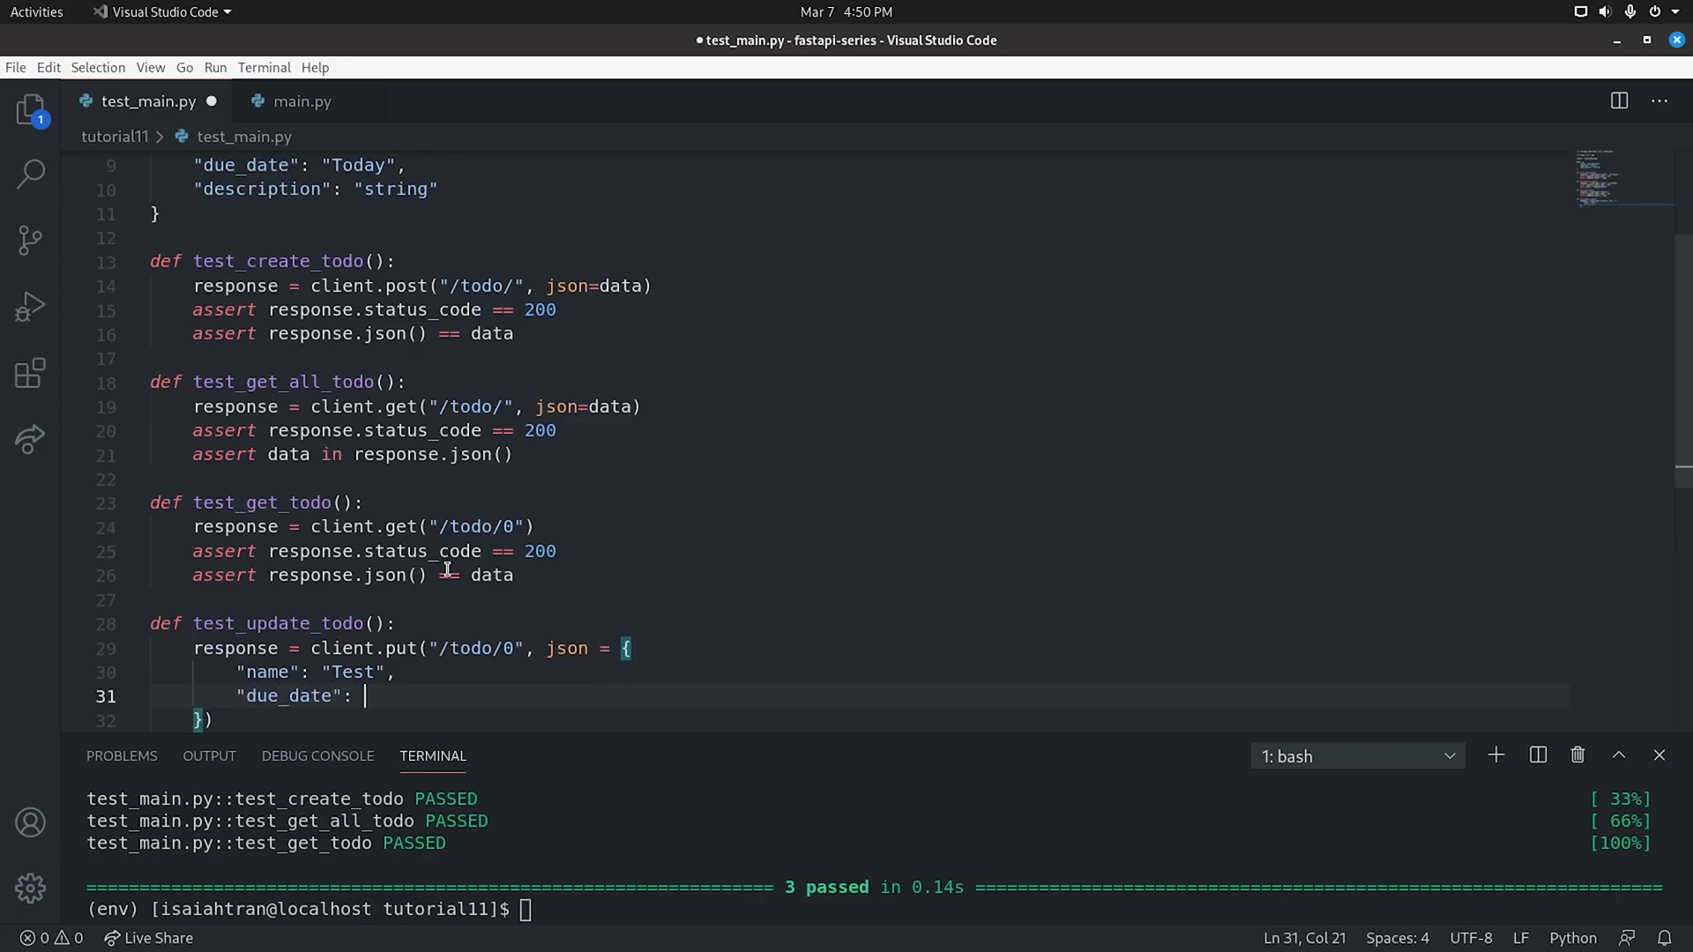
type("\"Now\"")
type("\"des")
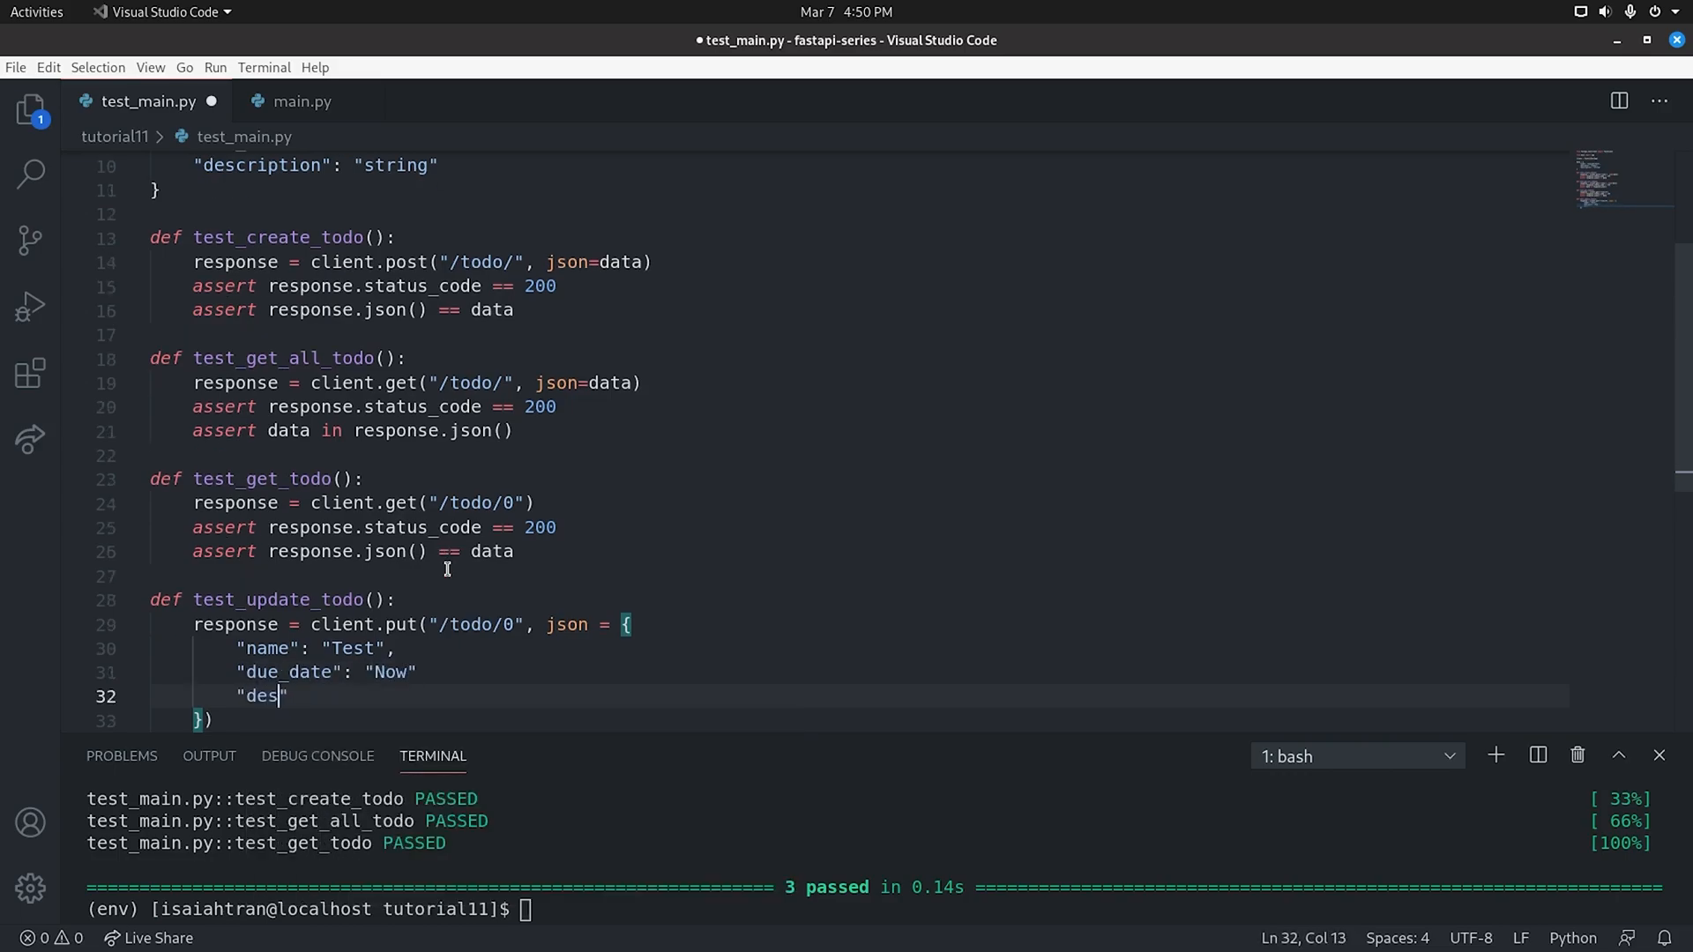
type("cription")
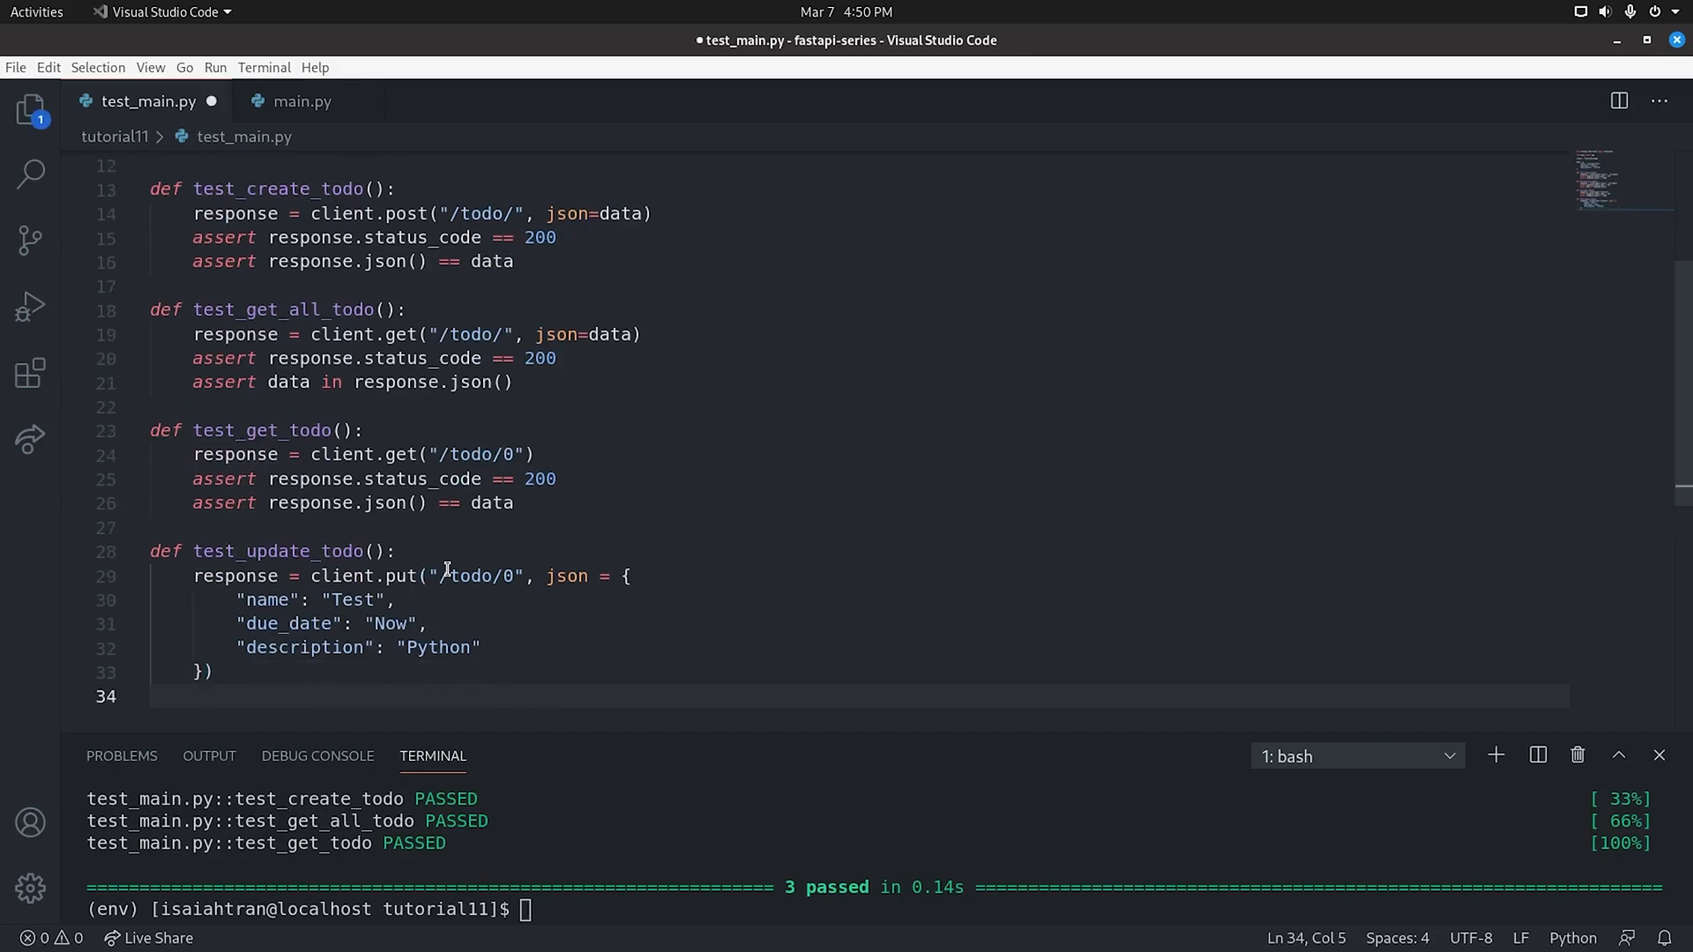
type("assert r")
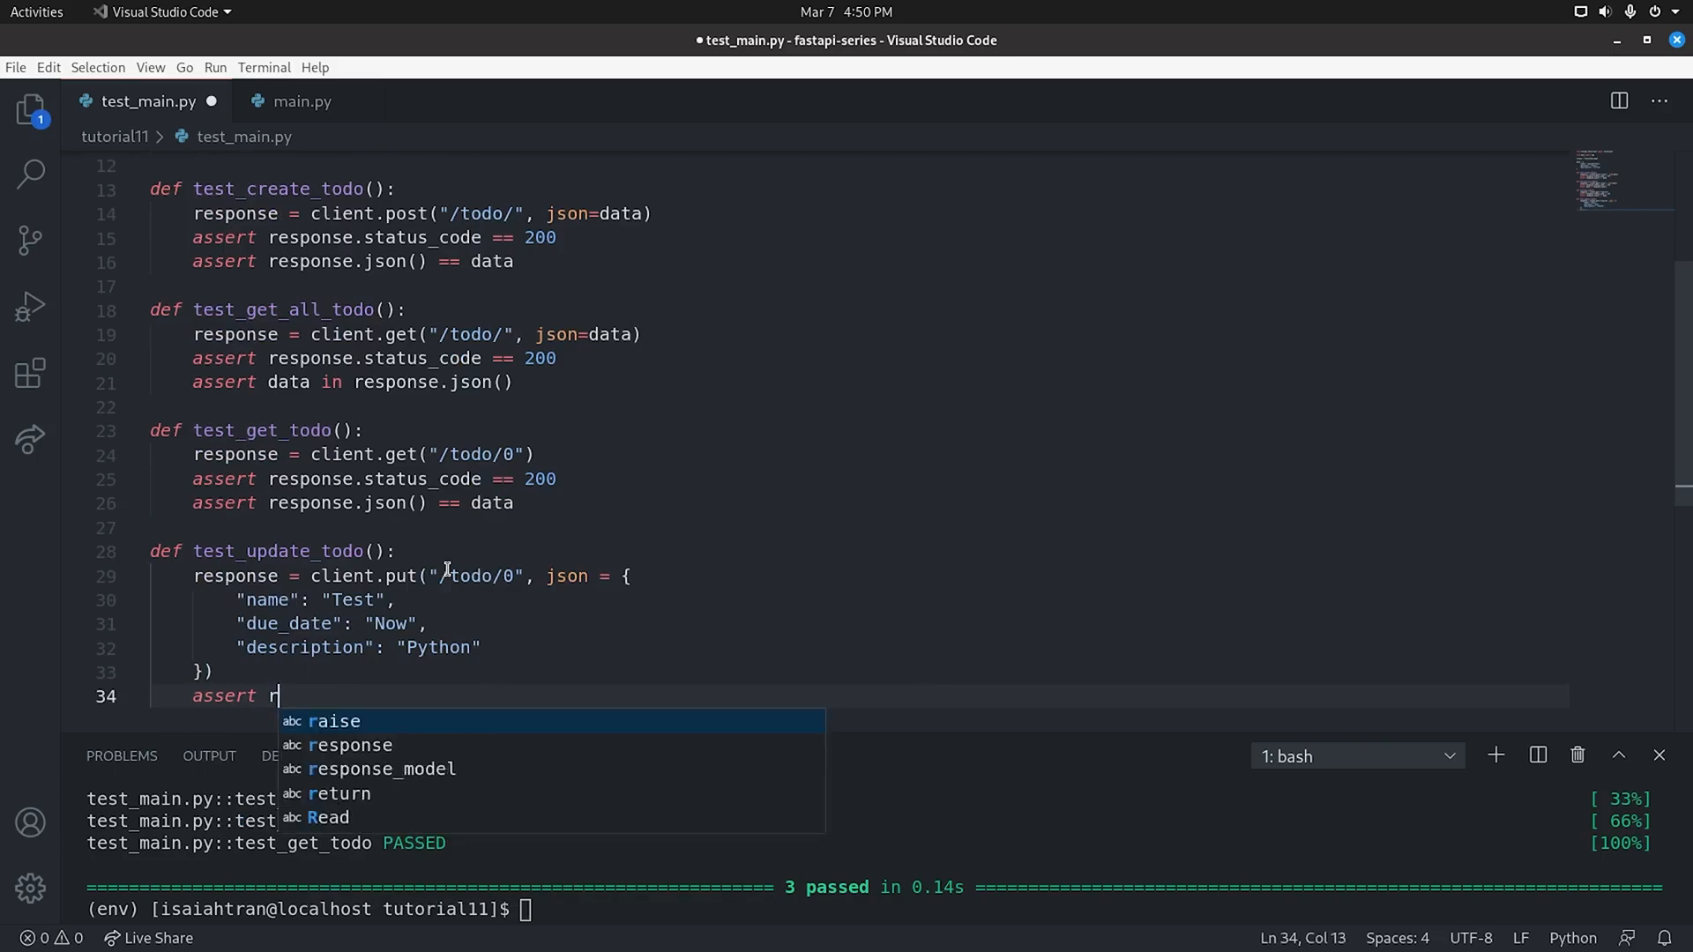
Assert status 200 and JSON matching the updated fields, run pytest showing 4 passed, and begin a new def
type("esponse.stat")
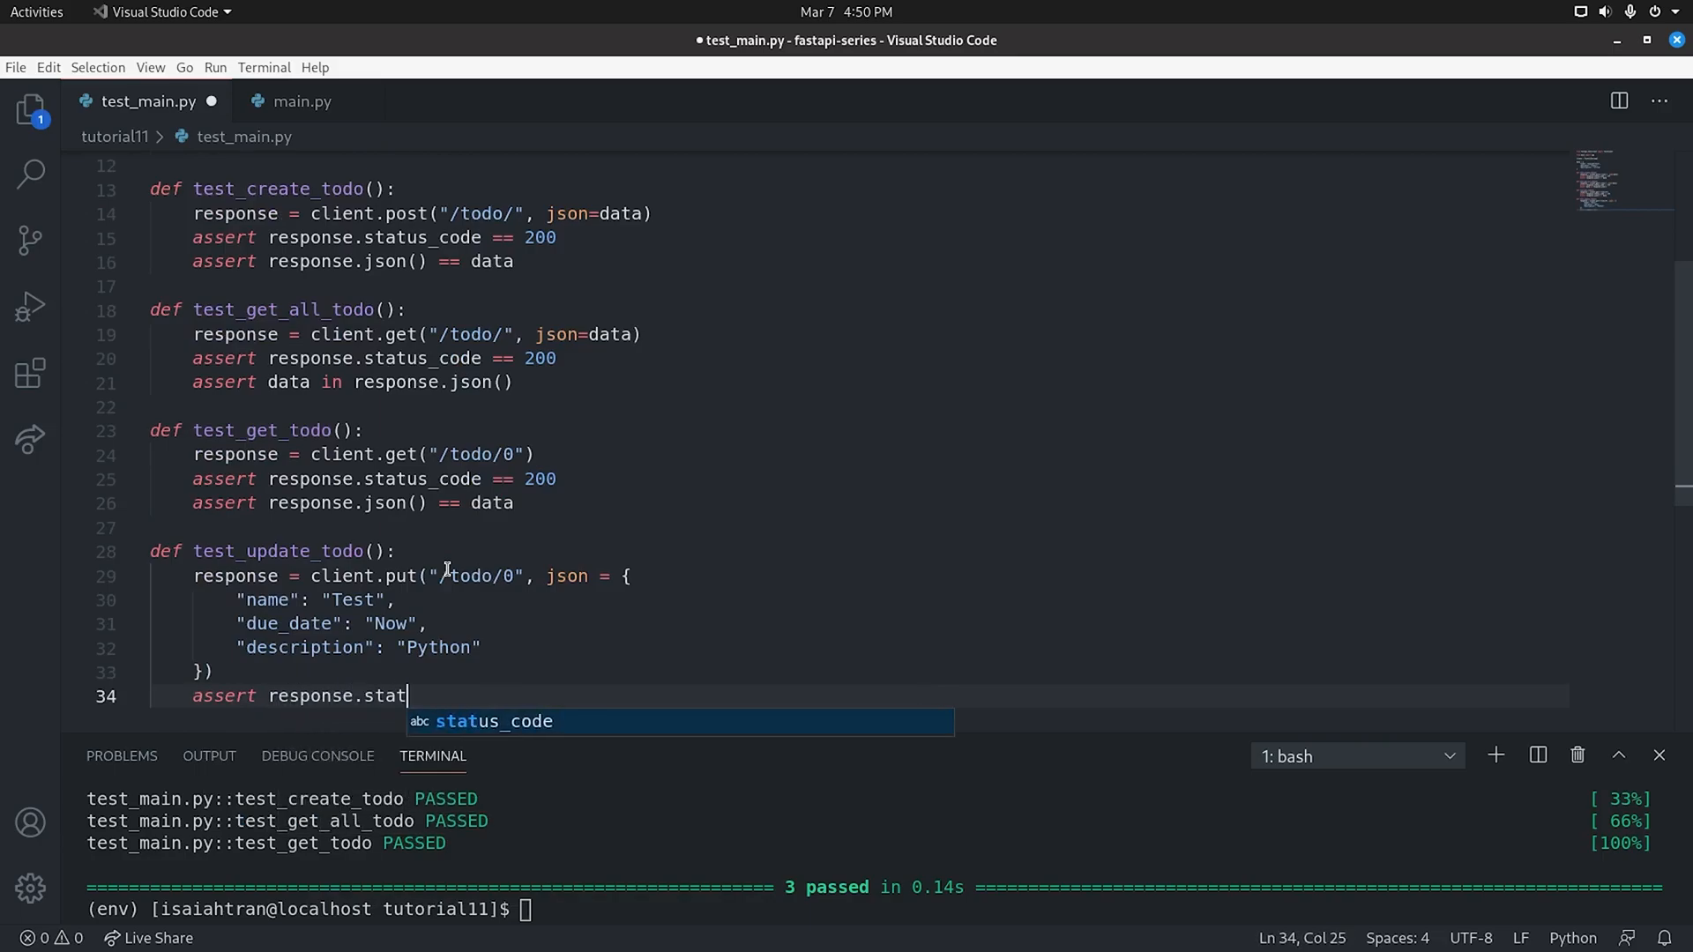
type("us_code == 2")
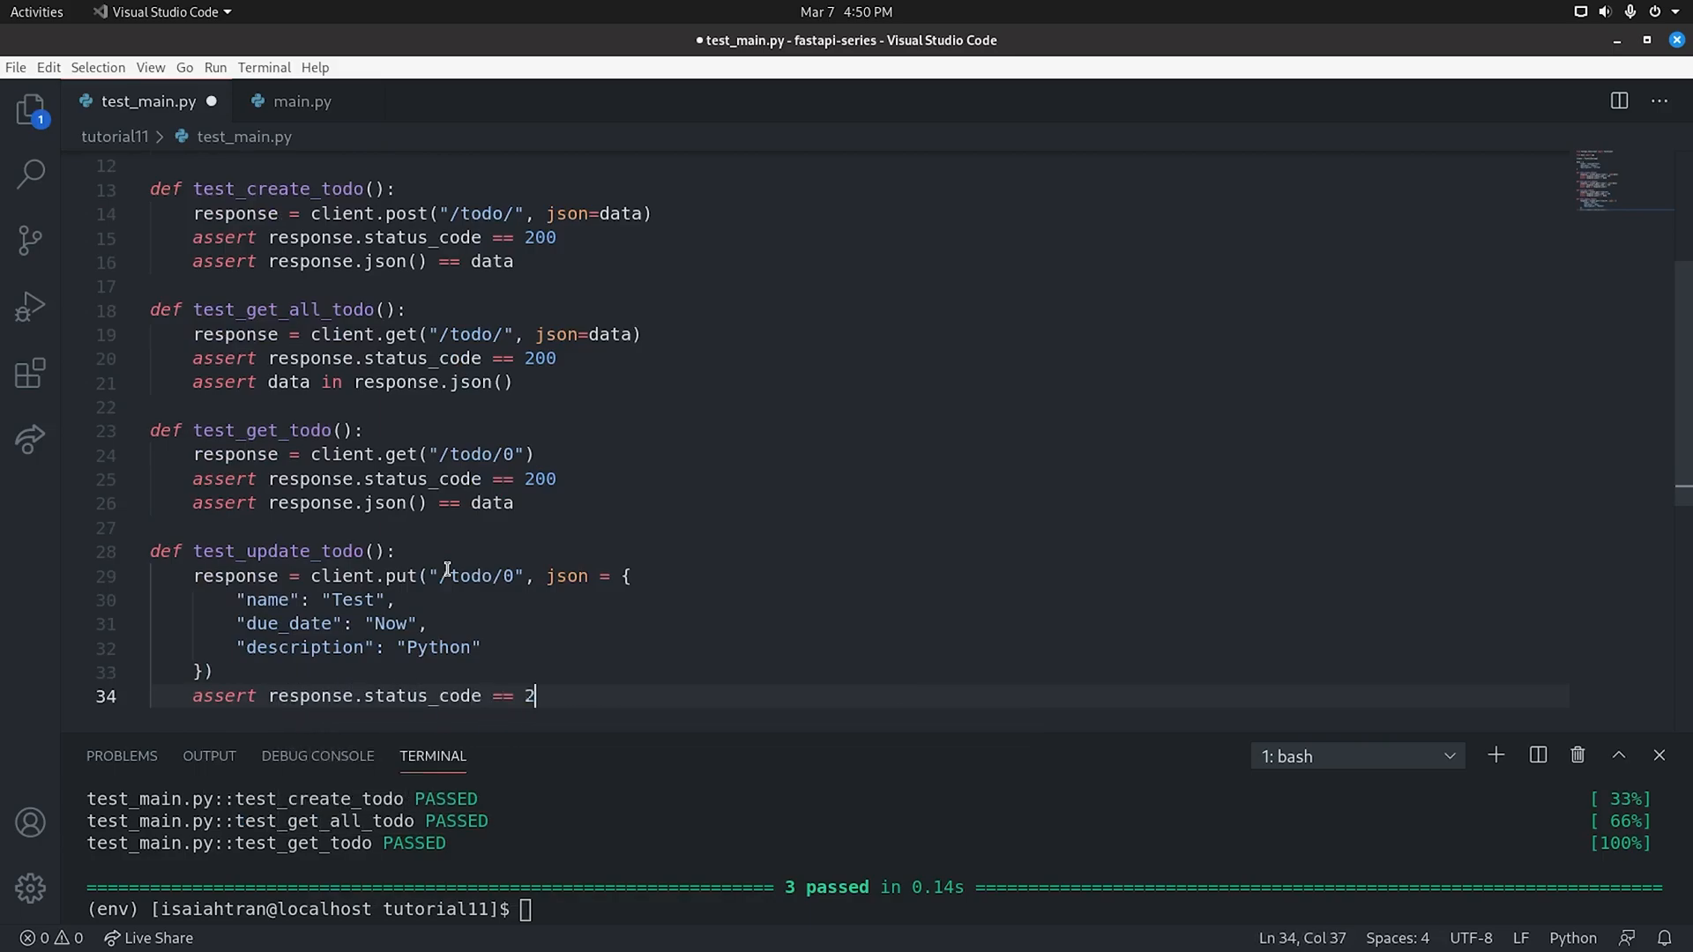
type("00")
type("assert")
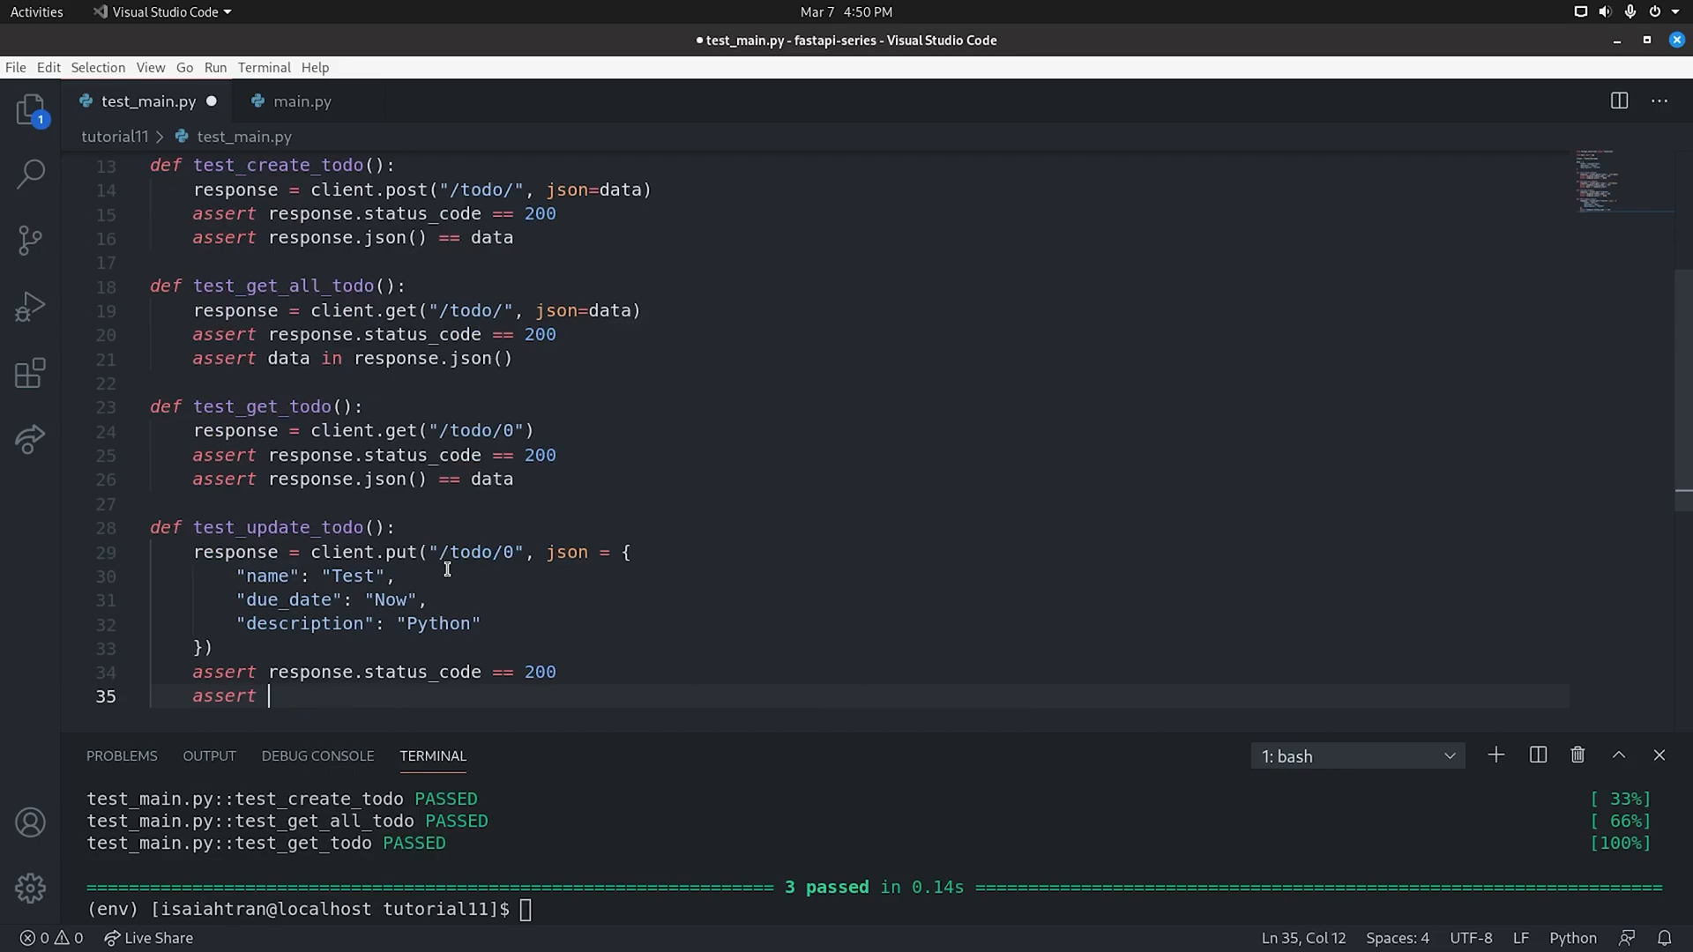
type("res")
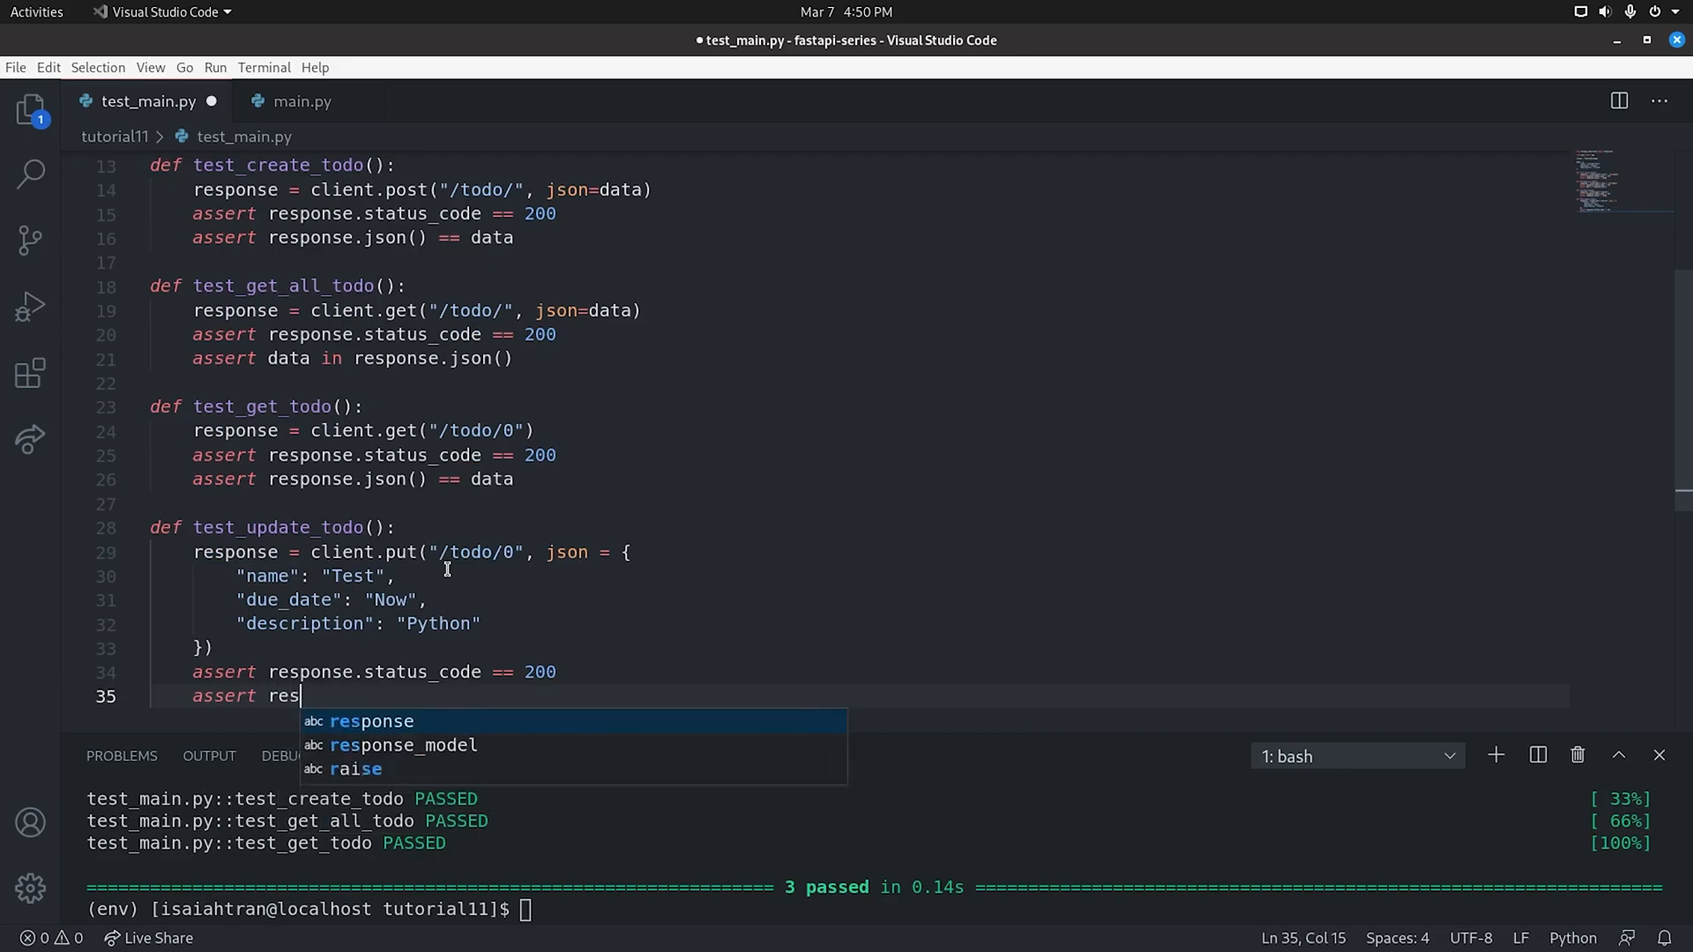
type("ponse,json() == {")
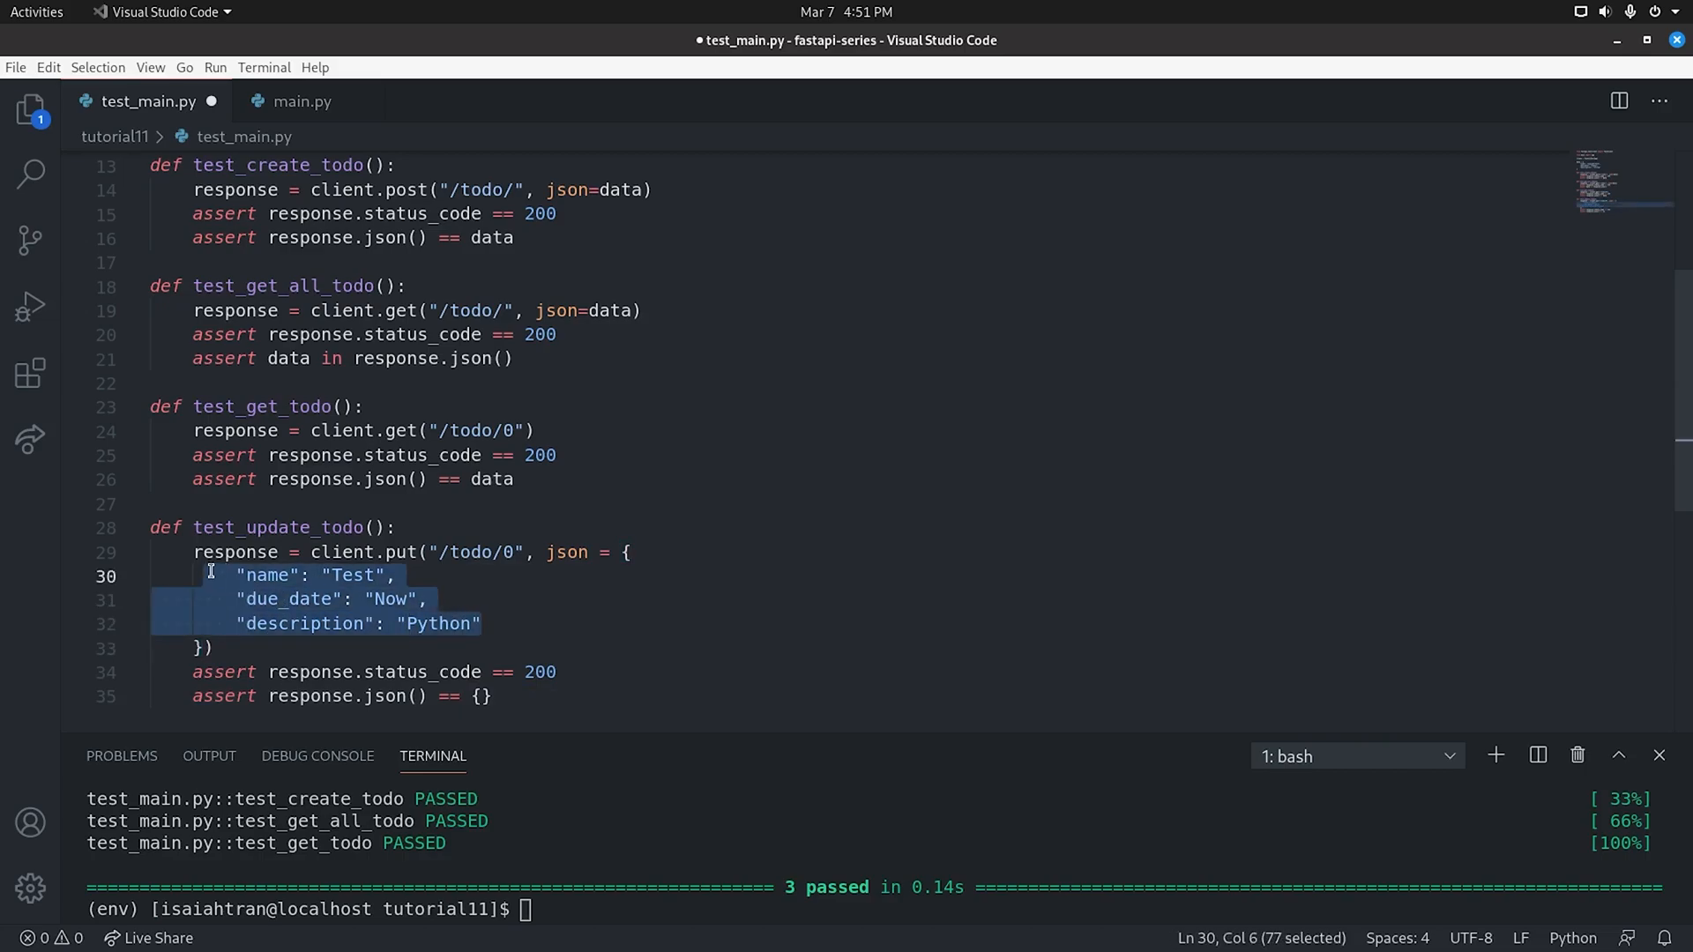
left_click(480, 695)
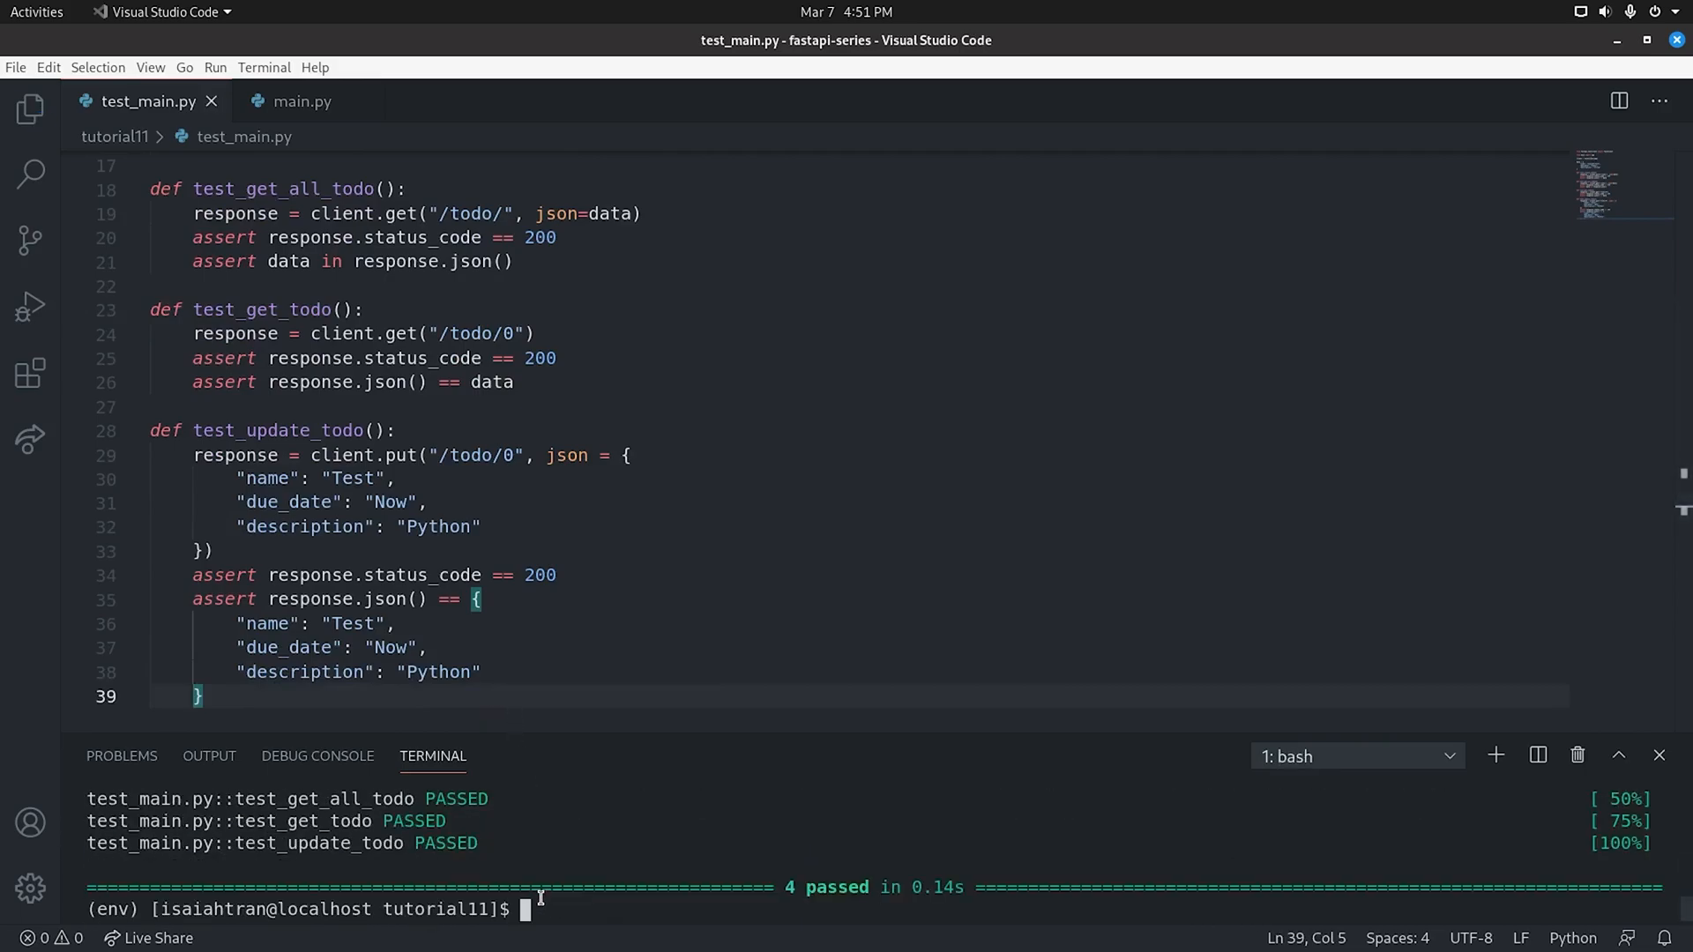
mouse_move(293, 716)
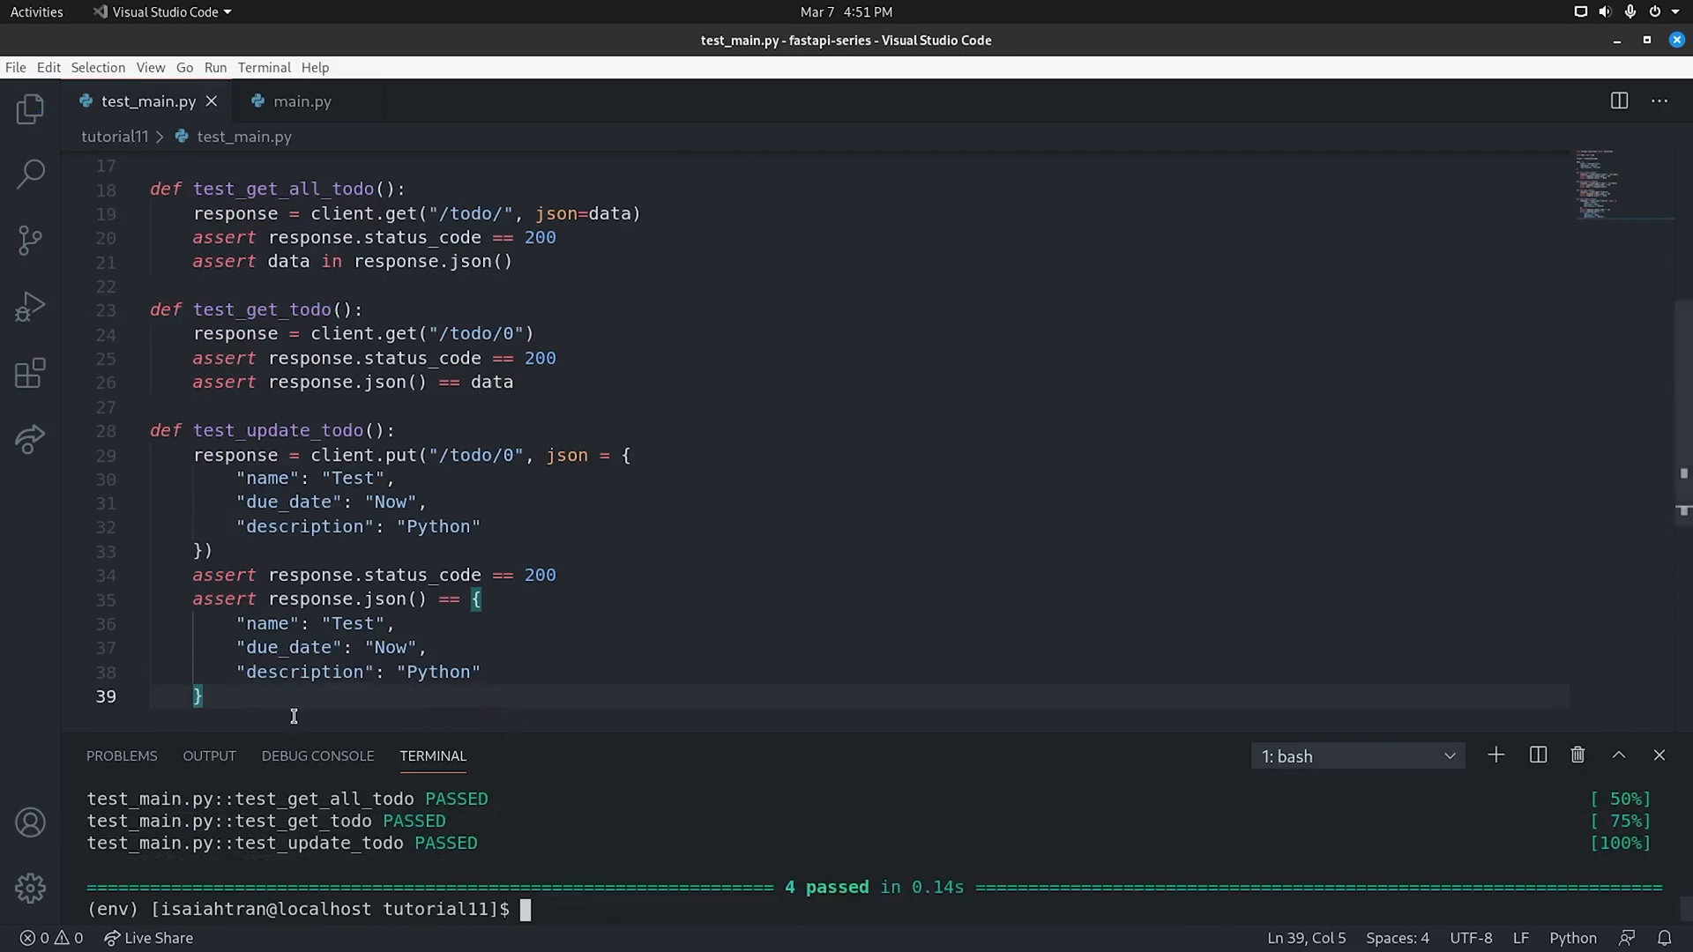
type("d")
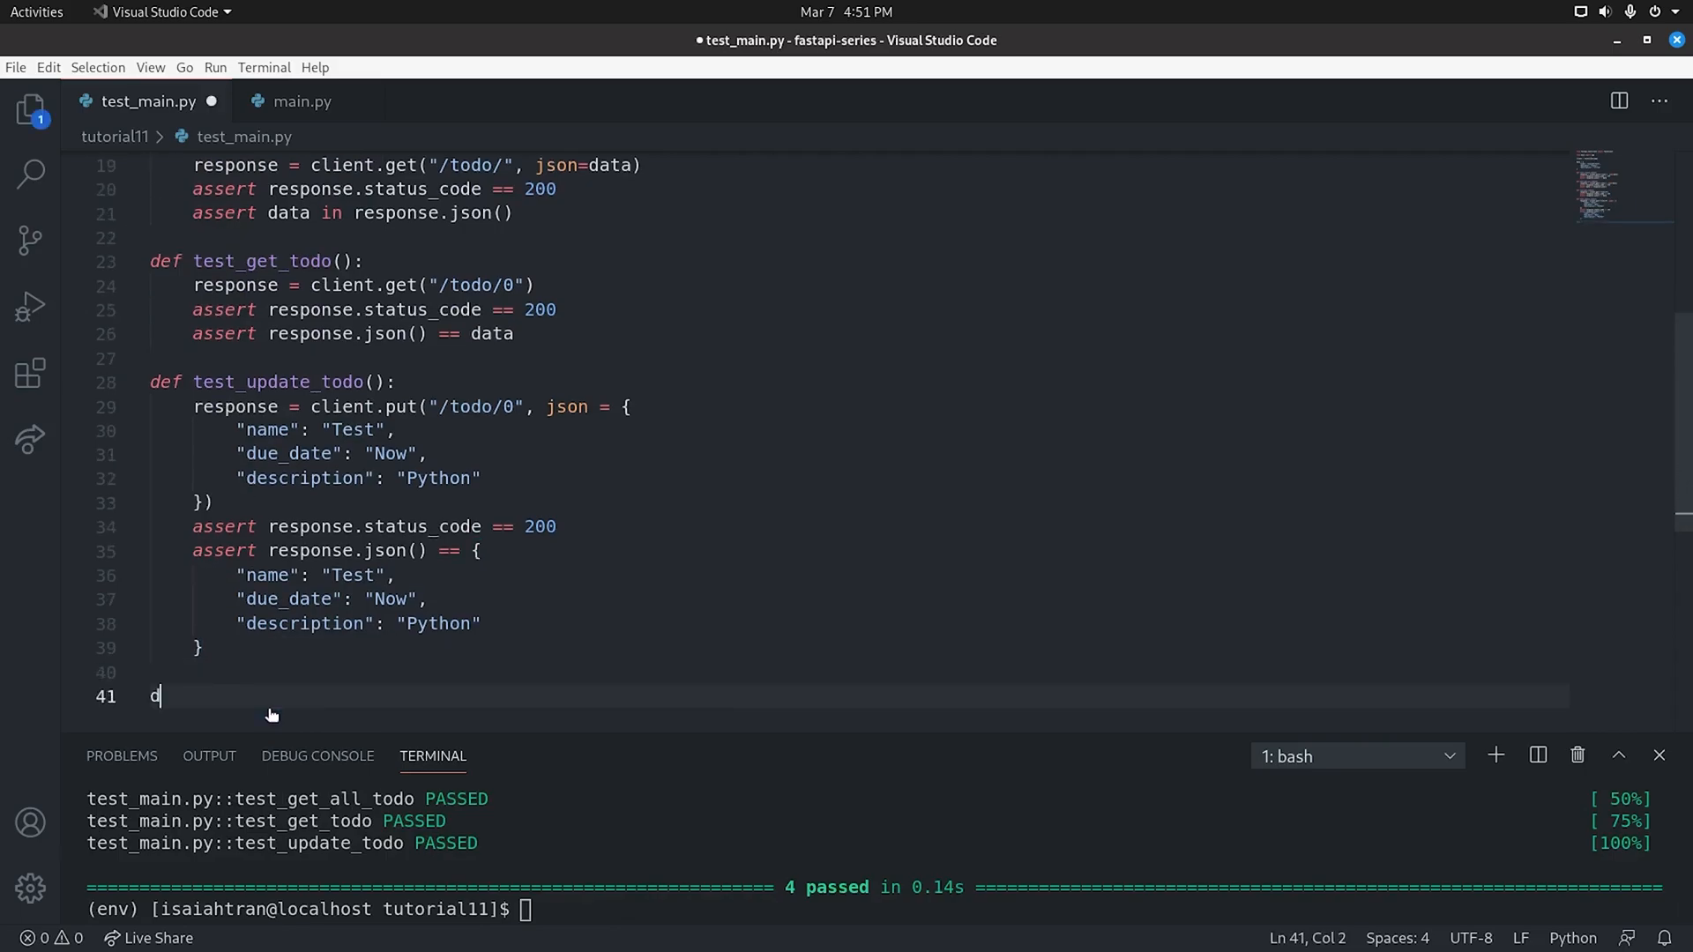
Define test_delete_todo with client.delete("/todo/0"), start its assert, and check the delete endpoint in main.py
type("ef del")
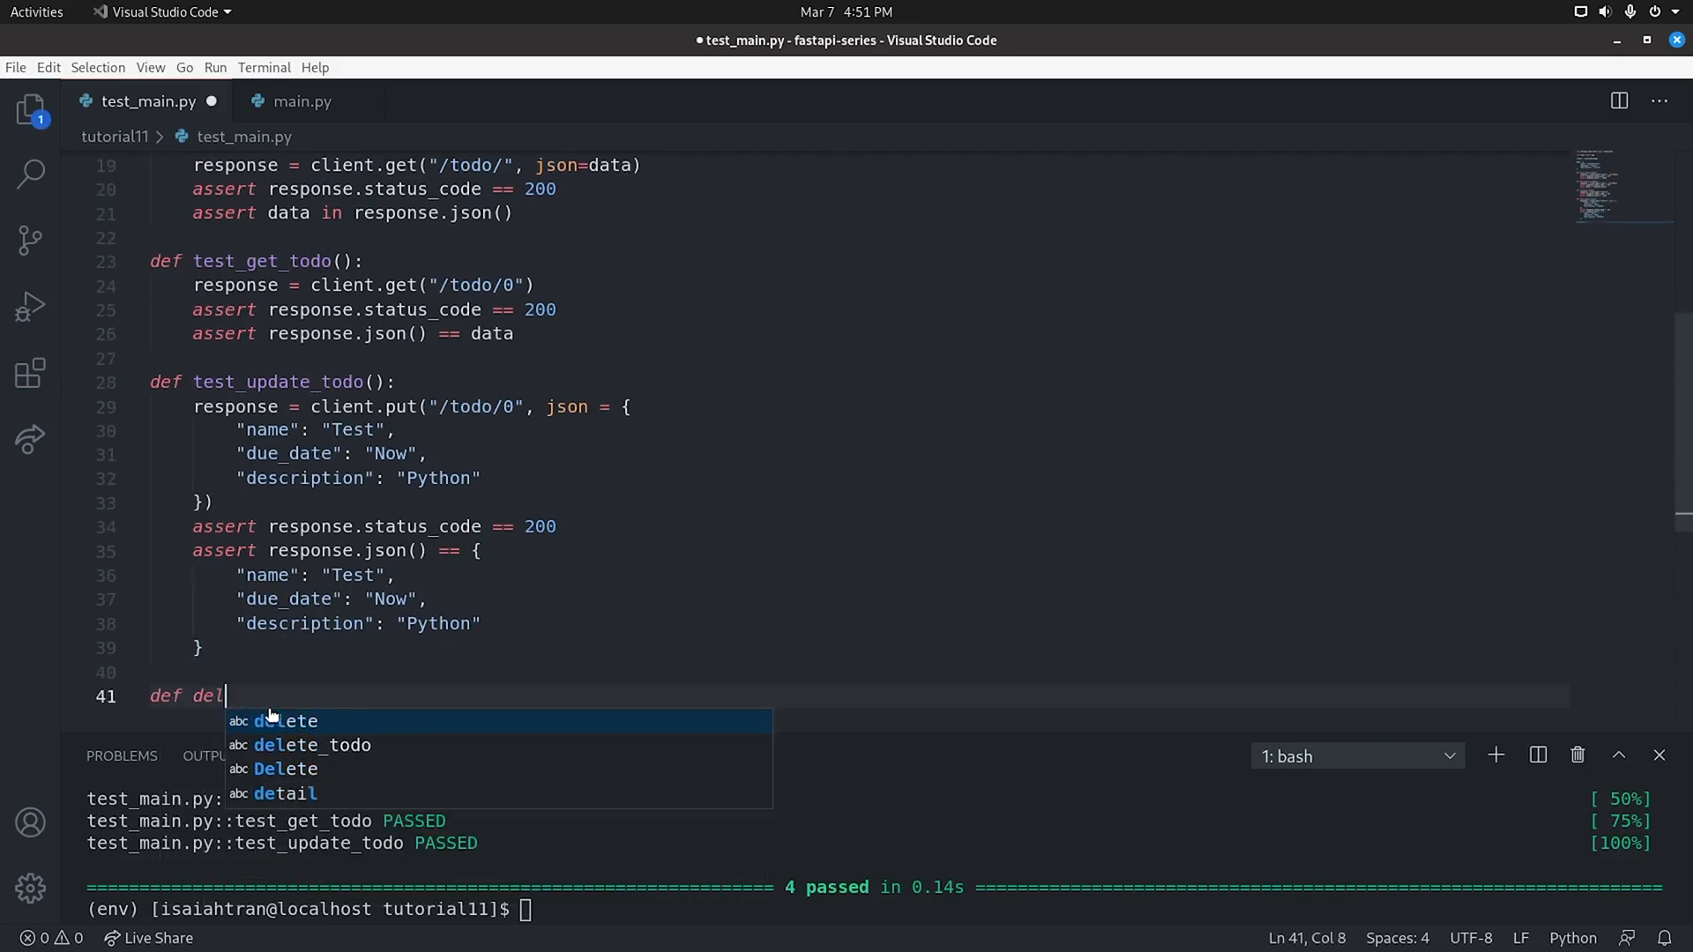
type("test_delete")
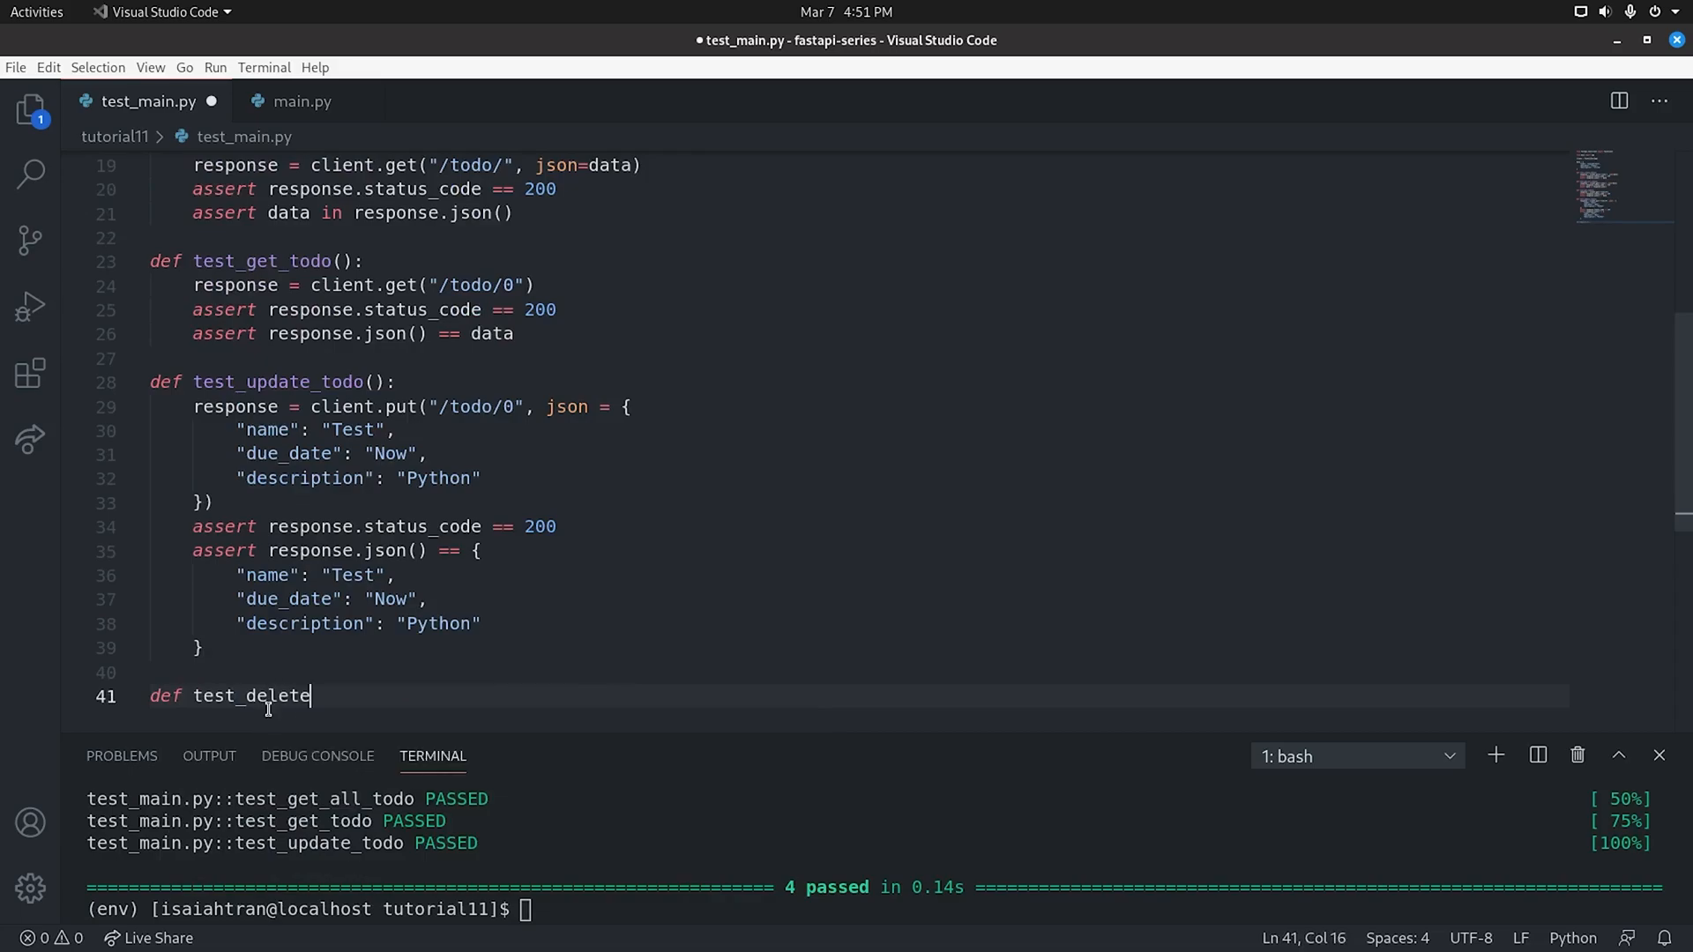
type("_todo():")
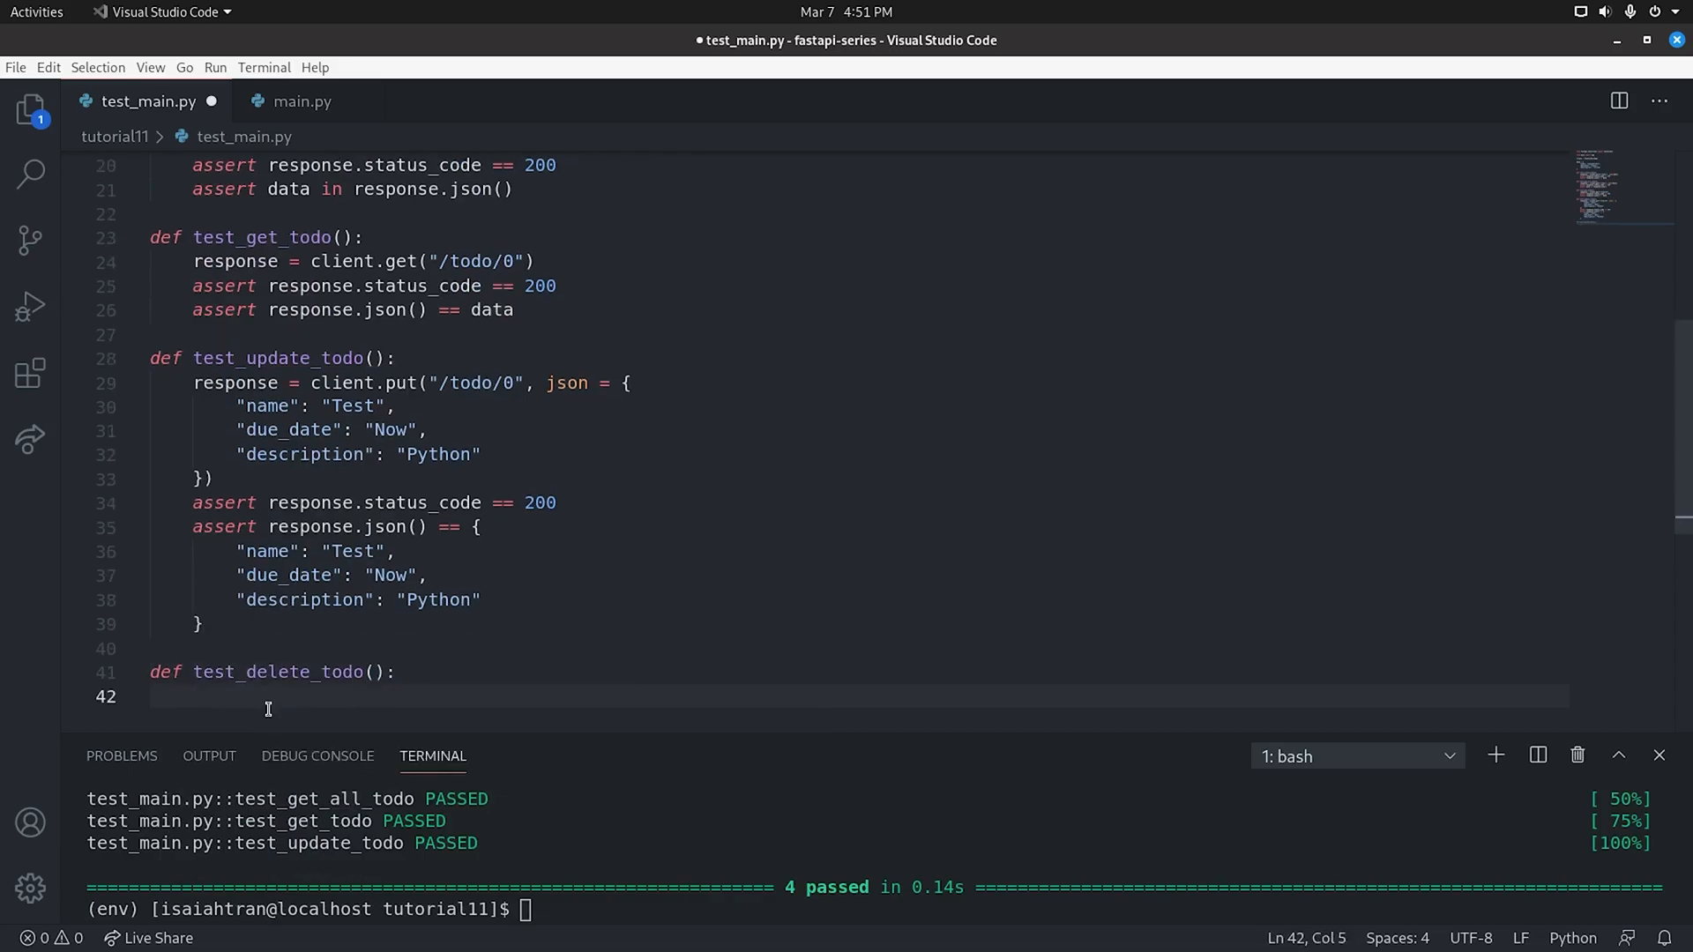
type("respone")
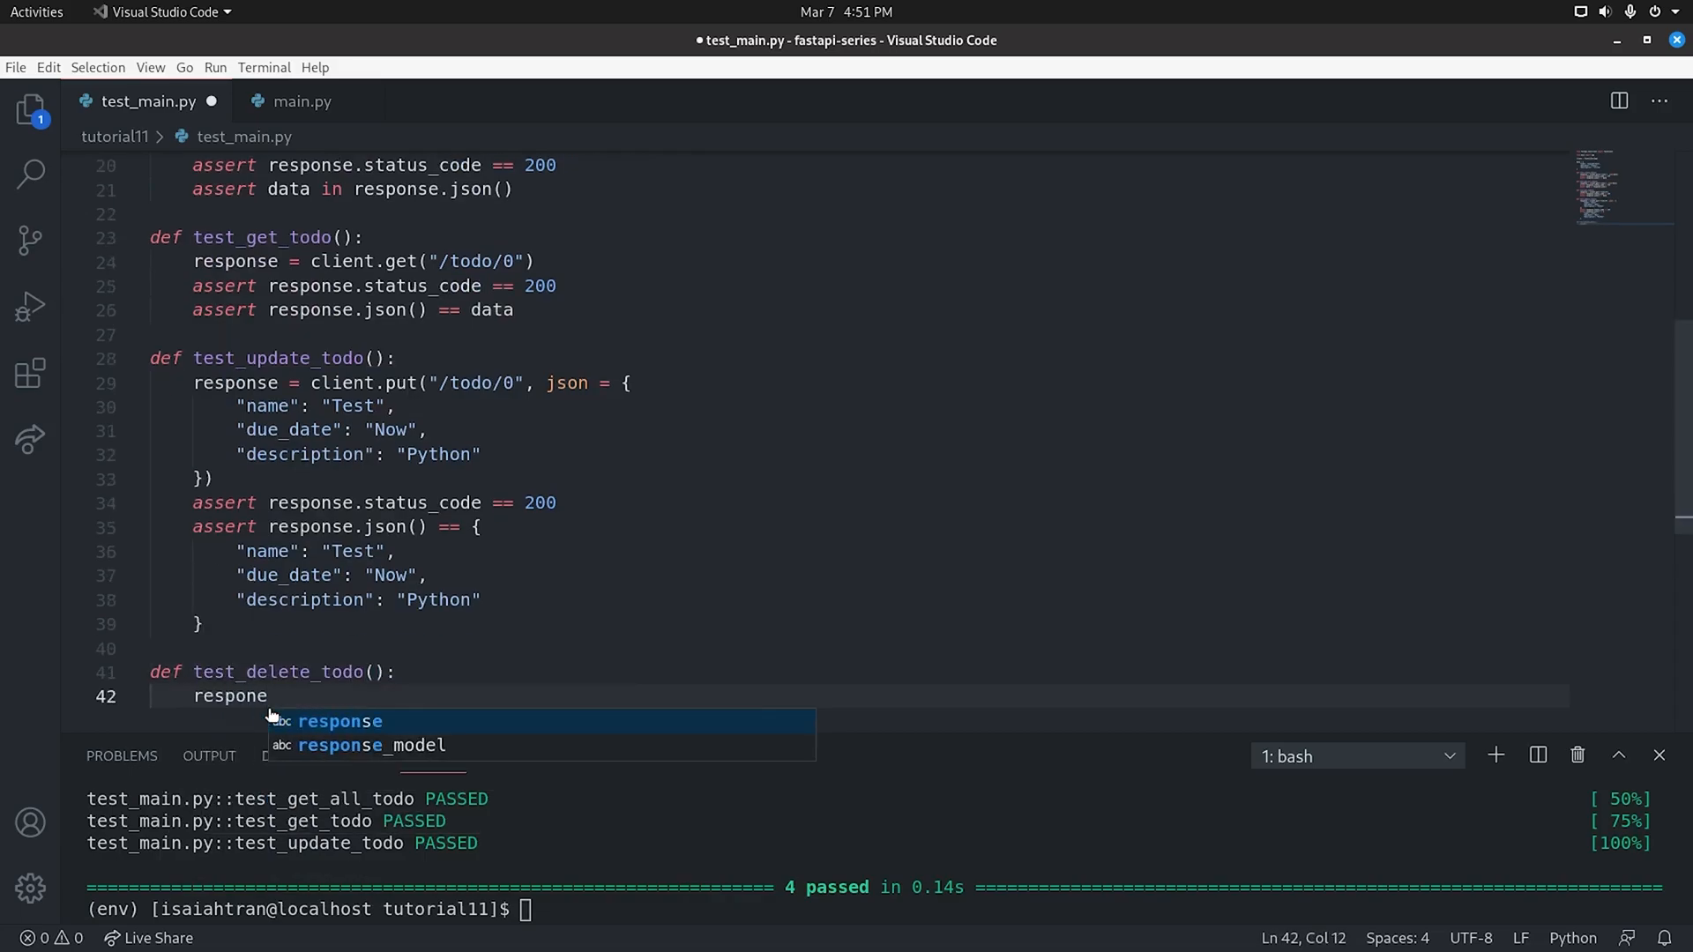
type("= client.")
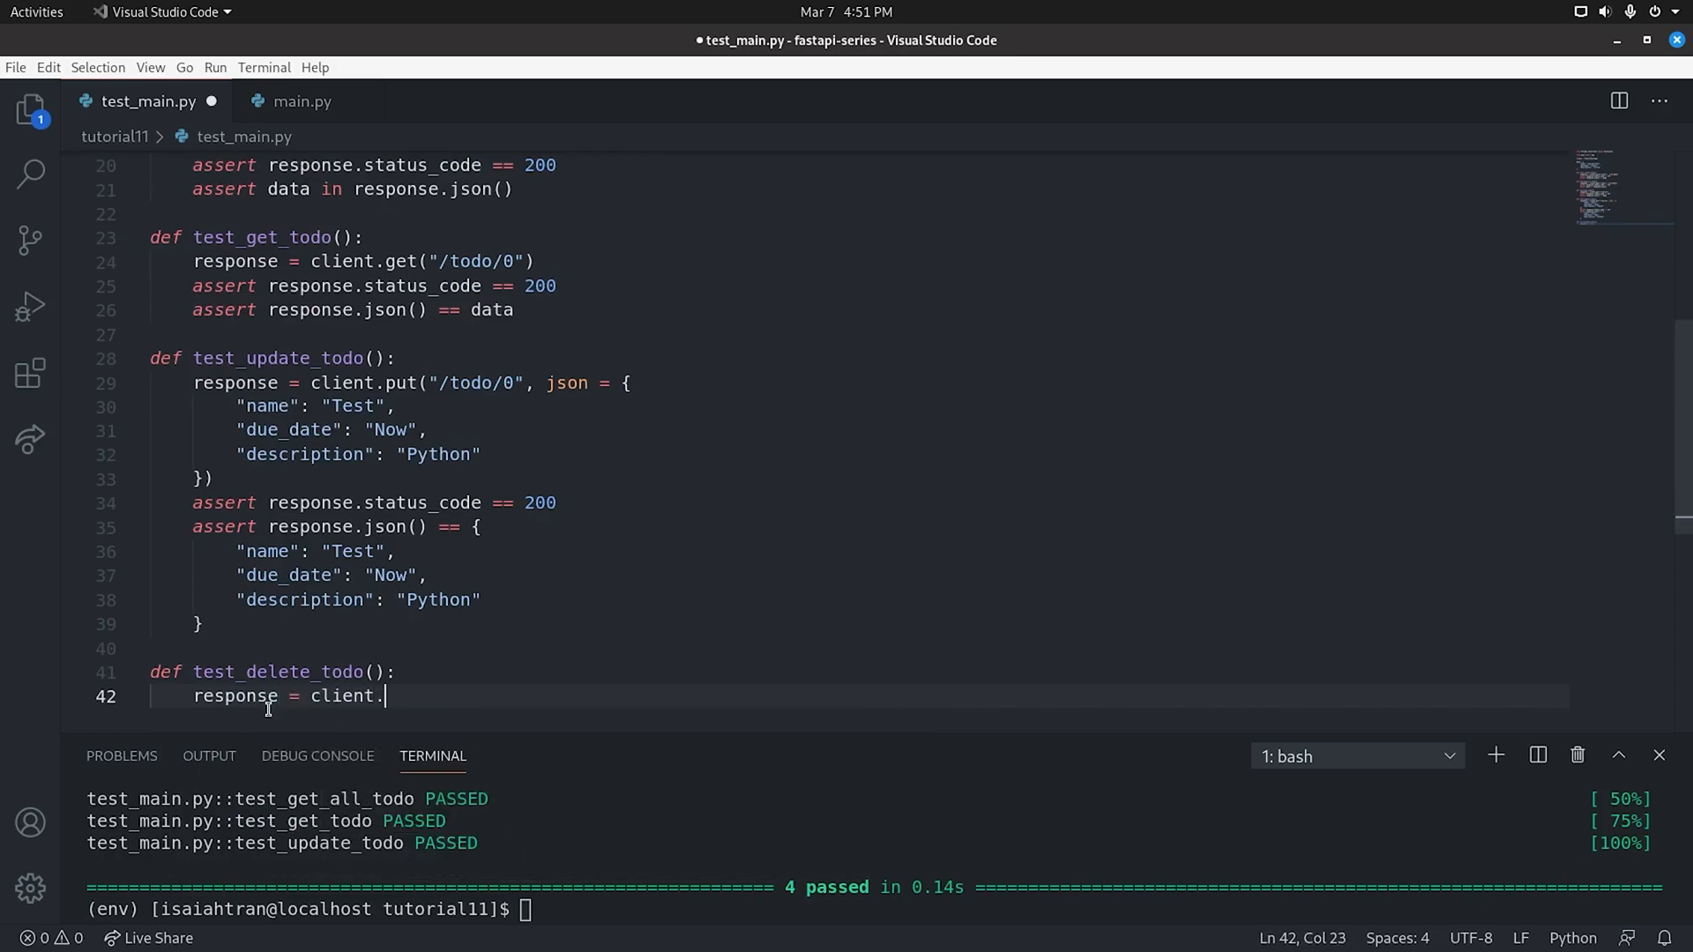
type("delete(")
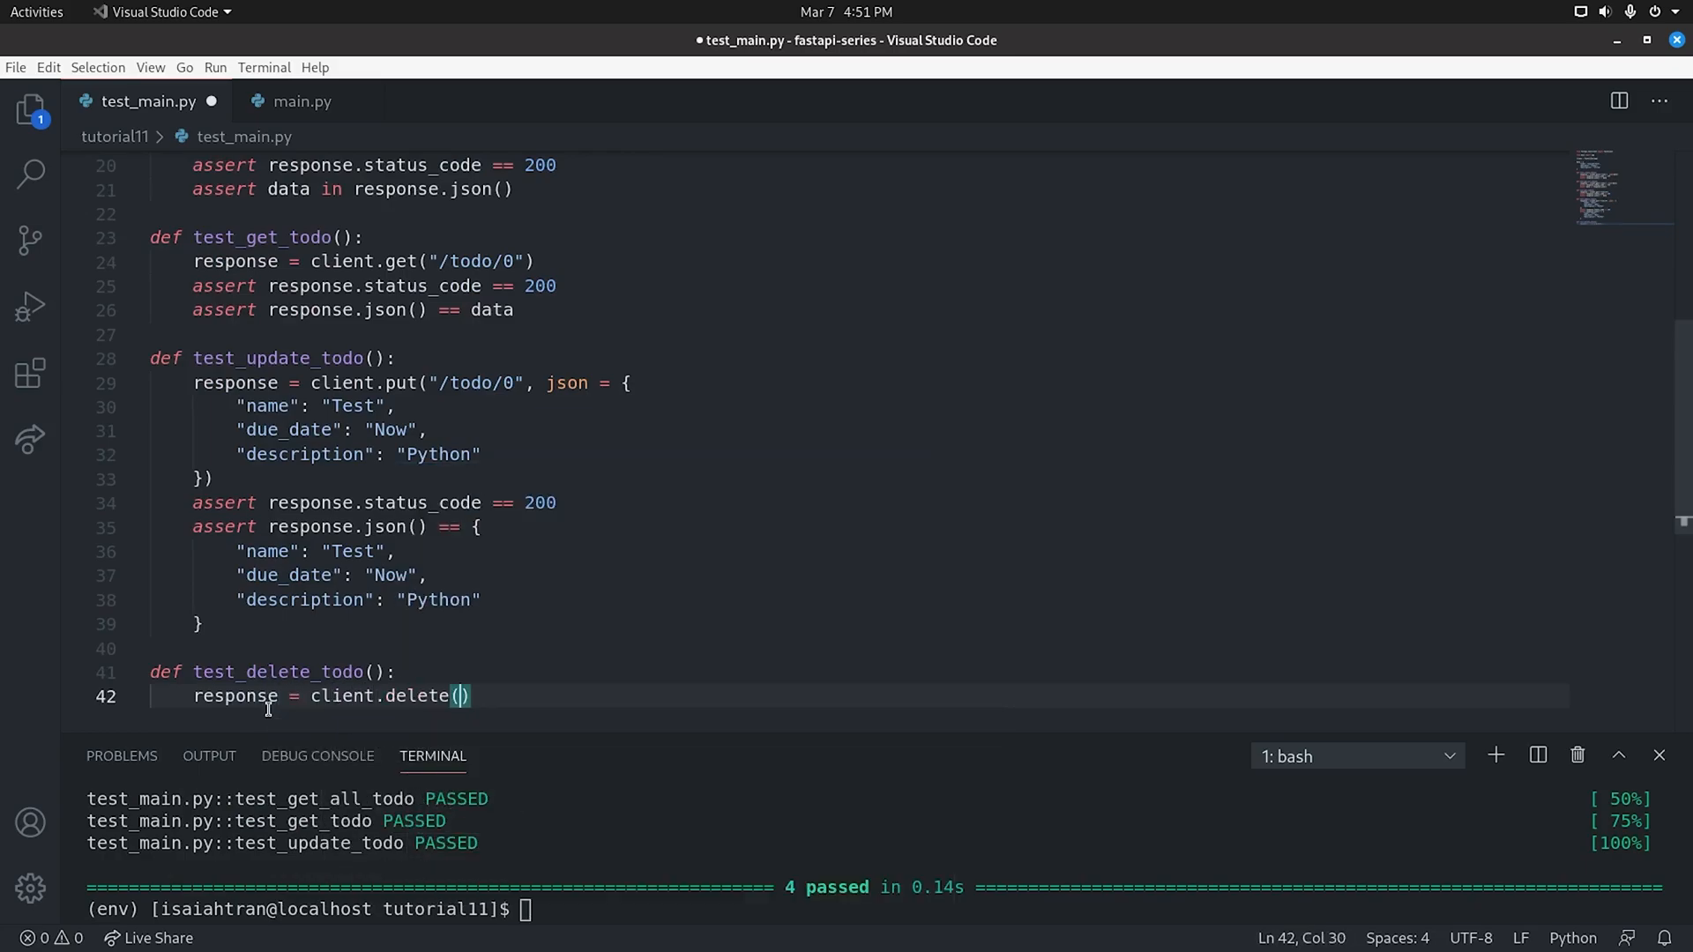
type("\"/todo\"")
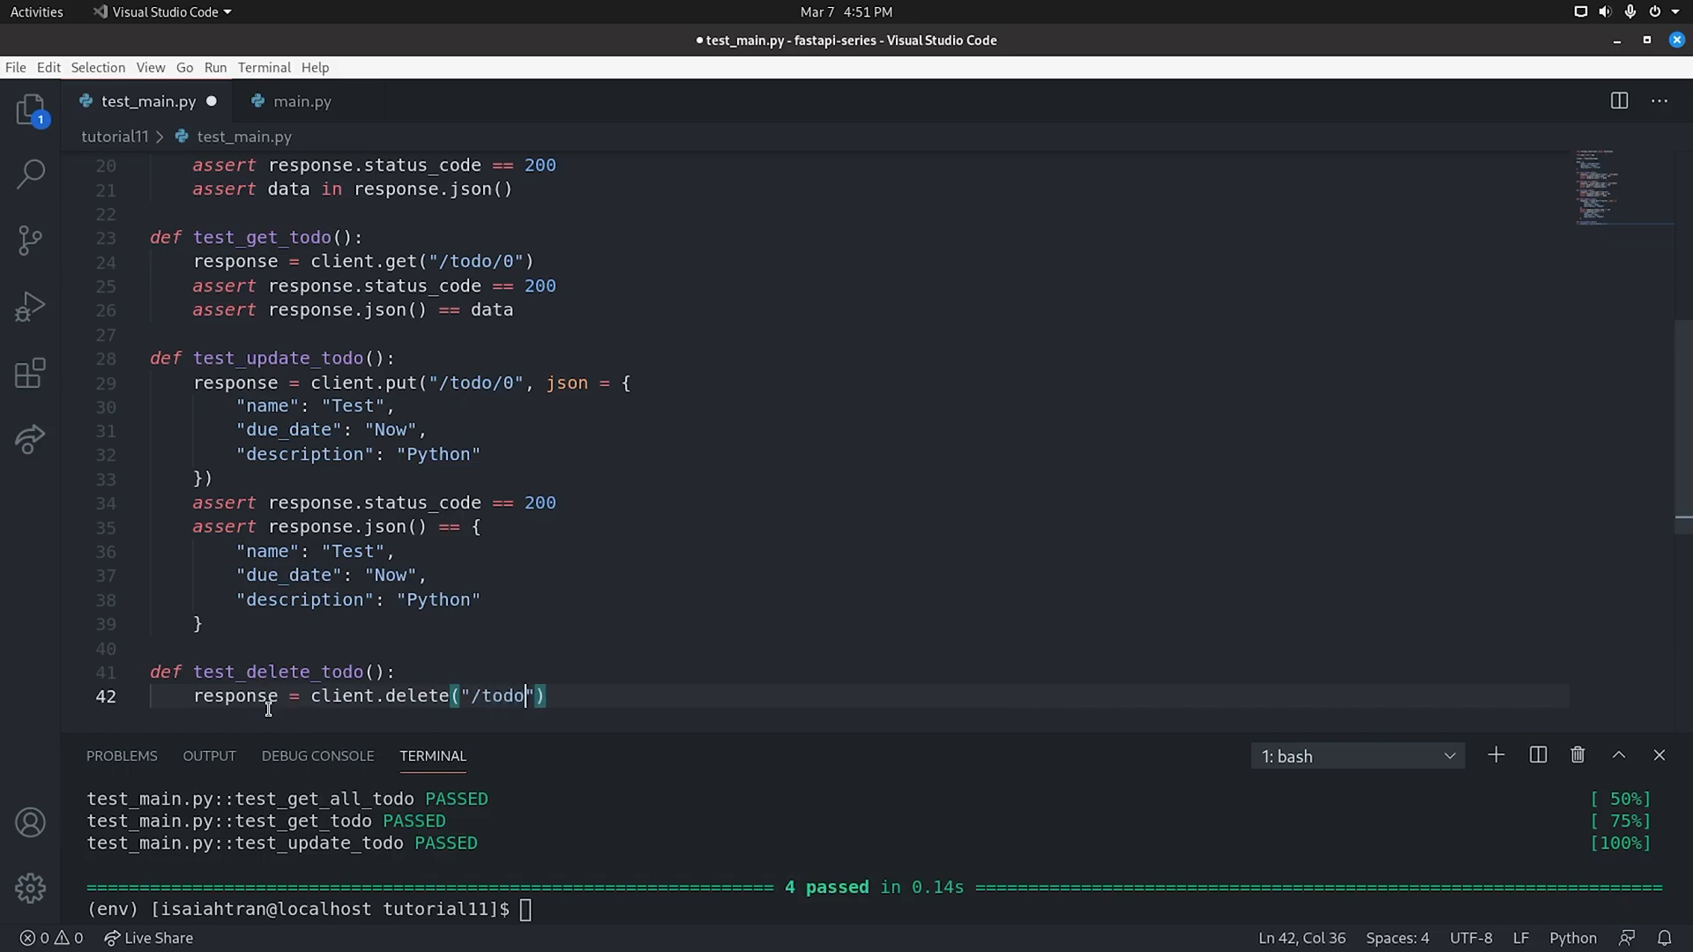
type("/0")
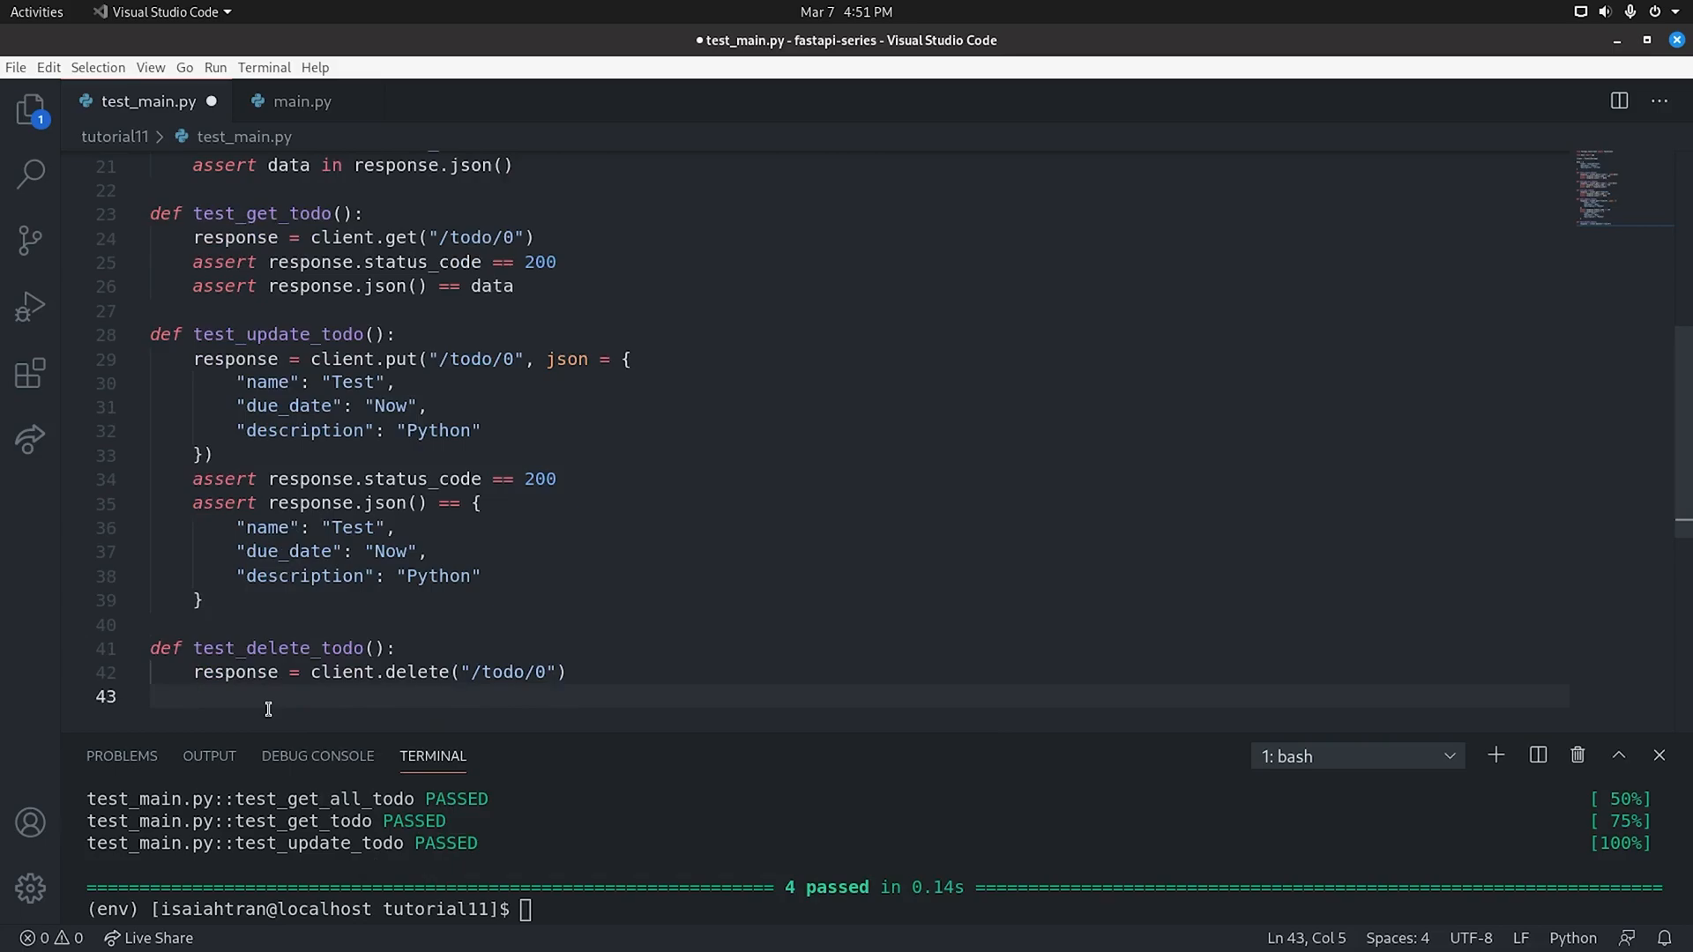
left_click(208, 672)
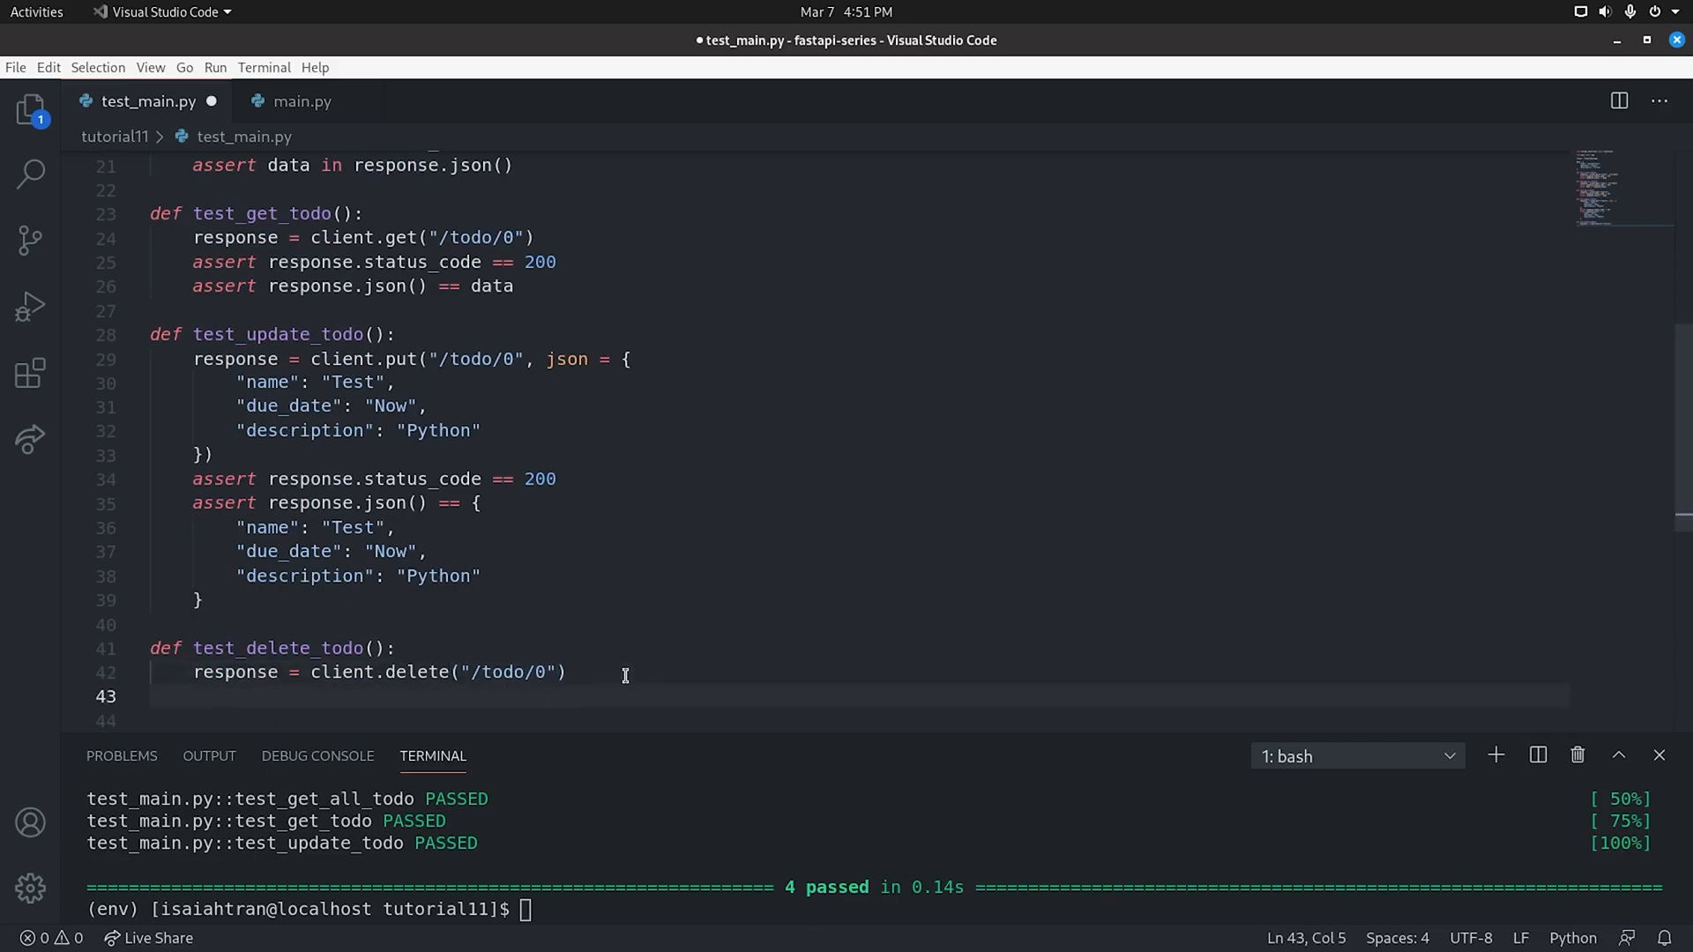
type("assert.")
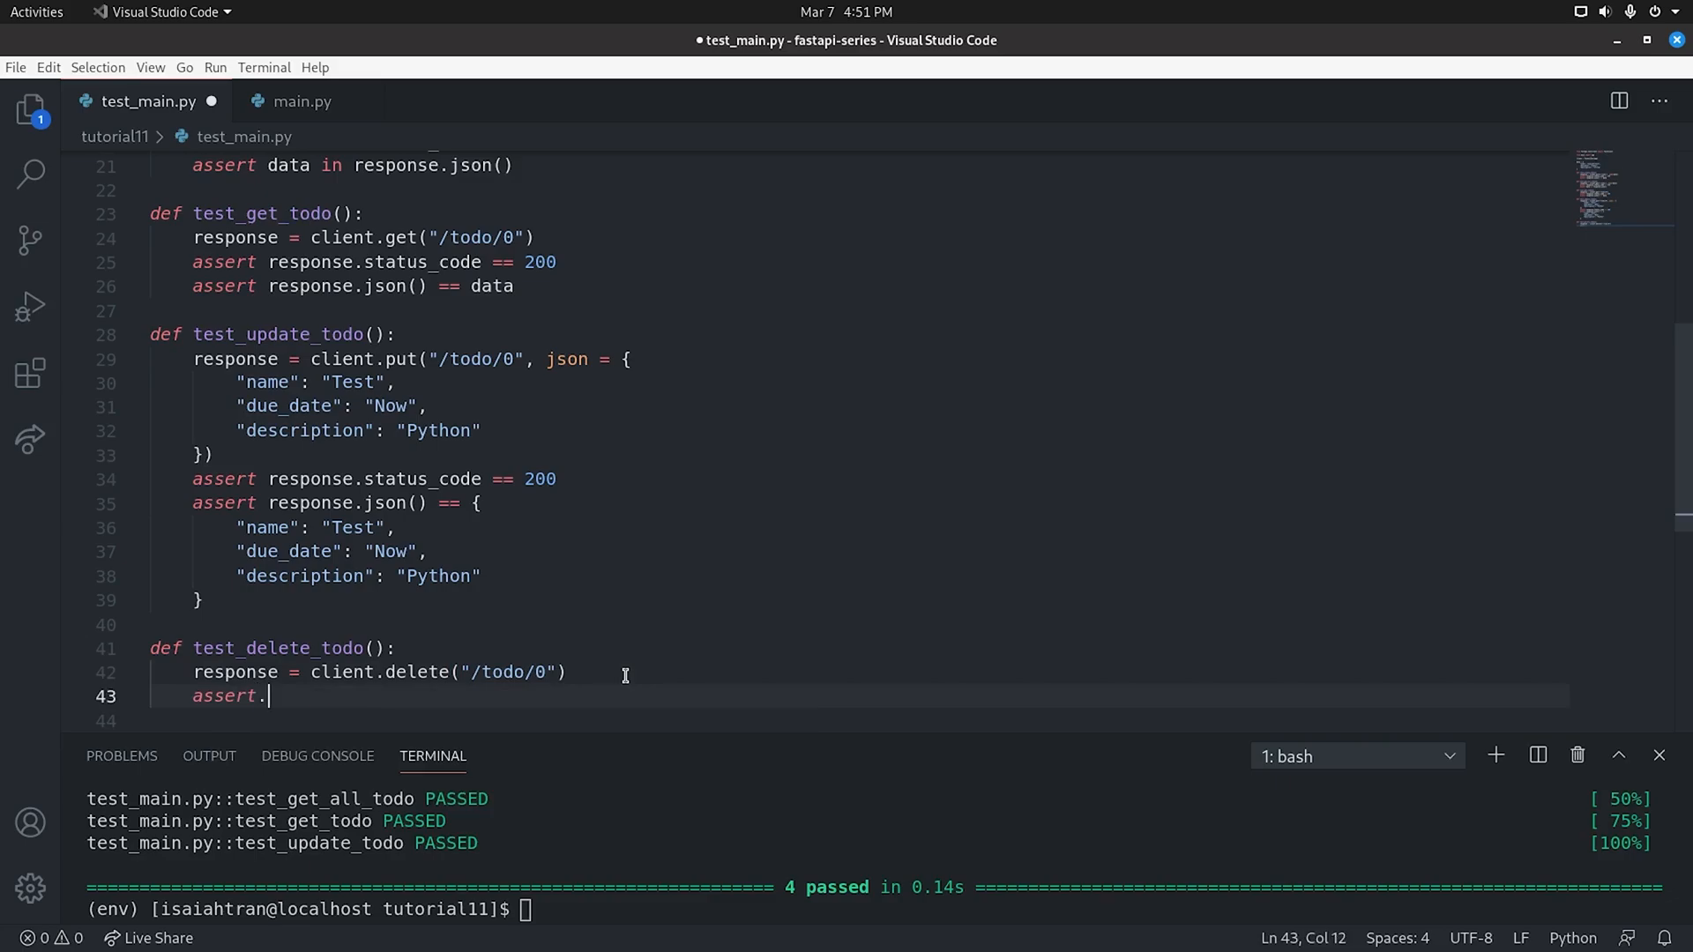
type("res")
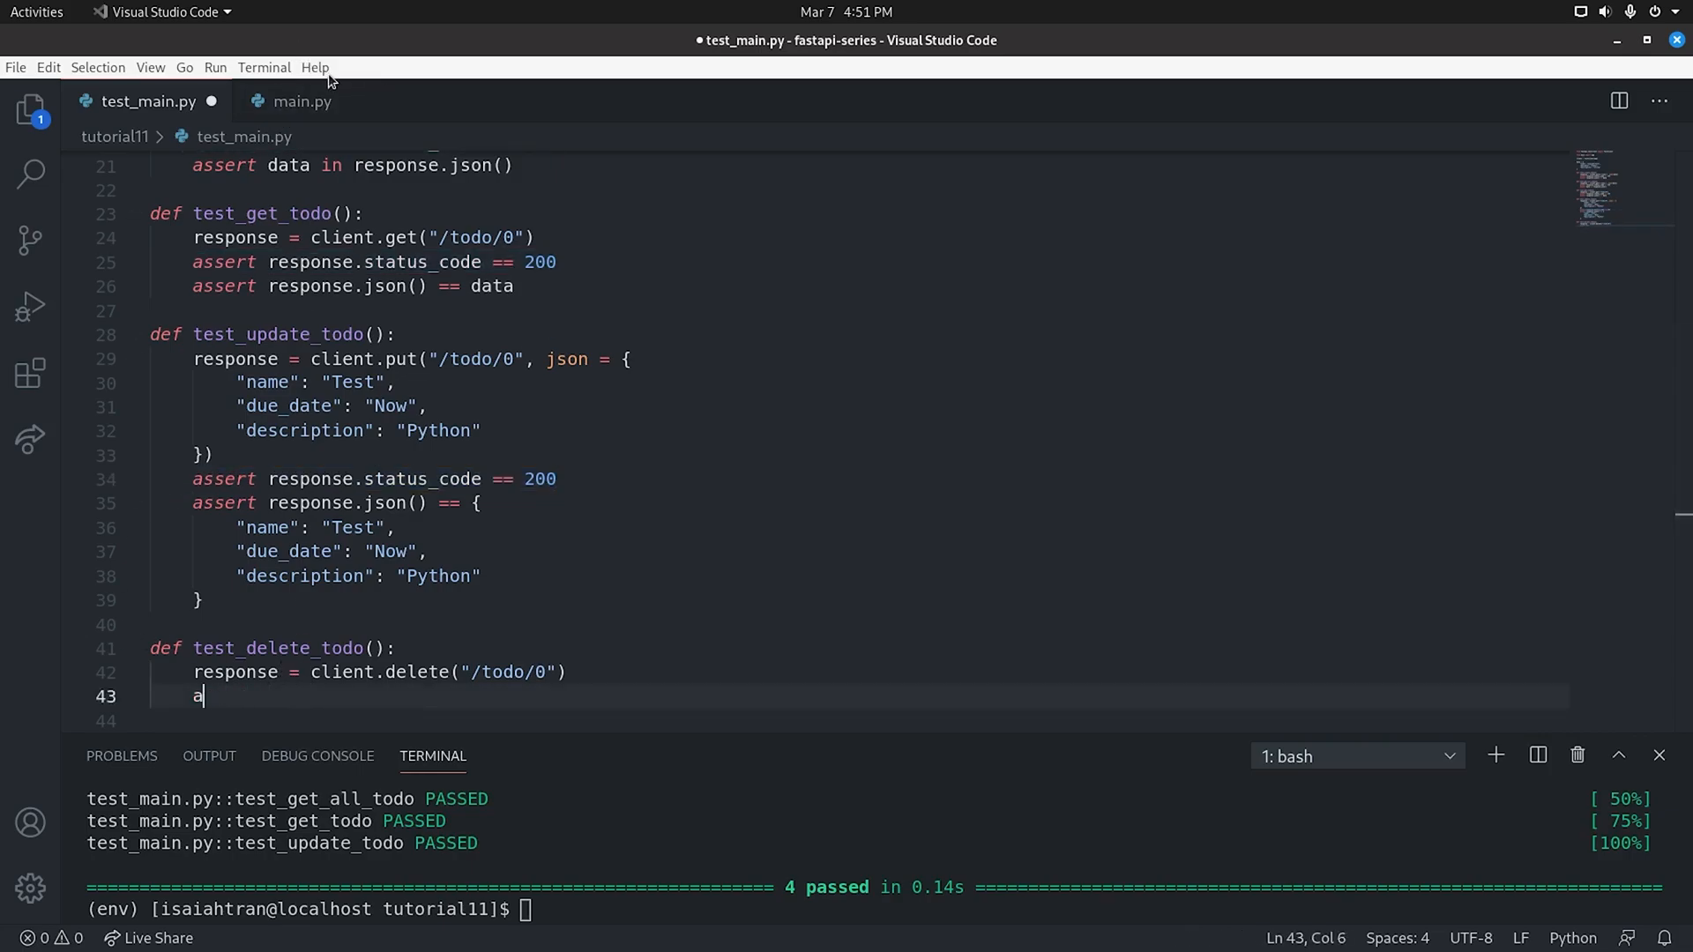
left_click(301, 101)
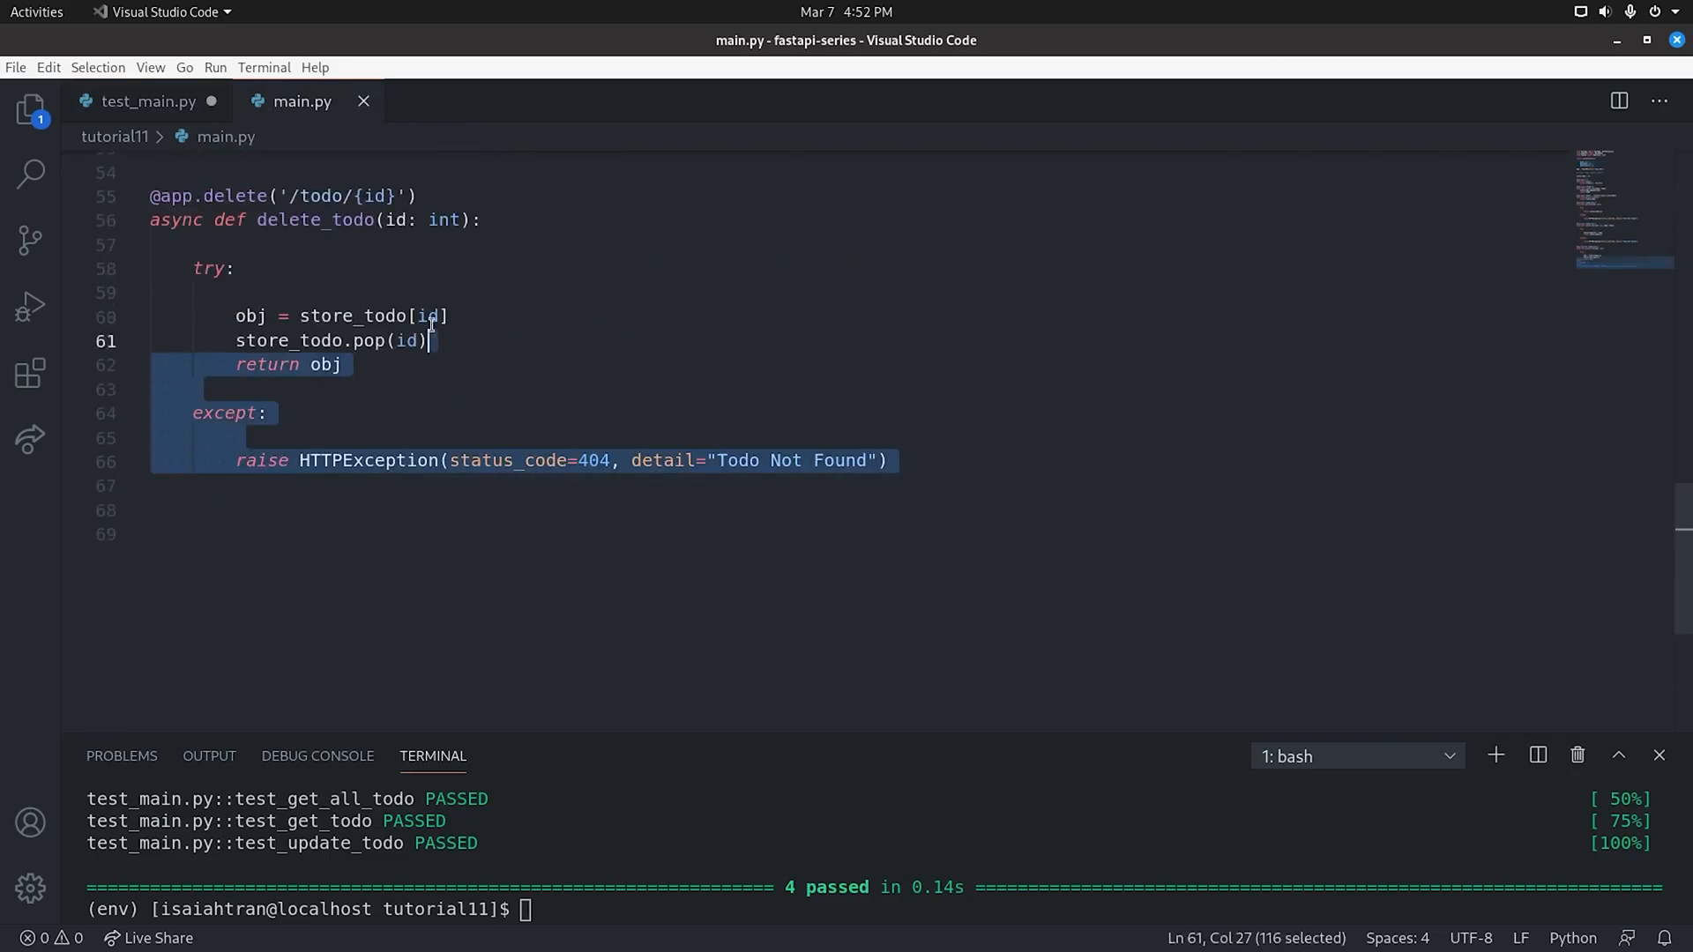
Assert status 200 and the Test/Now/Python todo JSON in test_delete_todo, then save
left_click(149, 100)
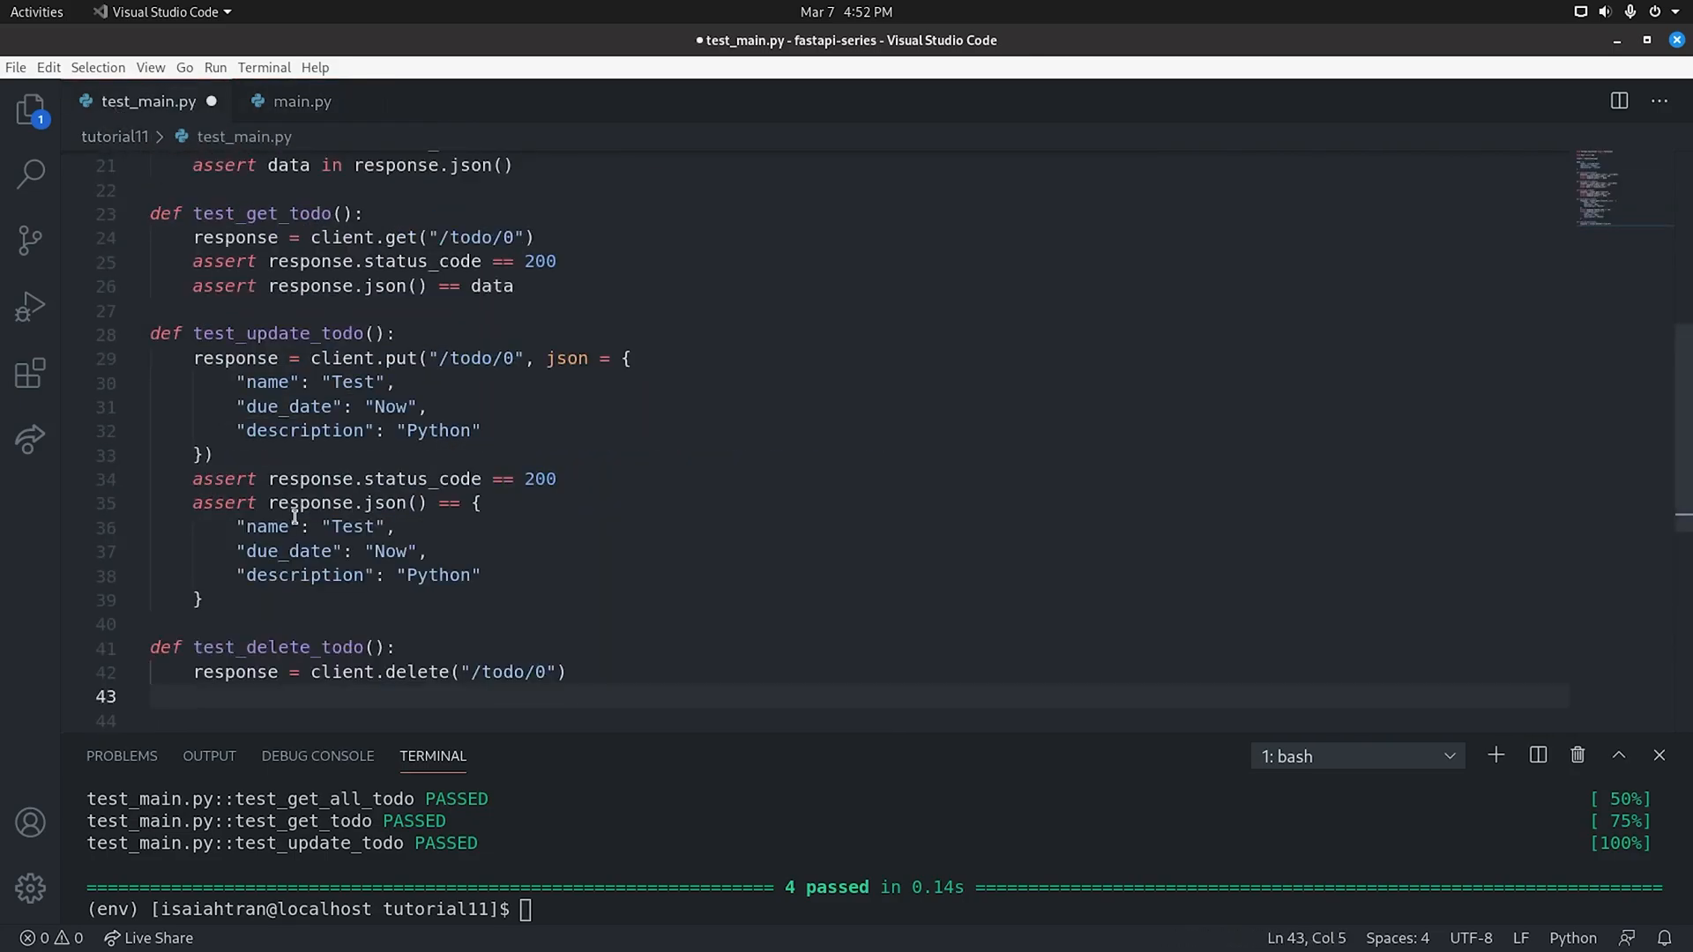
type("assert response.status_code == 200")
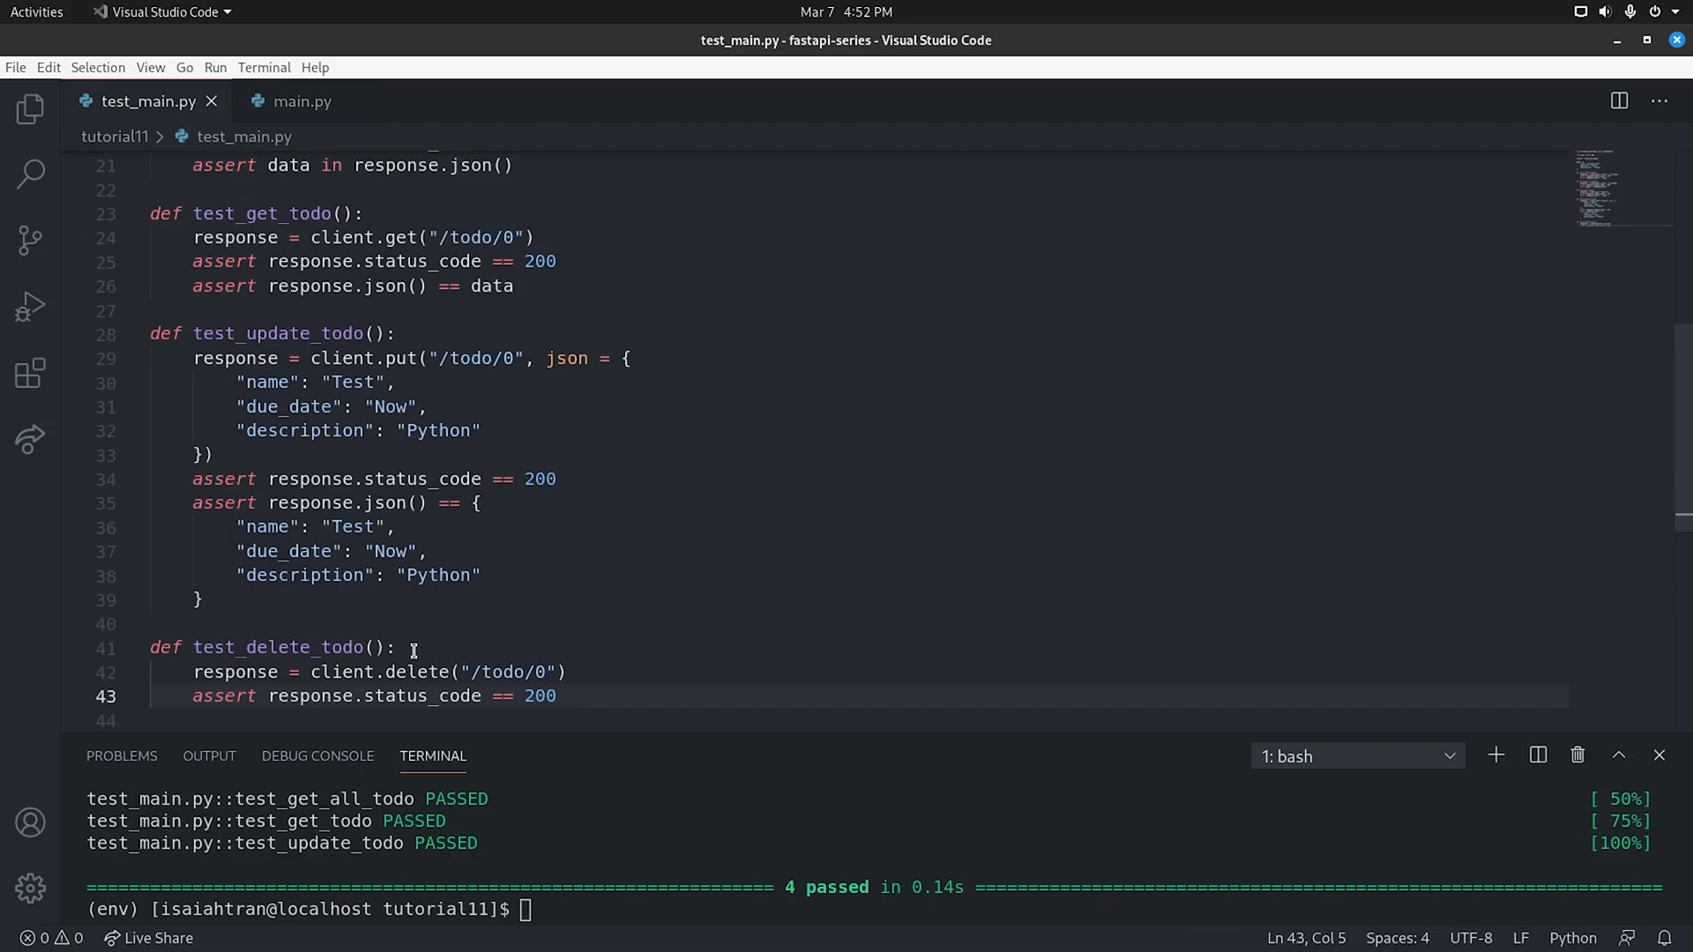
mouse_move(275, 603)
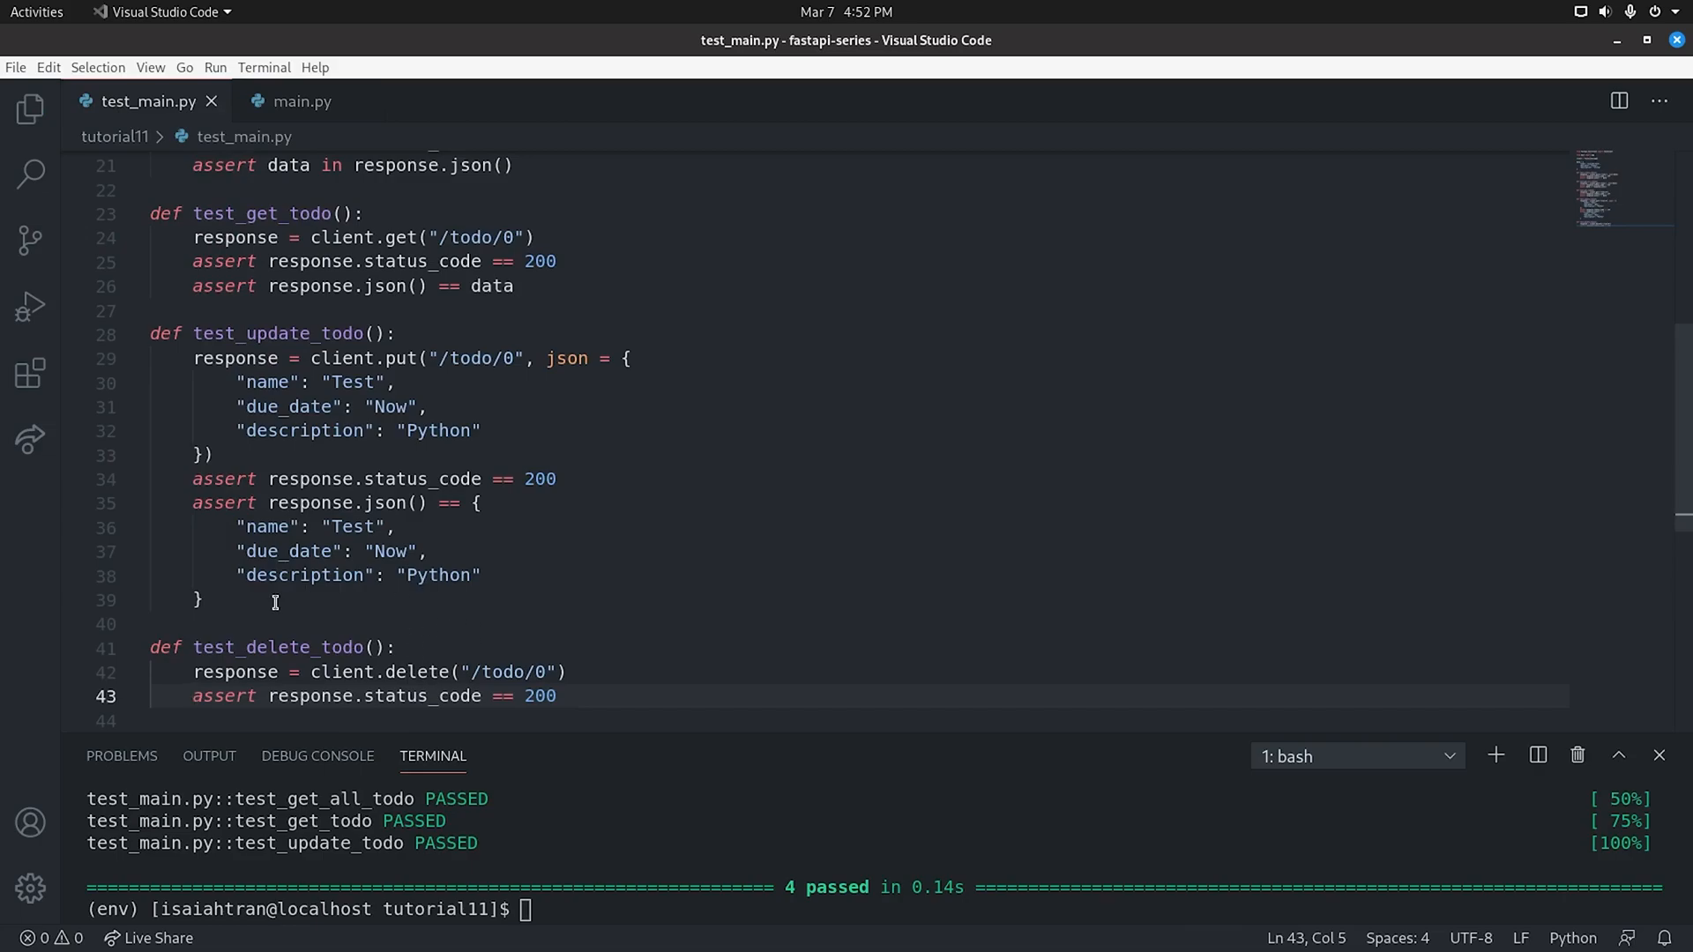
left_click_drag(152, 503, 202, 600)
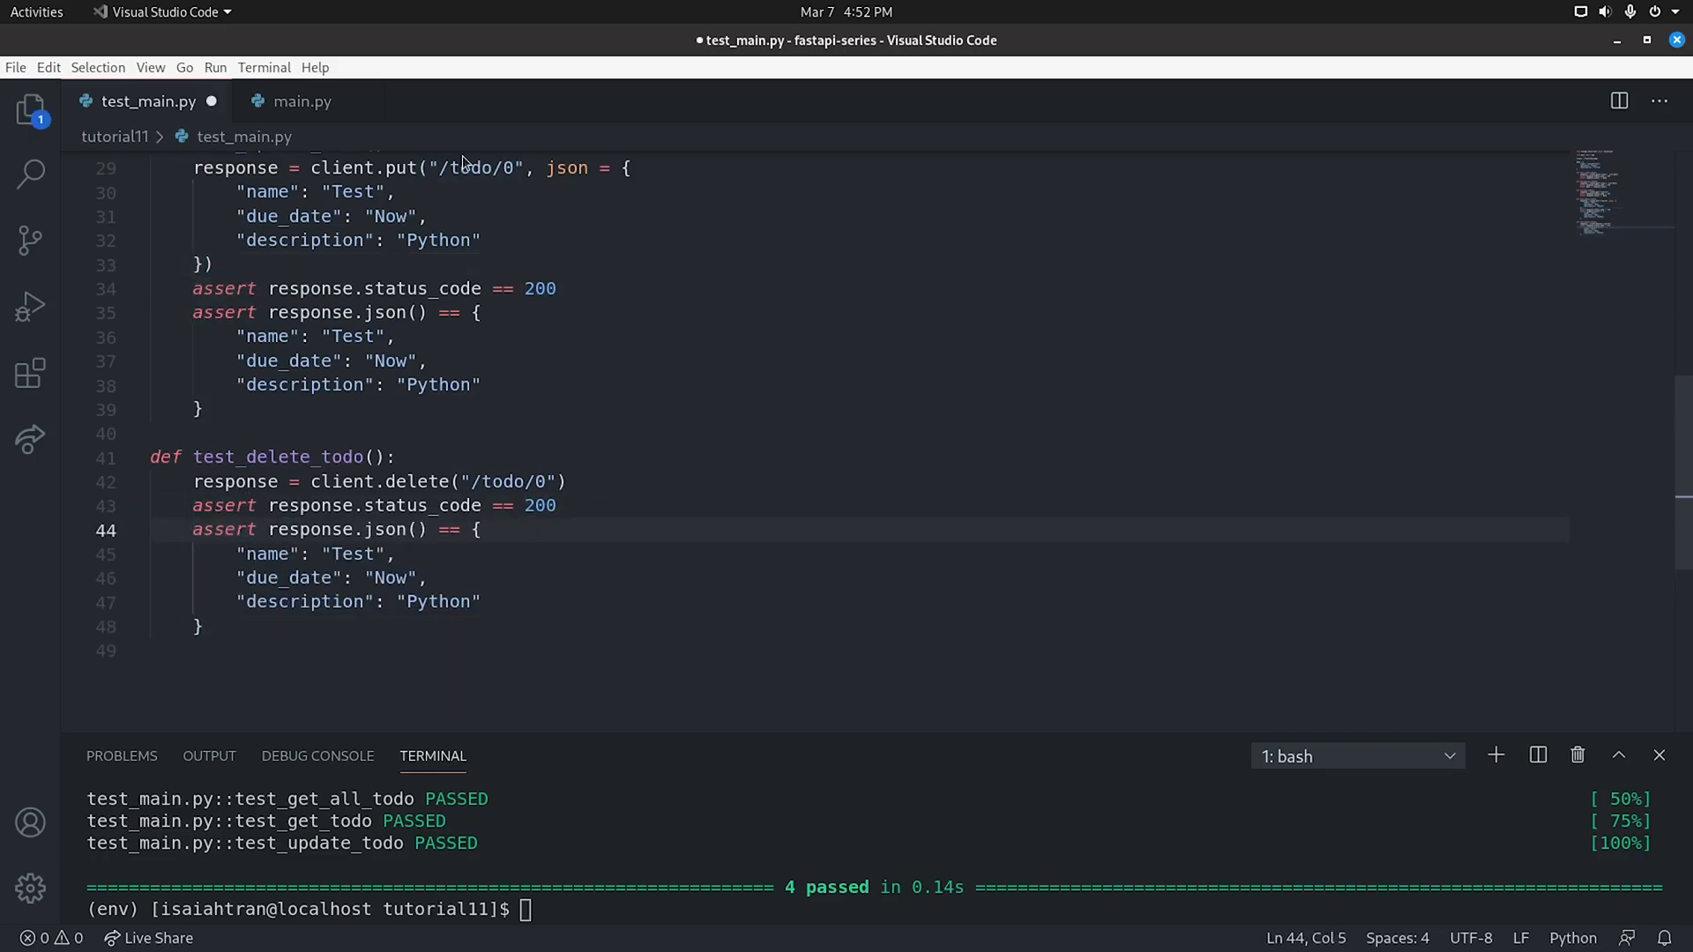
key("ctrl+s")
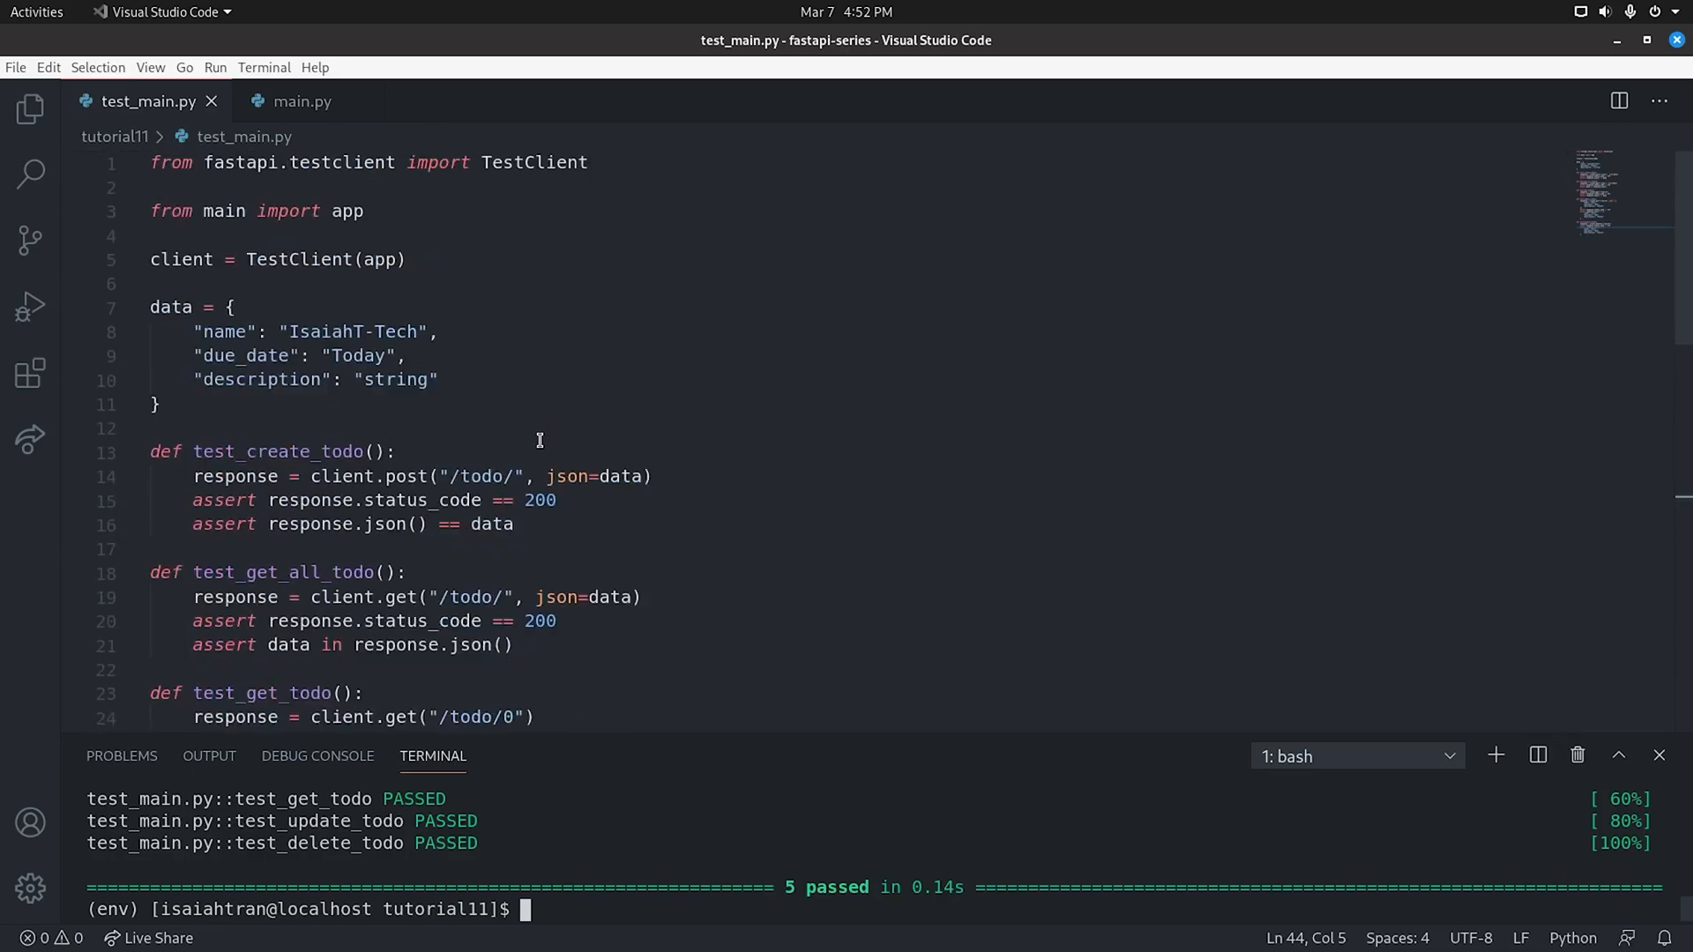
Scroll the editor to review test_main.py after pytest reports 5 passed
scroll("down", 3)
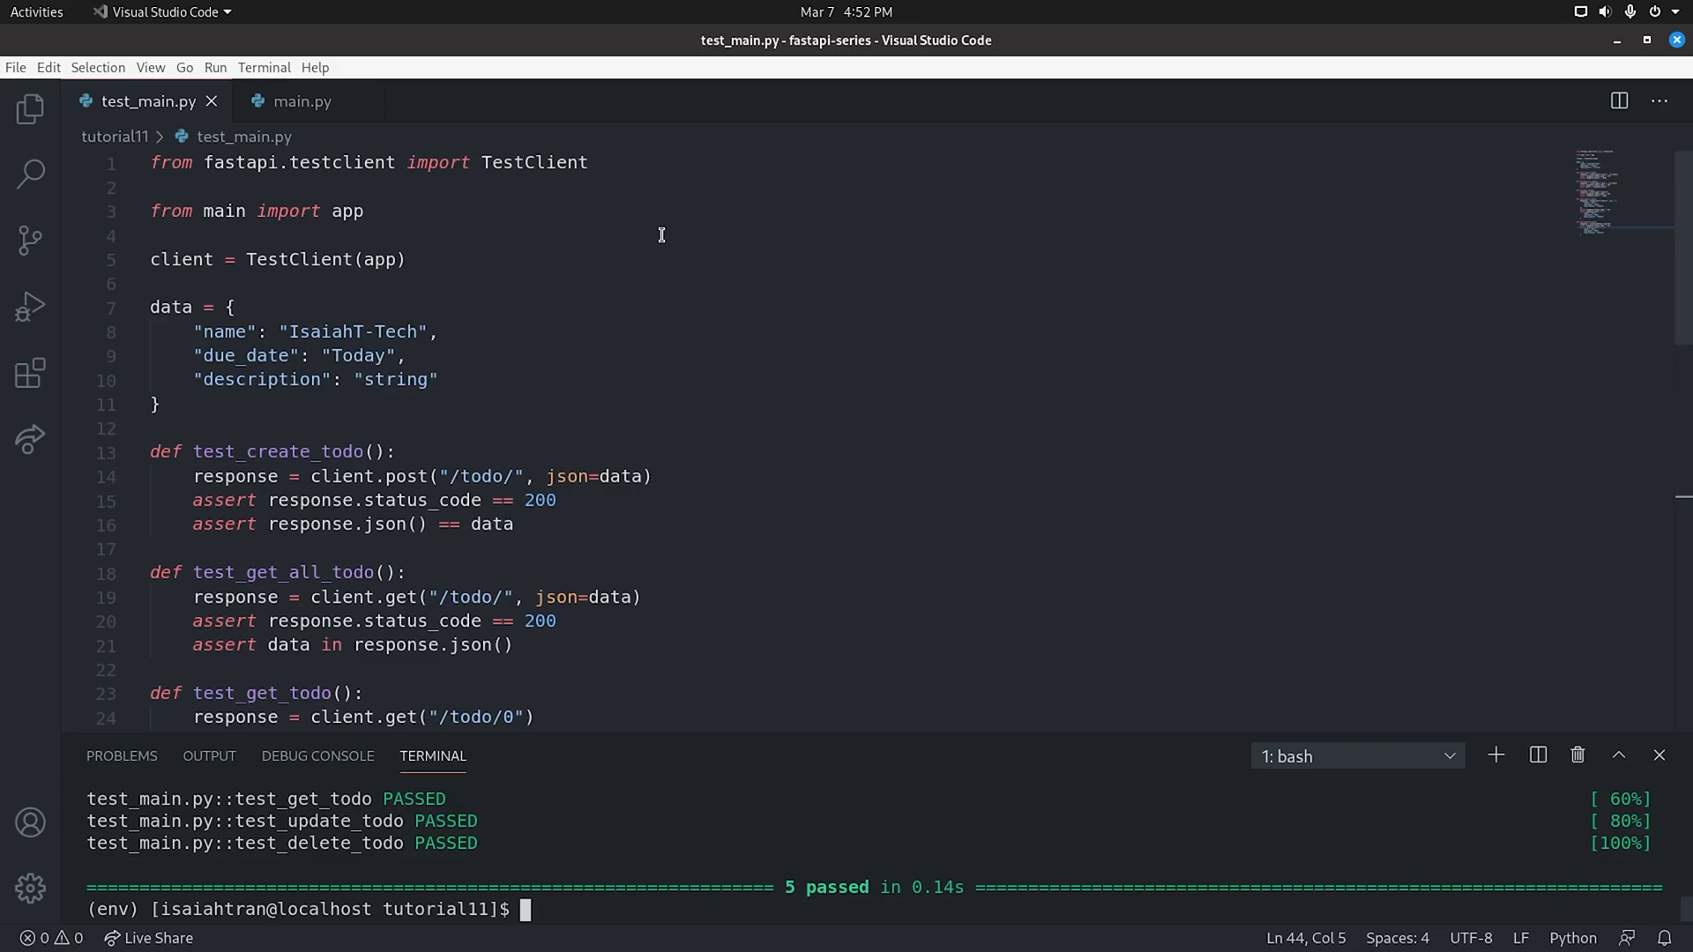
mouse_move(680, 239)
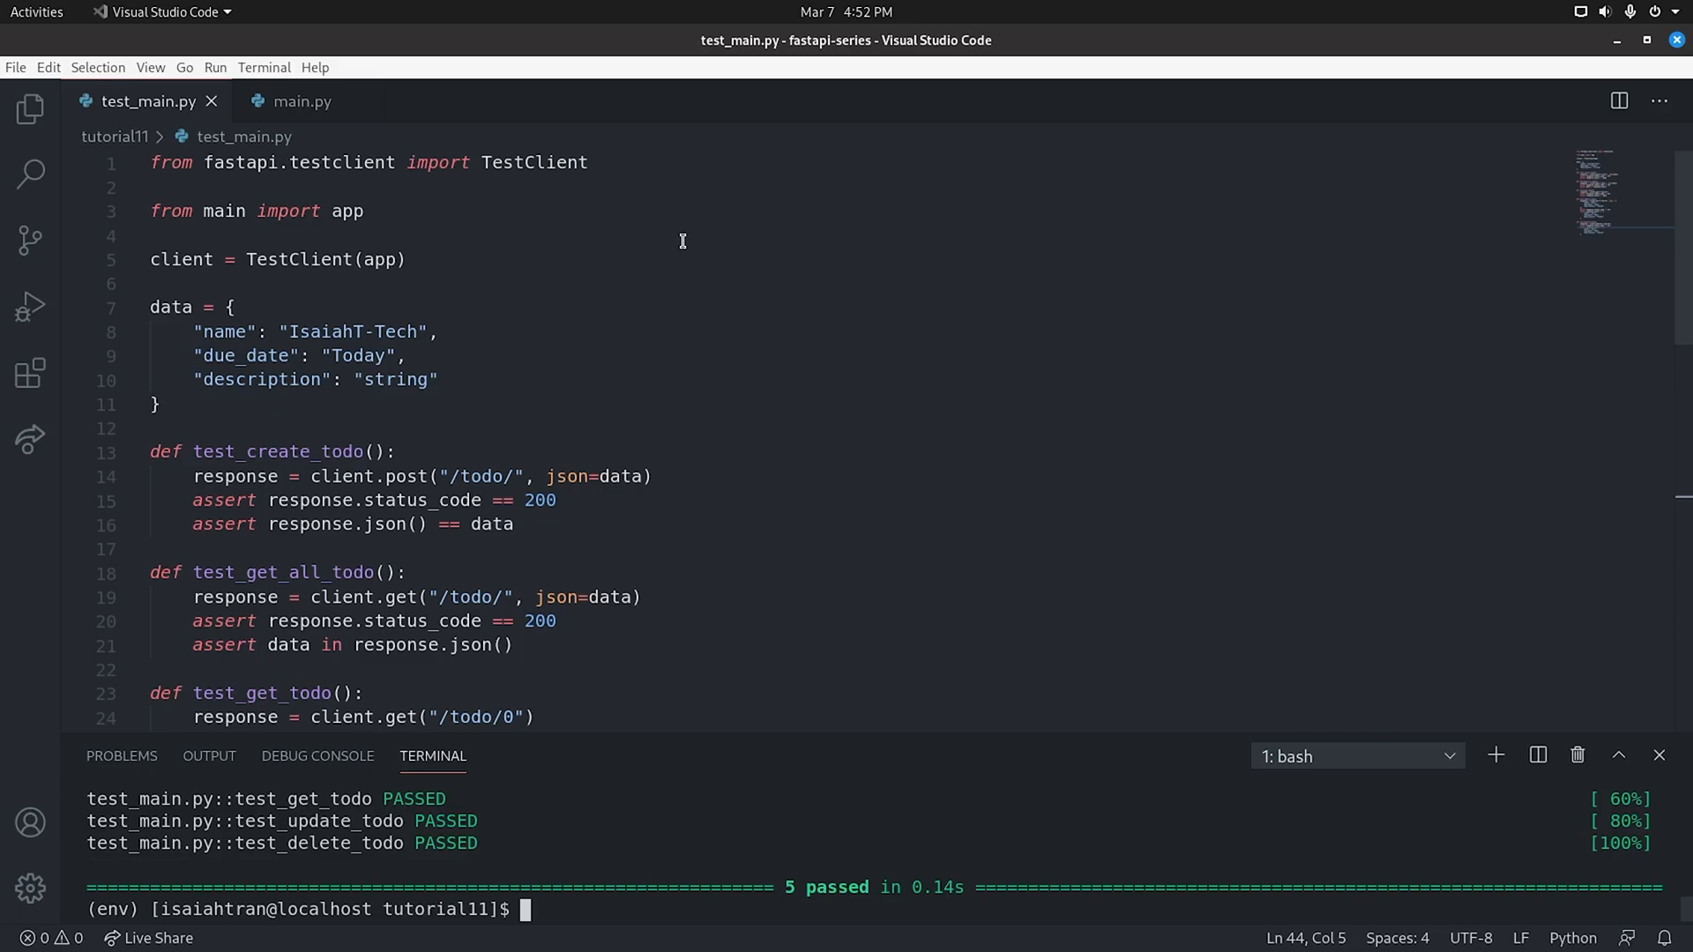
mouse_move(857, 189)
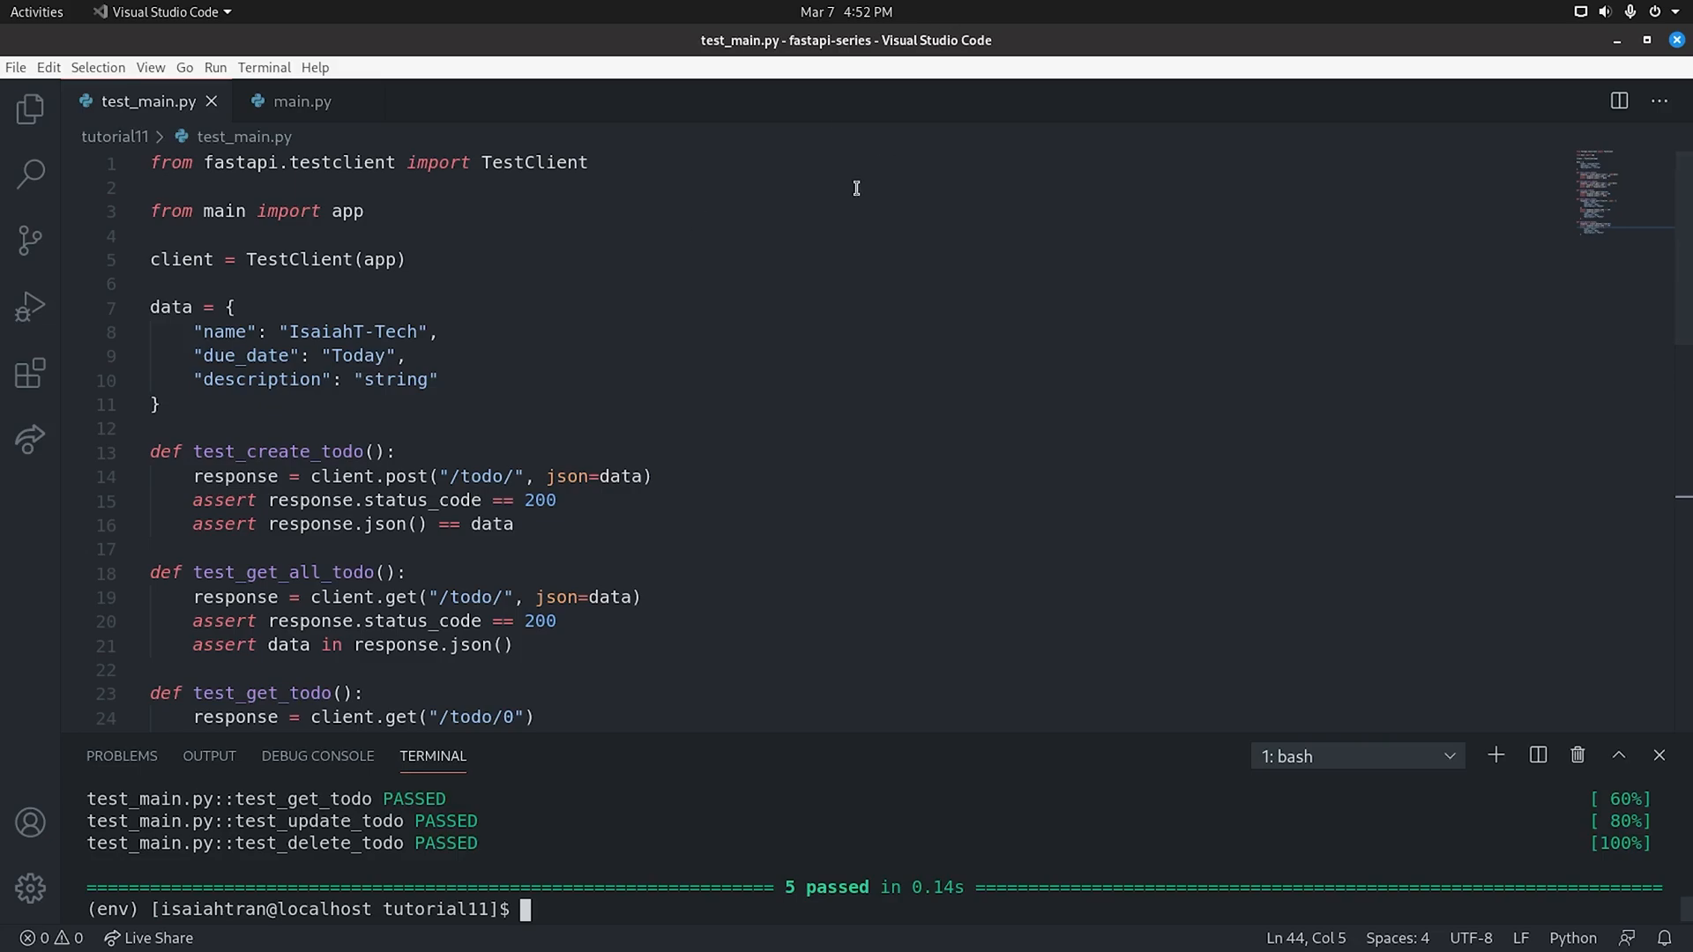
mouse_move(605, 374)
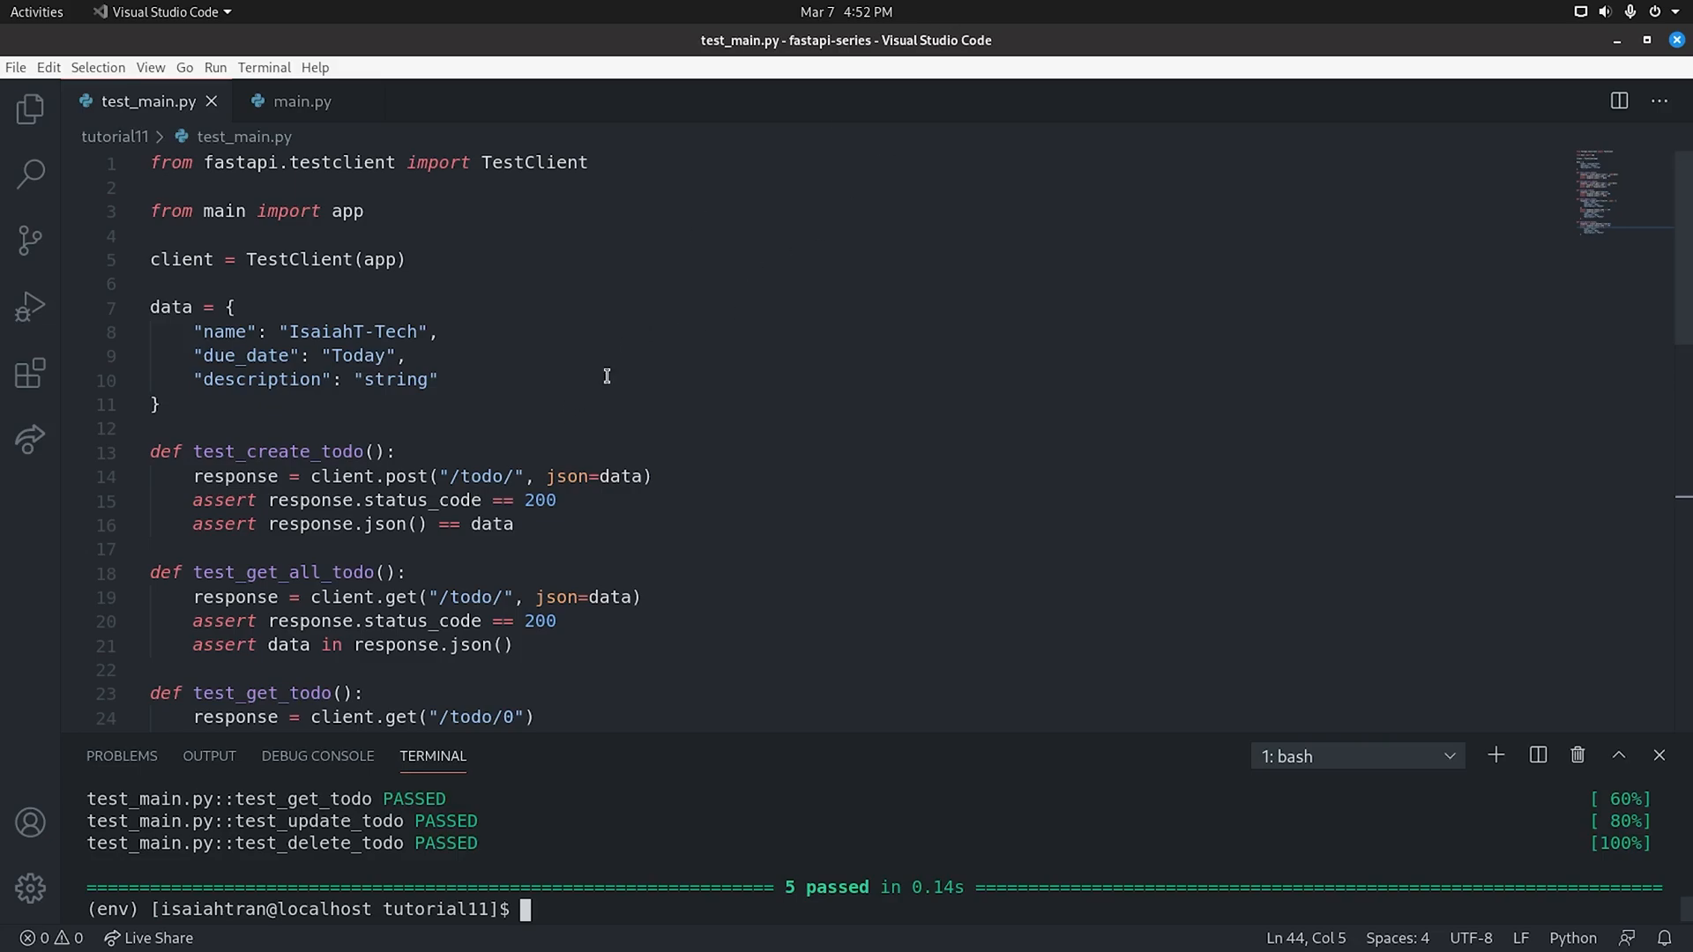
mouse_move(592, 334)
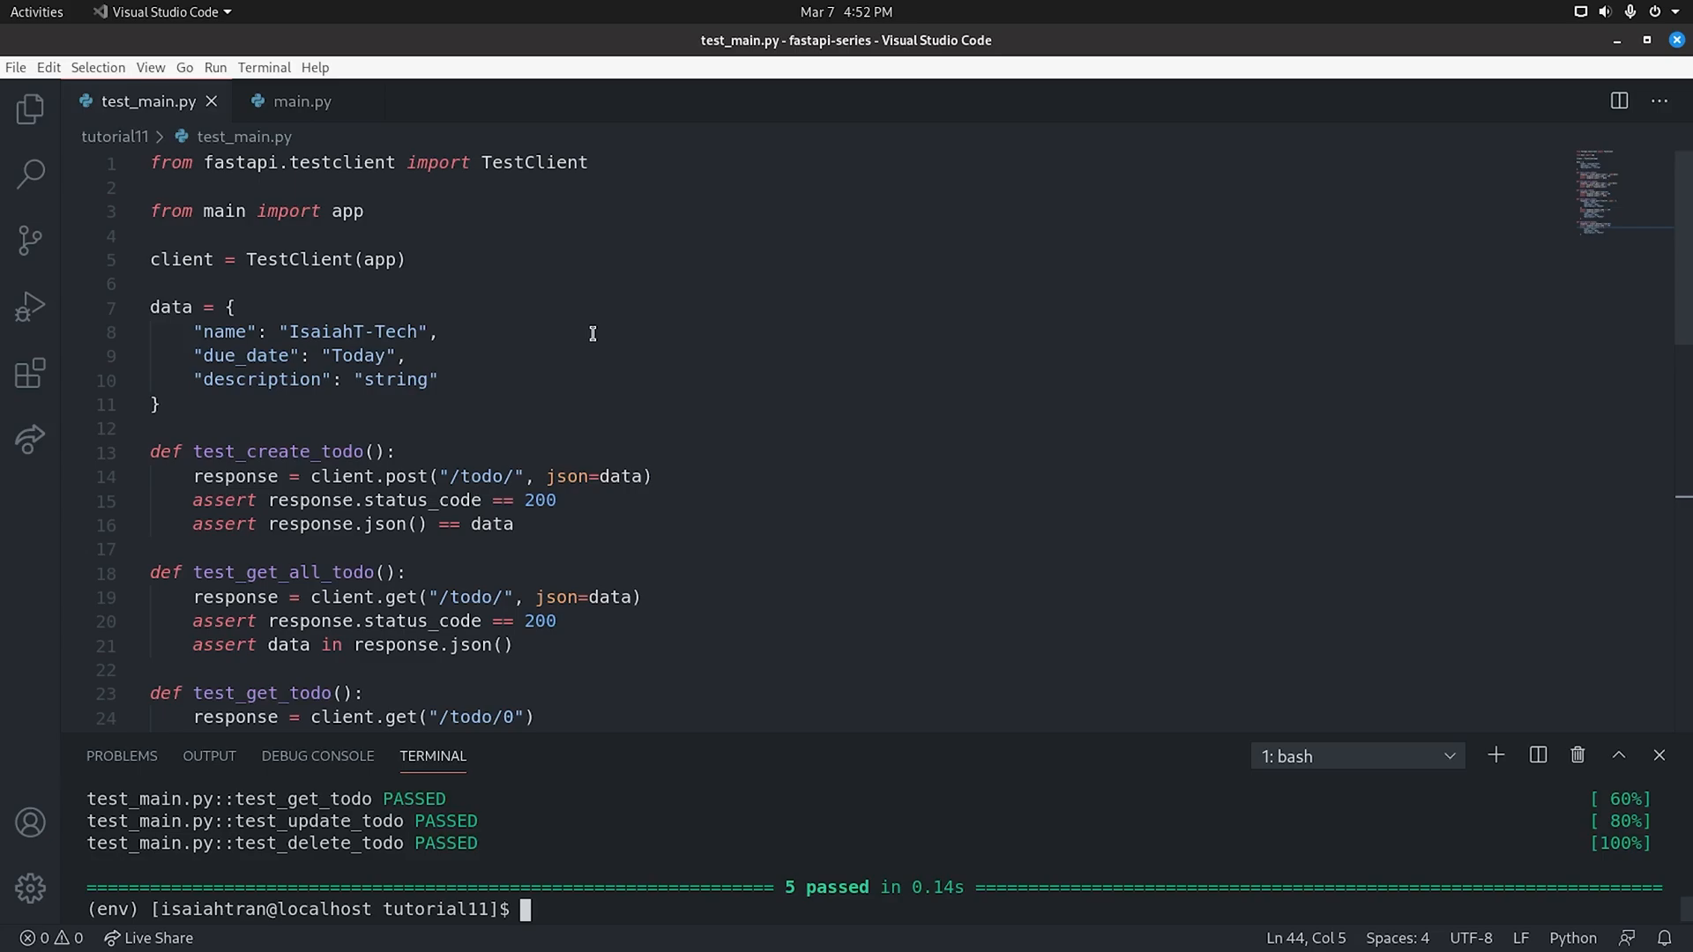
mouse_move(651, 360)
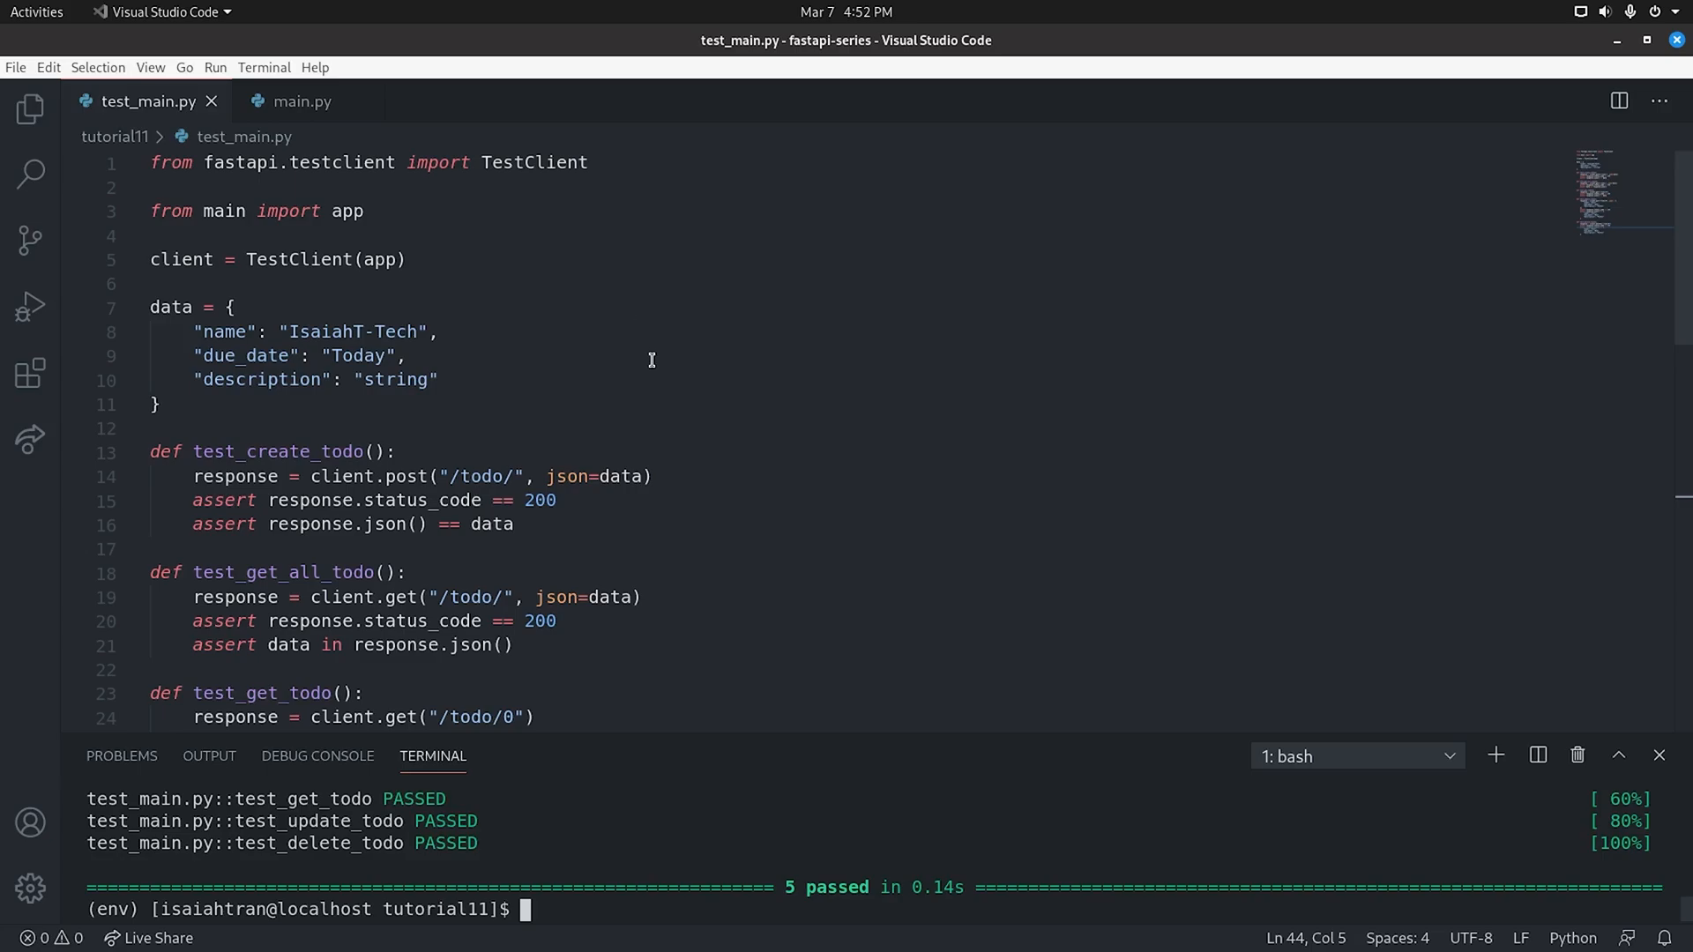